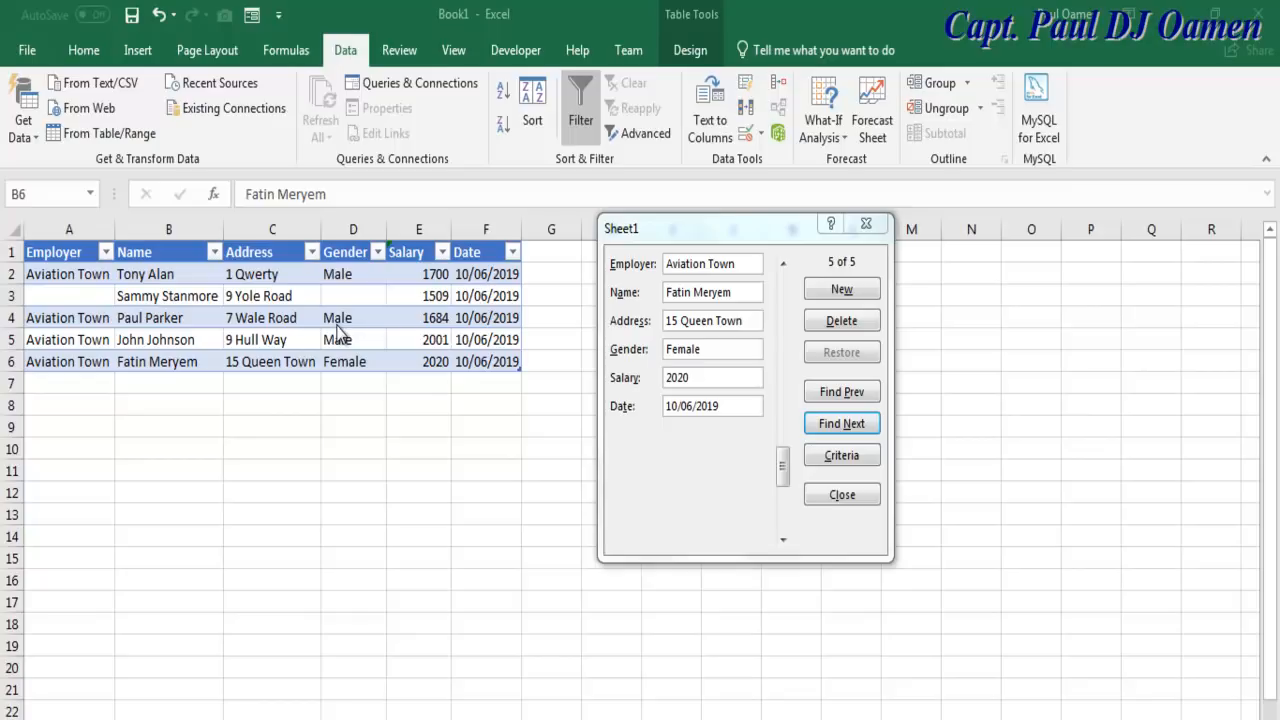
{"action": "mouse_move", "coordinate": [750, 435]}
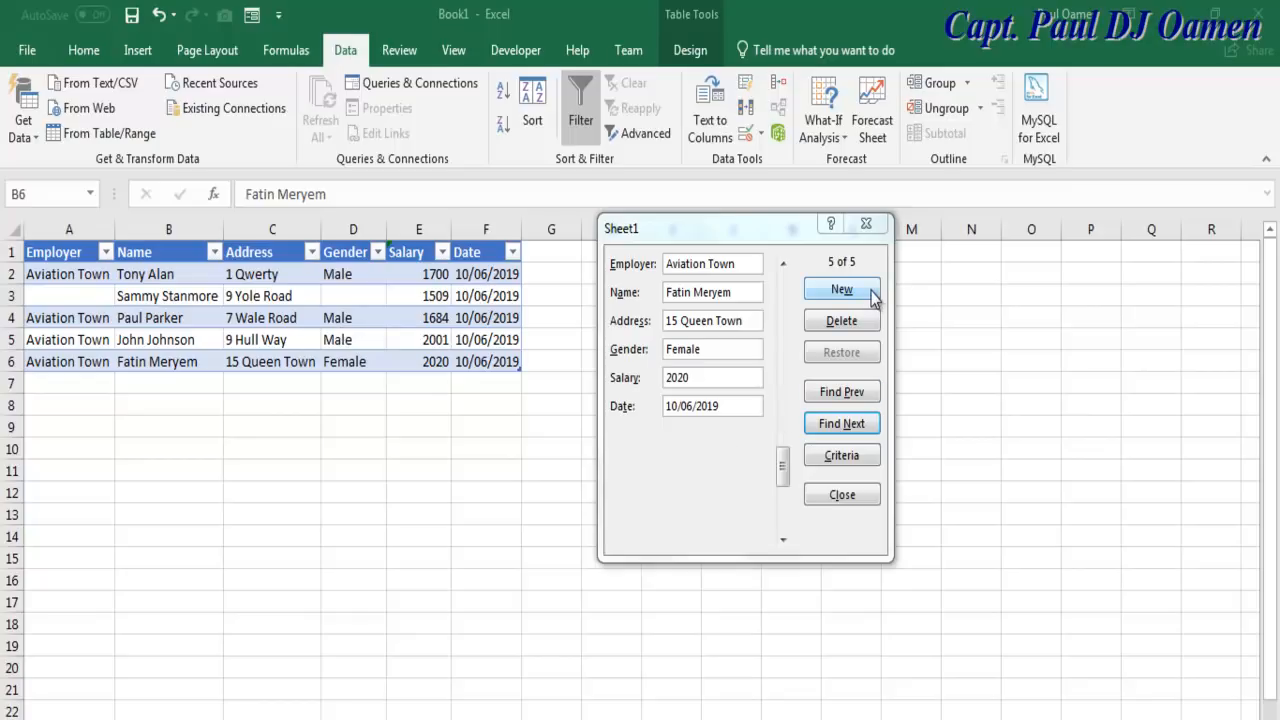
- Start a new record with employer Aviation Town and name Capt Jerry
{"action": "left_click", "coordinate": [841, 289]}
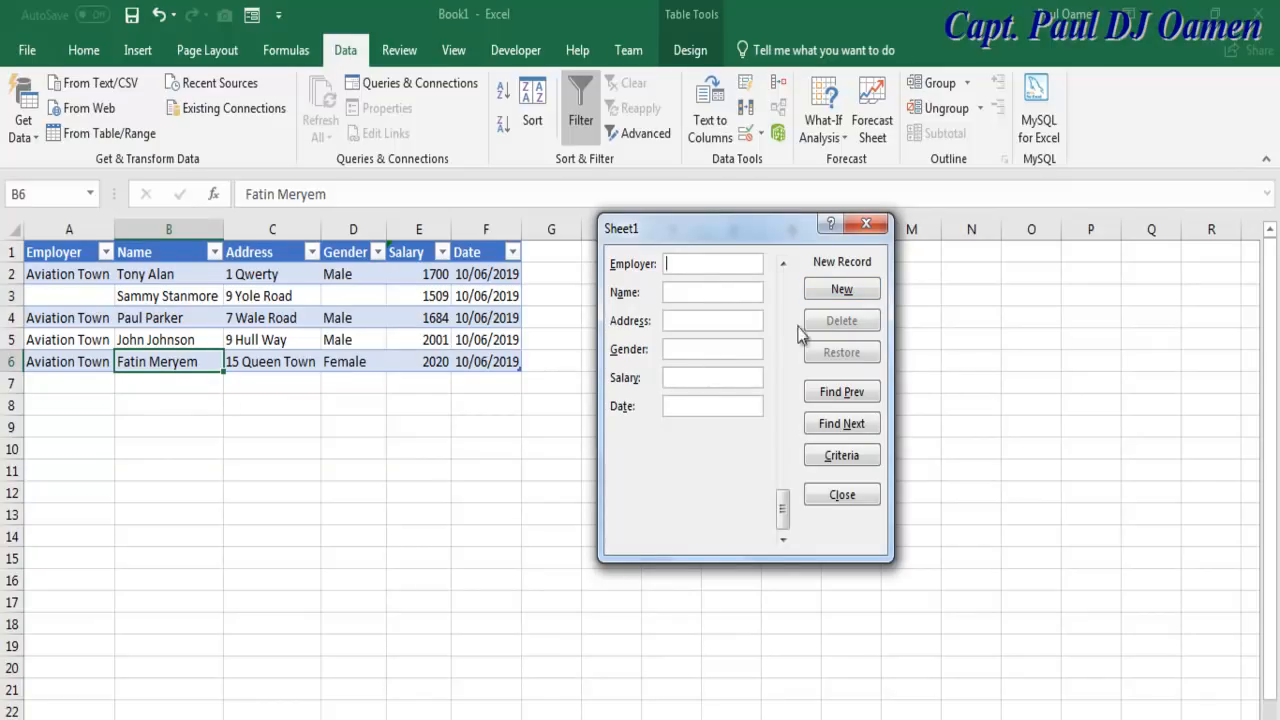
{"action": "mouse_move", "coordinate": [690, 278]}
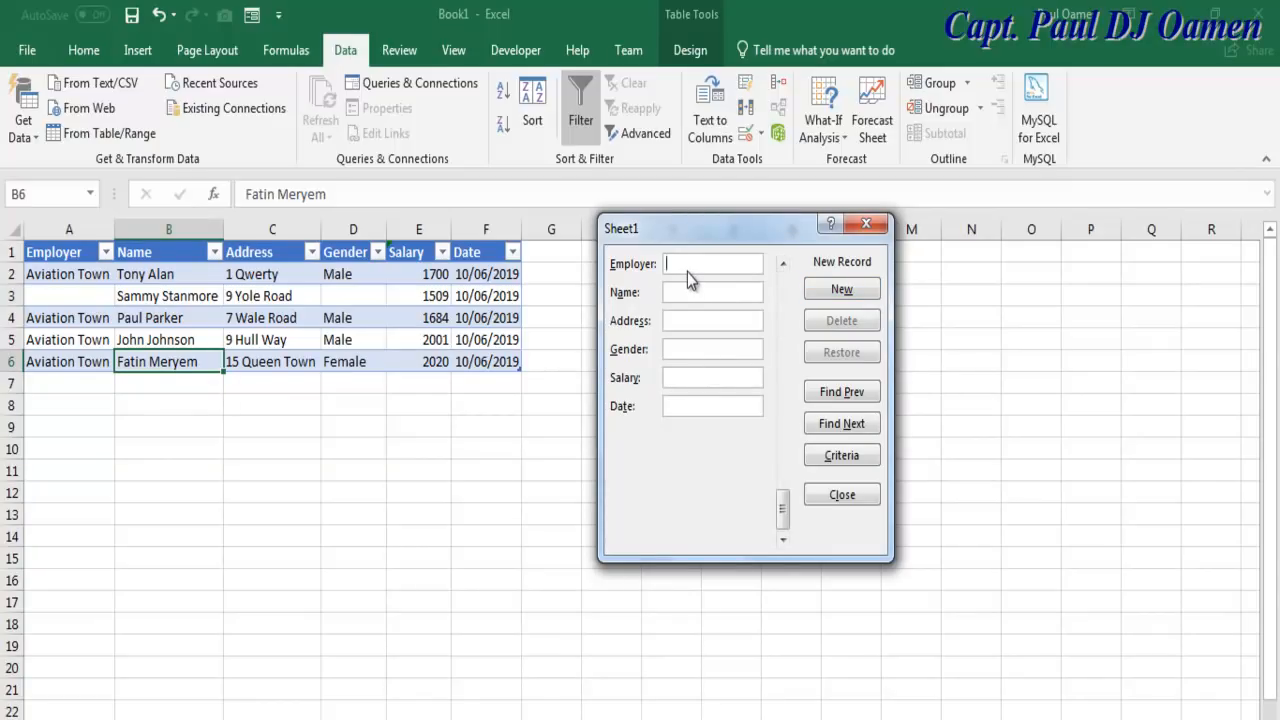
{"action": "type", "text": "Aviation Town"}
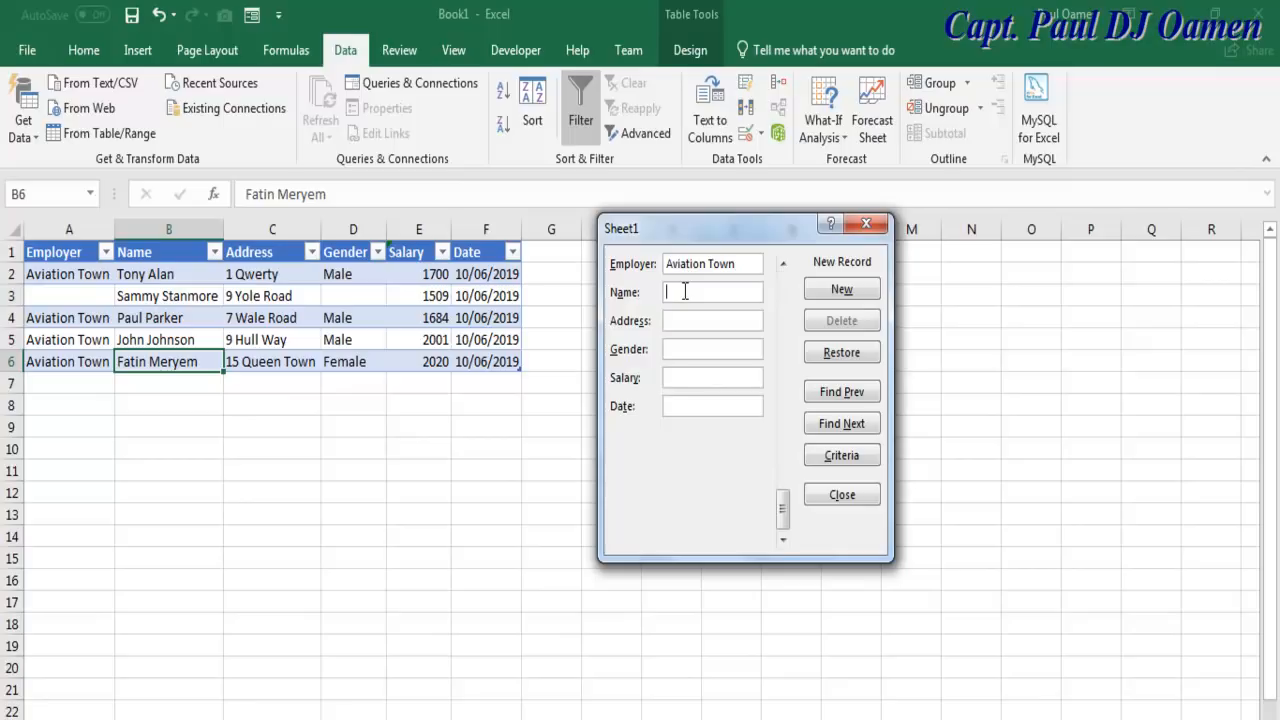
{"action": "type", "text": "apt"}
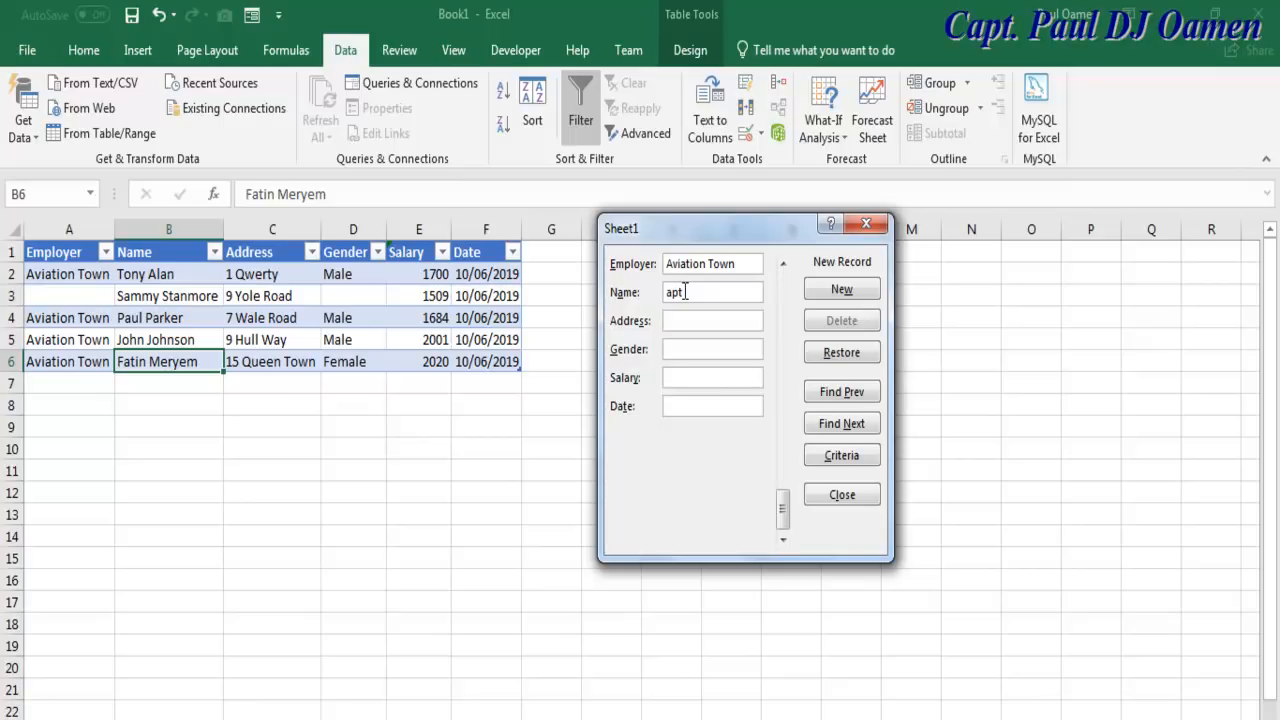
{"action": "type", "text": "Jerry"}
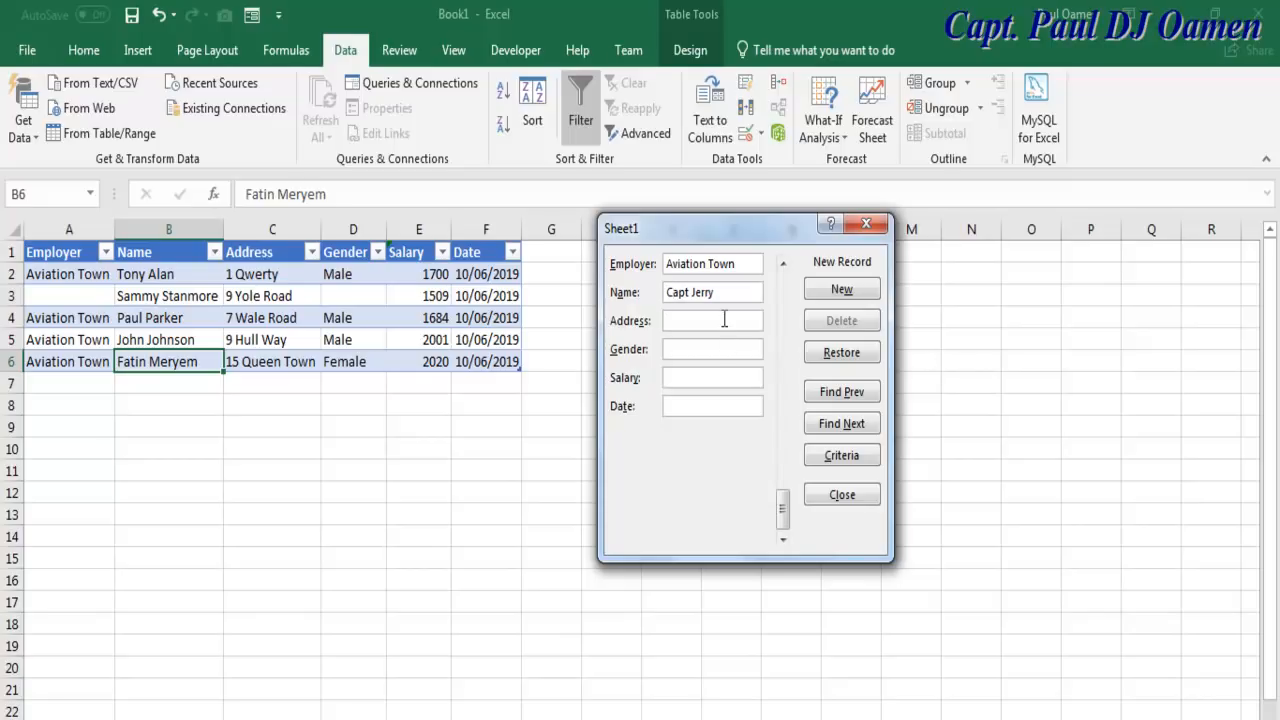
{"action": "left_click", "coordinate": [712, 320]}
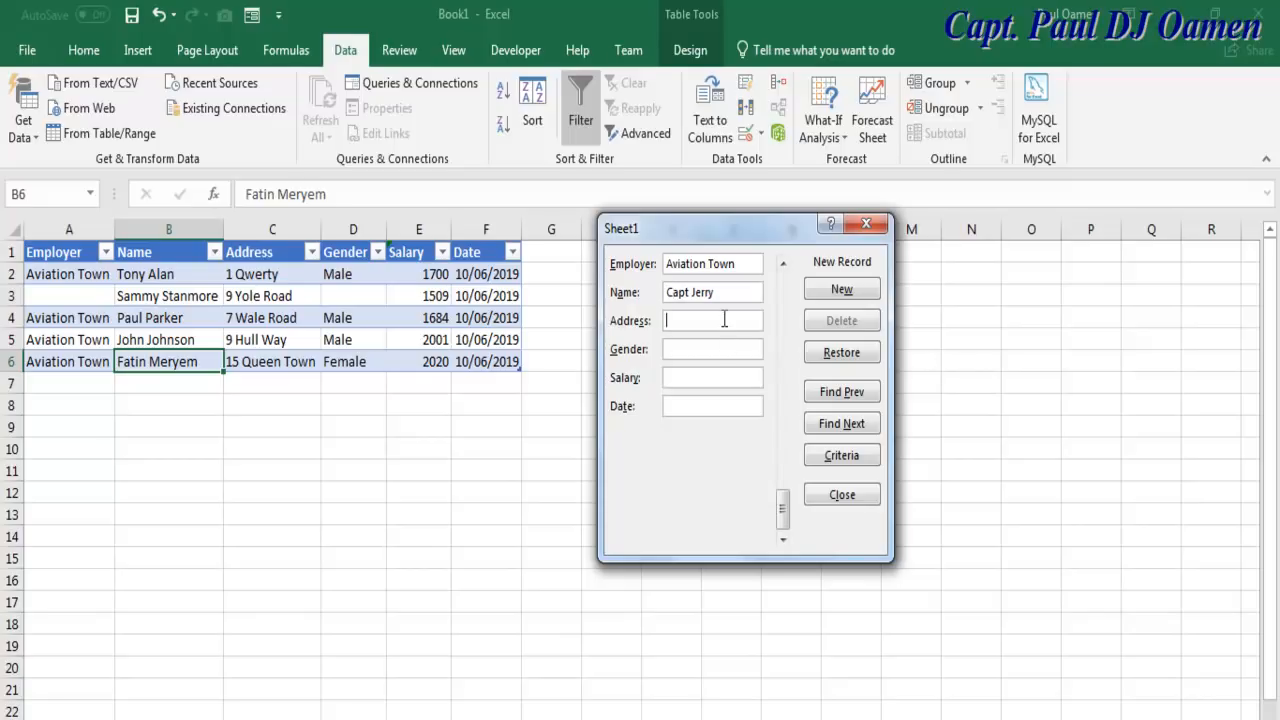
{"action": "type", "text": "156 Frongal Cl"}
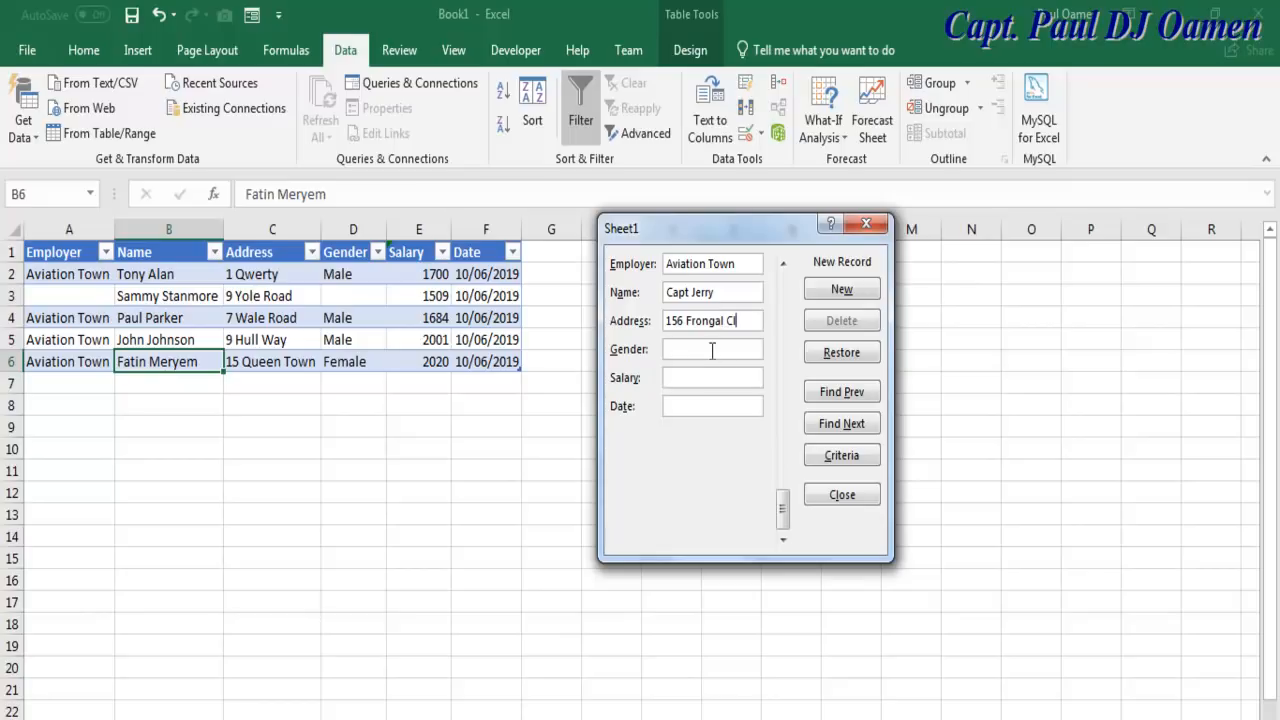
{"action": "type", "text": "M"}
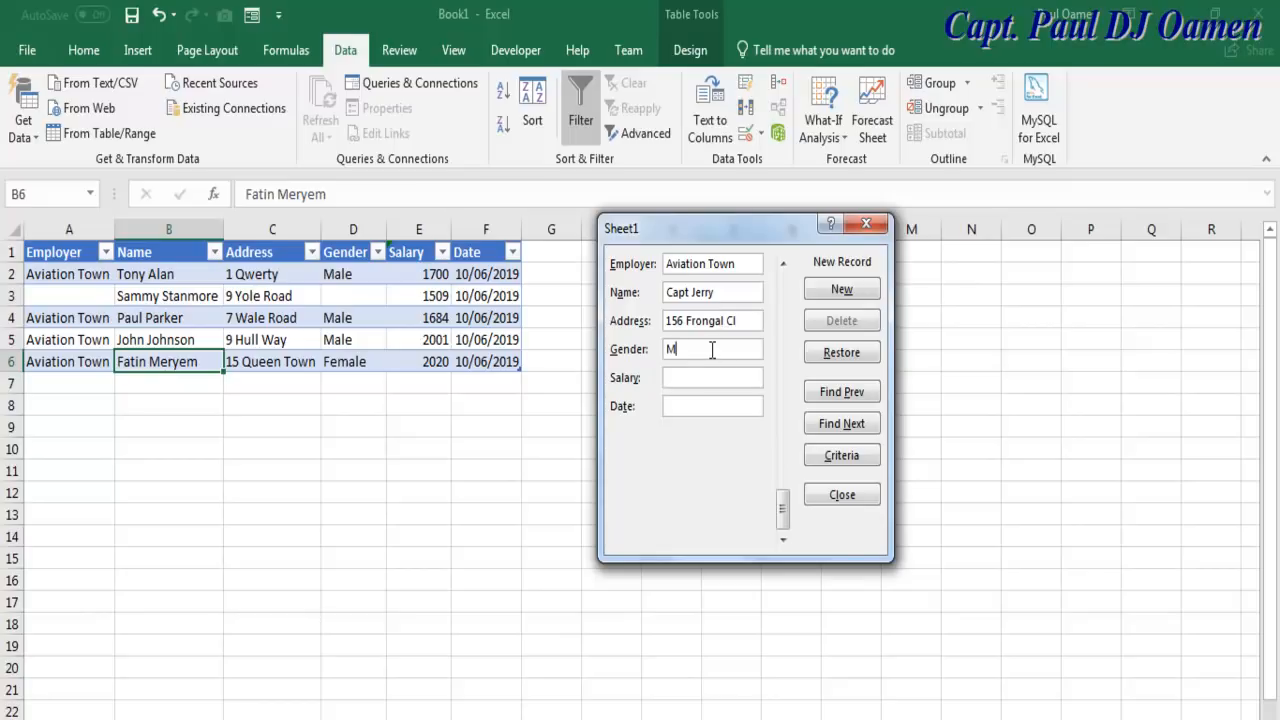
{"action": "type", "text": "ale"}
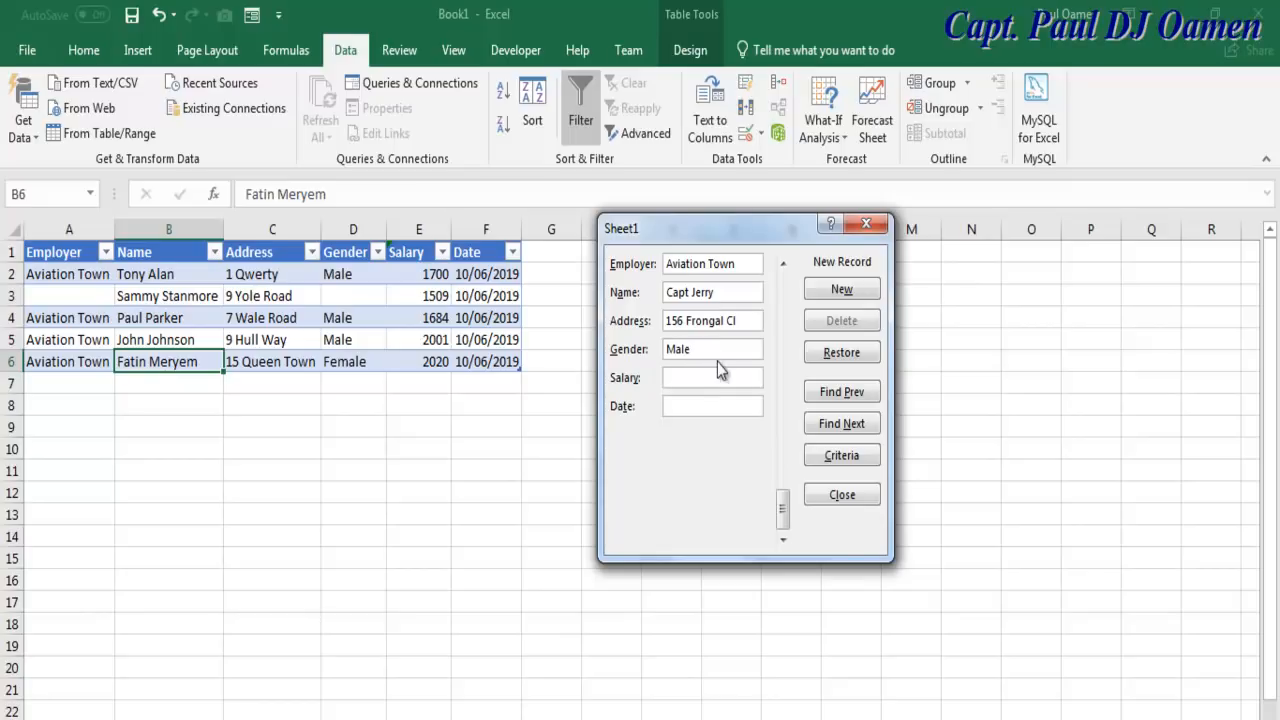
{"action": "left_click", "coordinate": [712, 377]}
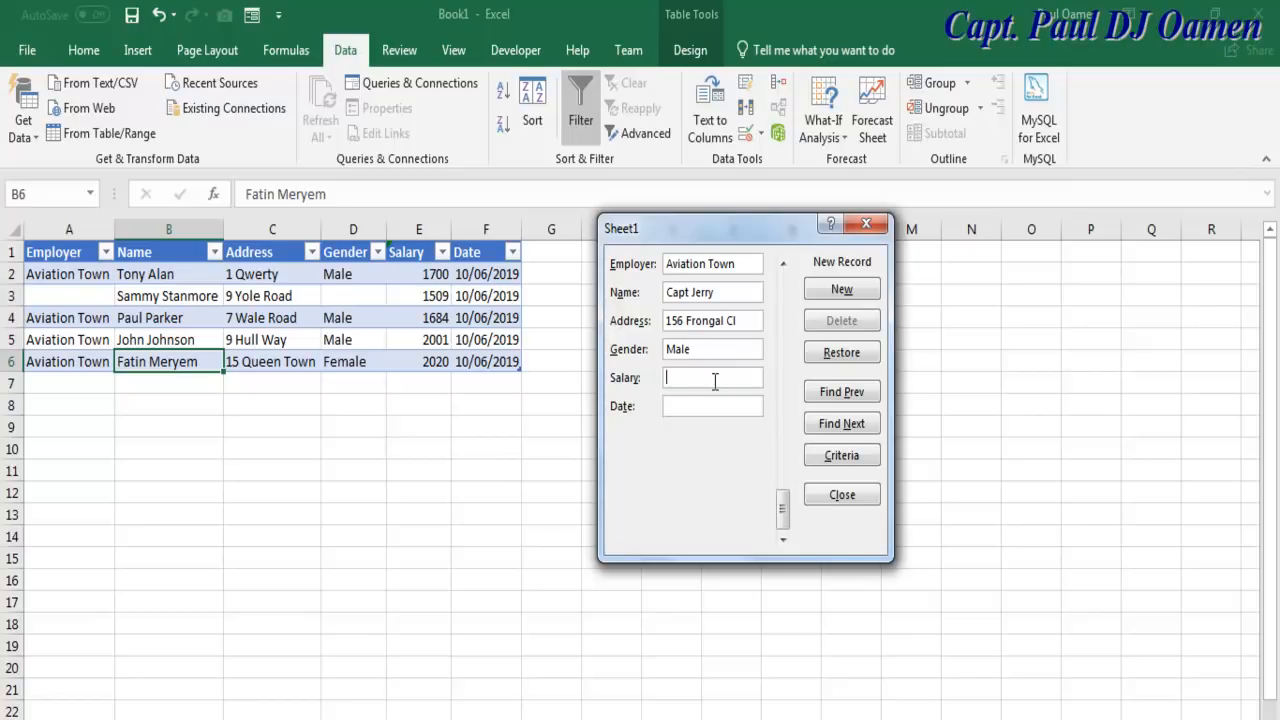
{"action": "type", "text": "18008"}
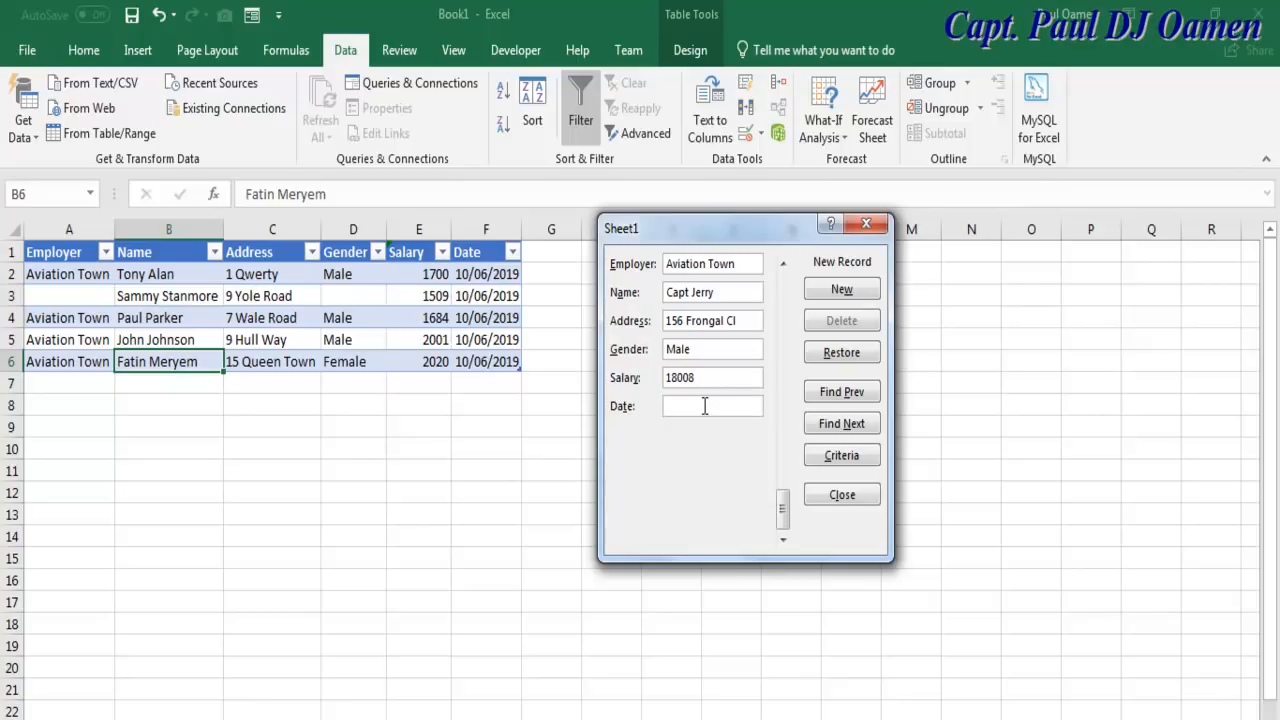
{"action": "type", "text": "10/06/"}
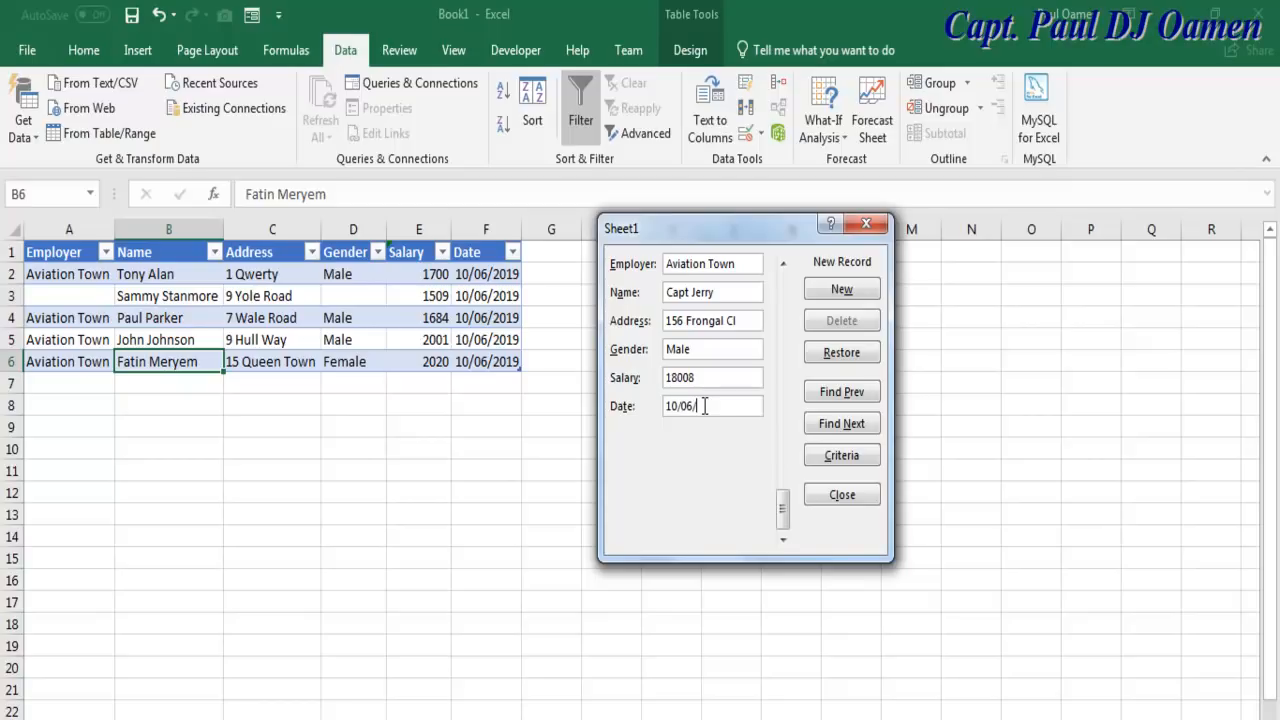
{"action": "type", "text": "2019"}
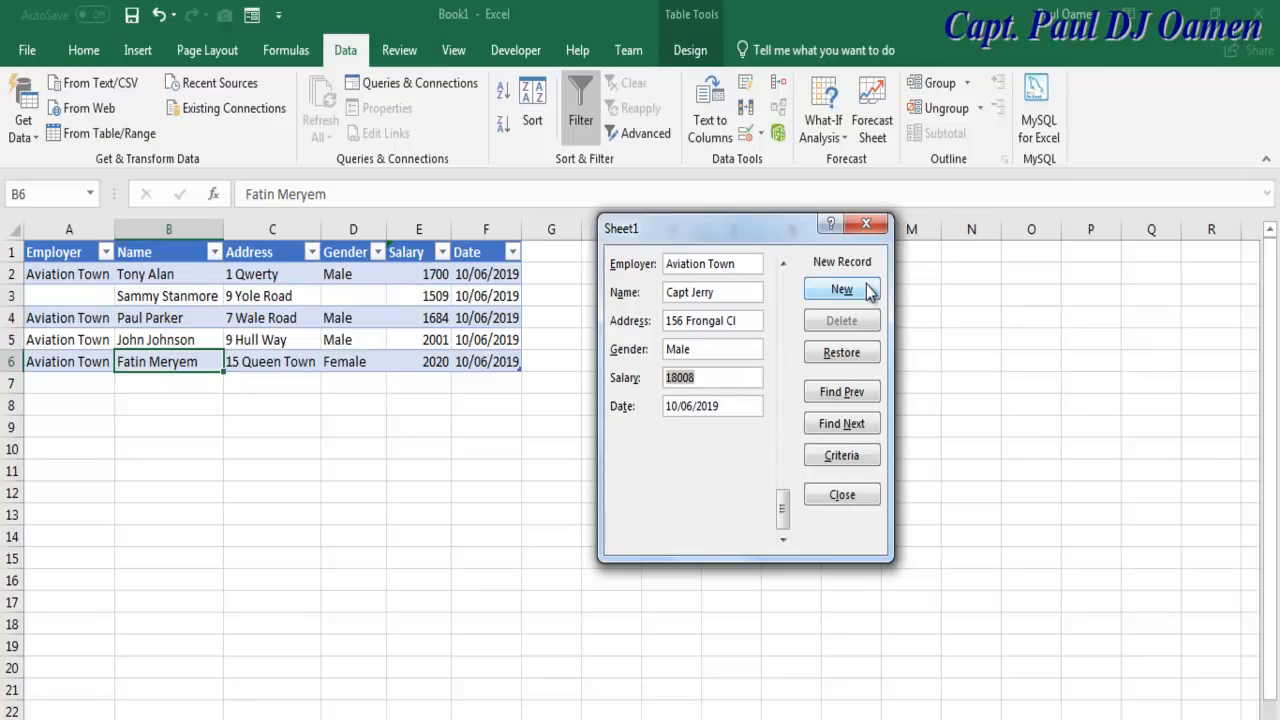
{"action": "mouse_move", "coordinate": [755, 375]}
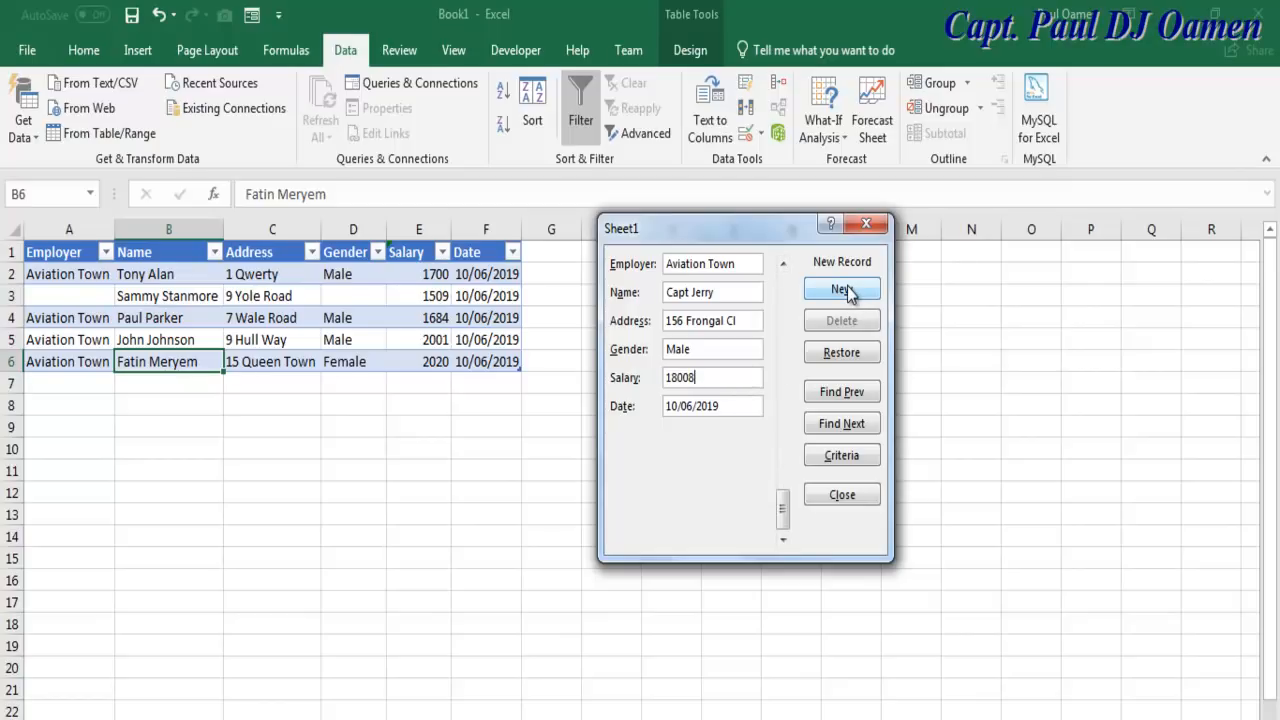
- Add Capt Jerry as row 7 past the invalid-number alert, then reopen his Salary field
{"action": "left_click", "coordinate": [841, 289]}
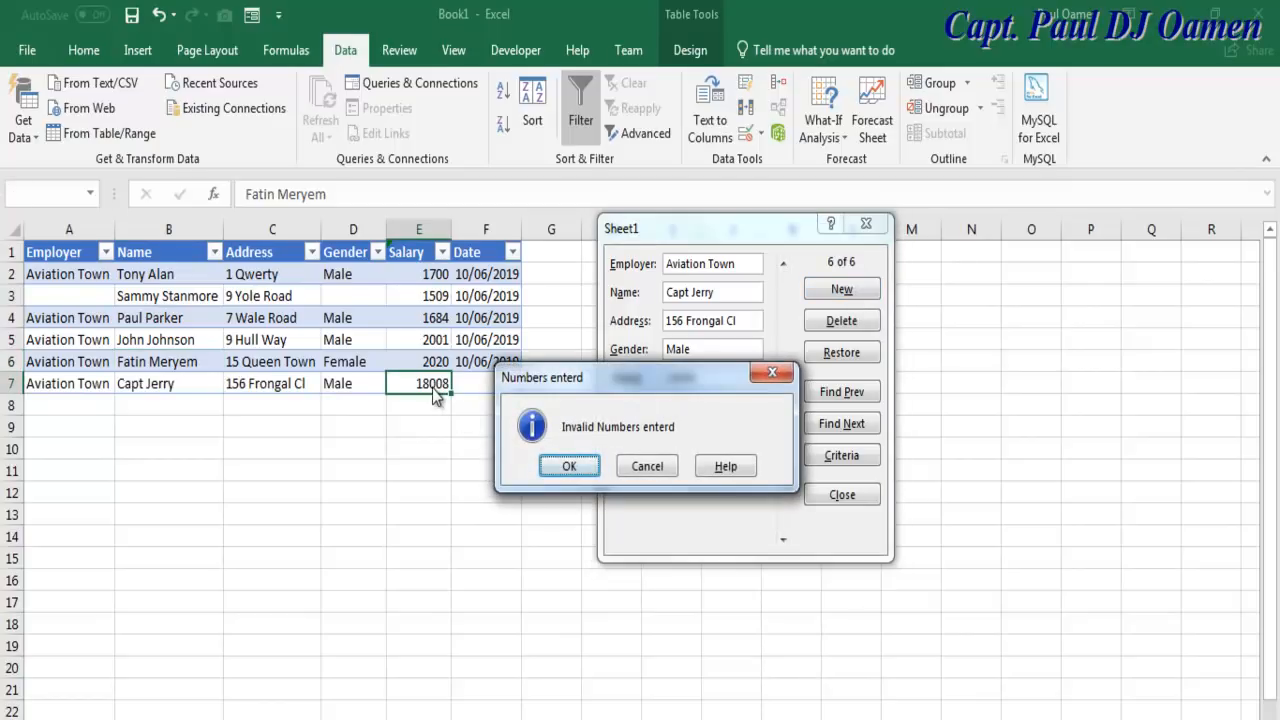
{"action": "mouse_move", "coordinate": [620, 473]}
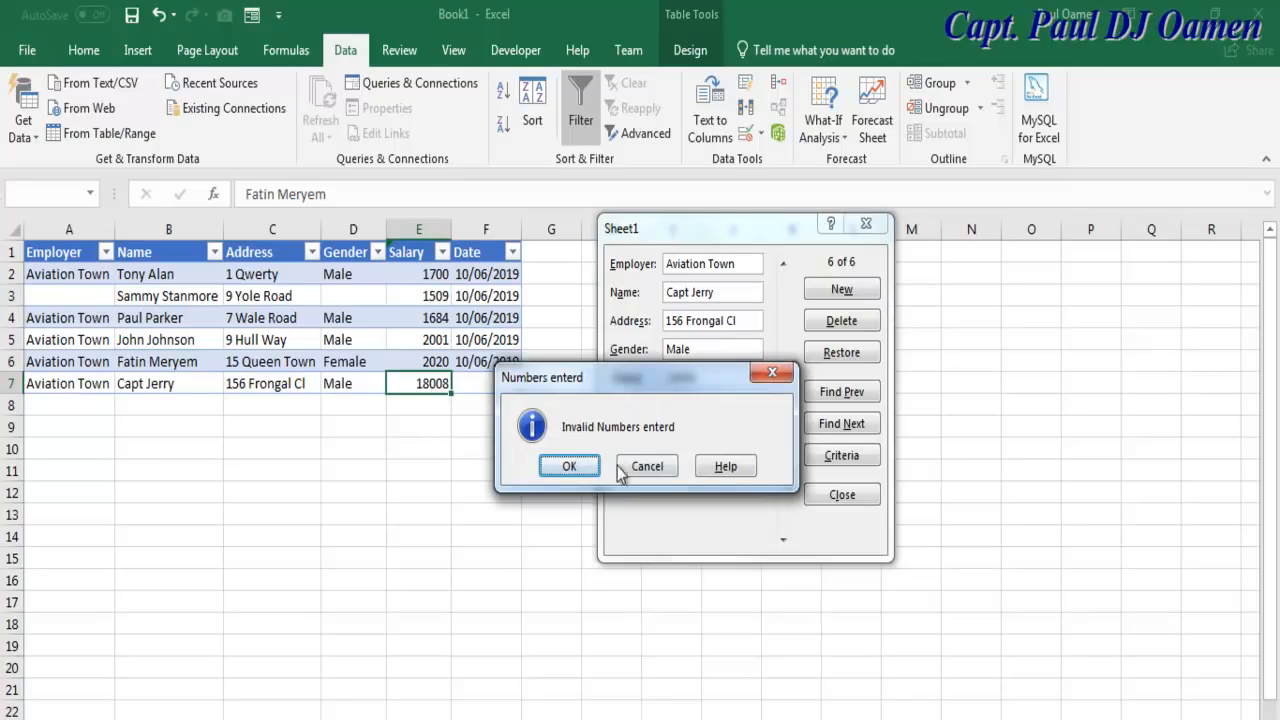
{"action": "left_click", "coordinate": [569, 466]}
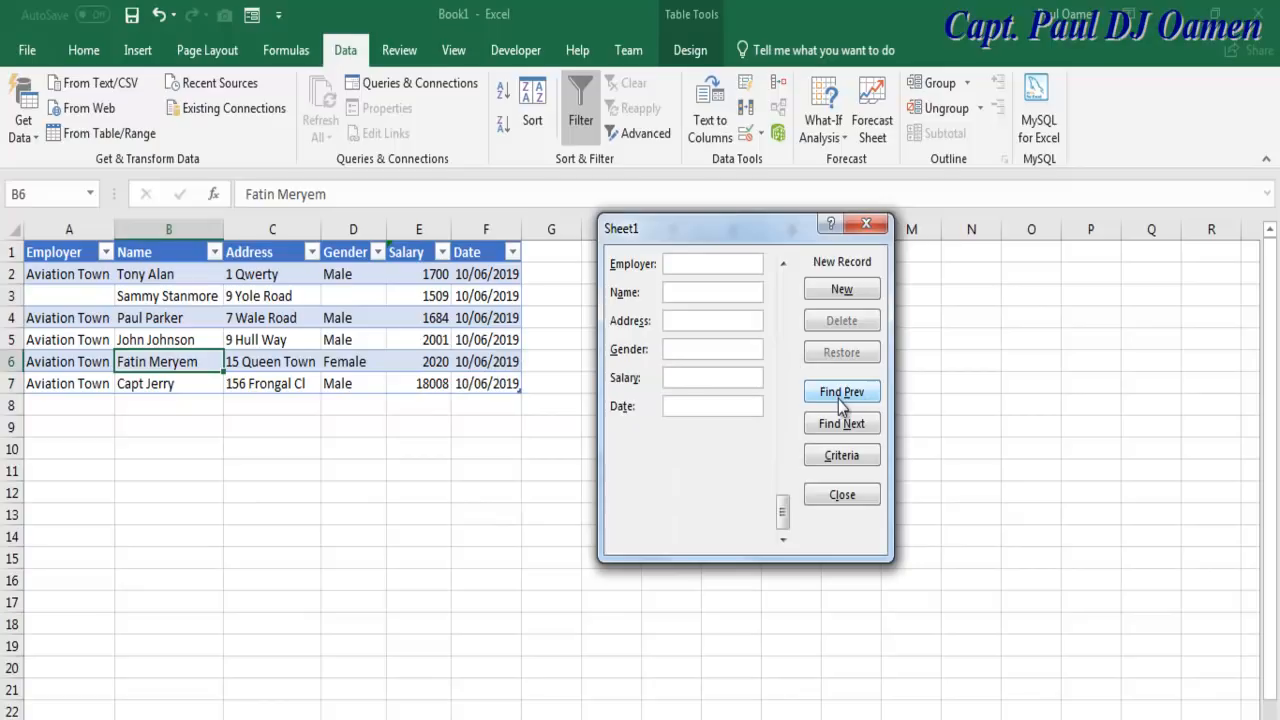
{"action": "left_click", "coordinate": [841, 391]}
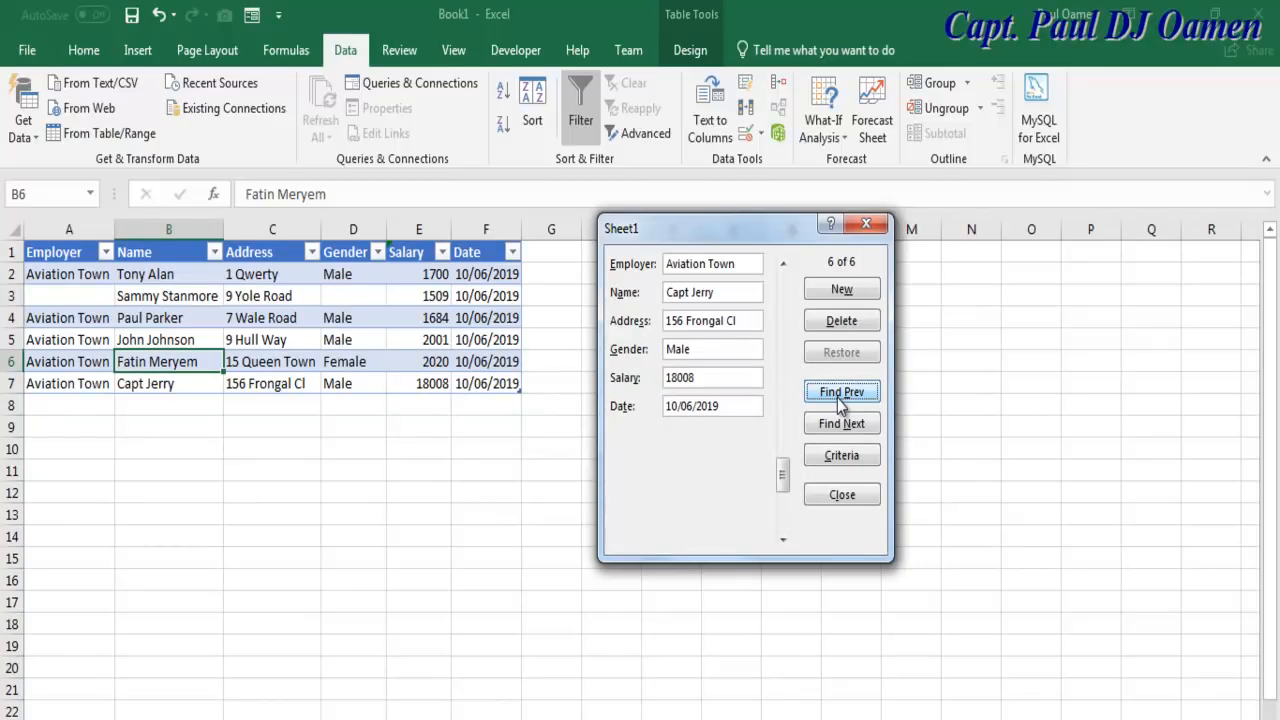
{"action": "left_click", "coordinate": [712, 377]}
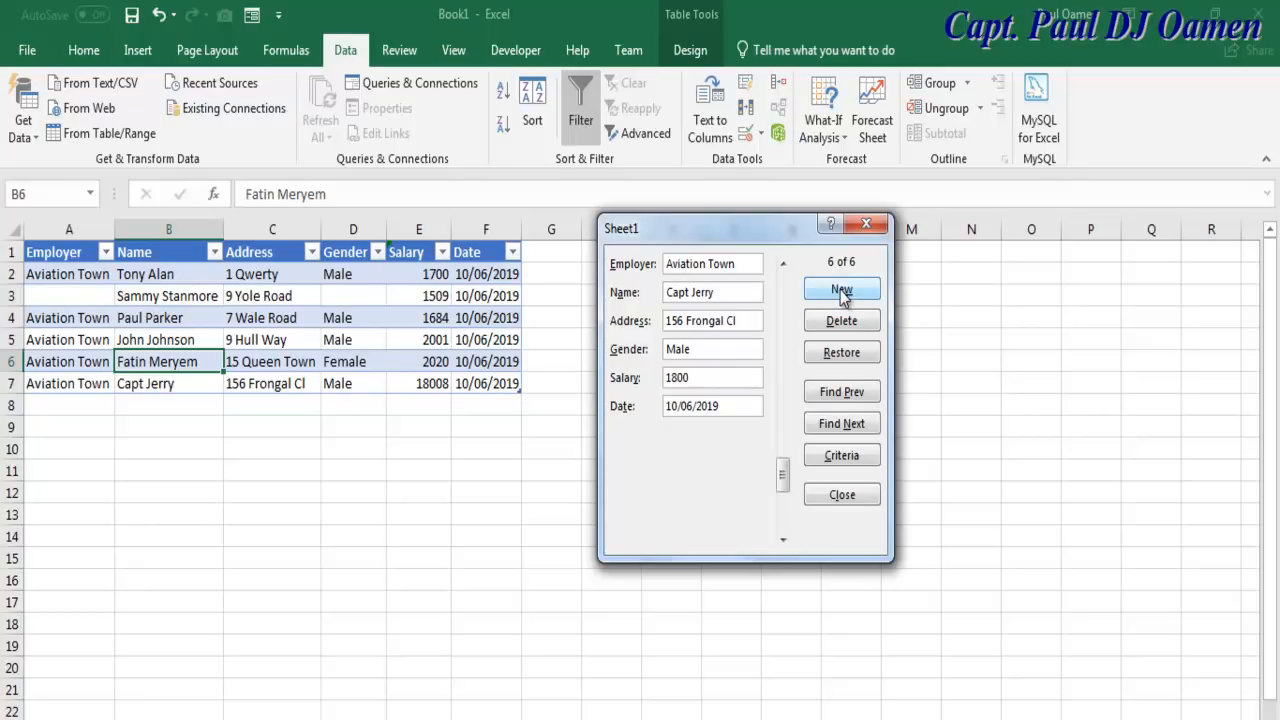
{"action": "left_click", "coordinate": [841, 289]}
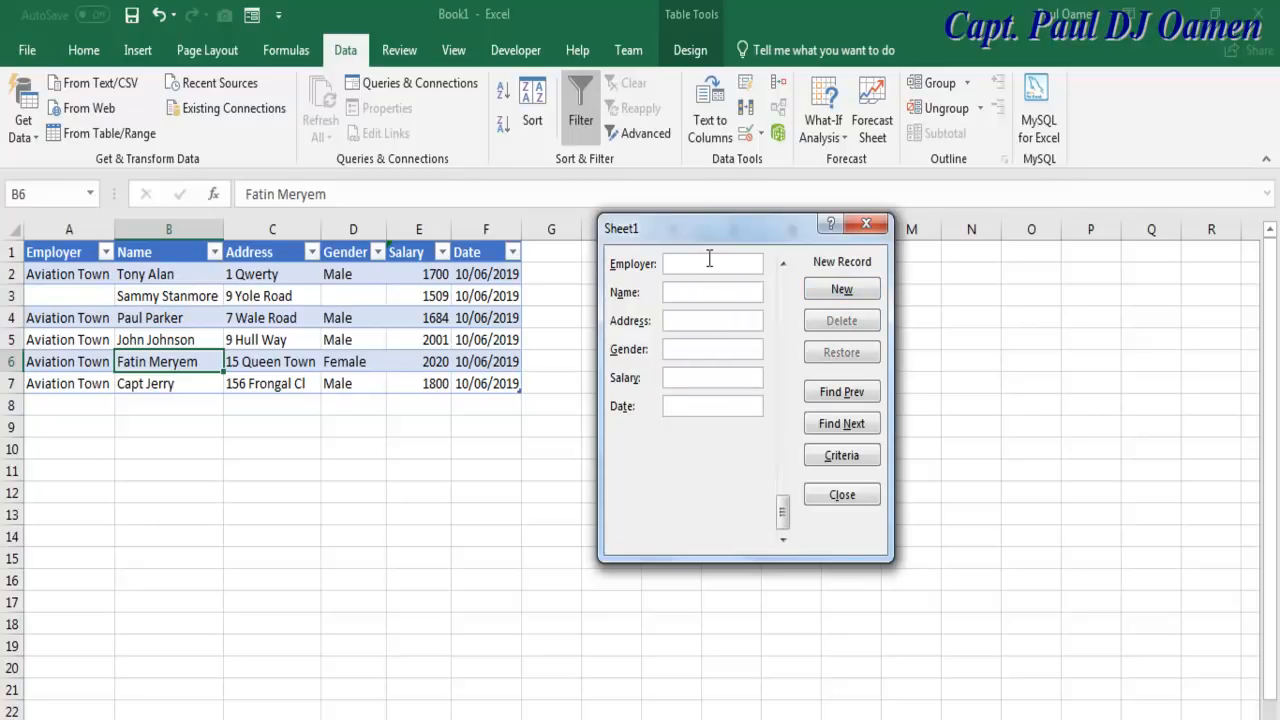
{"action": "type", "text": "Aviation Town"}
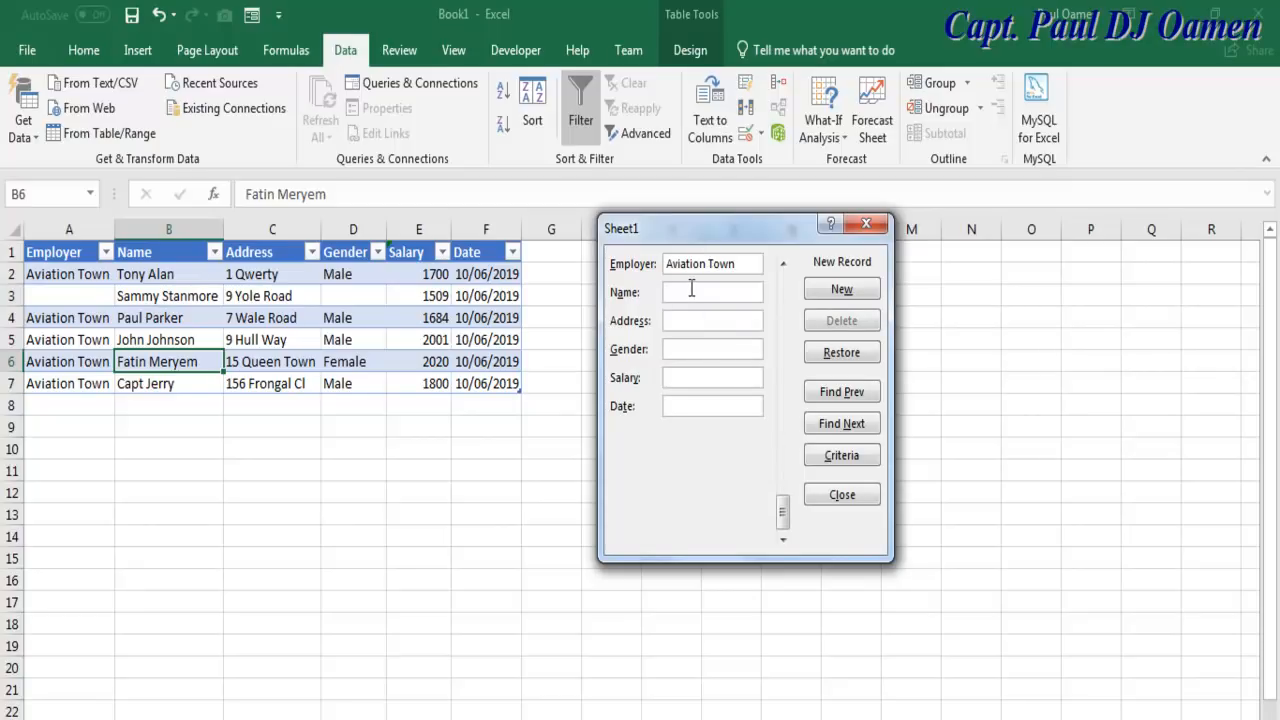
{"action": "type", "text": "K"}
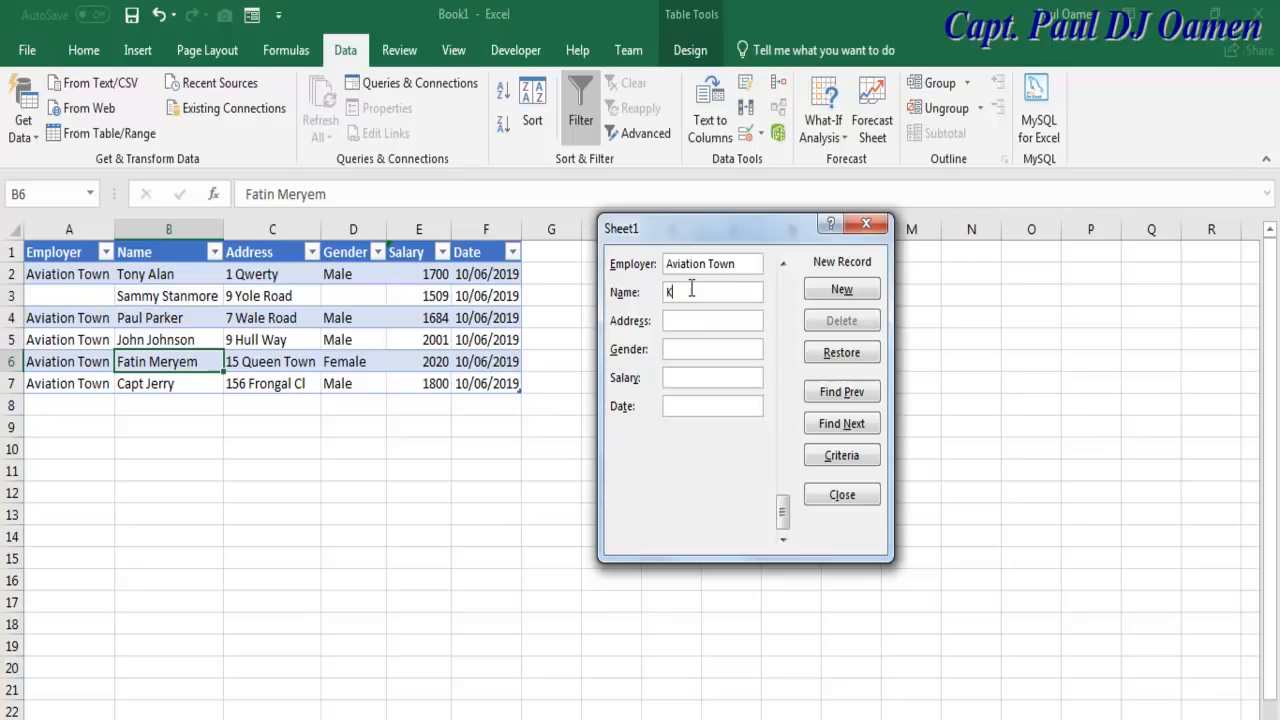
{"action": "type", "text": "ingl"}
{"action": "left_click", "coordinate": [712, 377]}
{"action": "type", "text": "1908"}
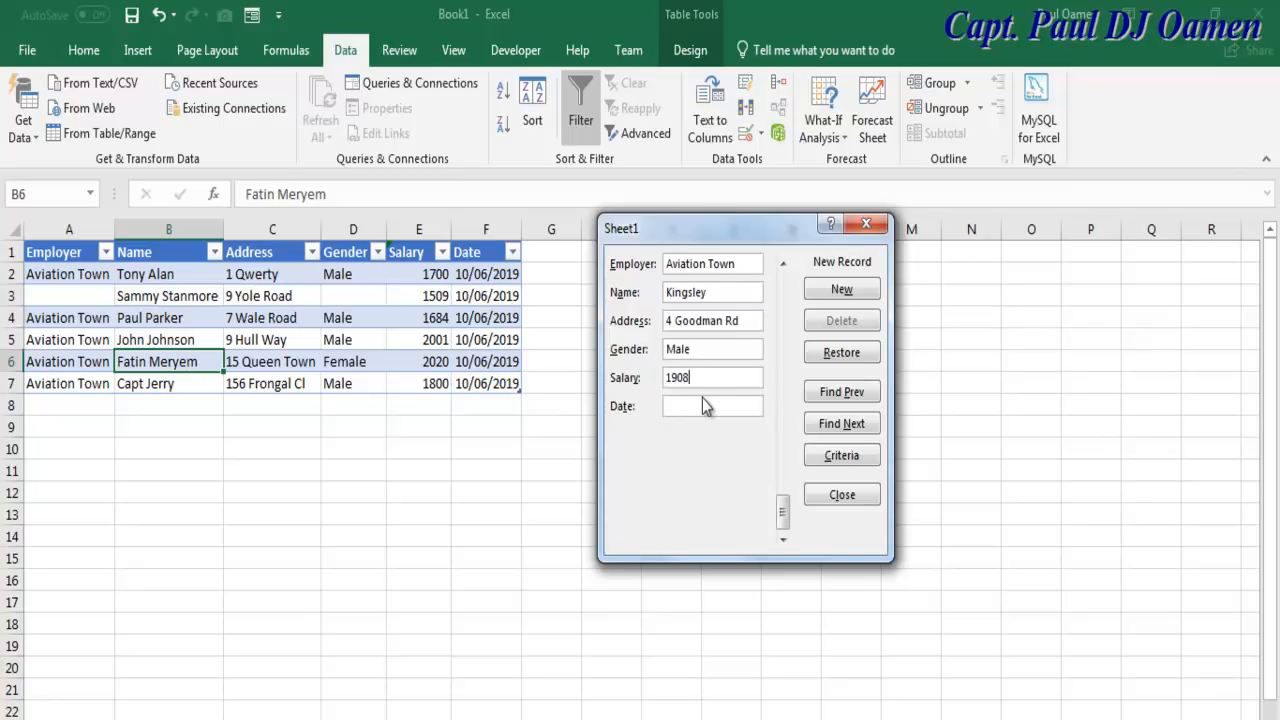
{"action": "type", "text": "10/06/2"}
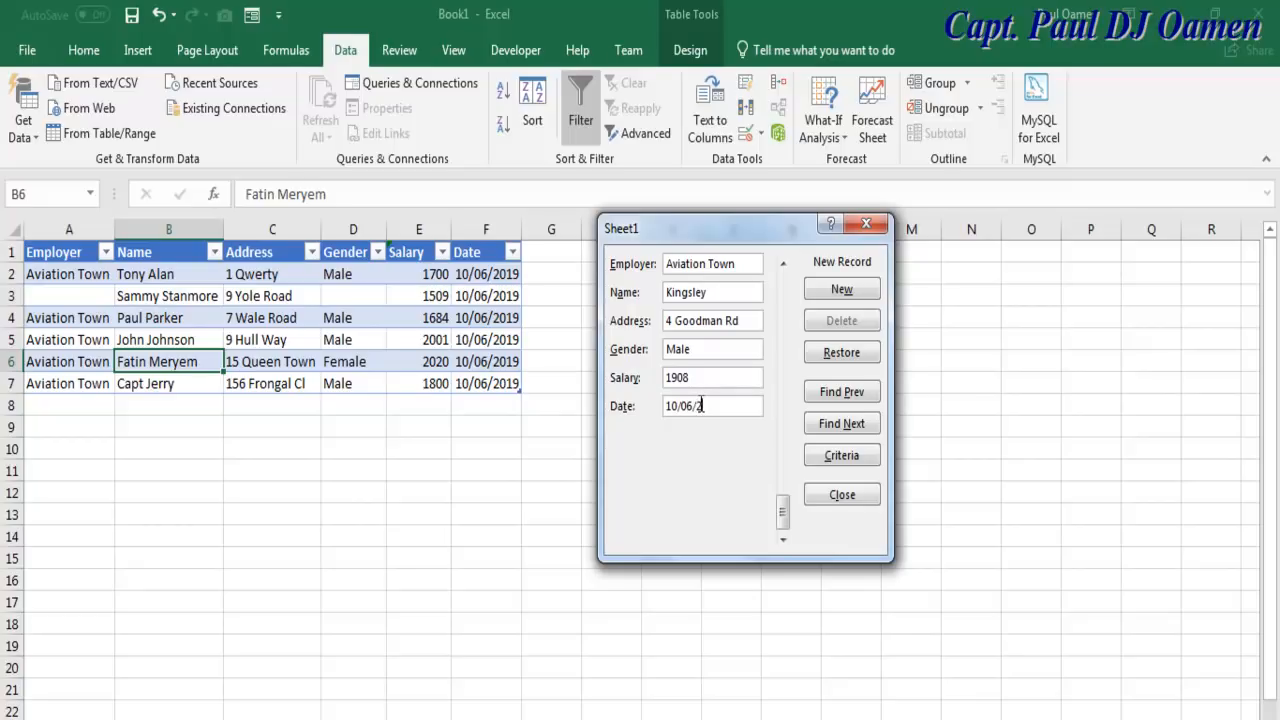
{"action": "type", "text": "019"}
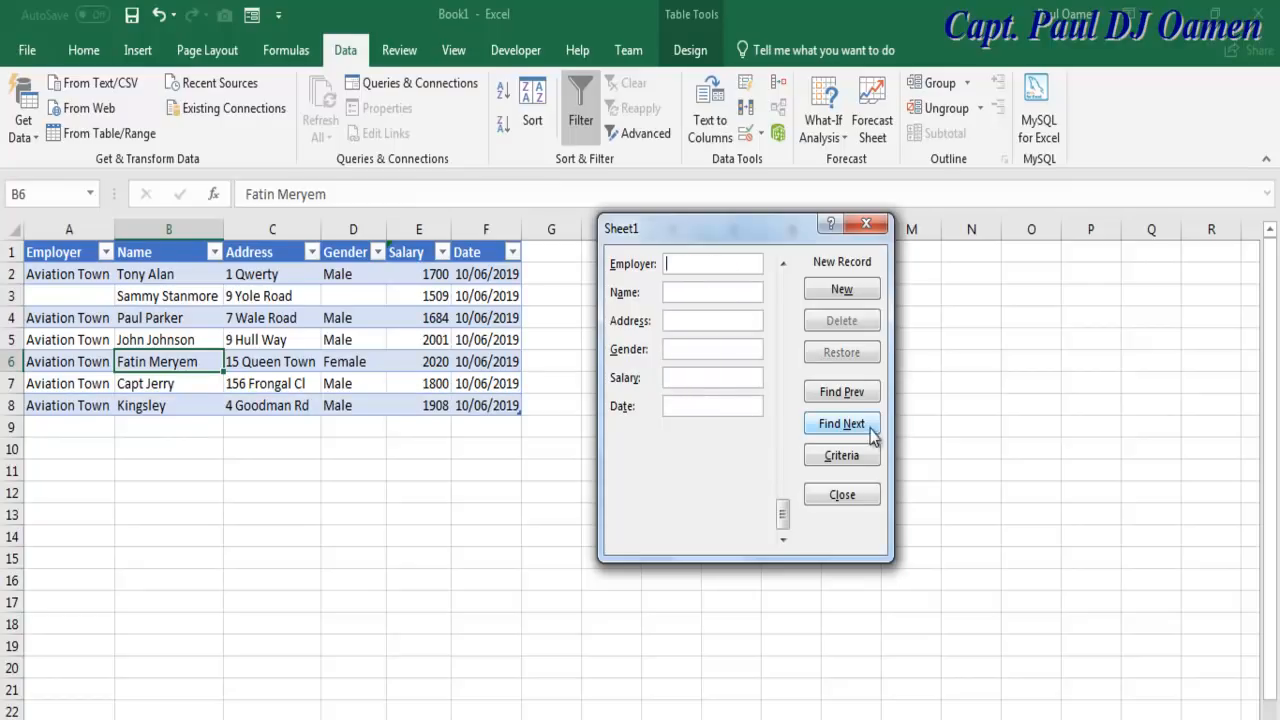
{"action": "left_click", "coordinate": [841, 423]}
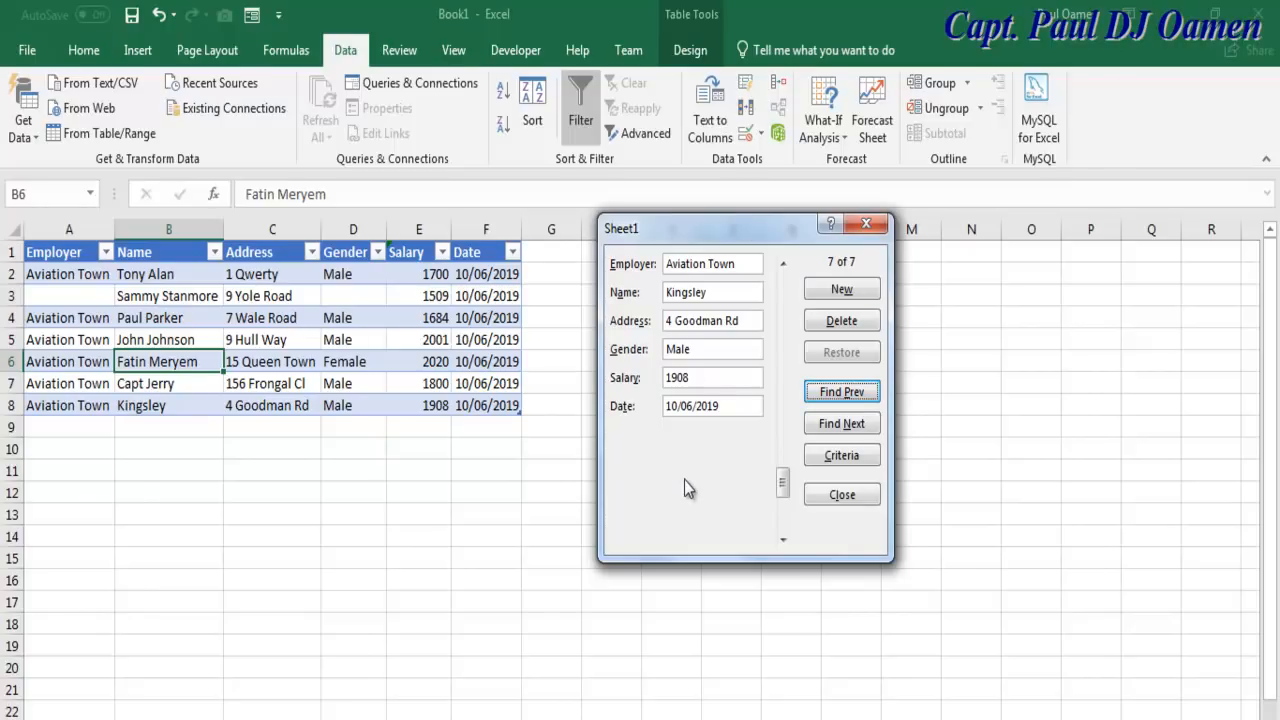
{"action": "left_click", "coordinate": [841, 494]}
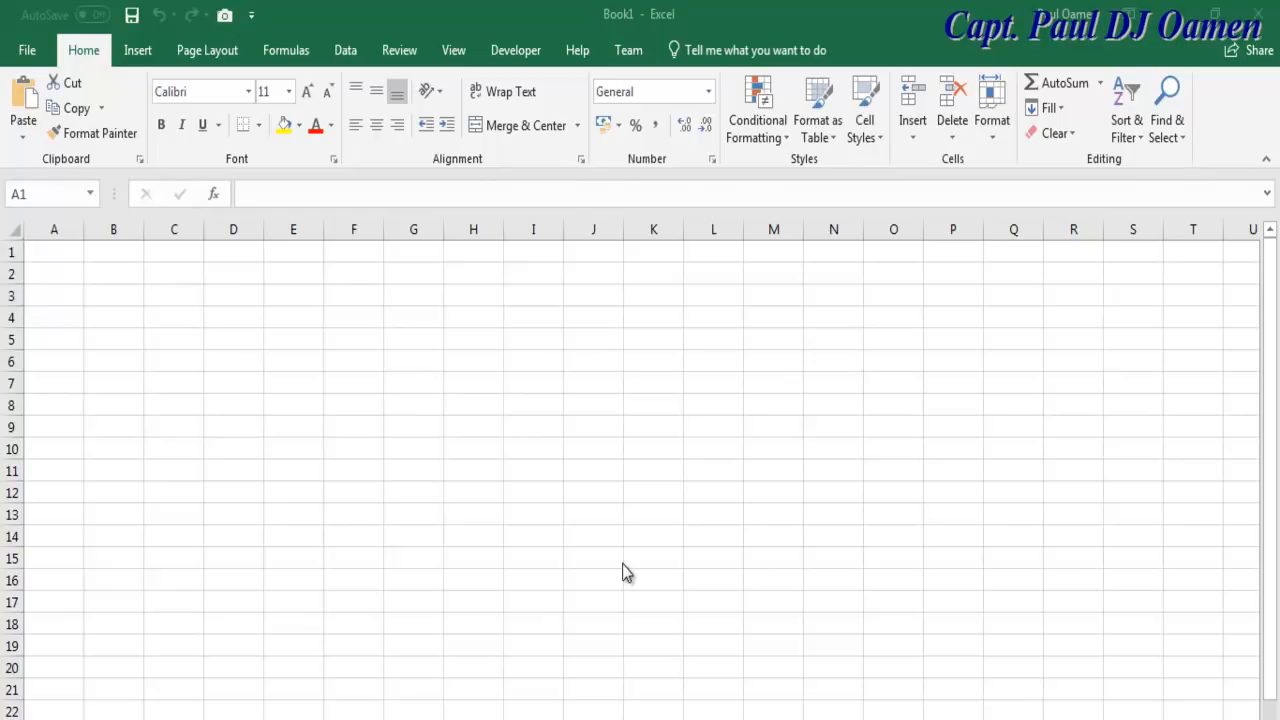
{"action": "mouse_move", "coordinate": [78, 263]}
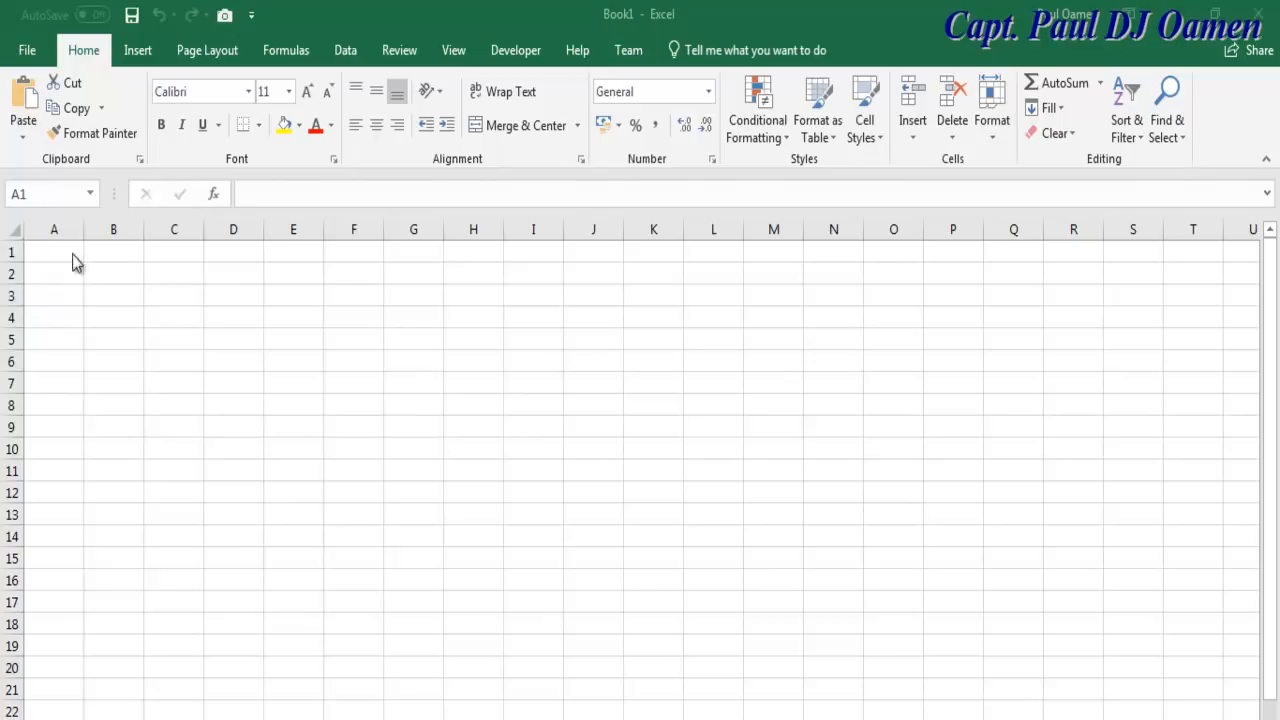
- Type the headers Employer and Name into row 1
{"action": "left_click", "coordinate": [54, 251]}
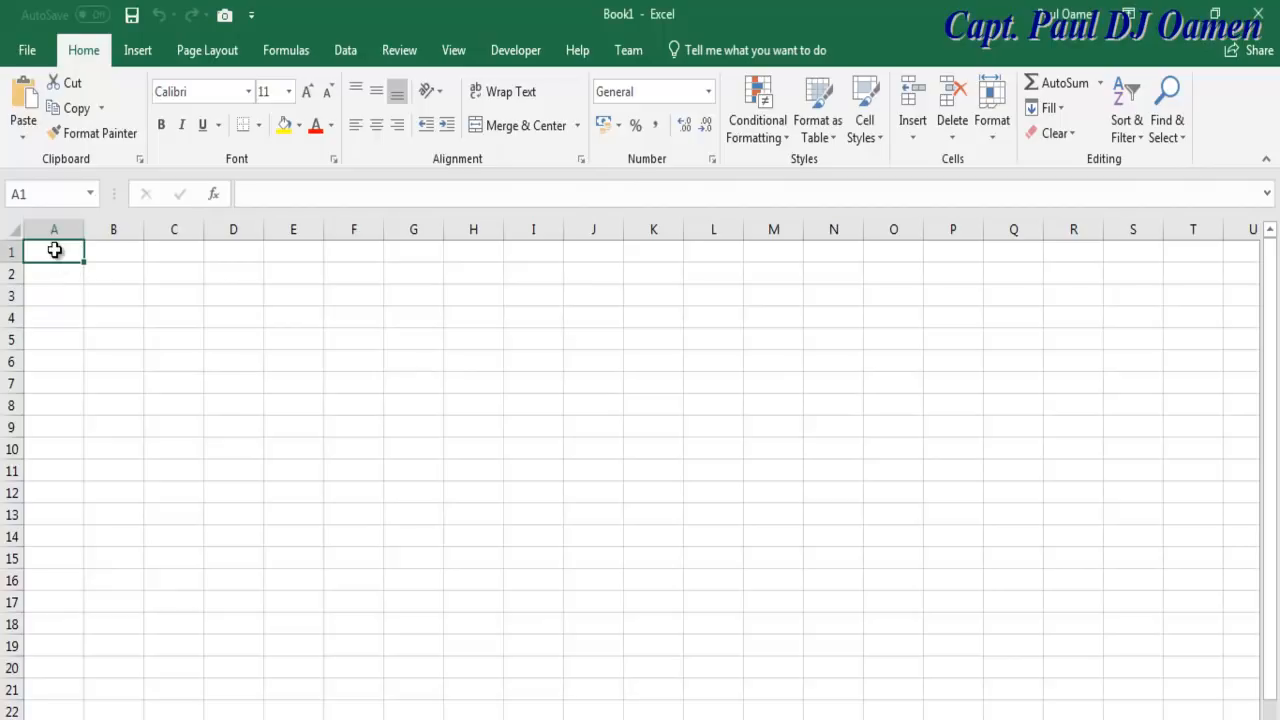
{"action": "type", "text": "Employer"}
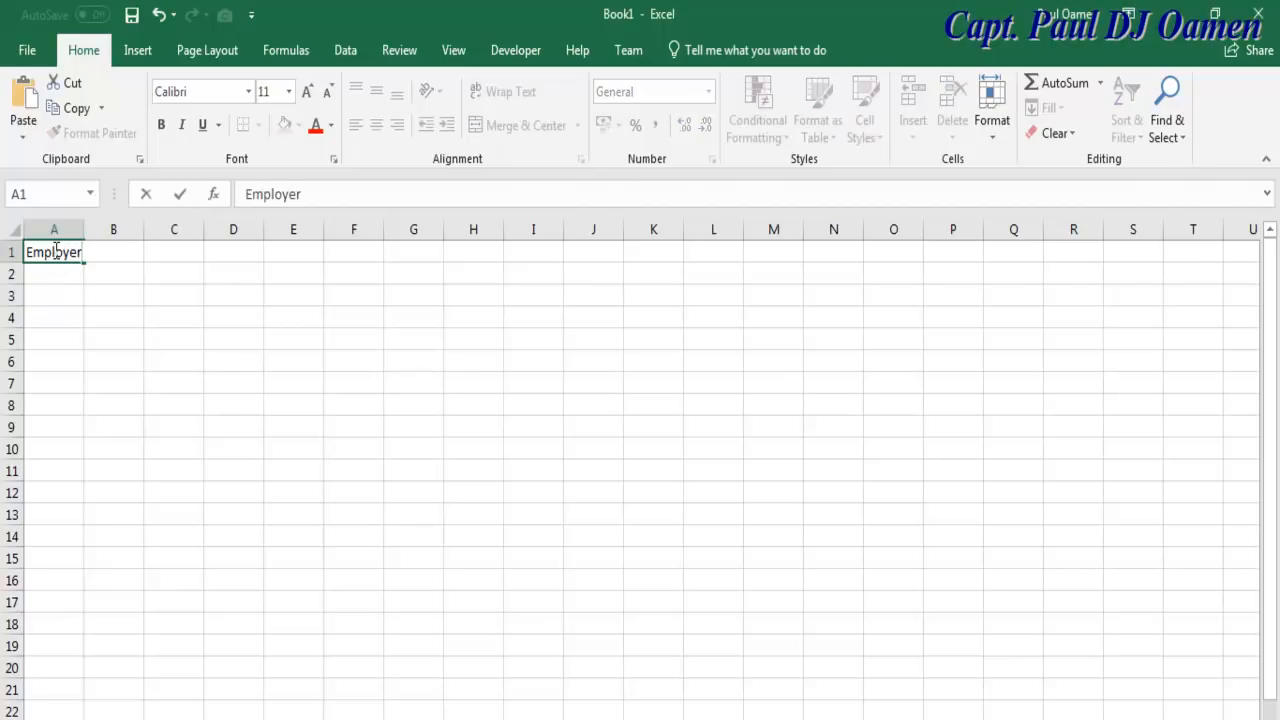
{"action": "left_click", "coordinate": [54, 229]}
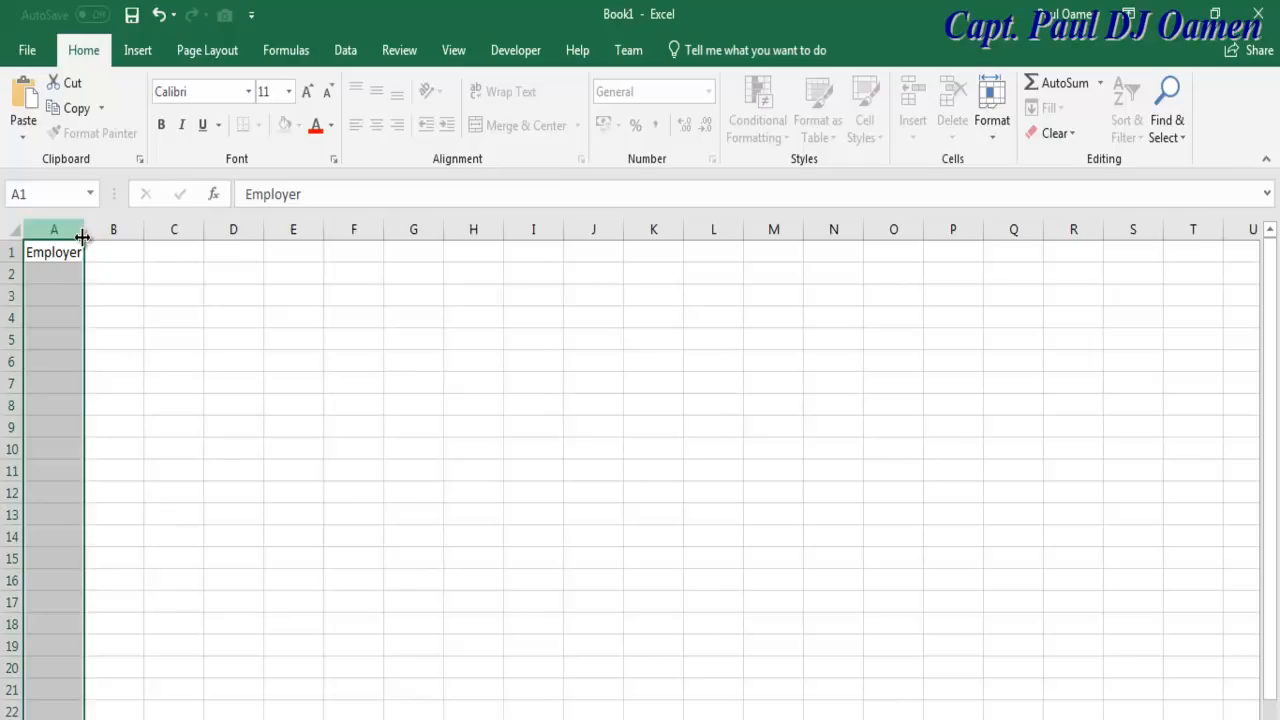
{"action": "type", "text": "F"}
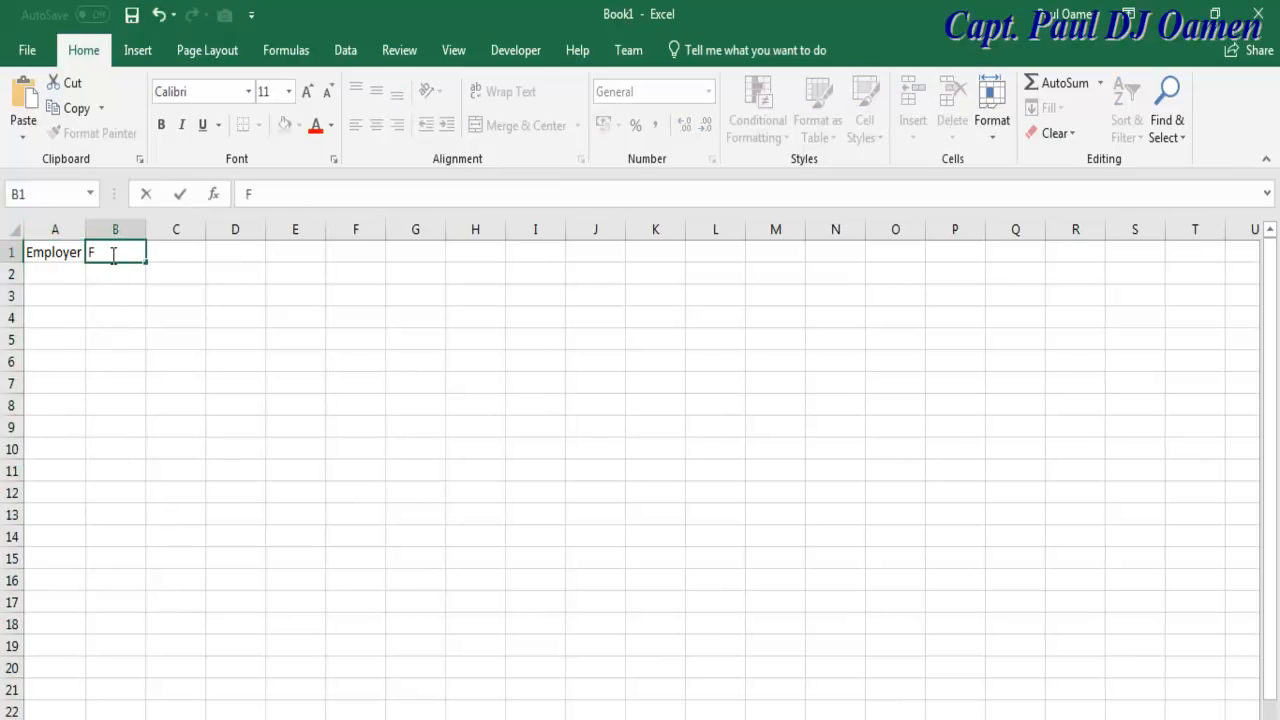
{"action": "type", "text": "Name"}
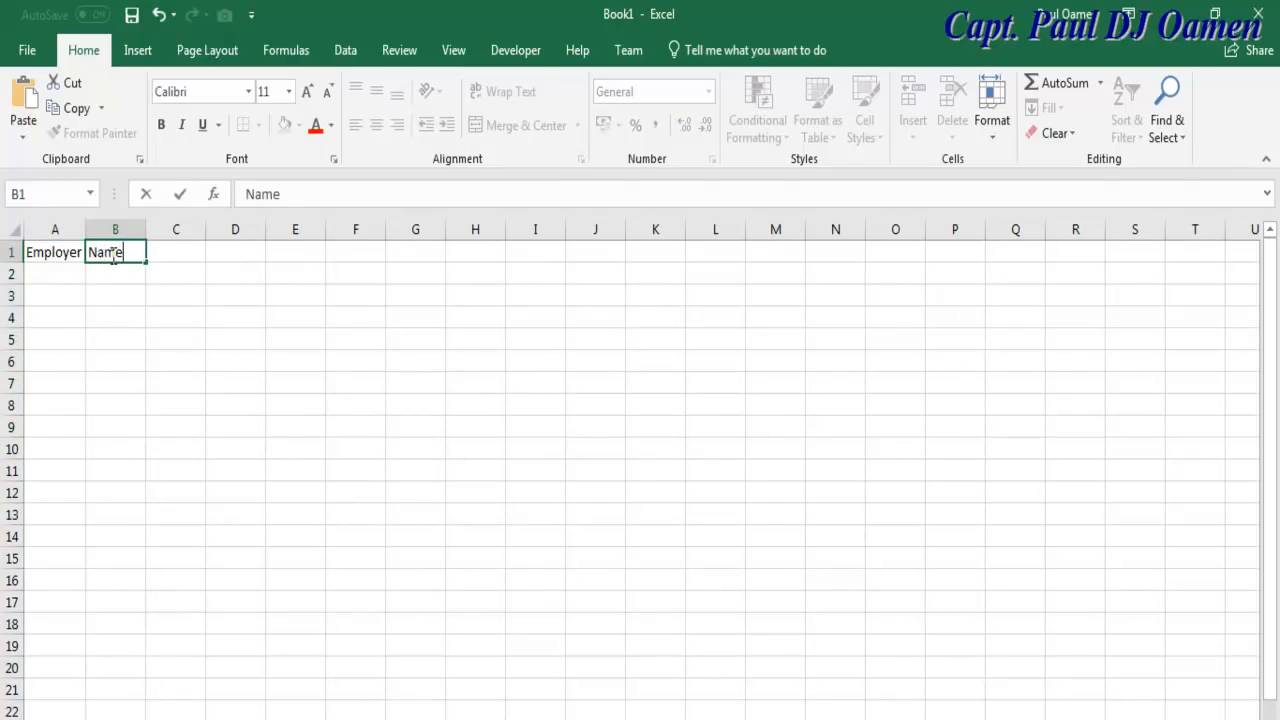
- Add the Address, Gender, Salary and Date headers across row 1
{"action": "left_click", "coordinate": [175, 252]}
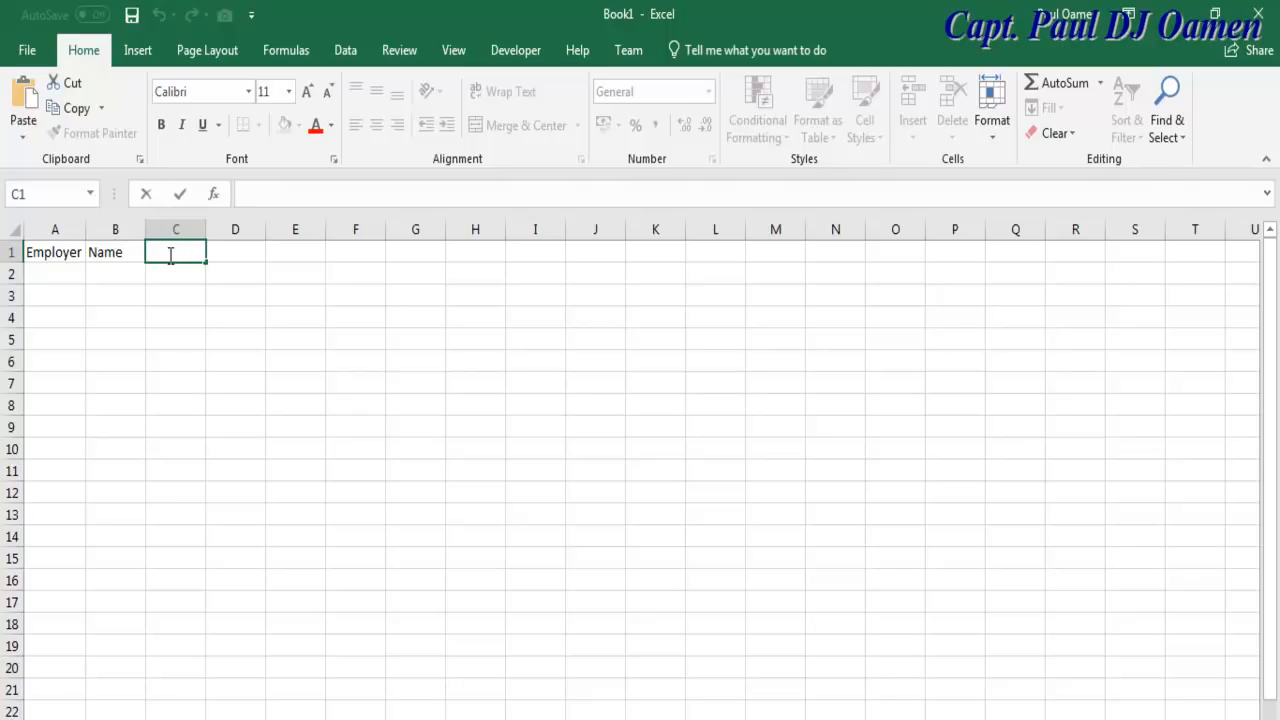
{"action": "type", "text": "Ad"}
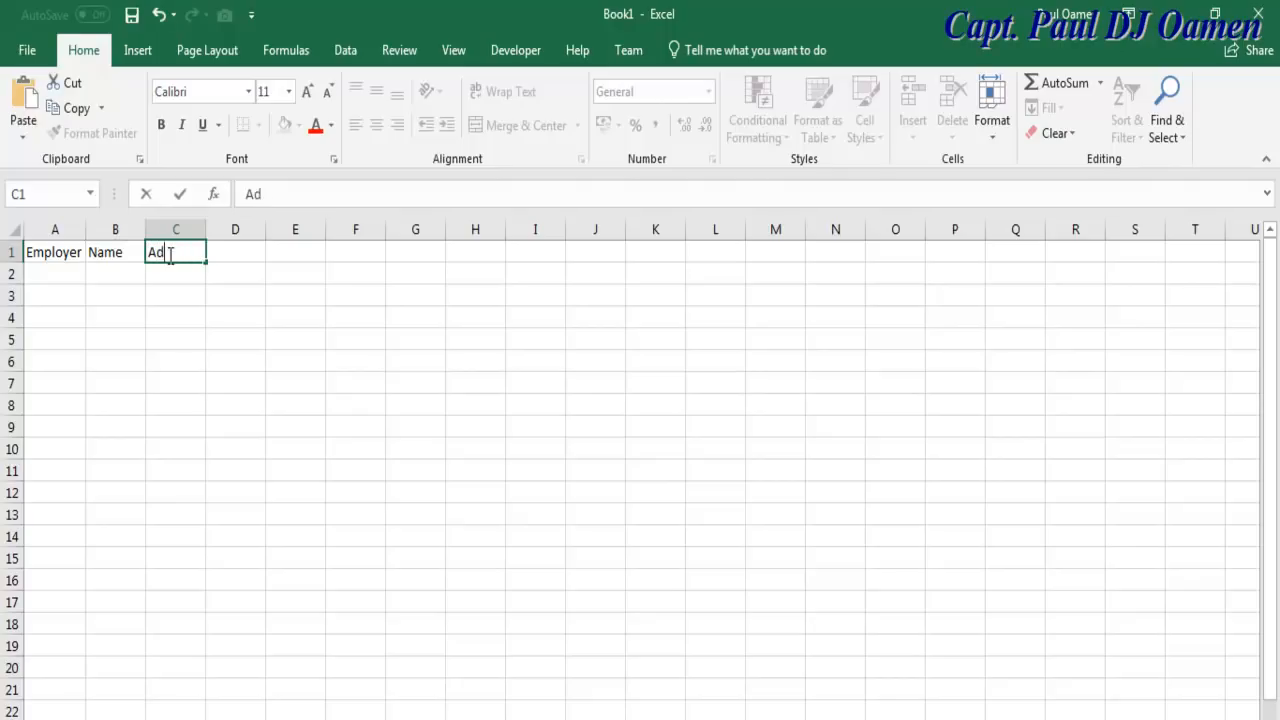
{"action": "key", "text": "Tab"}
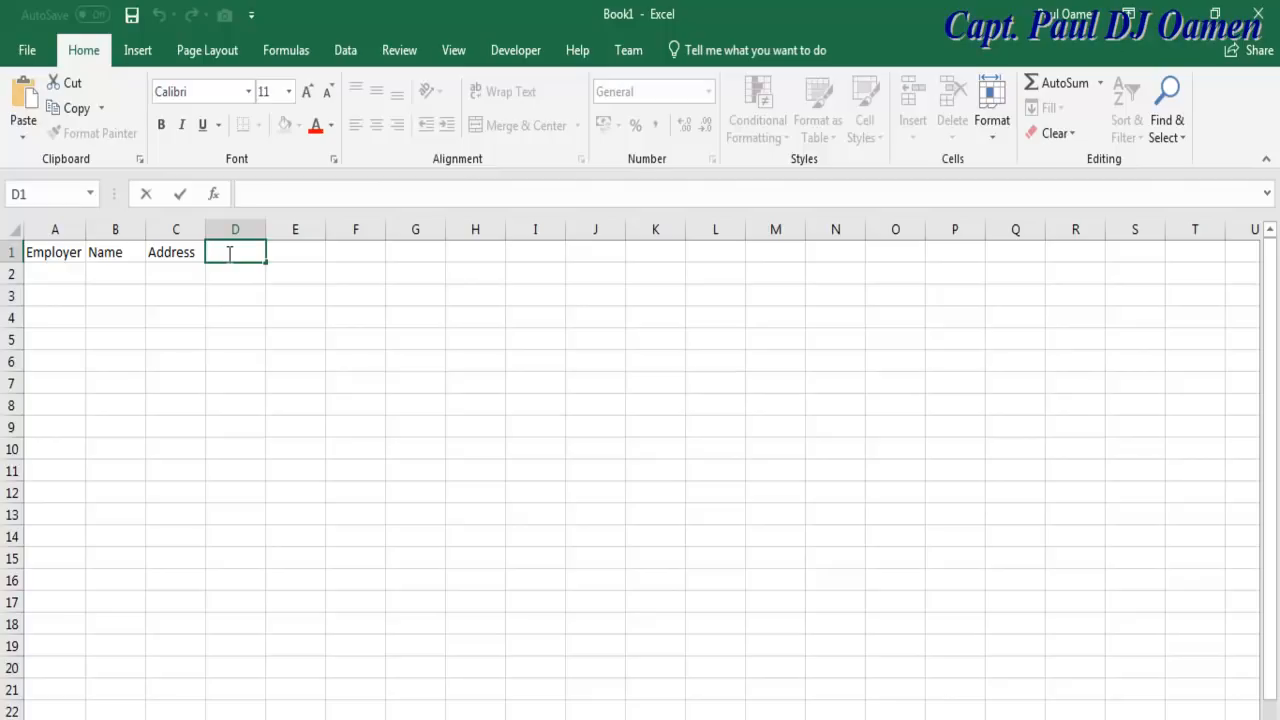
{"action": "type", "text": "Gender"}
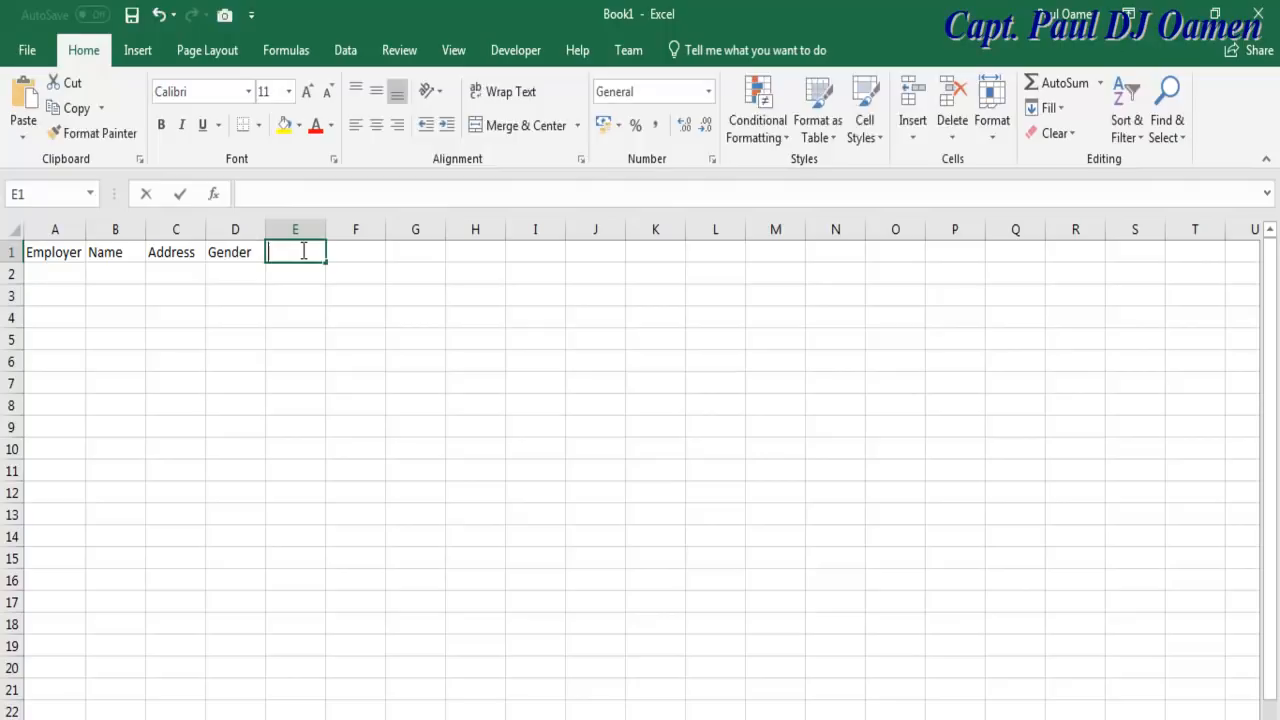
{"action": "type", "text": "Salary"}
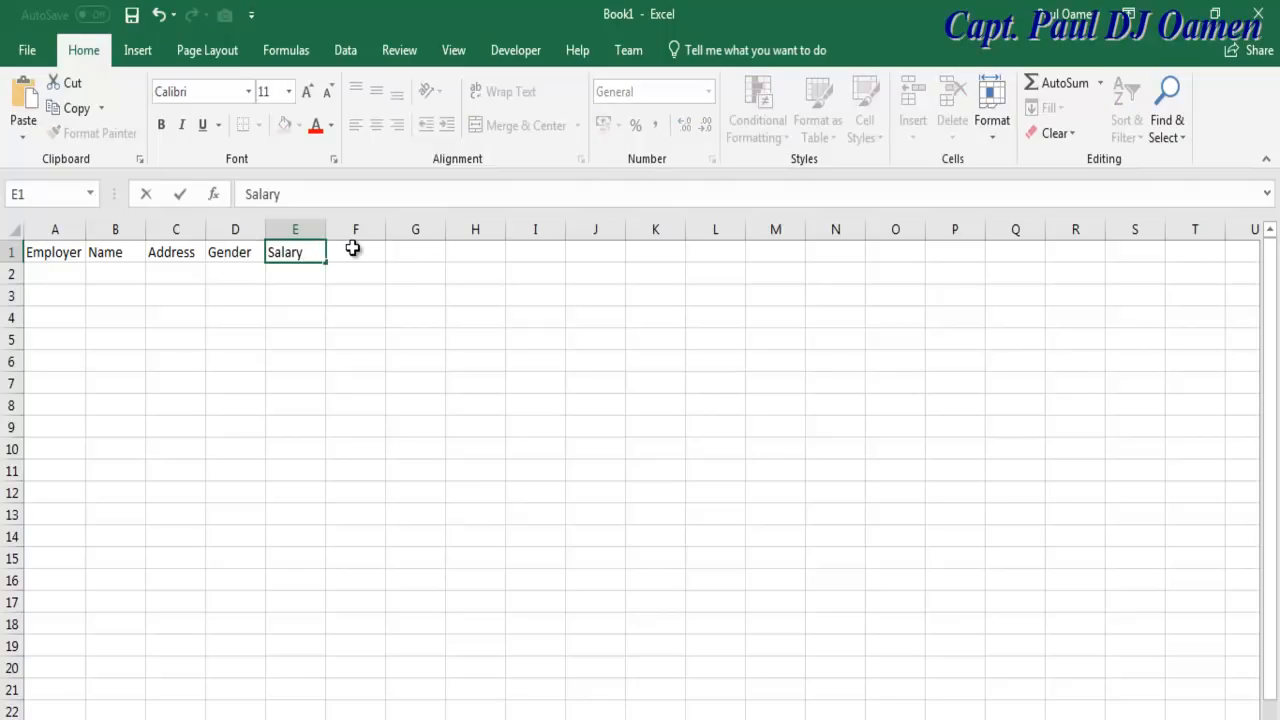
{"action": "type", "text": "Da"}
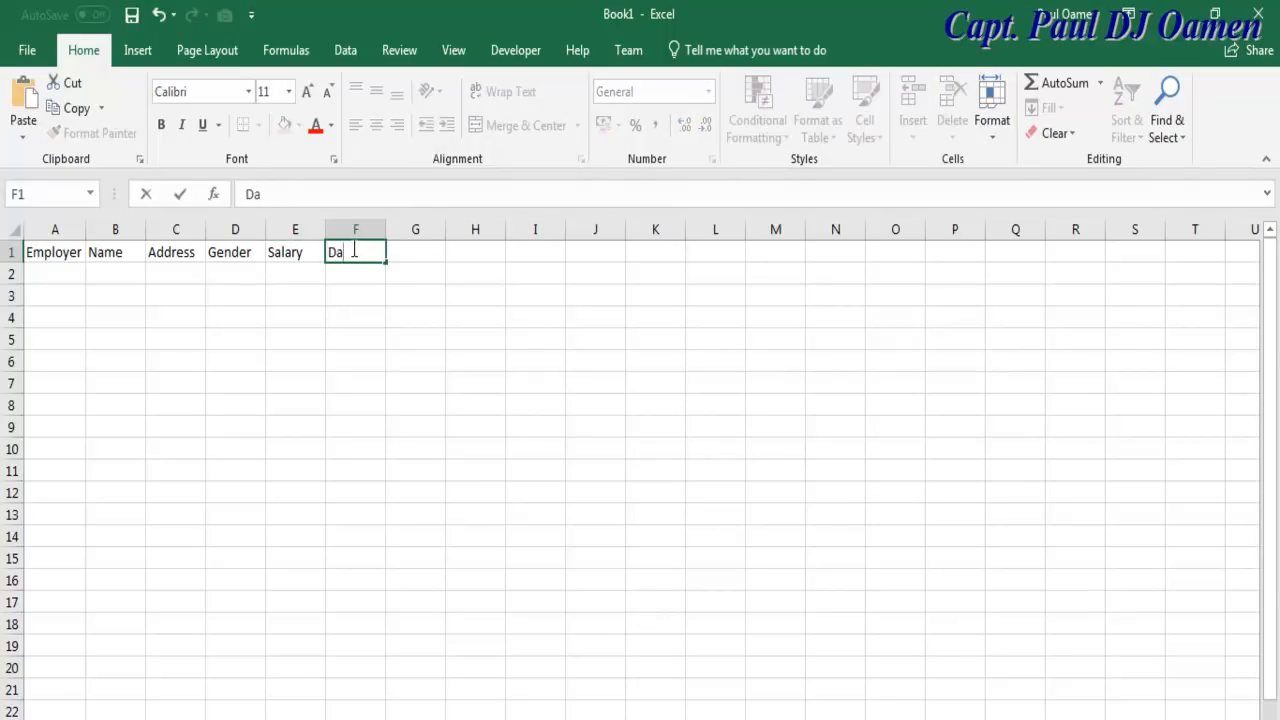
{"action": "type", "text": "te"}
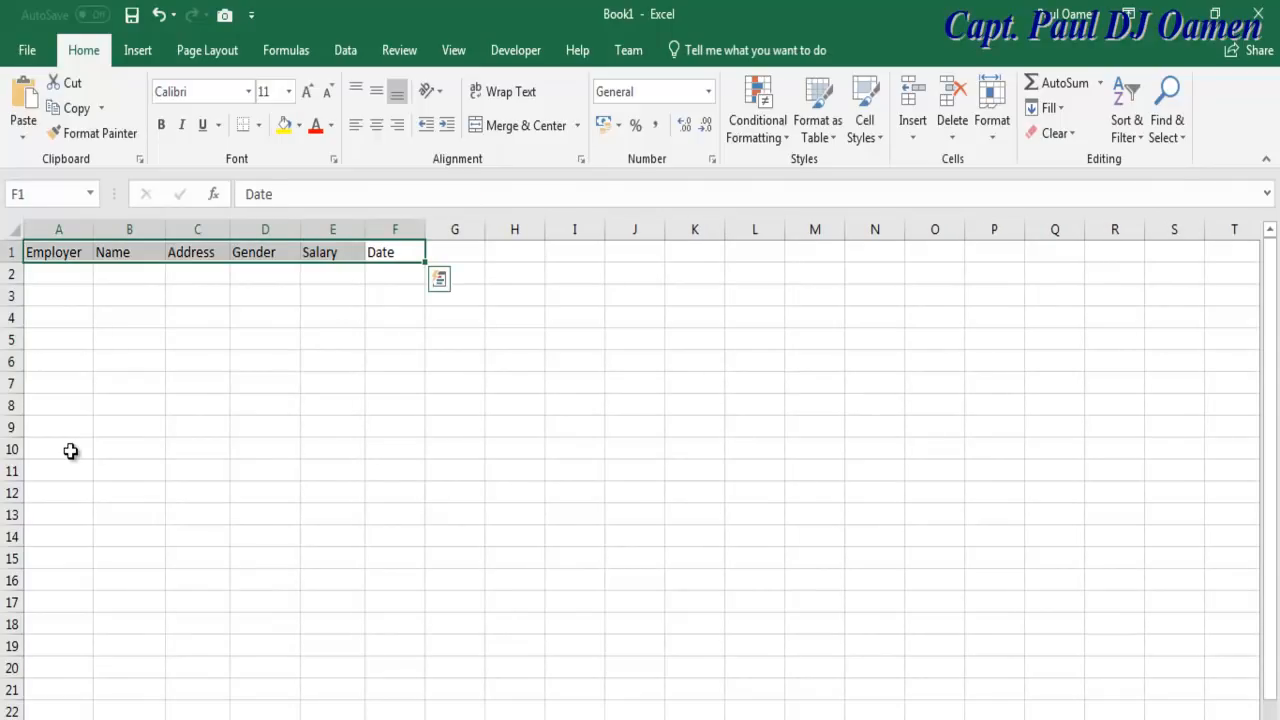
{"action": "mouse_move", "coordinate": [155, 280]}
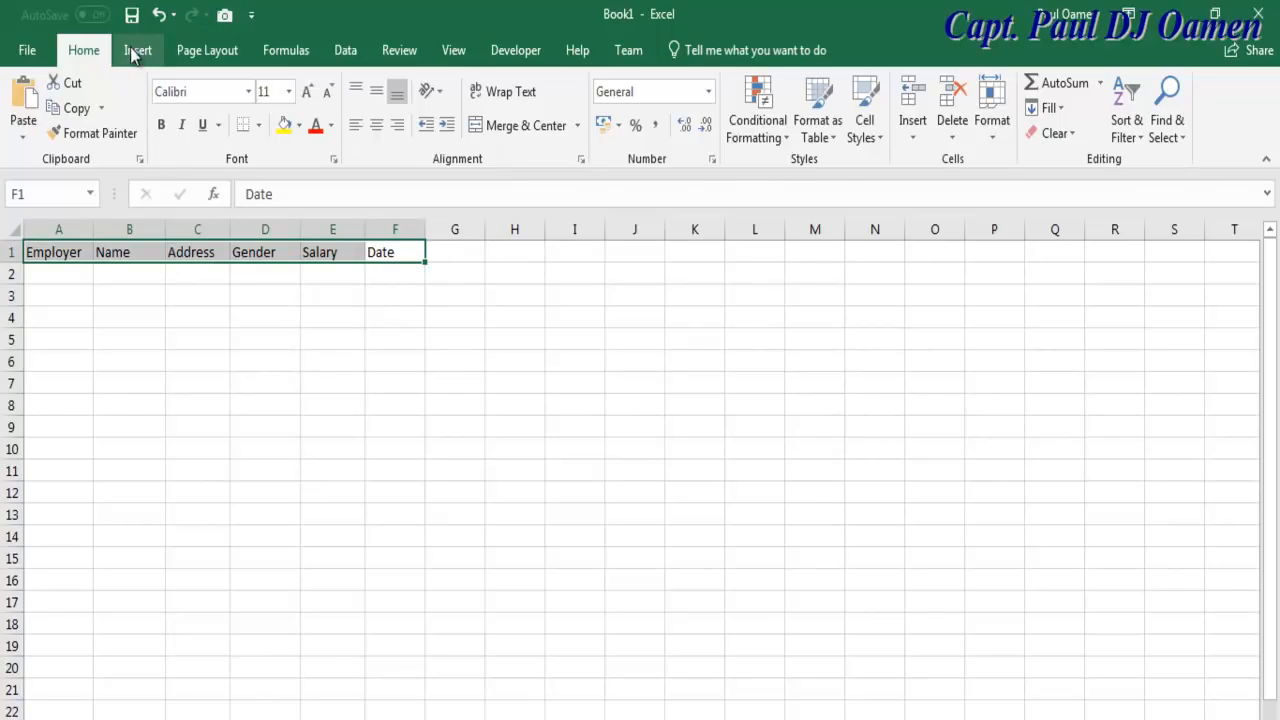
- Insert a table from the header row with 'My table has headers' ticked
{"action": "left_click", "coordinate": [137, 50]}
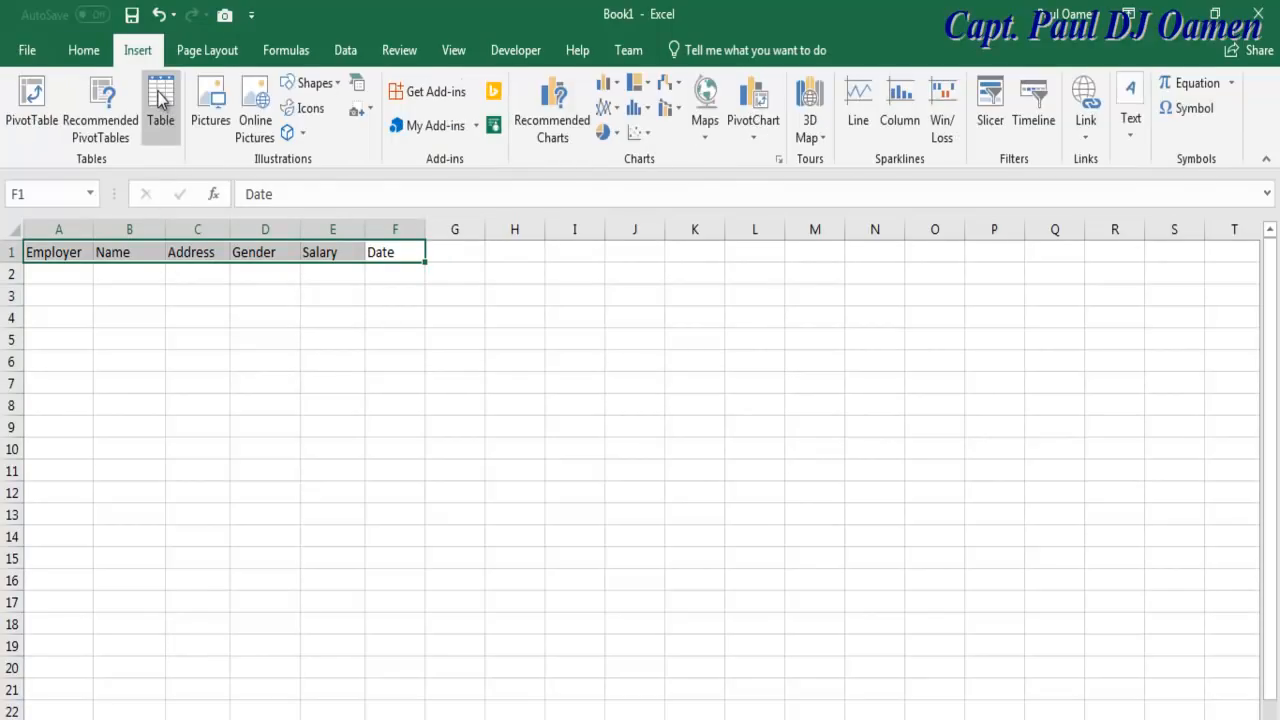
{"action": "mouse_move", "coordinate": [160, 108]}
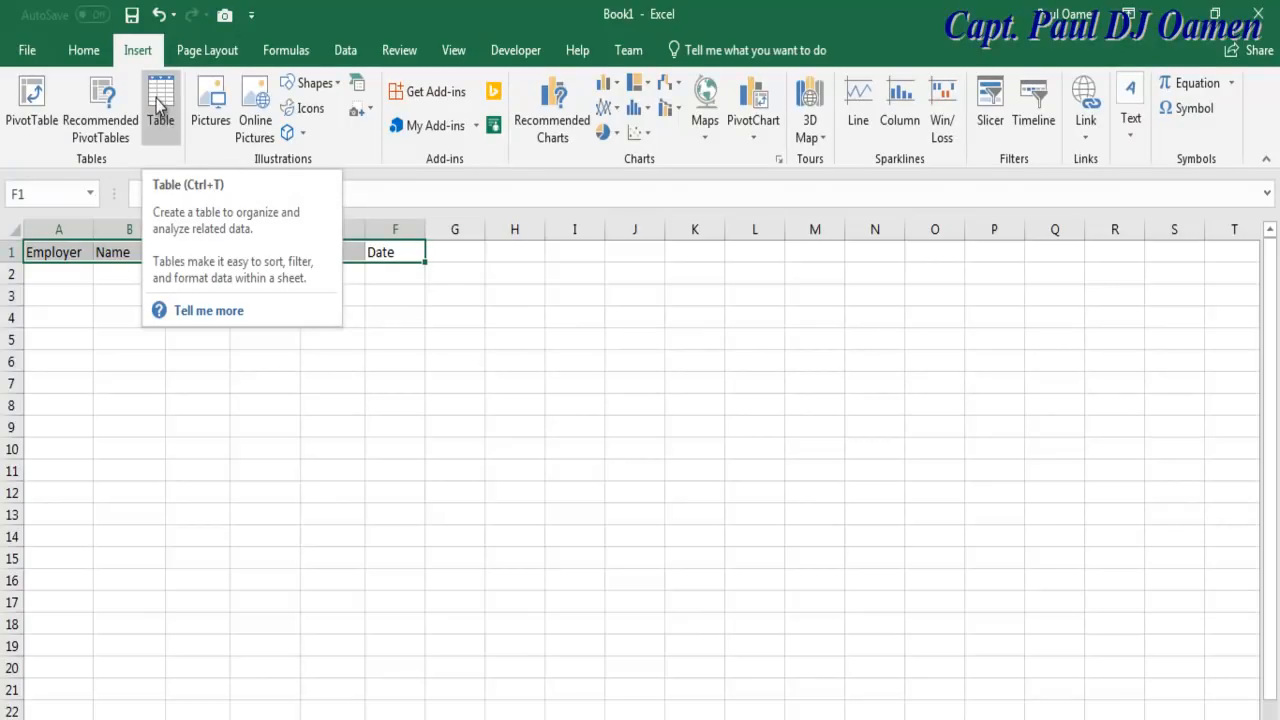
{"action": "left_click", "coordinate": [160, 95]}
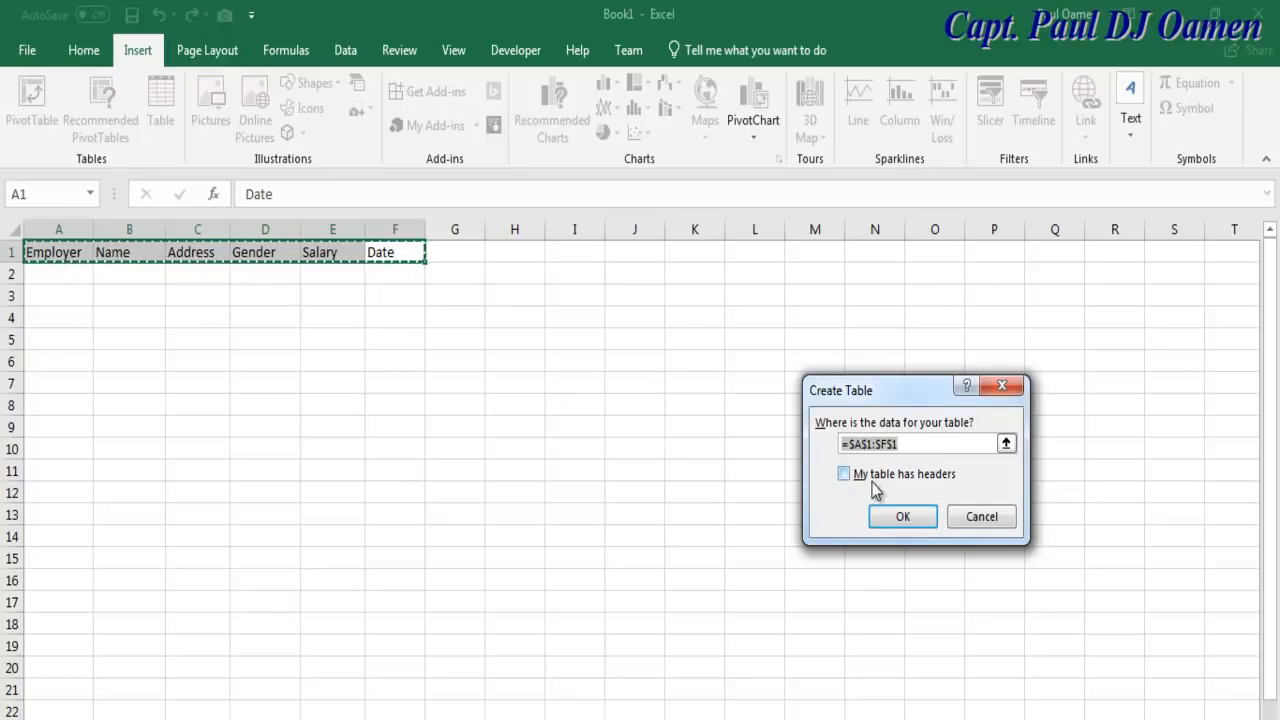
{"action": "mouse_move", "coordinate": [843, 474]}
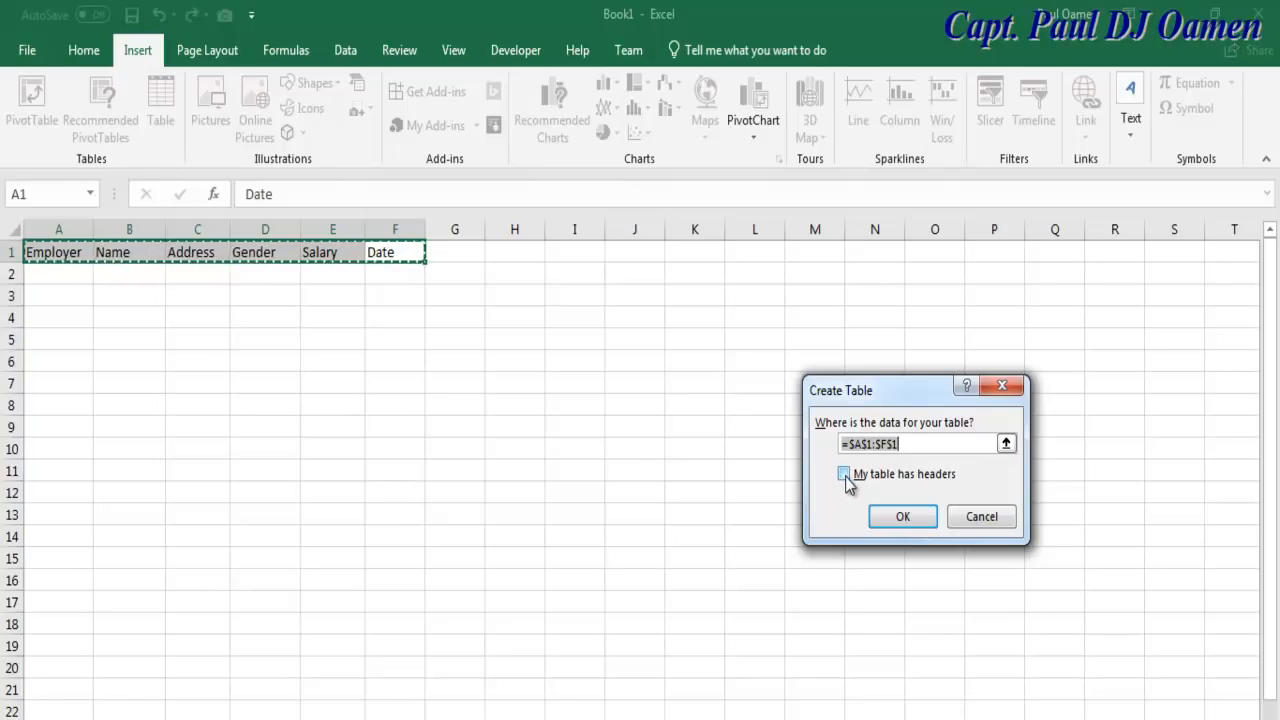
{"action": "left_click", "coordinate": [843, 474]}
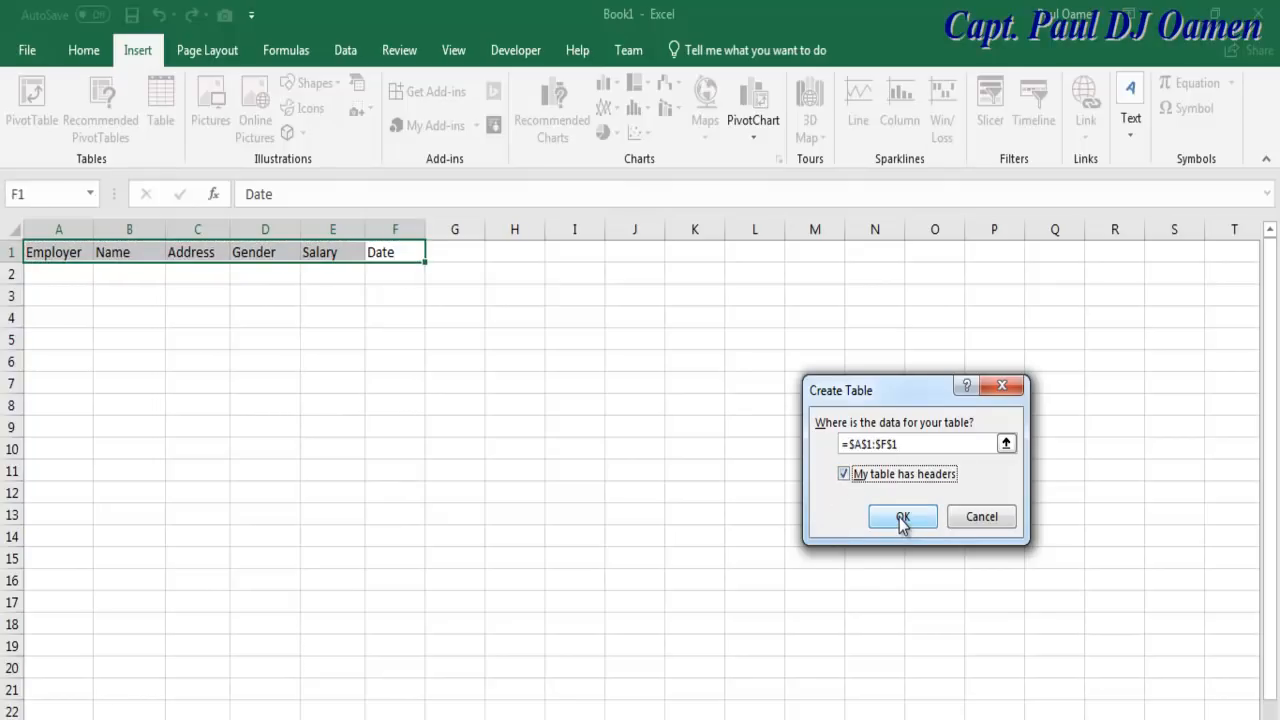
{"action": "left_click", "coordinate": [901, 516]}
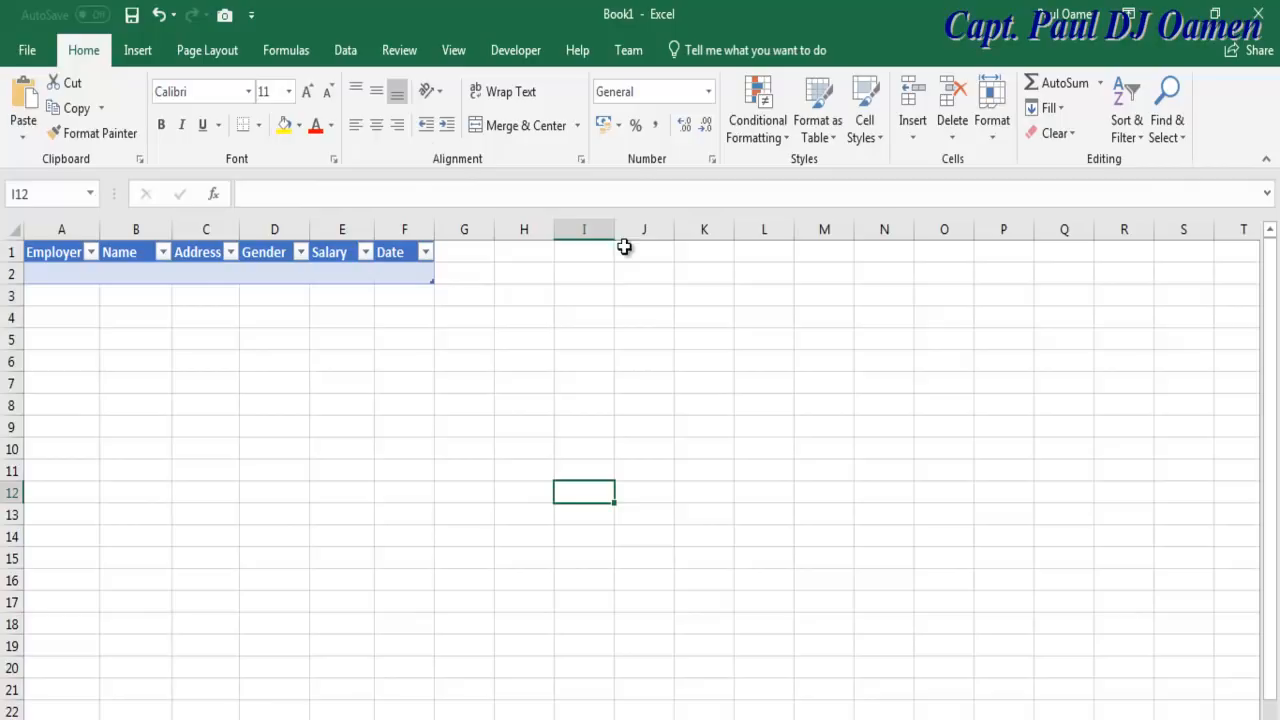
{"action": "mouse_move", "coordinate": [275, 158]}
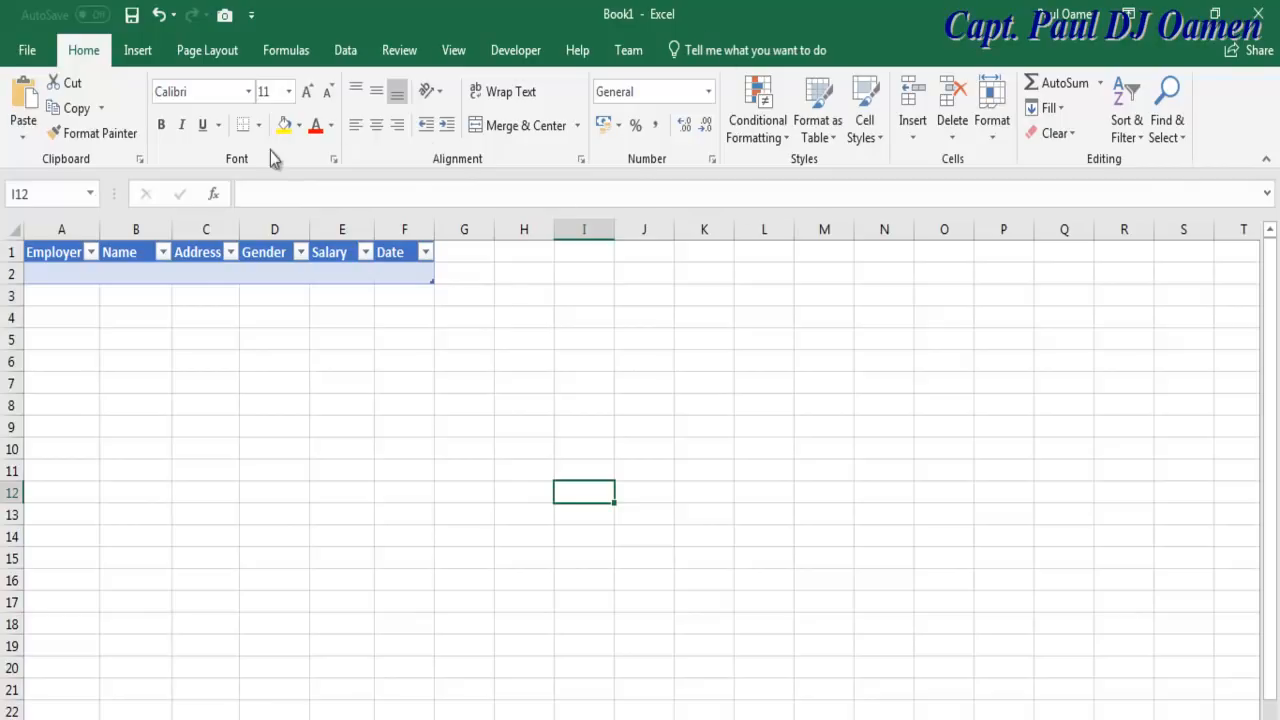
{"action": "mouse_move", "coordinate": [252, 16]}
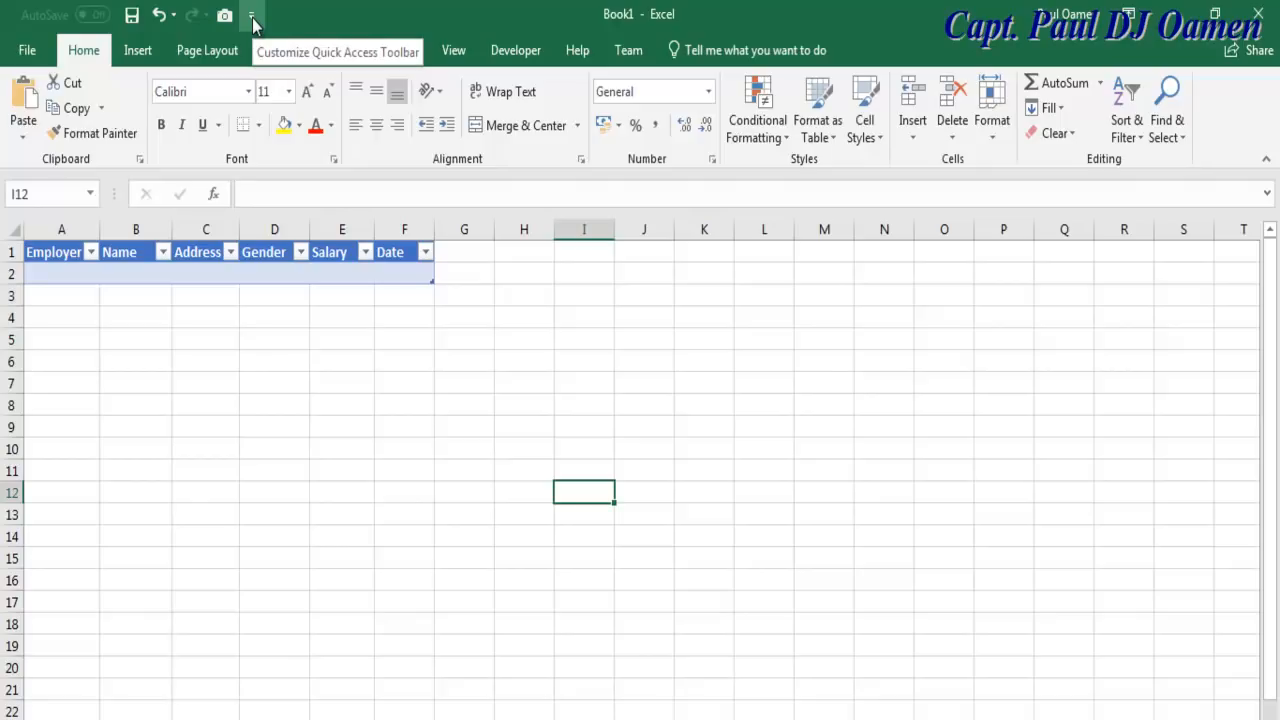
- Choose More Commands from the Customize Quick Access Toolbar menu
{"action": "left_click", "coordinate": [252, 16]}
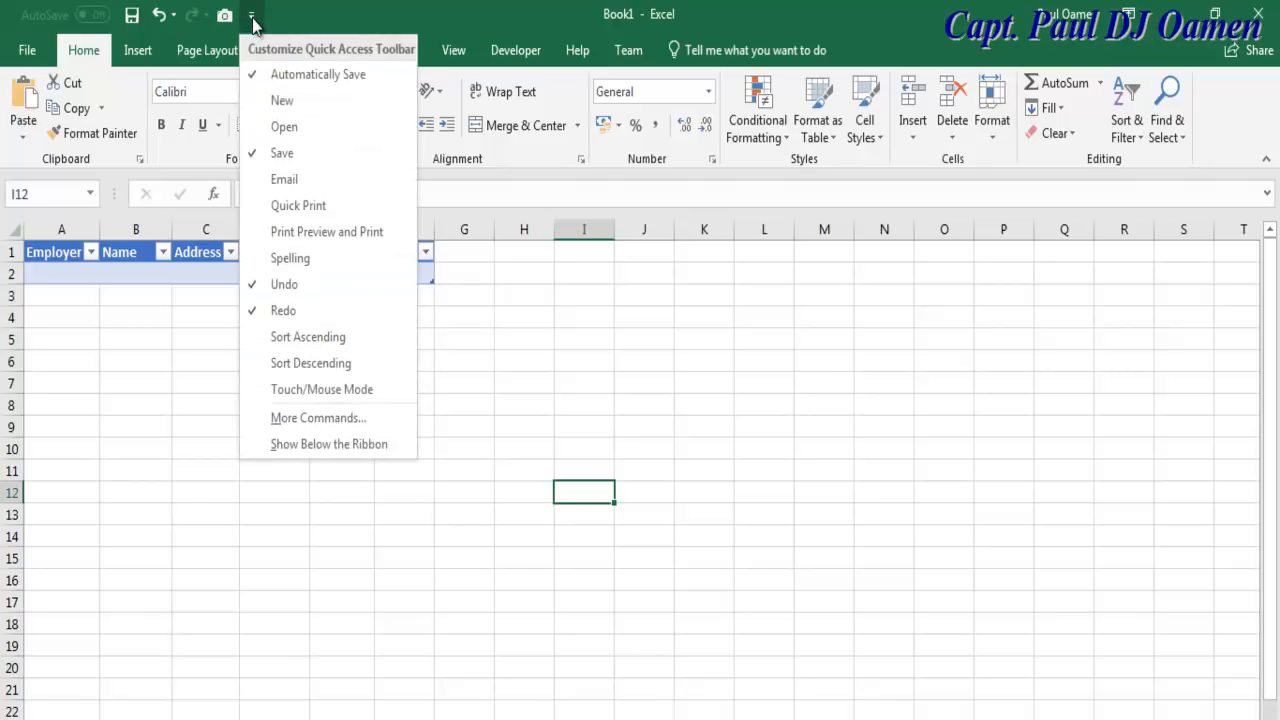
{"action": "mouse_move", "coordinate": [318, 418]}
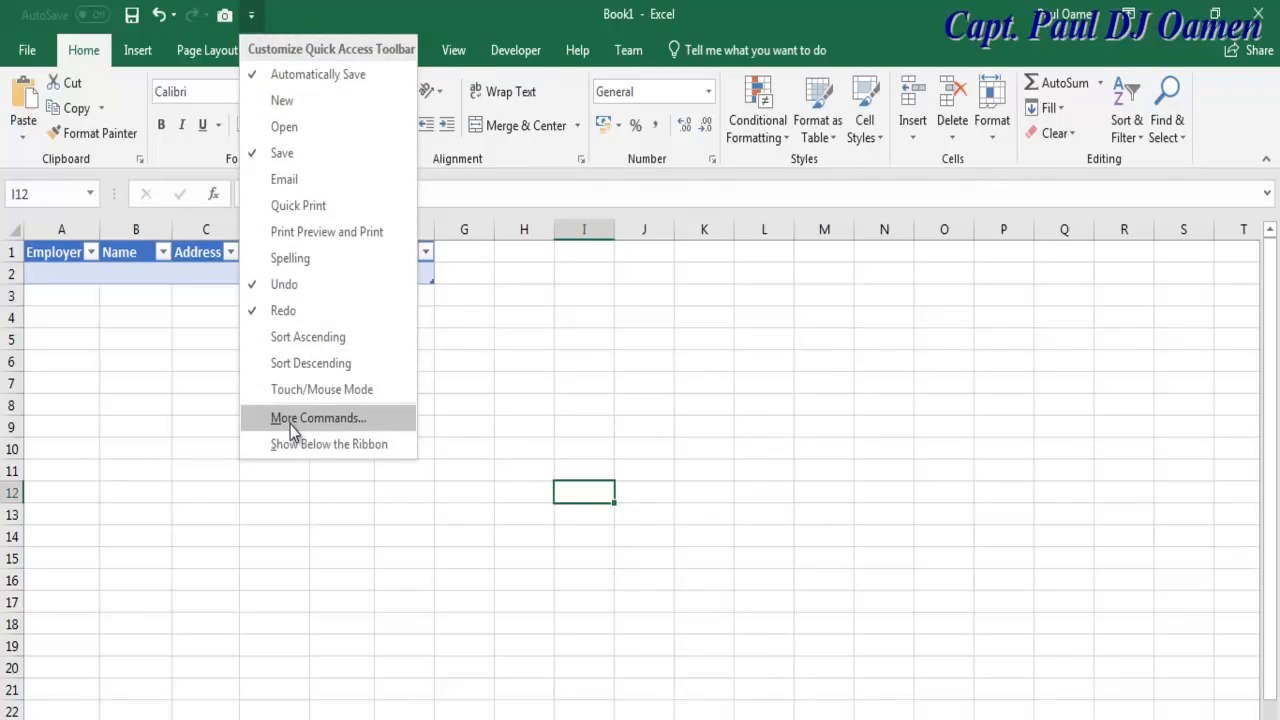
{"action": "left_click", "coordinate": [318, 418]}
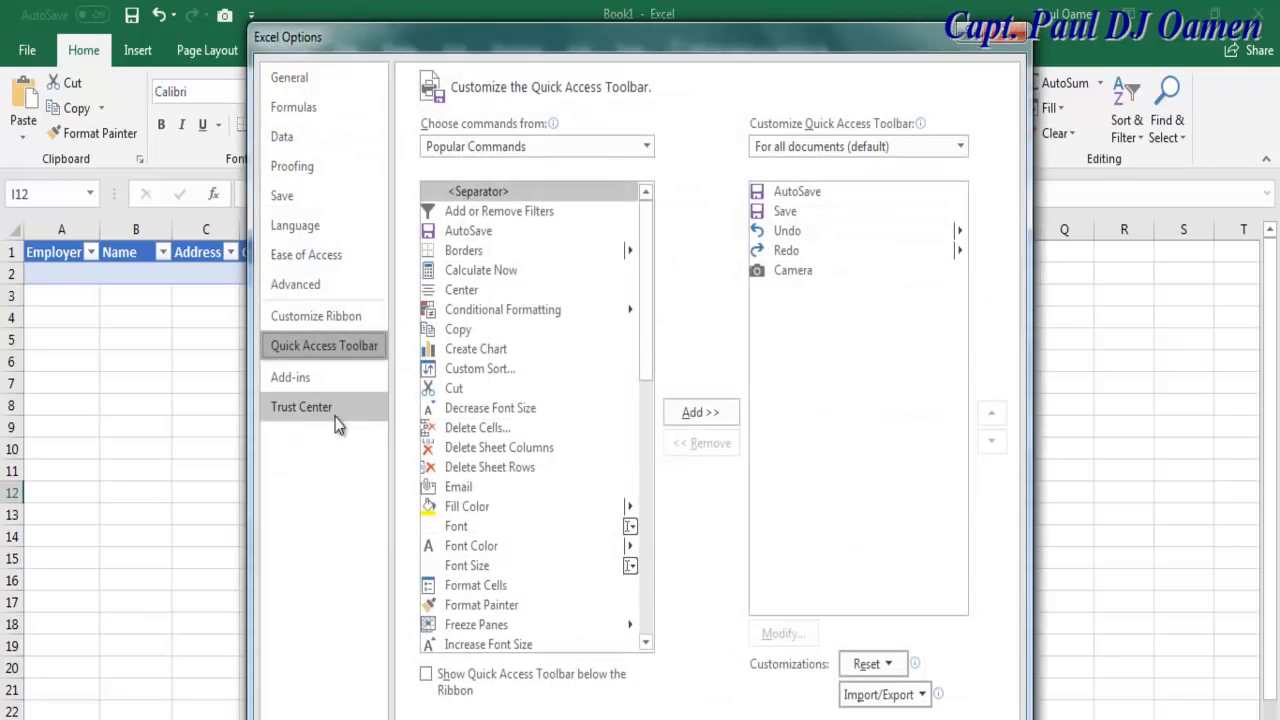
{"action": "mouse_move", "coordinate": [1010, 32]}
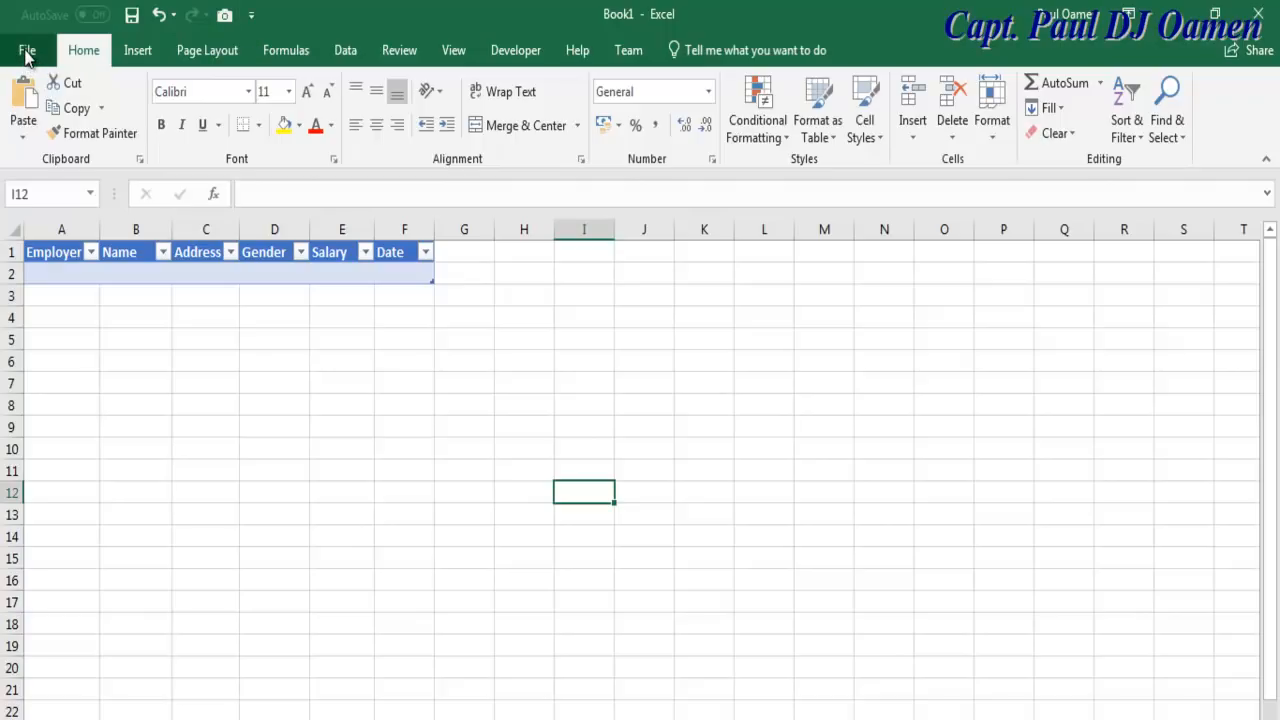
- Open Excel Options and list Commands Not in the Ribbon under Customize Ribbon
{"action": "left_click", "coordinate": [27, 50]}
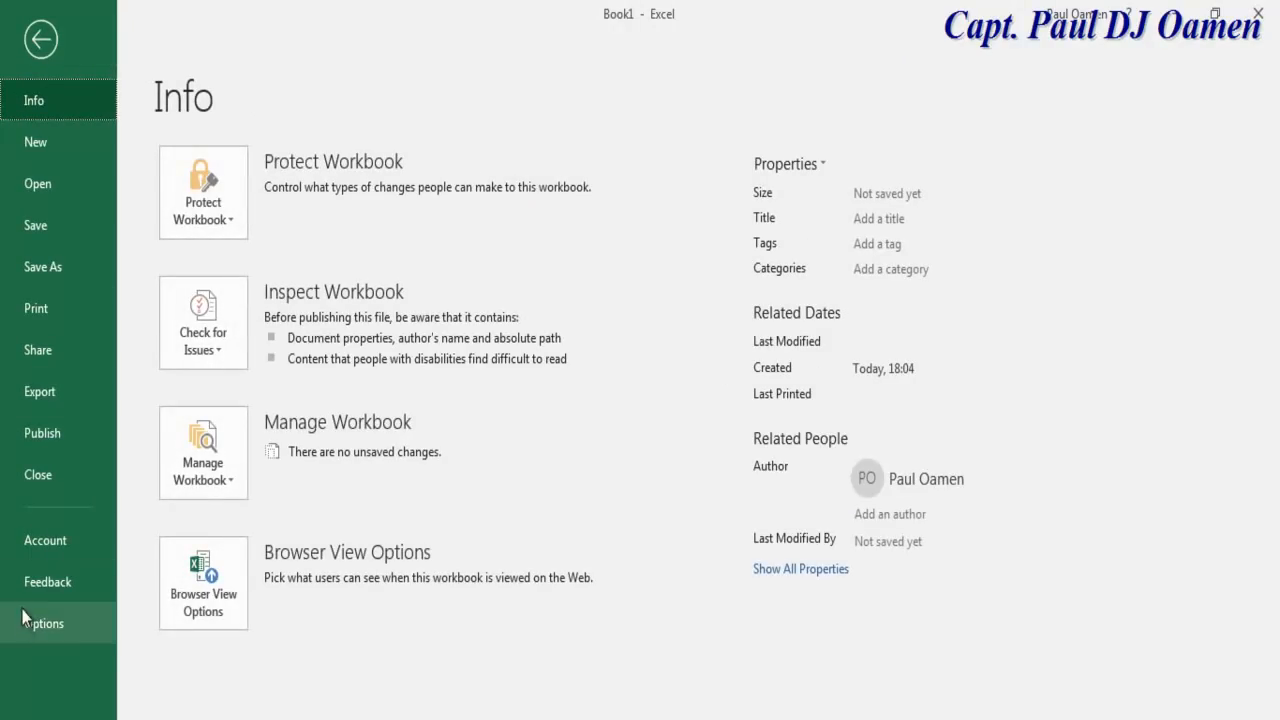
{"action": "left_click", "coordinate": [44, 623]}
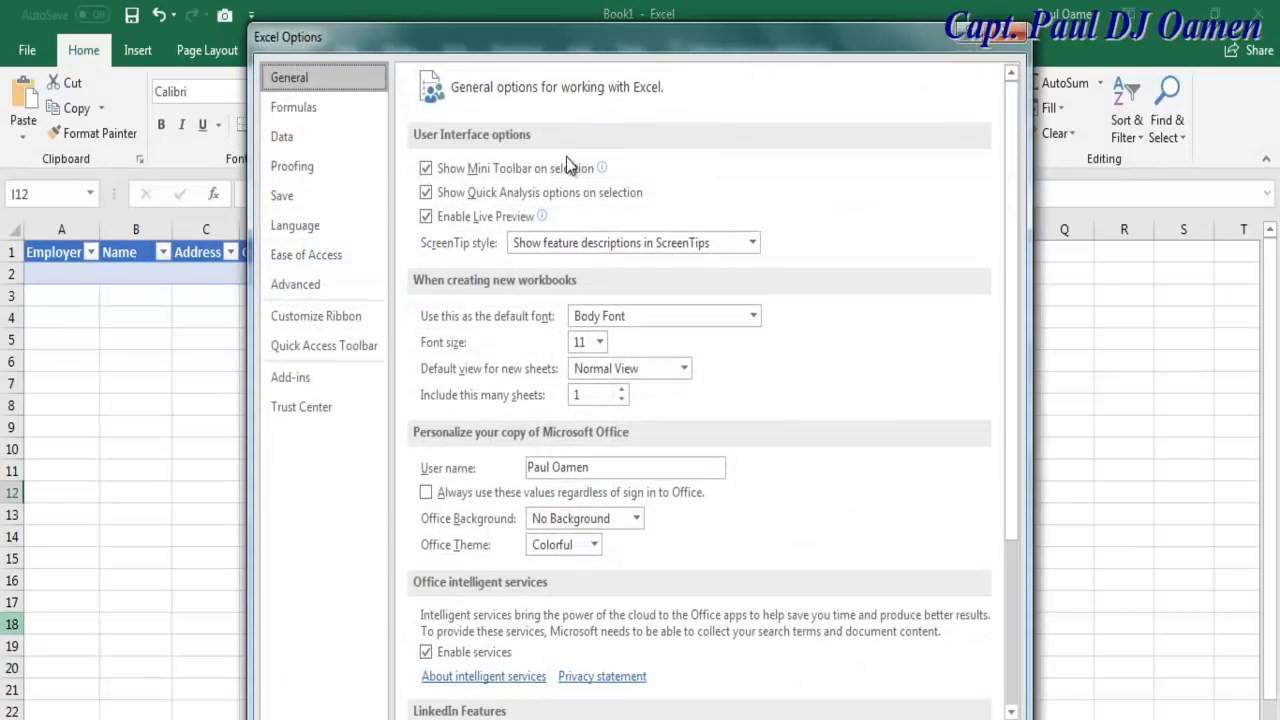
{"action": "left_click", "coordinate": [316, 316]}
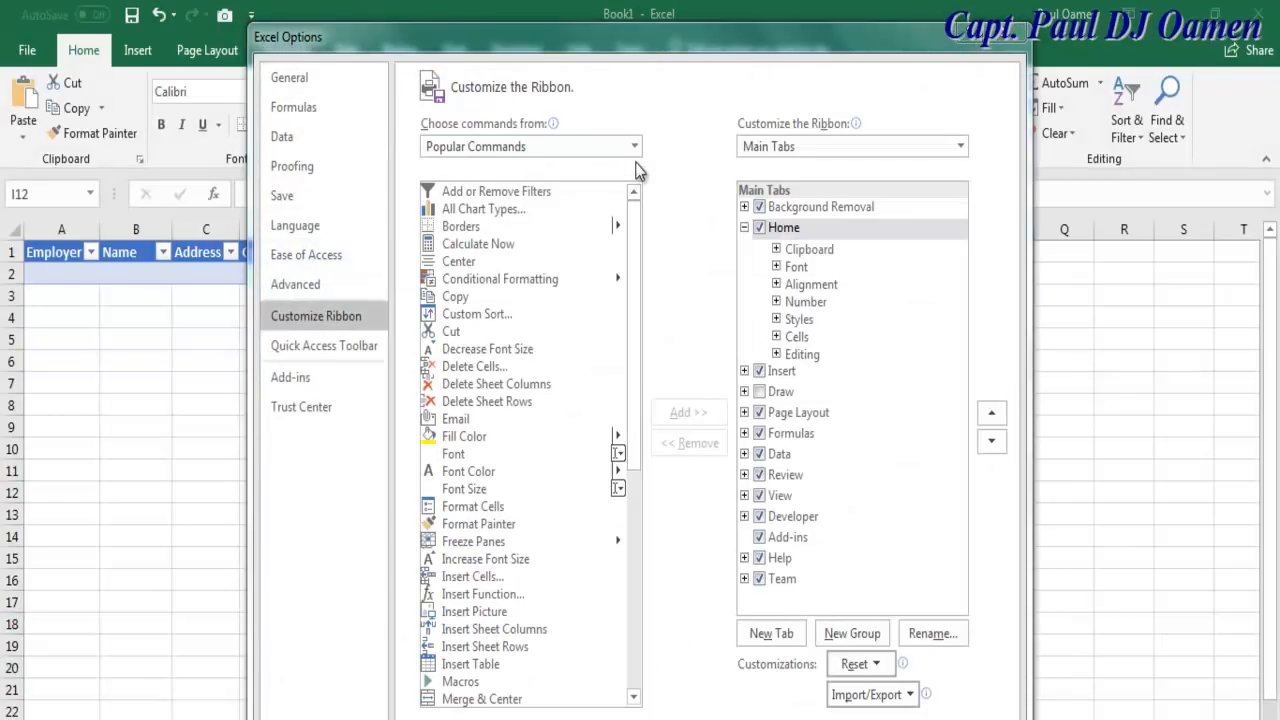
{"action": "left_click", "coordinate": [633, 146]}
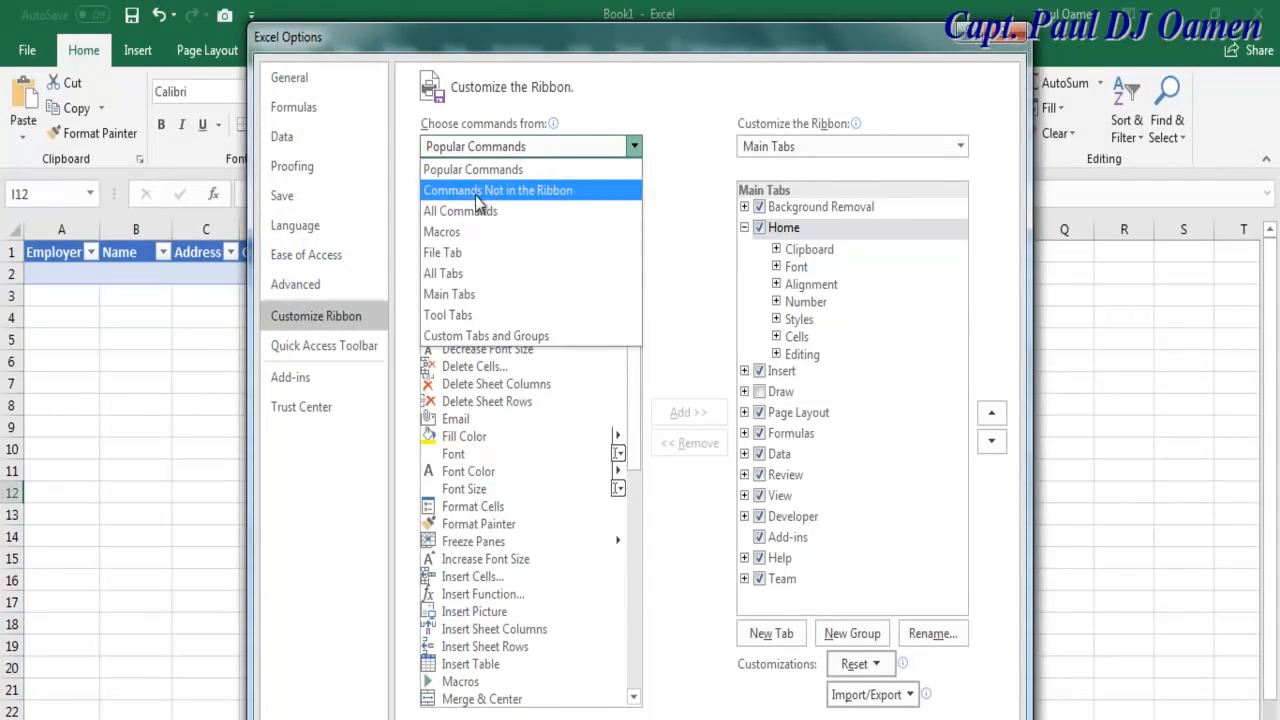
{"action": "left_click", "coordinate": [497, 190]}
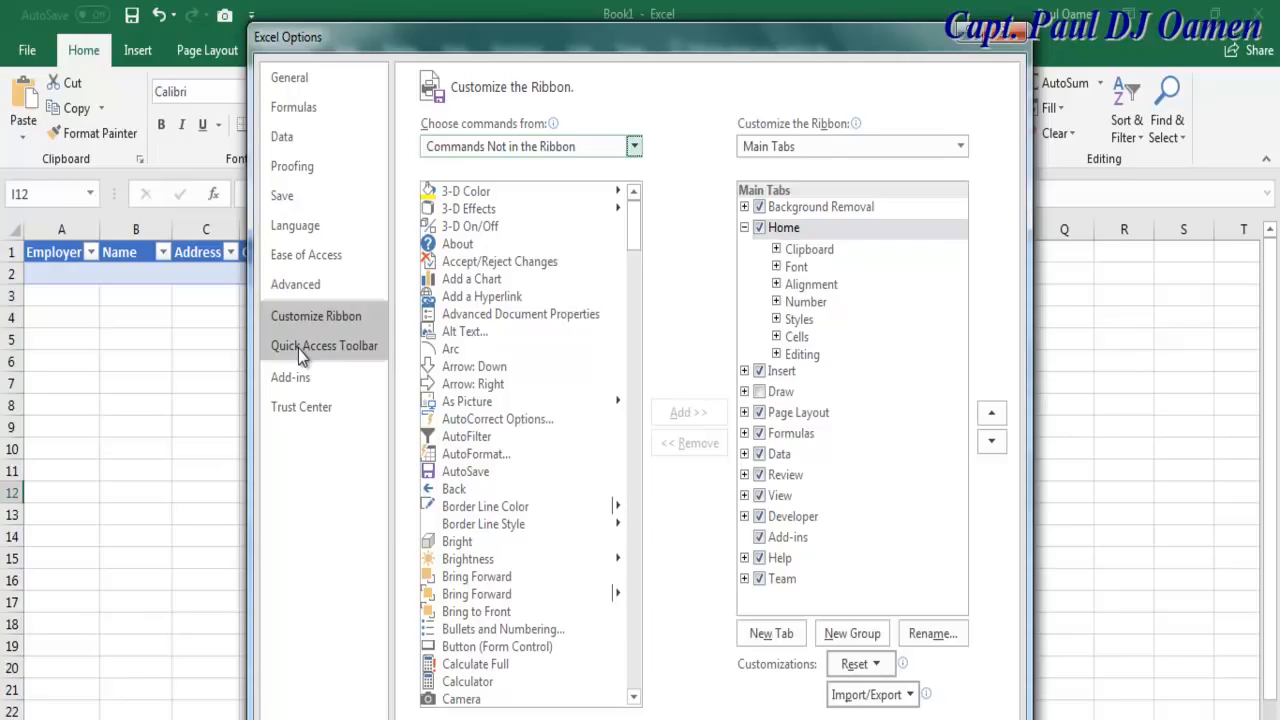
- Switch to the Quick Access Toolbar page and scroll through its commands
{"action": "left_click", "coordinate": [324, 345]}
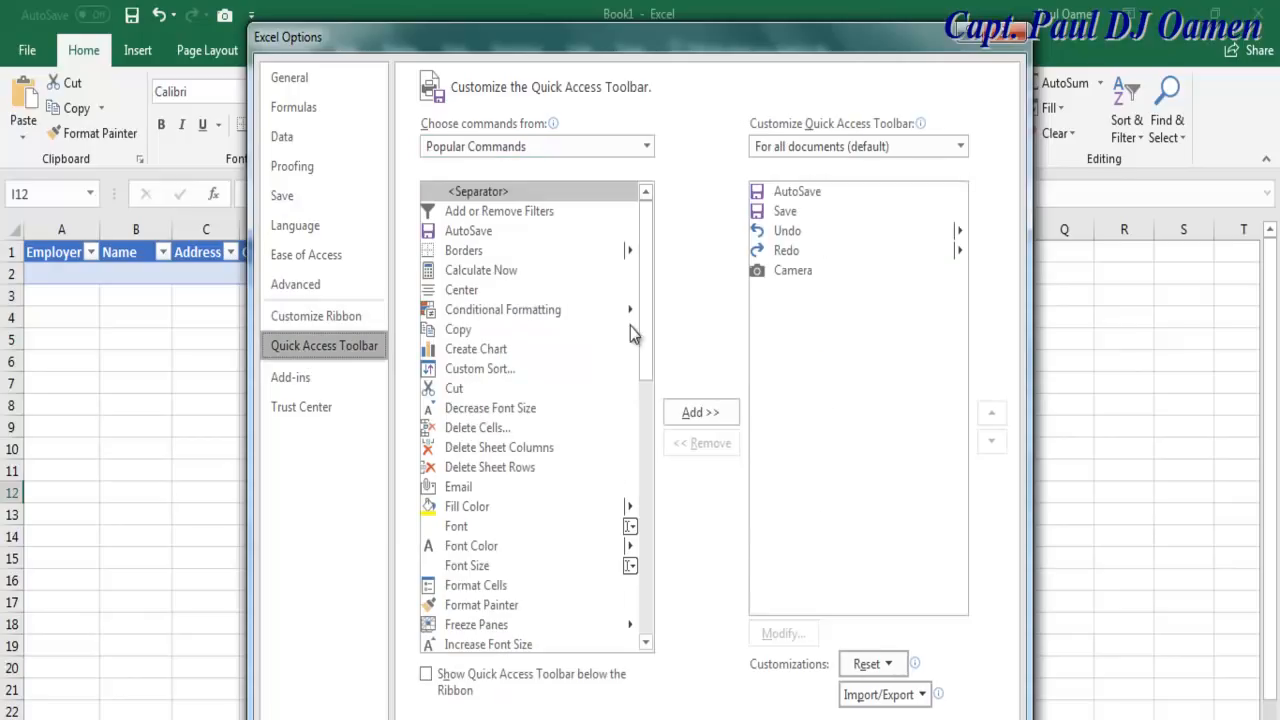
{"action": "mouse_move", "coordinate": [625, 405]}
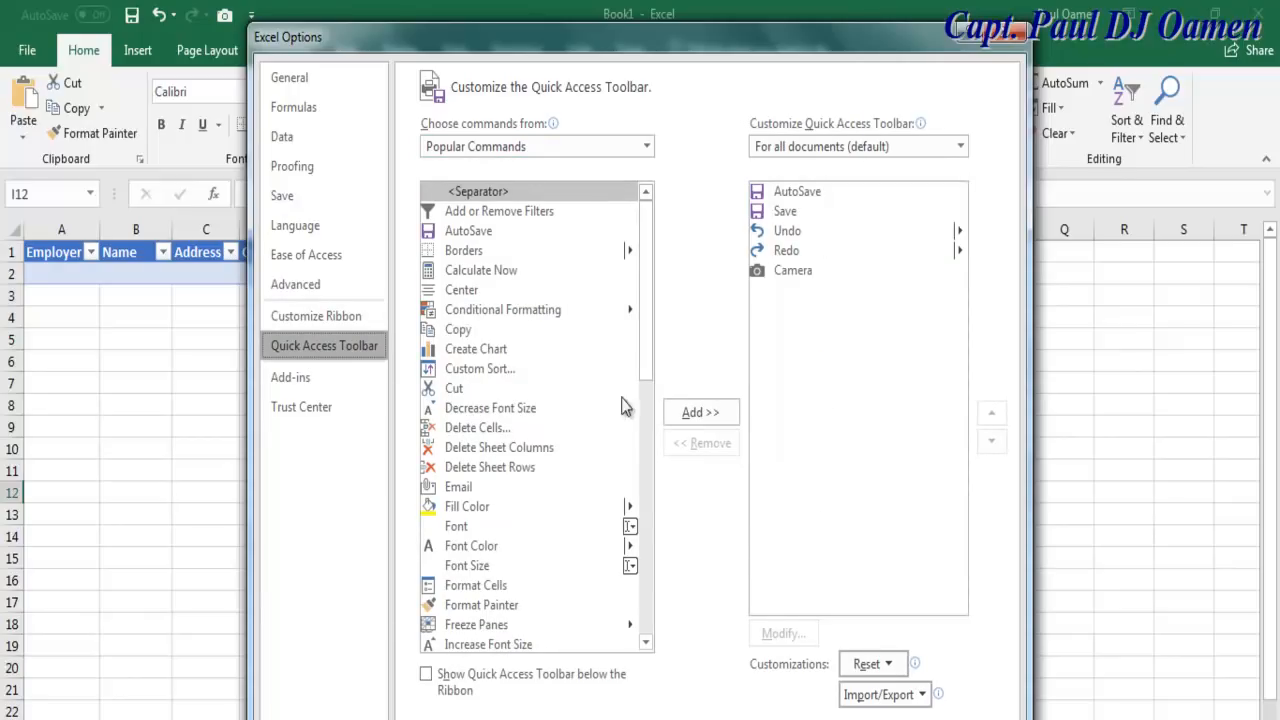
{"action": "scroll", "scroll_direction": "down", "scroll_amount": 3}
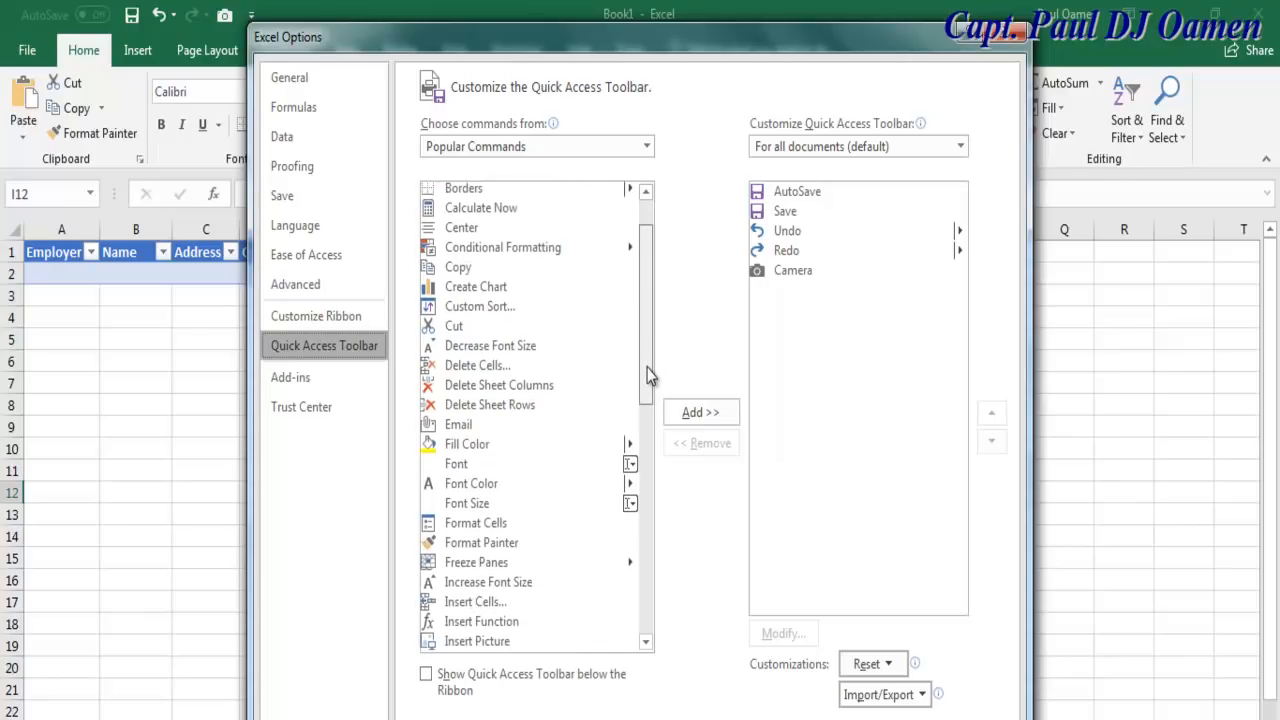
{"action": "scroll", "scroll_direction": "down", "scroll_amount": 3}
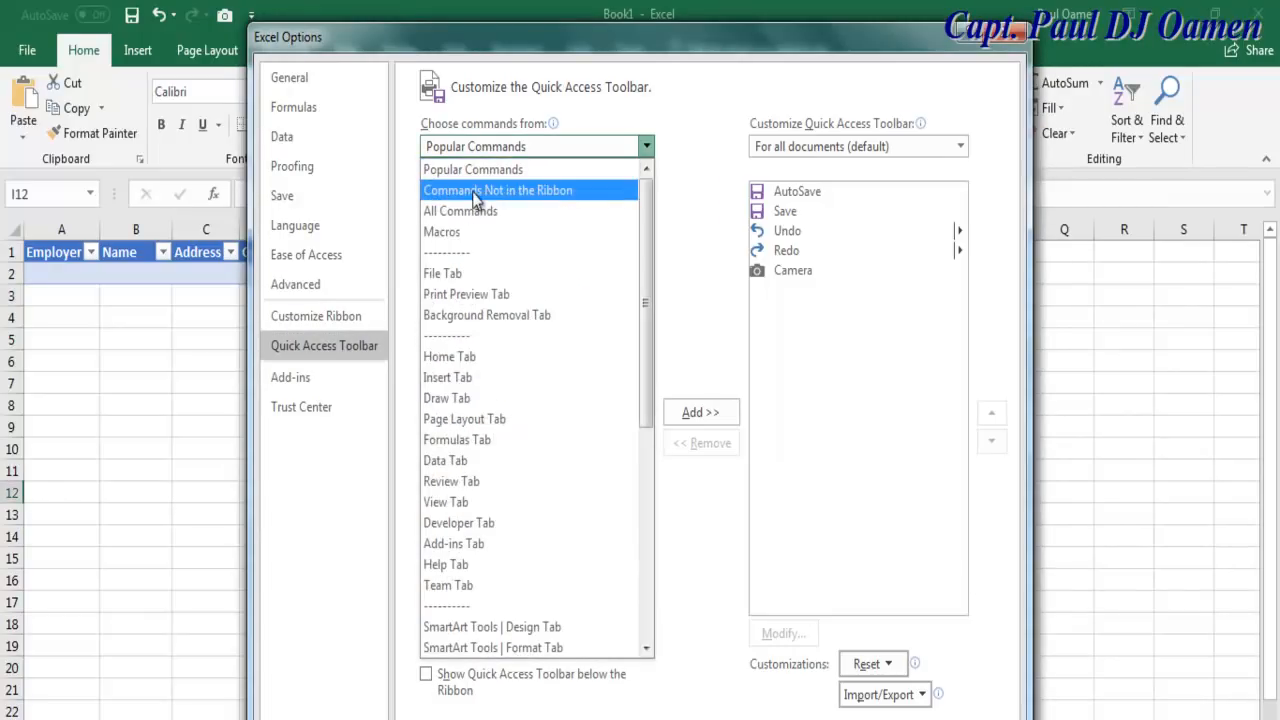
- Add Form... from Commands Not in the Ribbon to the Quick Access Toolbar
{"action": "left_click", "coordinate": [498, 190]}
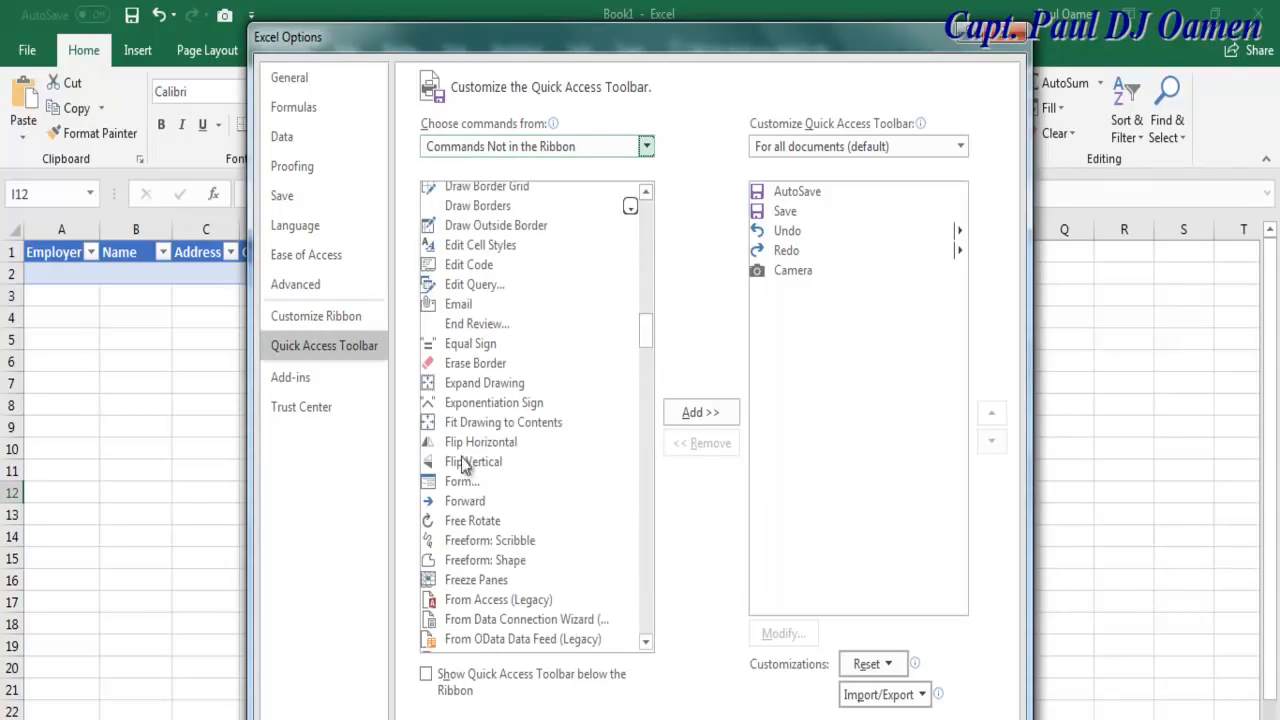
{"action": "left_click", "coordinate": [461, 481]}
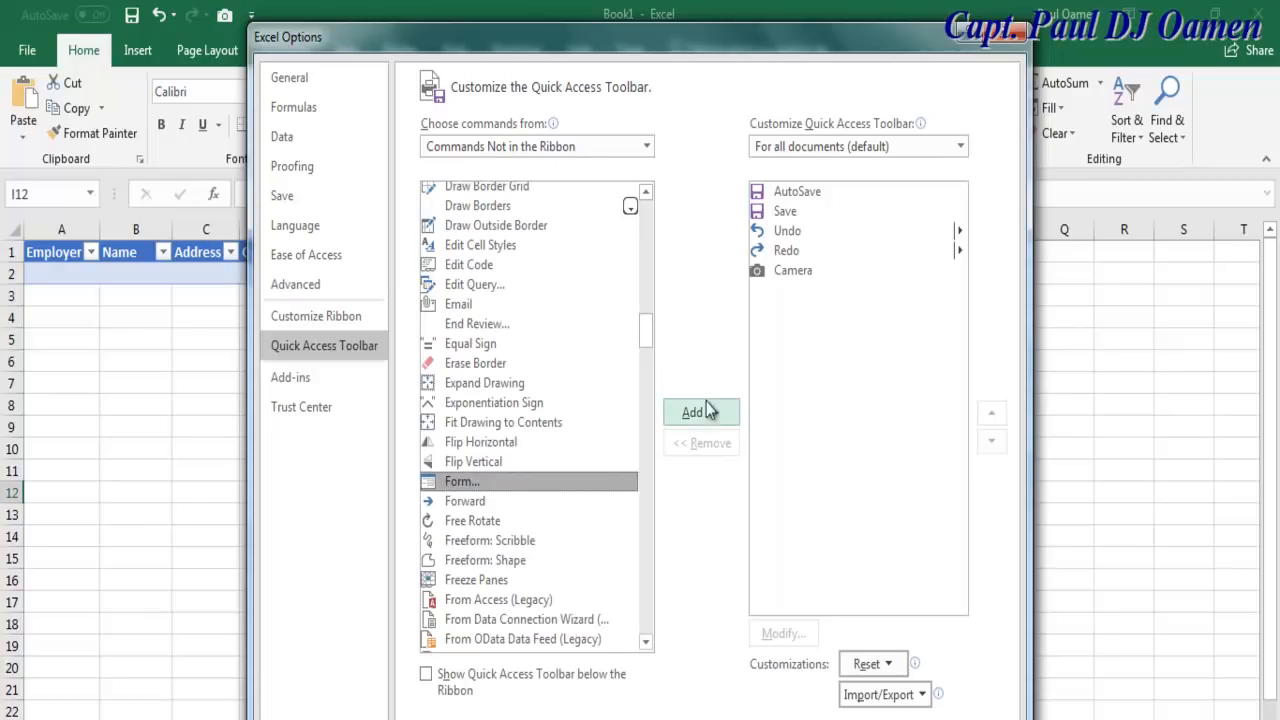
{"action": "left_click", "coordinate": [700, 411]}
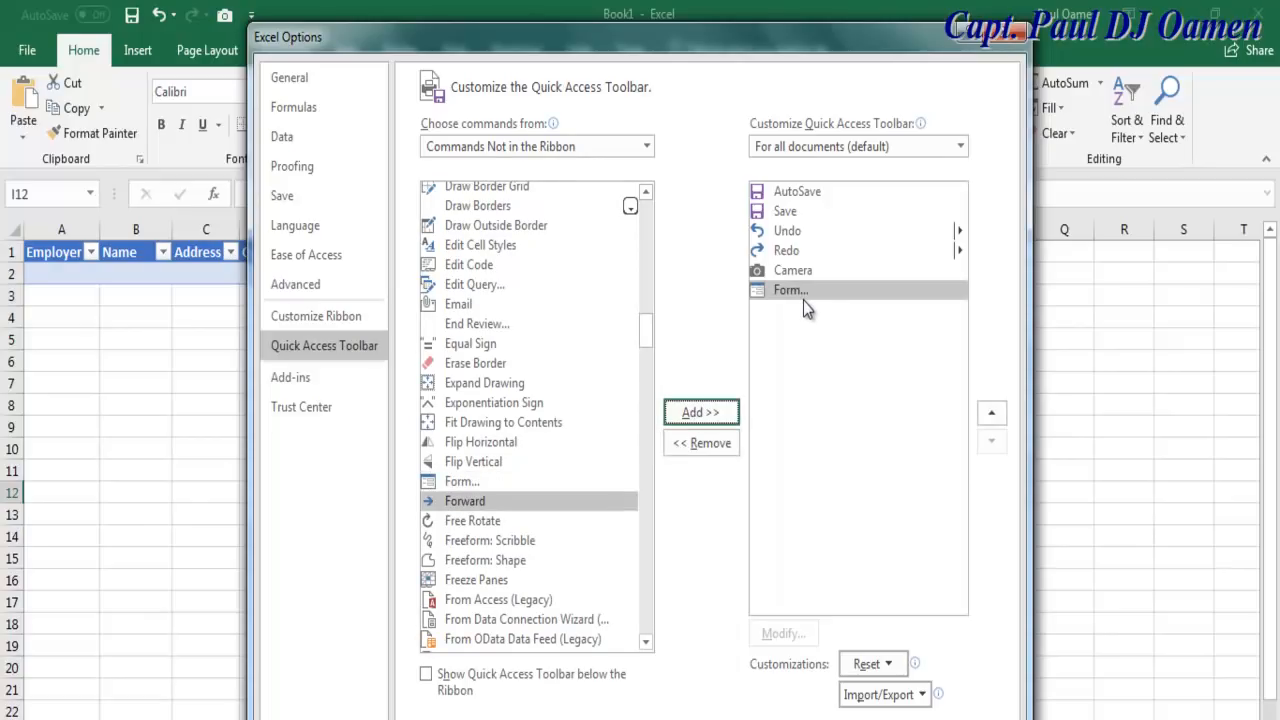
{"action": "mouse_move", "coordinate": [808, 300]}
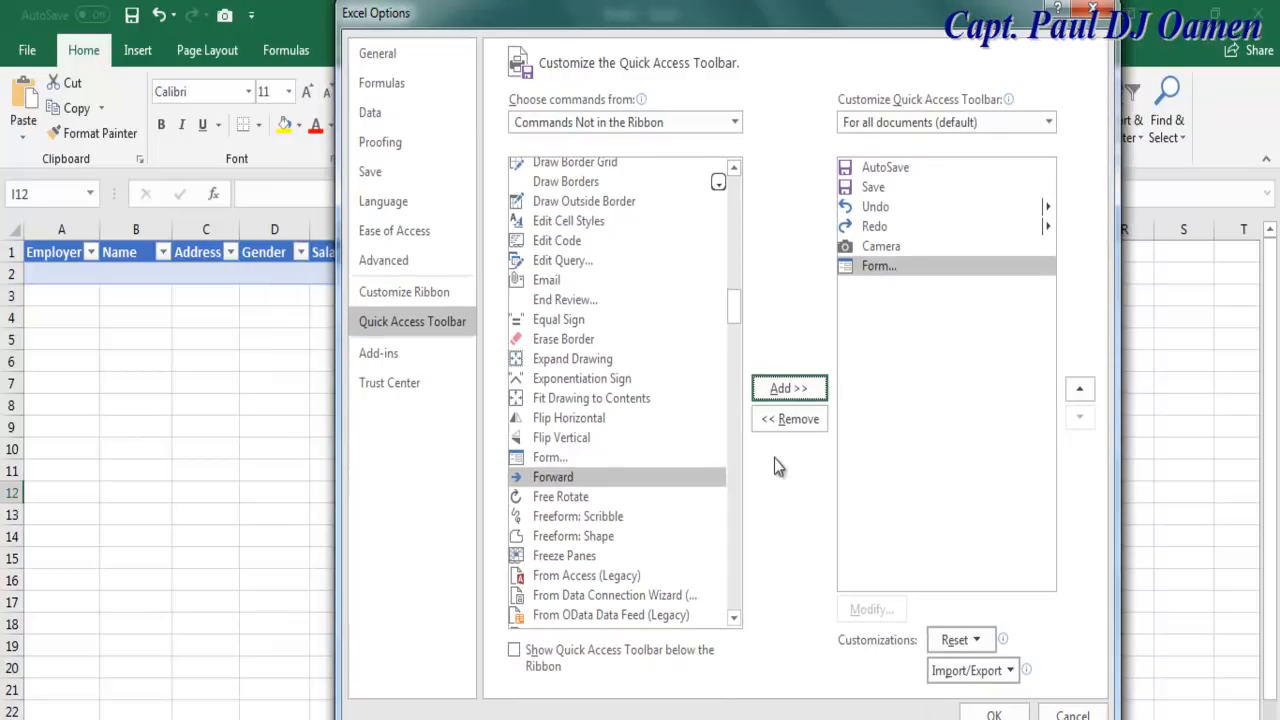
{"action": "mouse_move", "coordinate": [285, 12]}
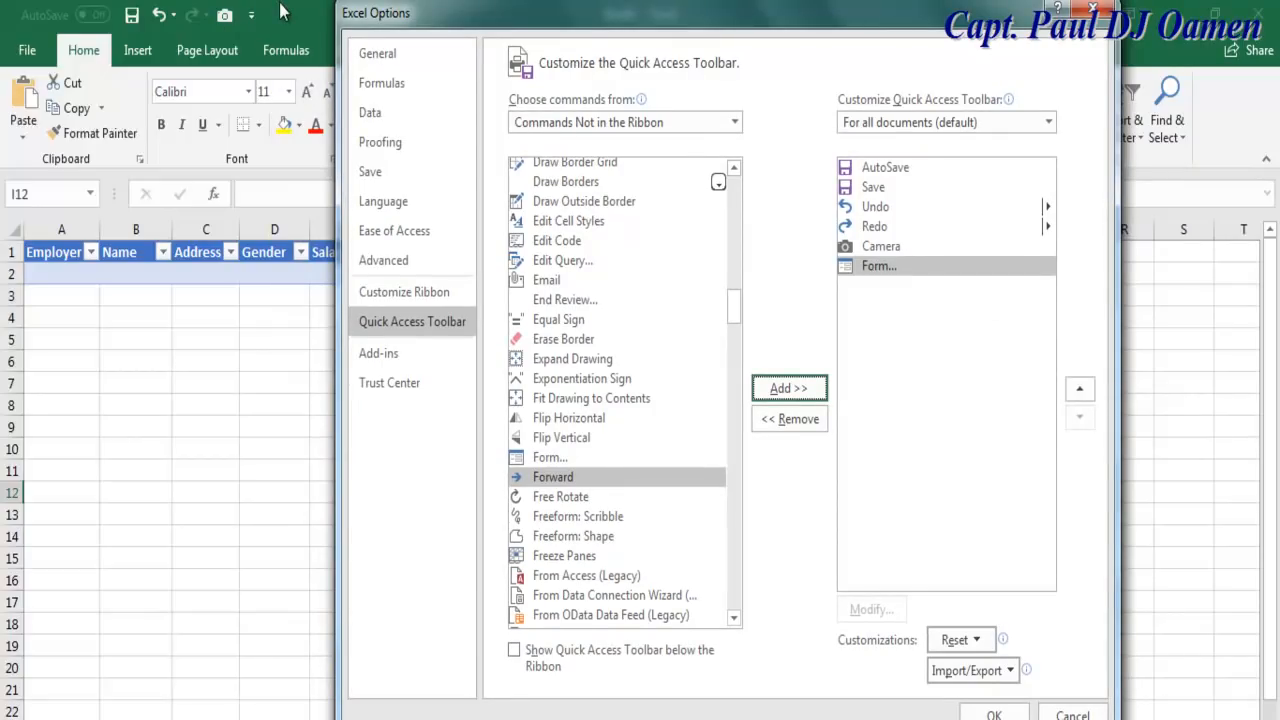
{"action": "mouse_move", "coordinate": [951, 550]}
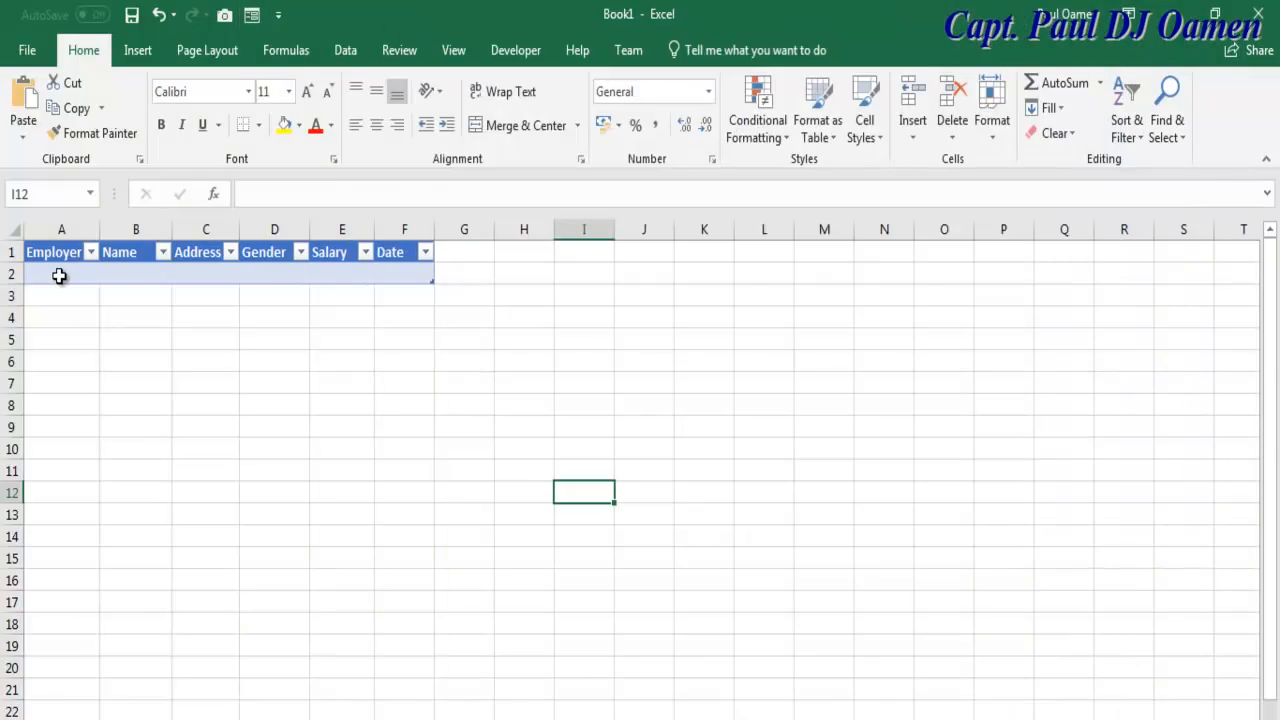
- Open the data form and enter Aviation Town, Tony Alan and address 1 Qwerty
{"action": "left_click", "coordinate": [135, 273]}
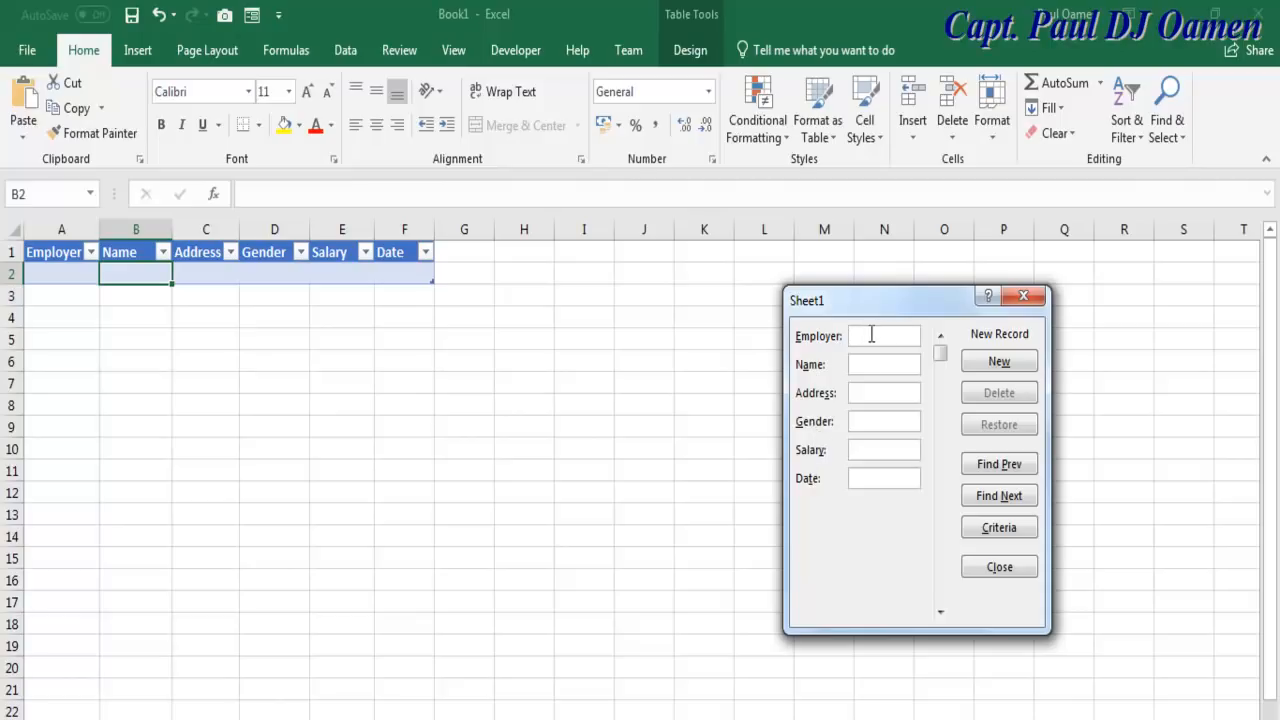
{"action": "type", "text": "Av"}
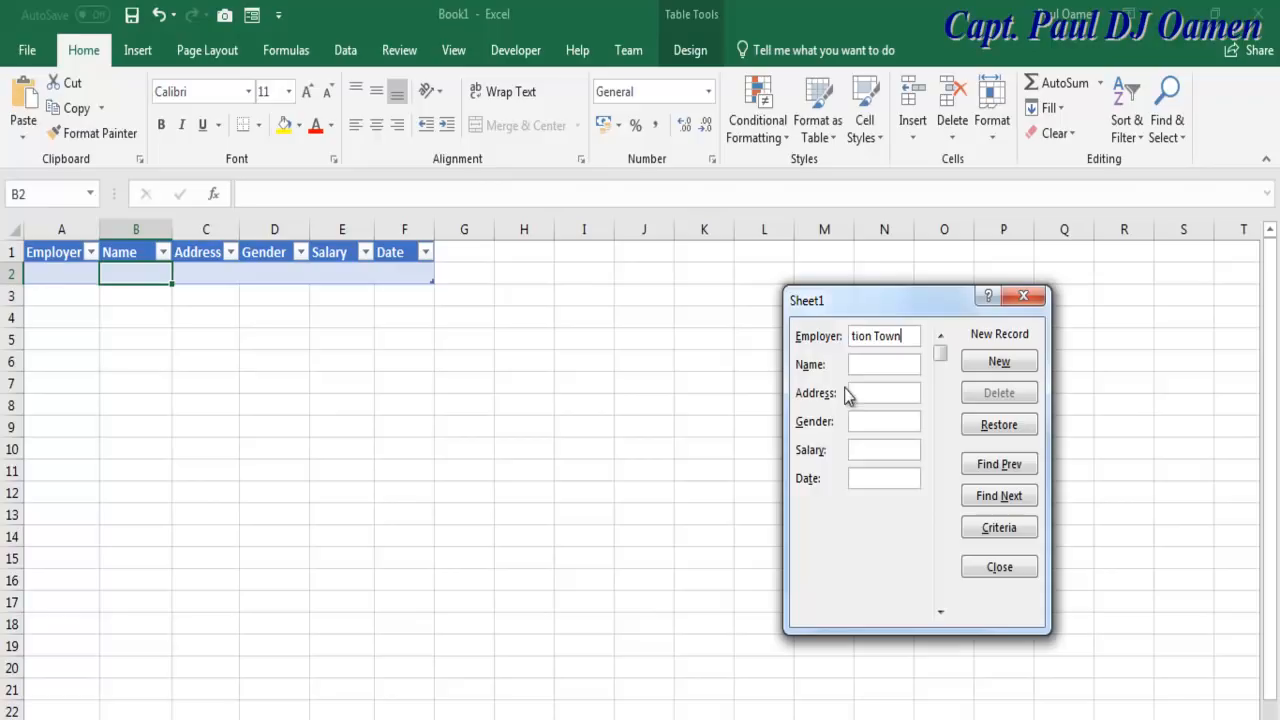
{"action": "type", "text": "Tony A"}
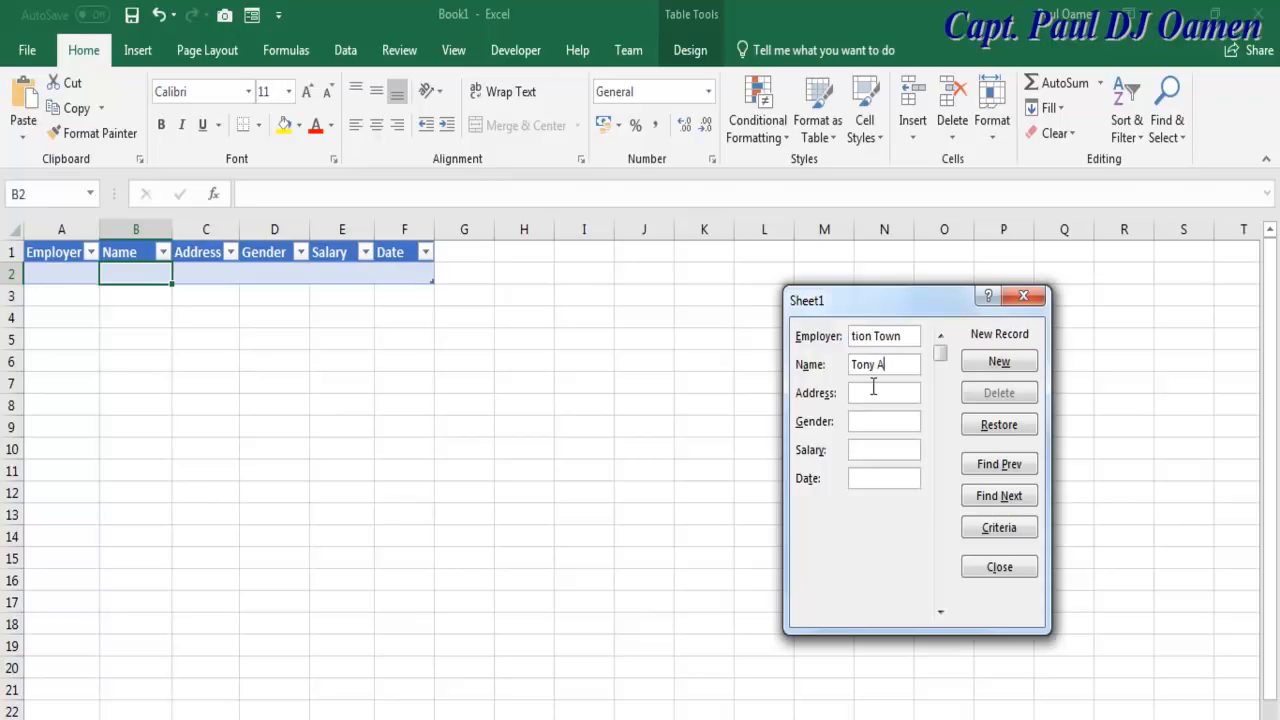
{"action": "type", "text": "lan"}
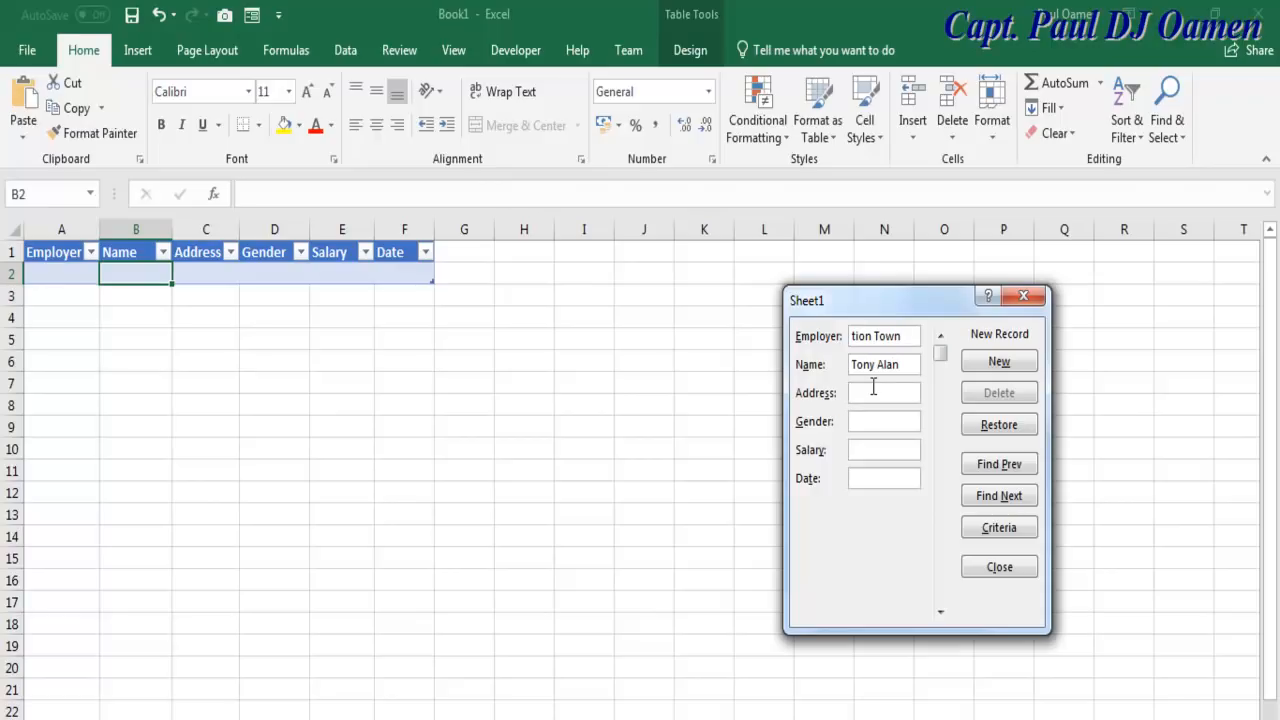
{"action": "type", "text": "1"}
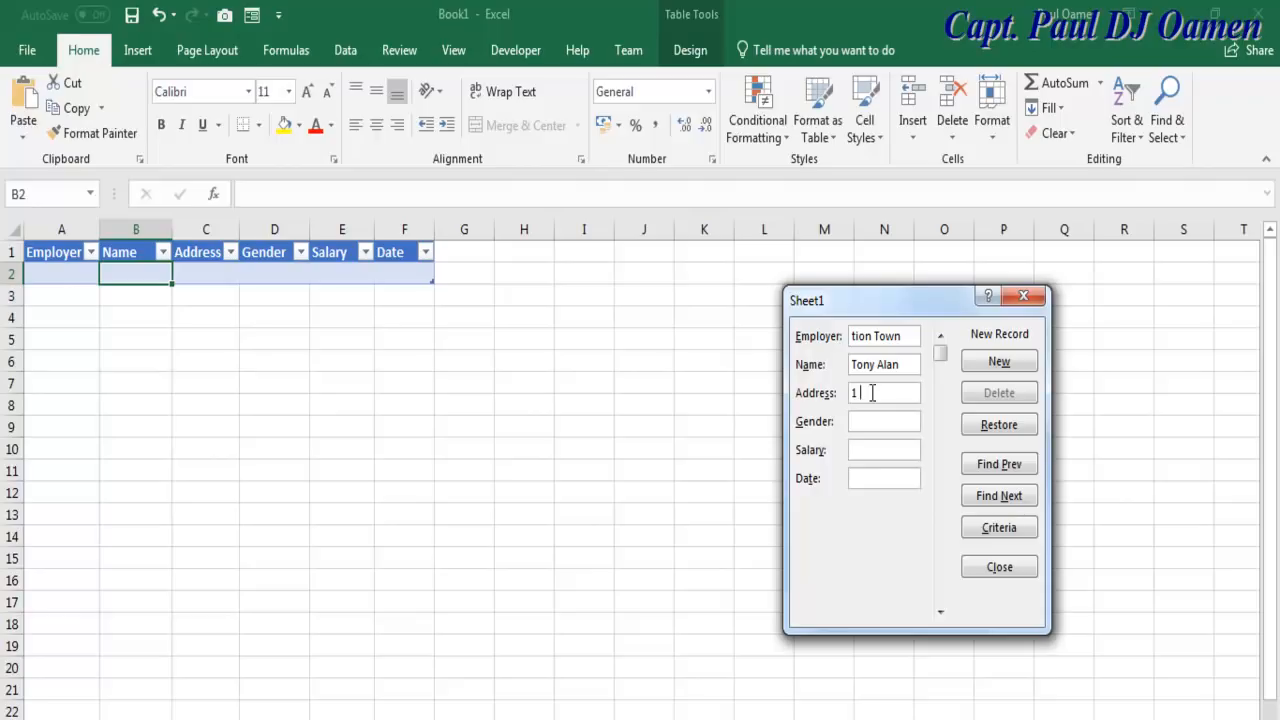
{"action": "type", "text": "Qwerty"}
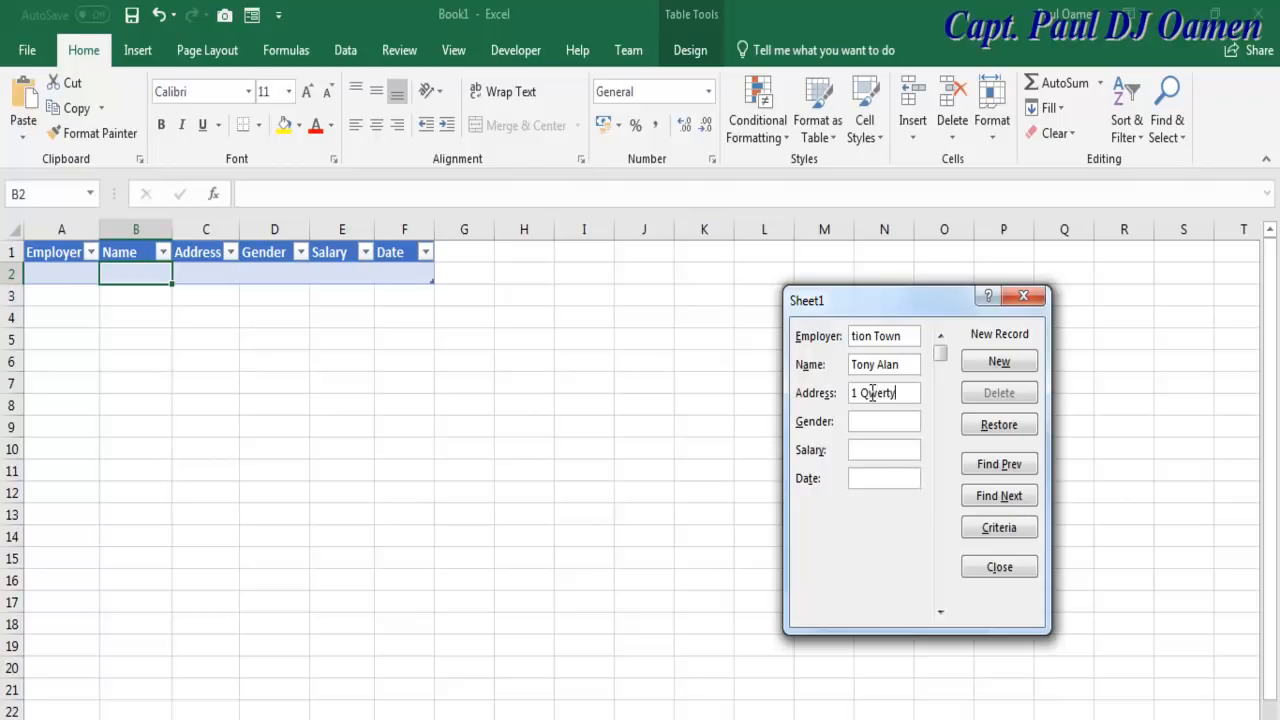
- Enter gender Male, salary 1700 and date 10/06/2019, then save the record
{"action": "left_click", "coordinate": [883, 421]}
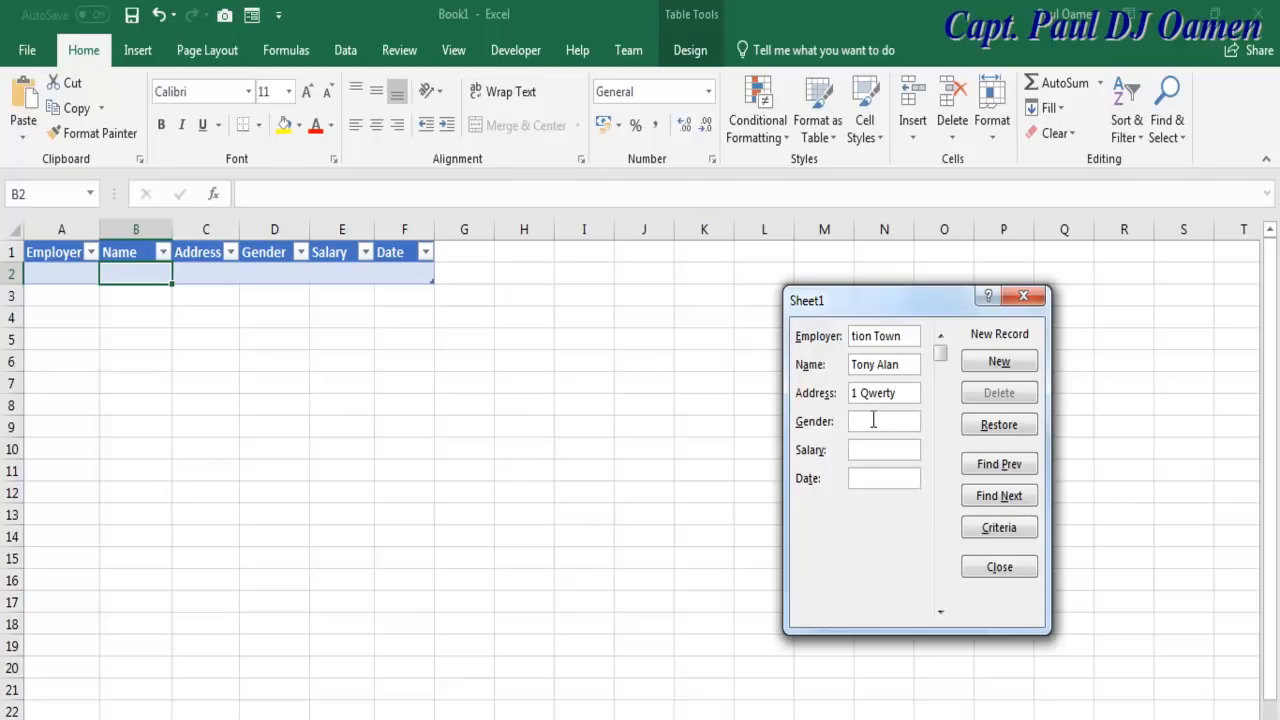
{"action": "type", "text": "Male"}
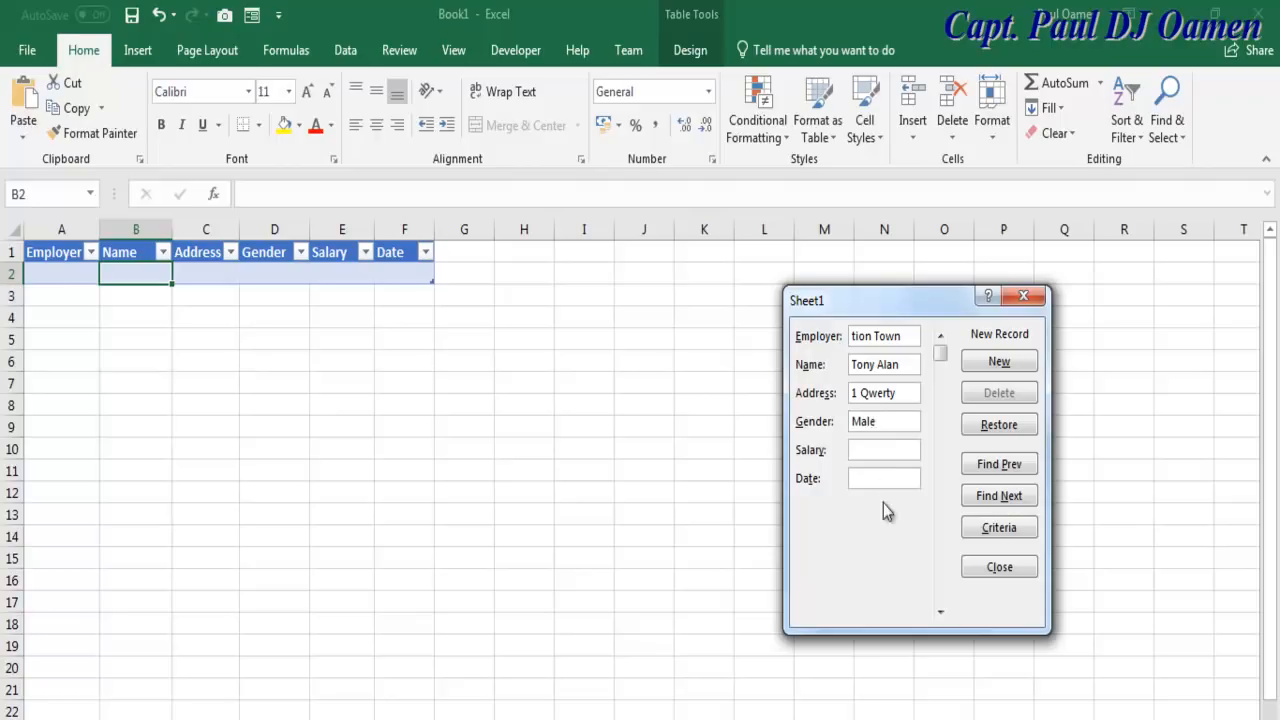
{"action": "left_click", "coordinate": [884, 449]}
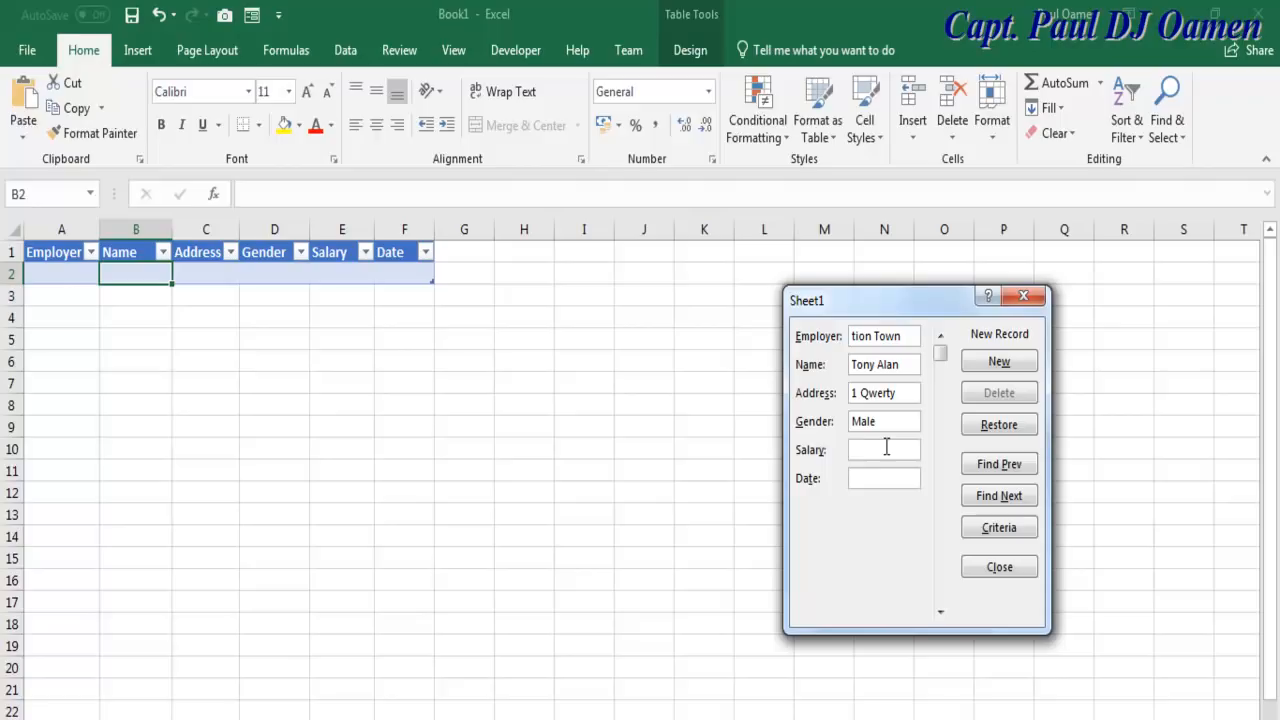
{"action": "type", "text": "1"}
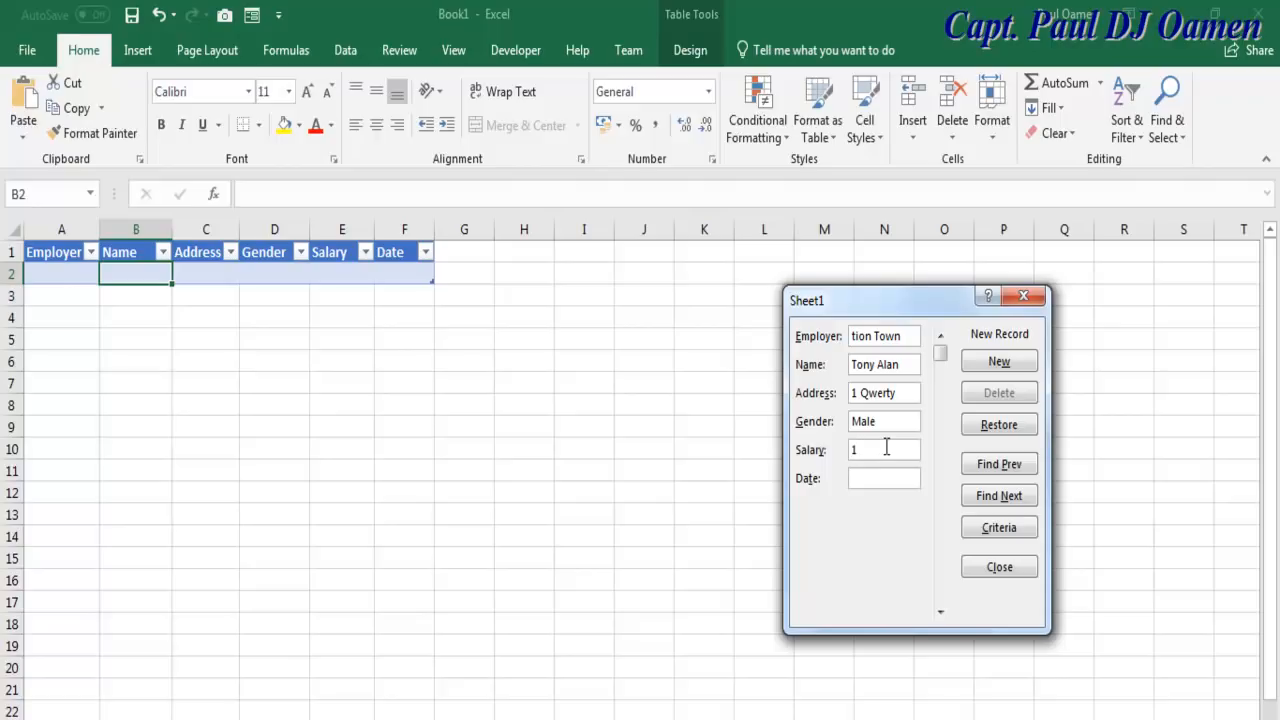
{"action": "type", "text": "700"}
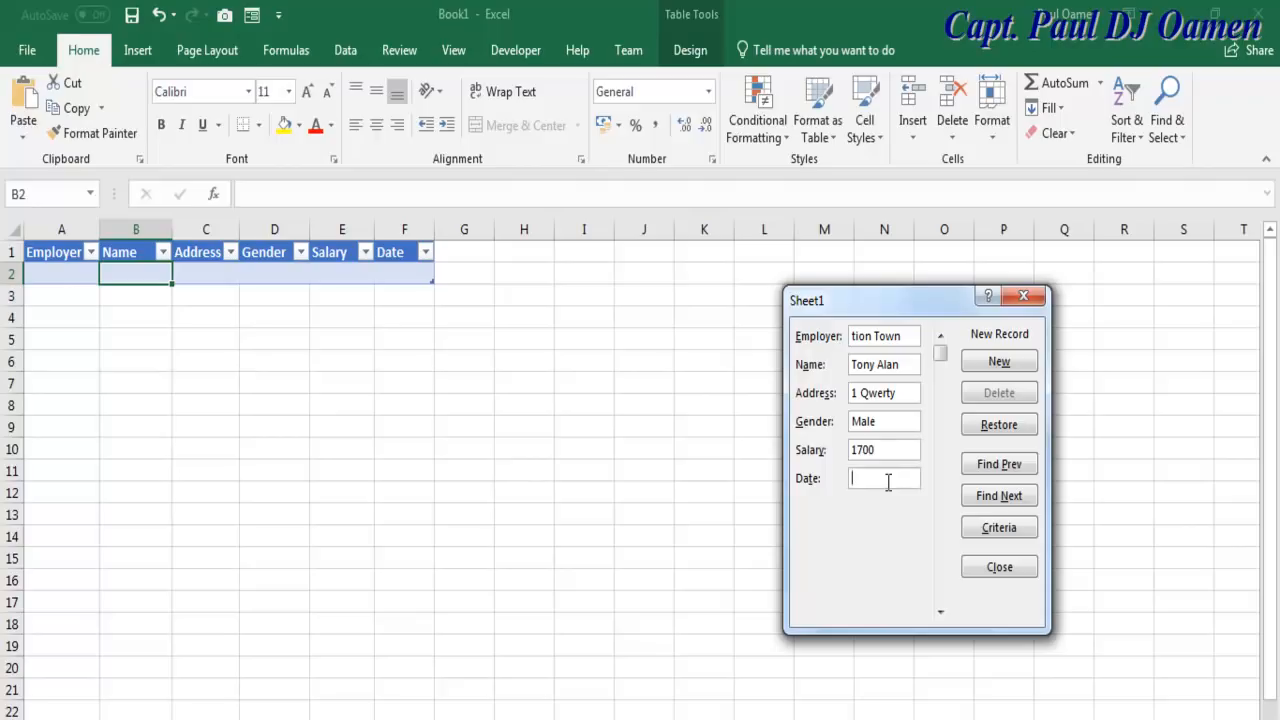
{"action": "type", "text": "10/06/2019"}
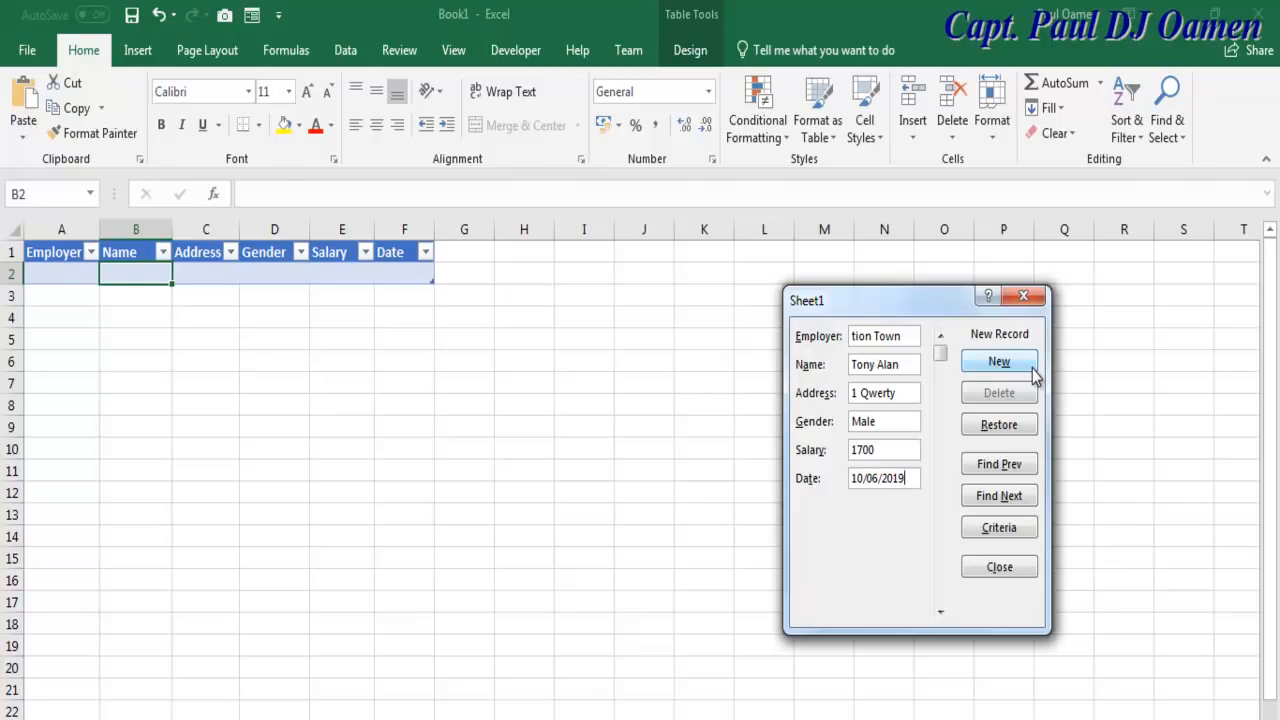
{"action": "left_click", "coordinate": [998, 361]}
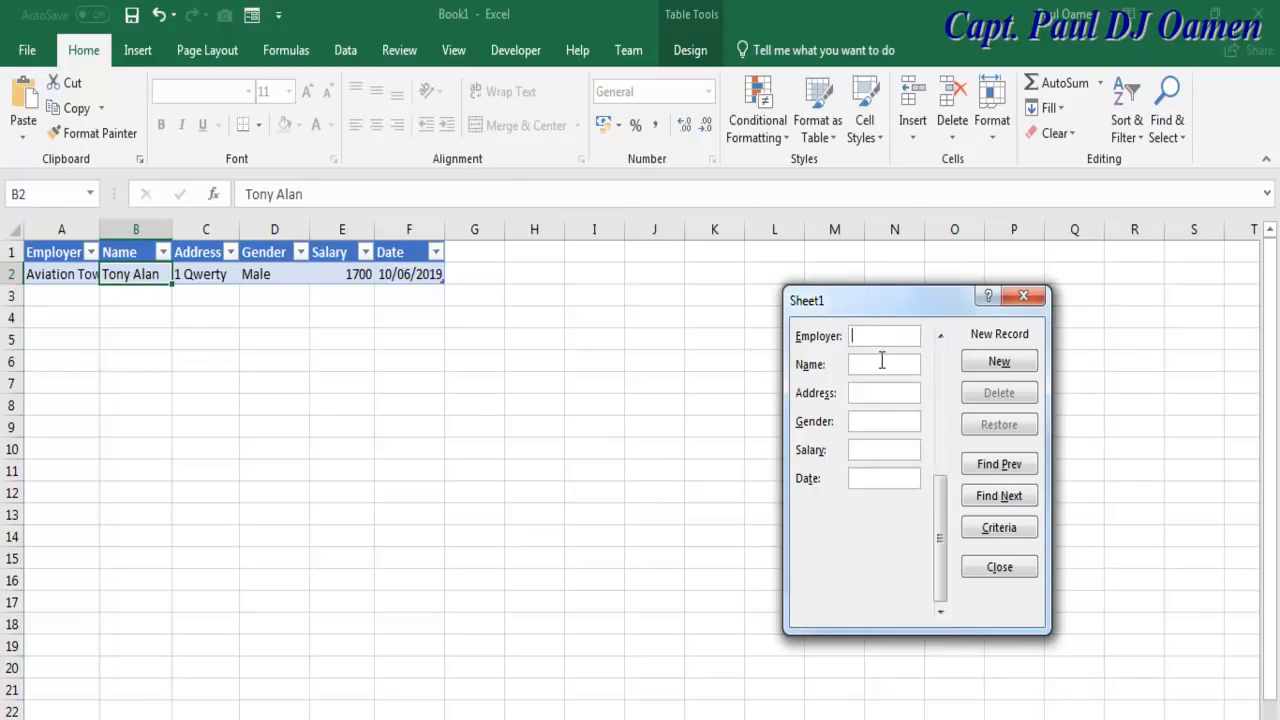
{"action": "mouse_move", "coordinate": [923, 477]}
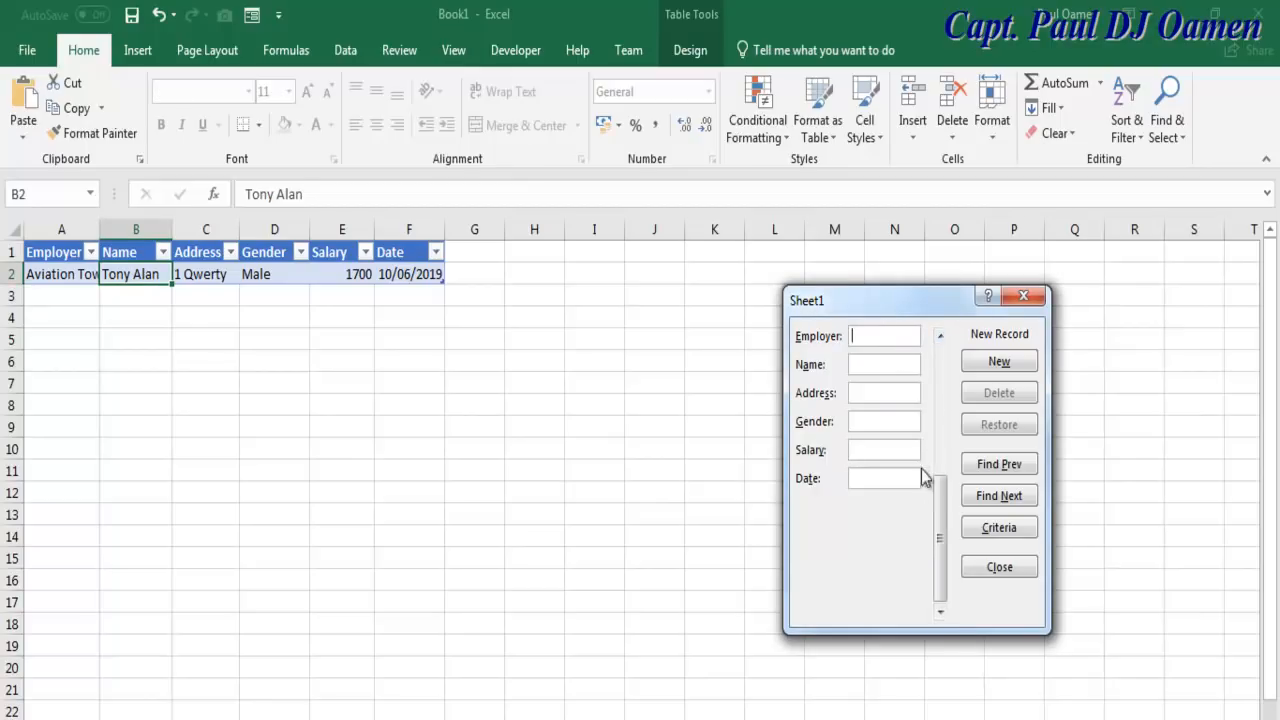
{"action": "mouse_move", "coordinate": [881, 363]}
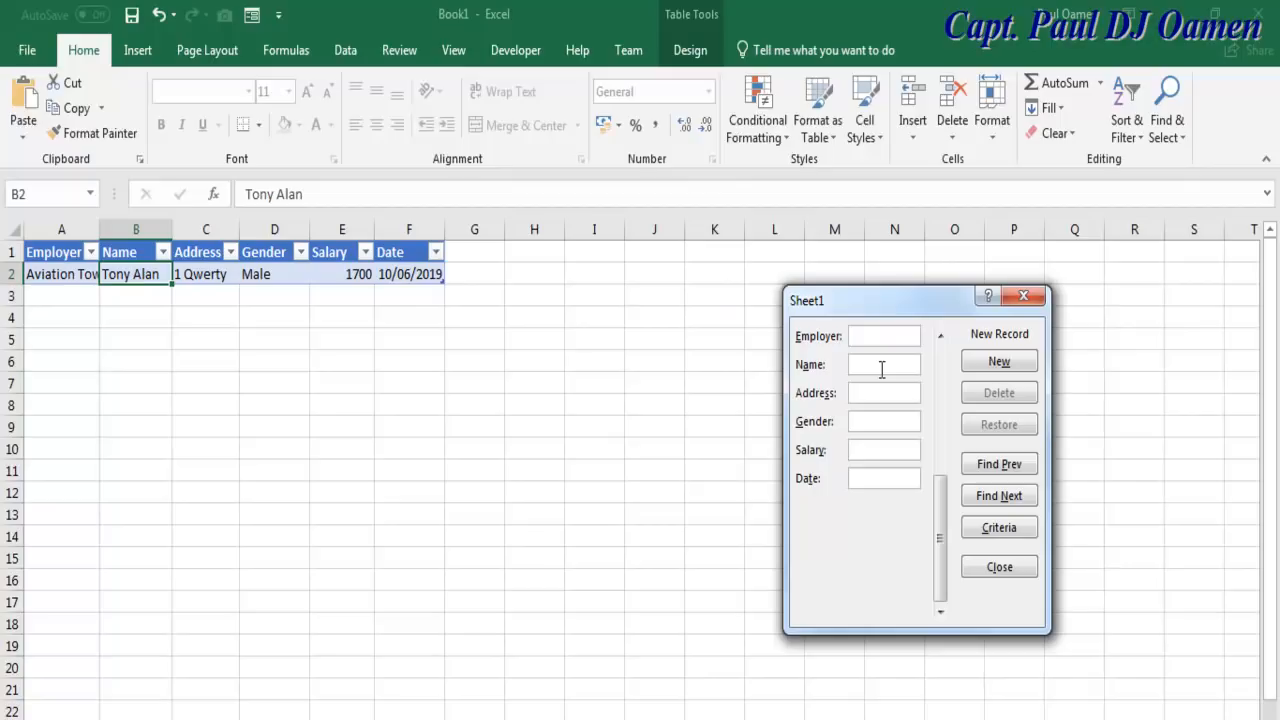
- Enter 9 Yole Road, salary 1509 and date 10/06/2019, then save the record
{"action": "type", "text": "Sa"}
{"action": "type", "text": "6"}
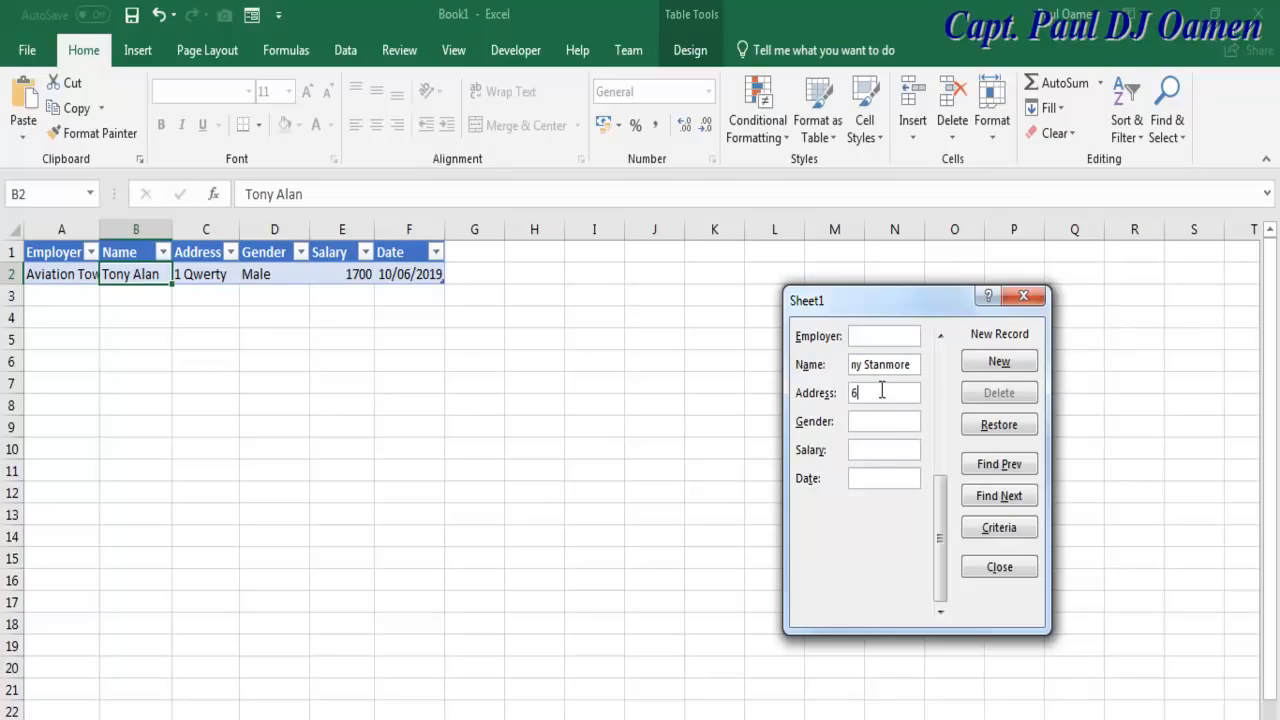
{"action": "type", "text": "9"}
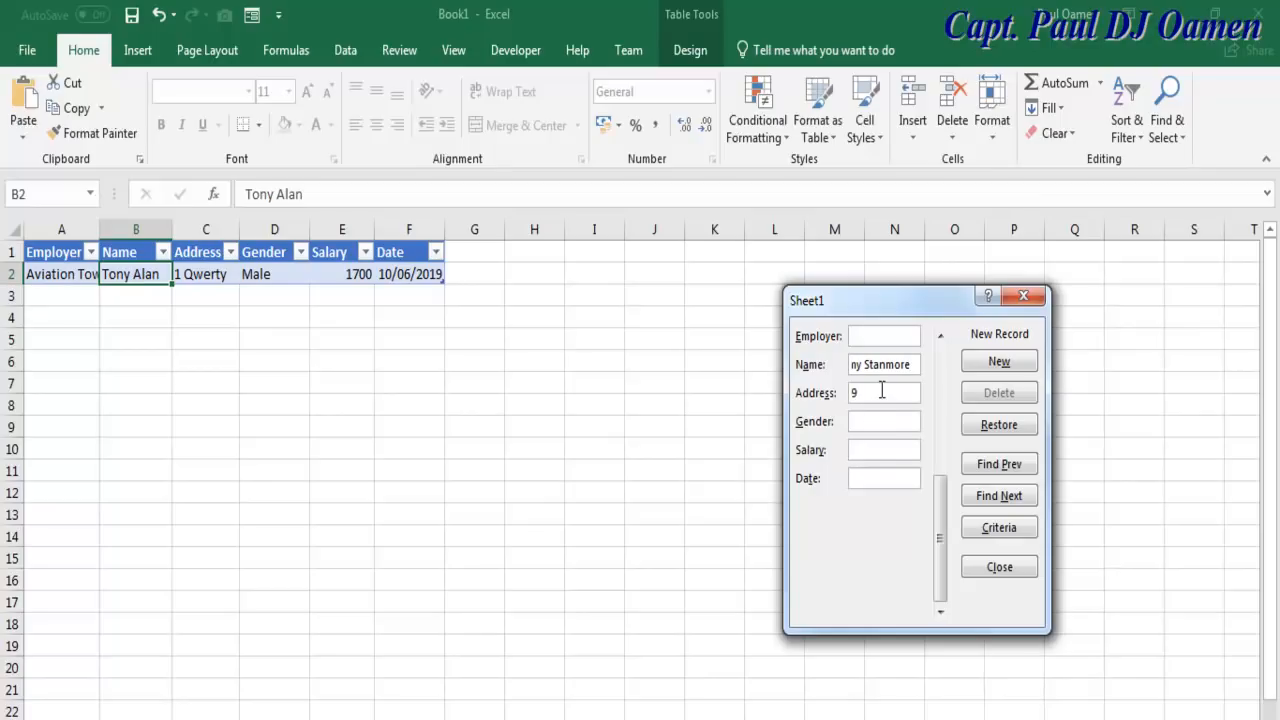
{"action": "type", "text": "Yole"}
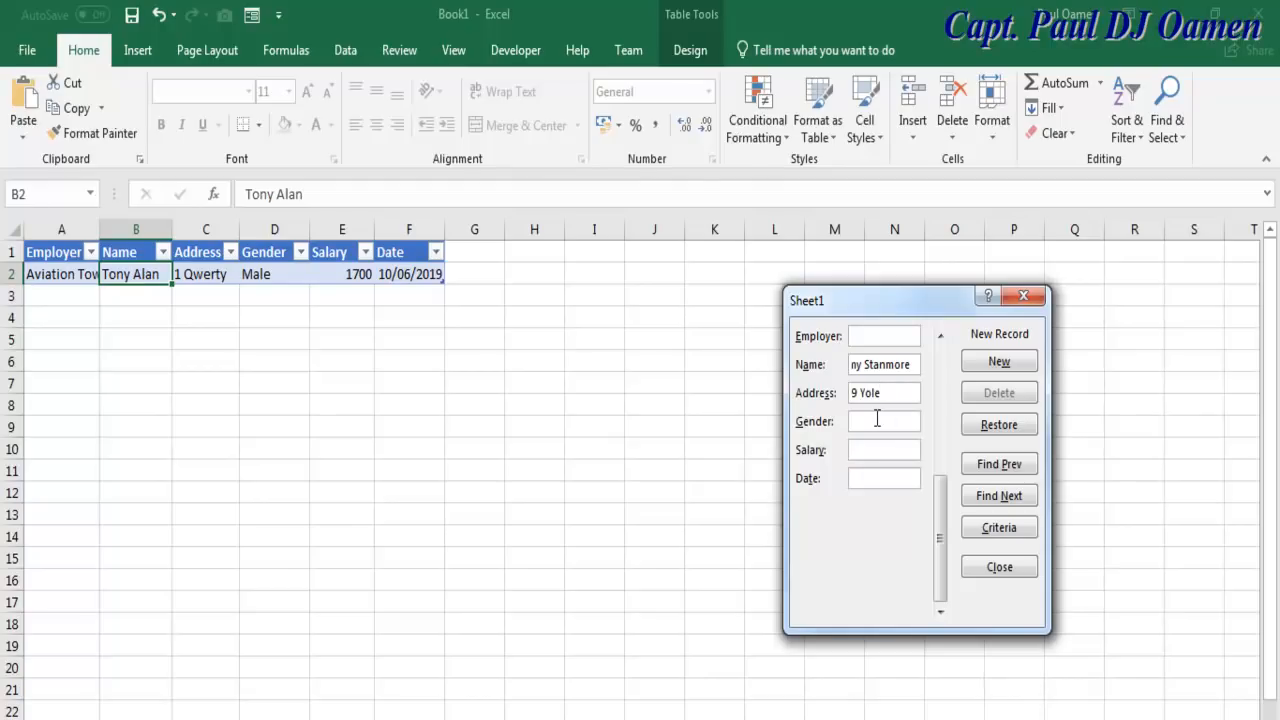
{"action": "type", "text": "Road"}
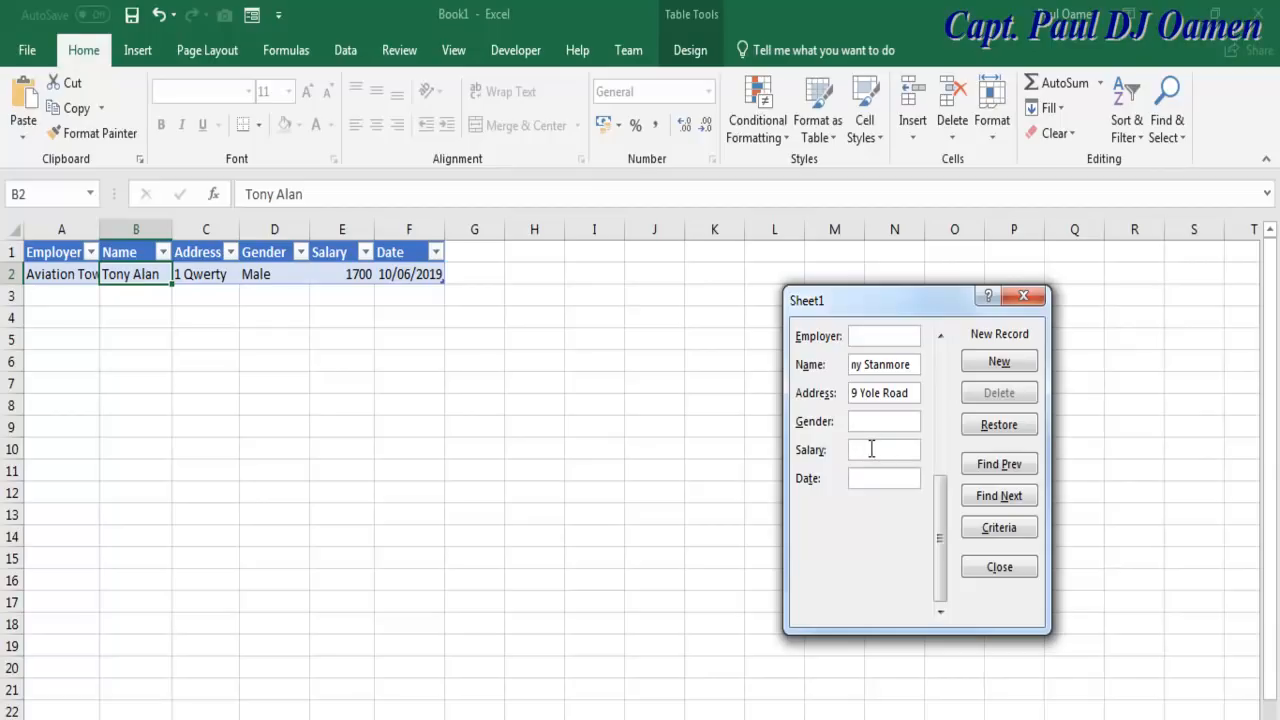
{"action": "type", "text": "1509"}
{"action": "type", "text": "10"}
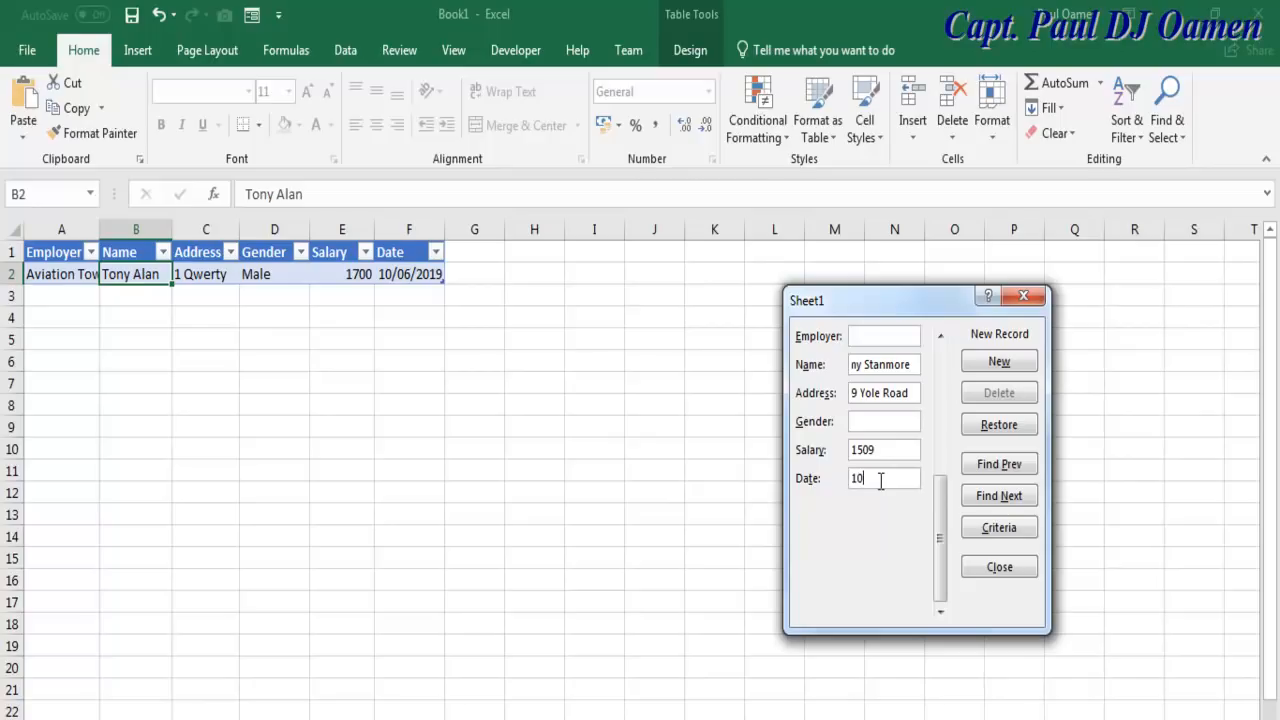
{"action": "type", "text": "/06/2019"}
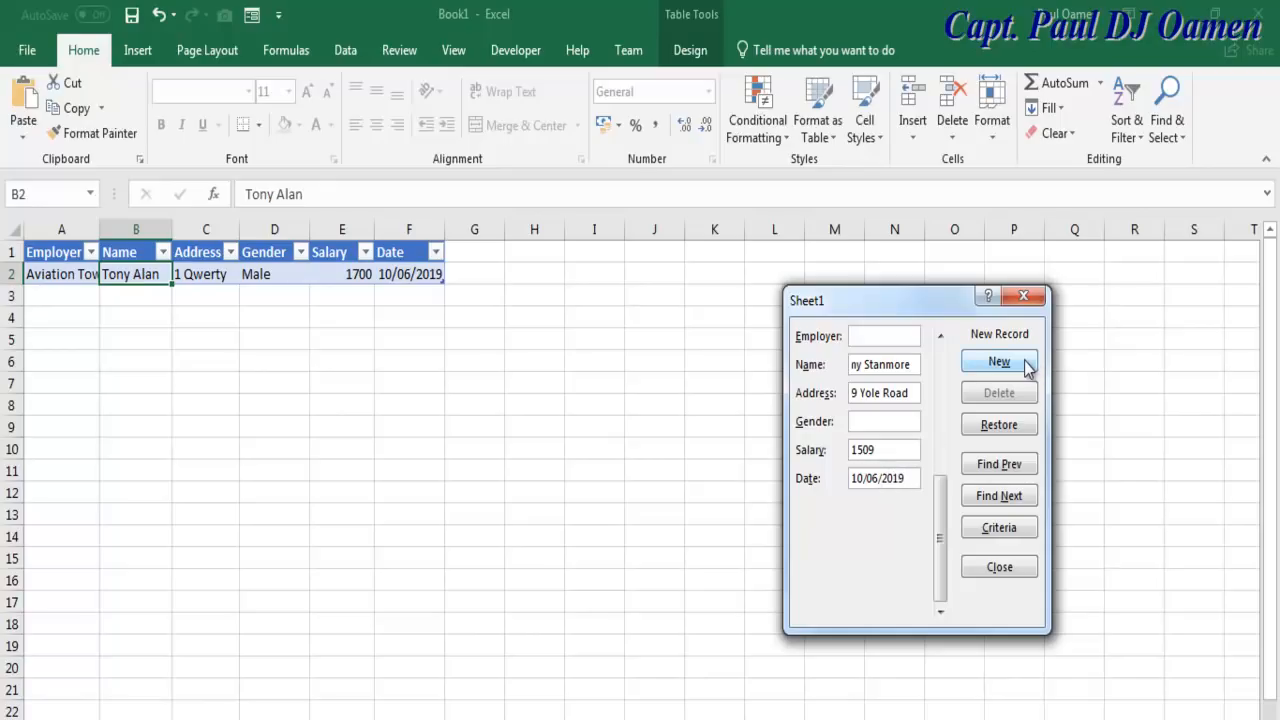
{"action": "left_click", "coordinate": [998, 361]}
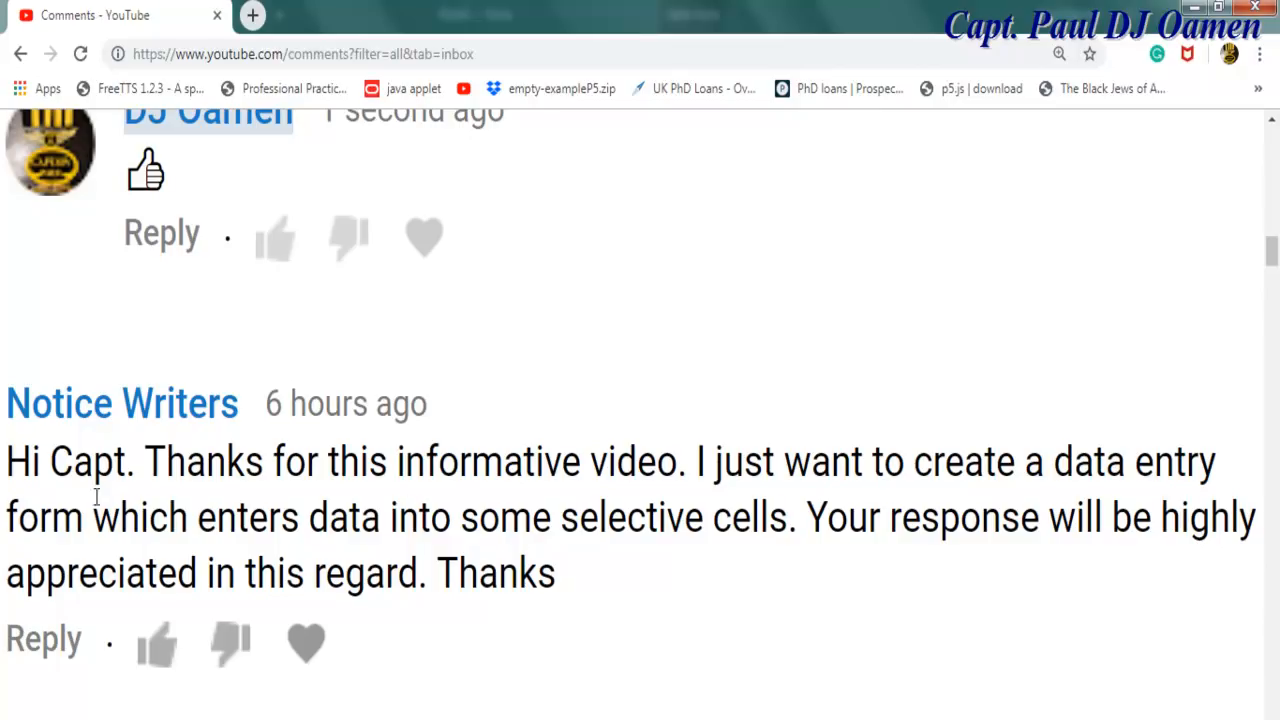
{"action": "mouse_move", "coordinate": [279, 523]}
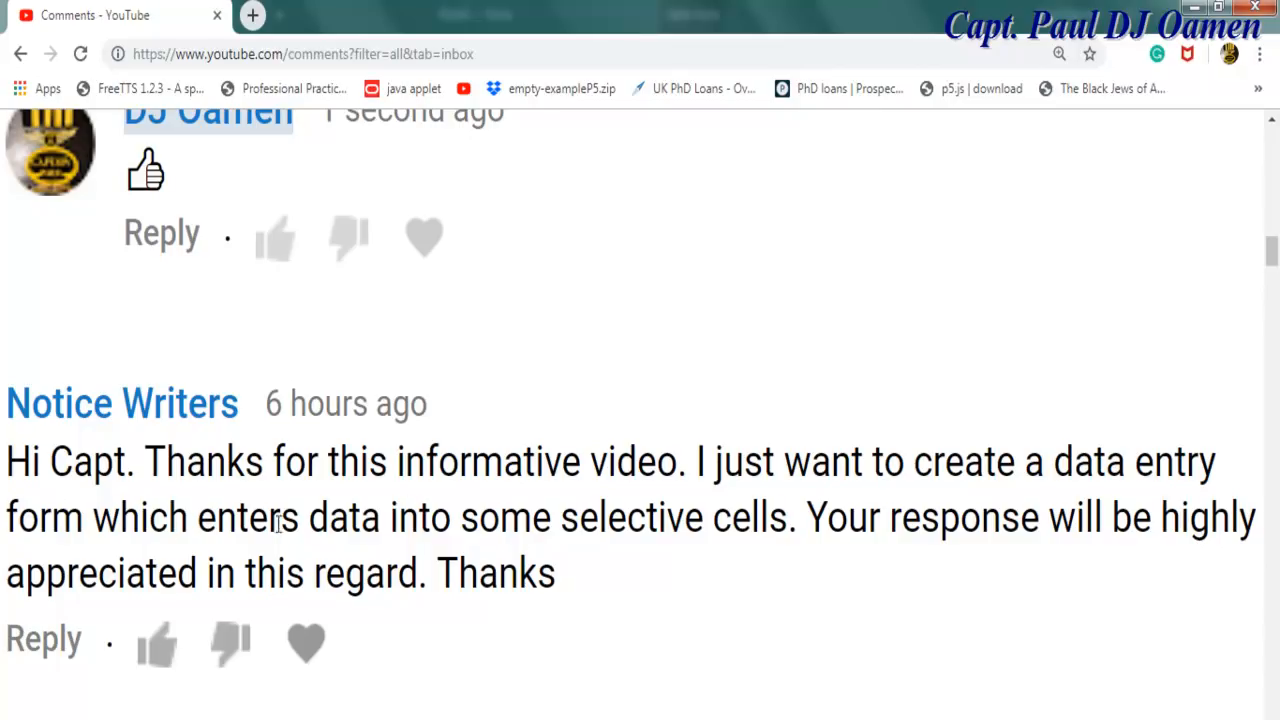
{"action": "mouse_move", "coordinate": [567, 522]}
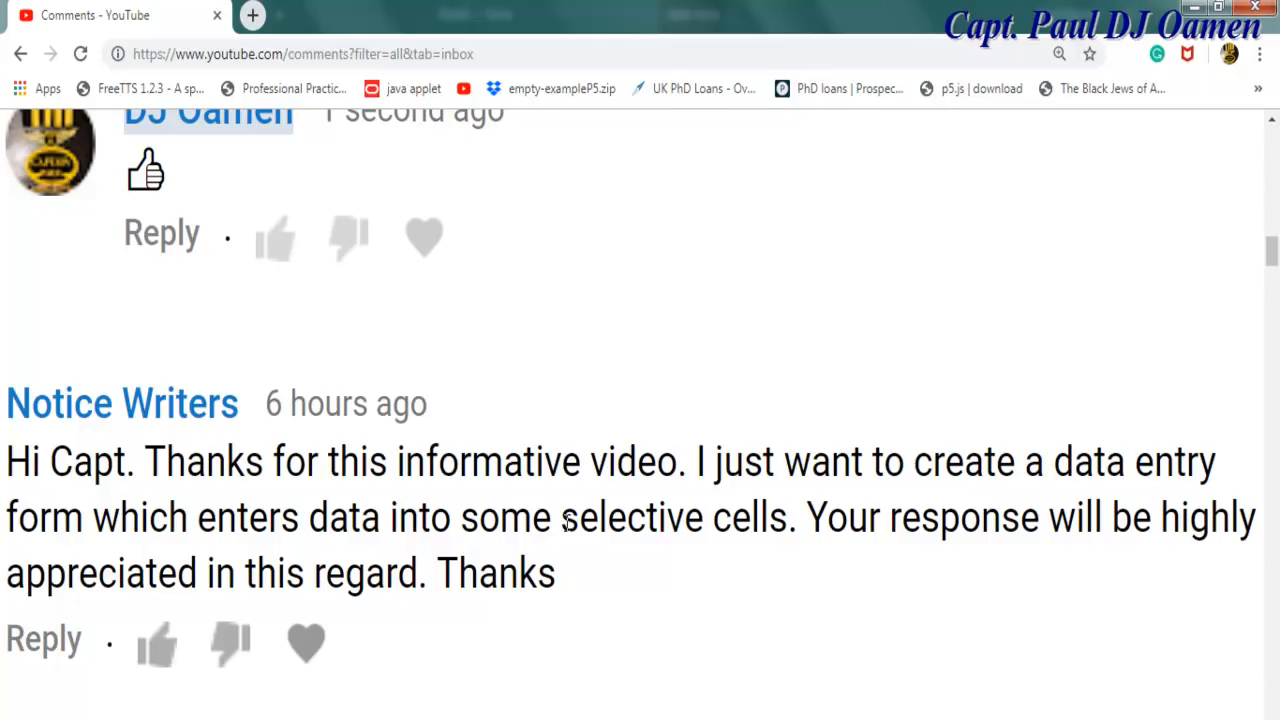
{"action": "double_click", "coordinate": [765, 517]}
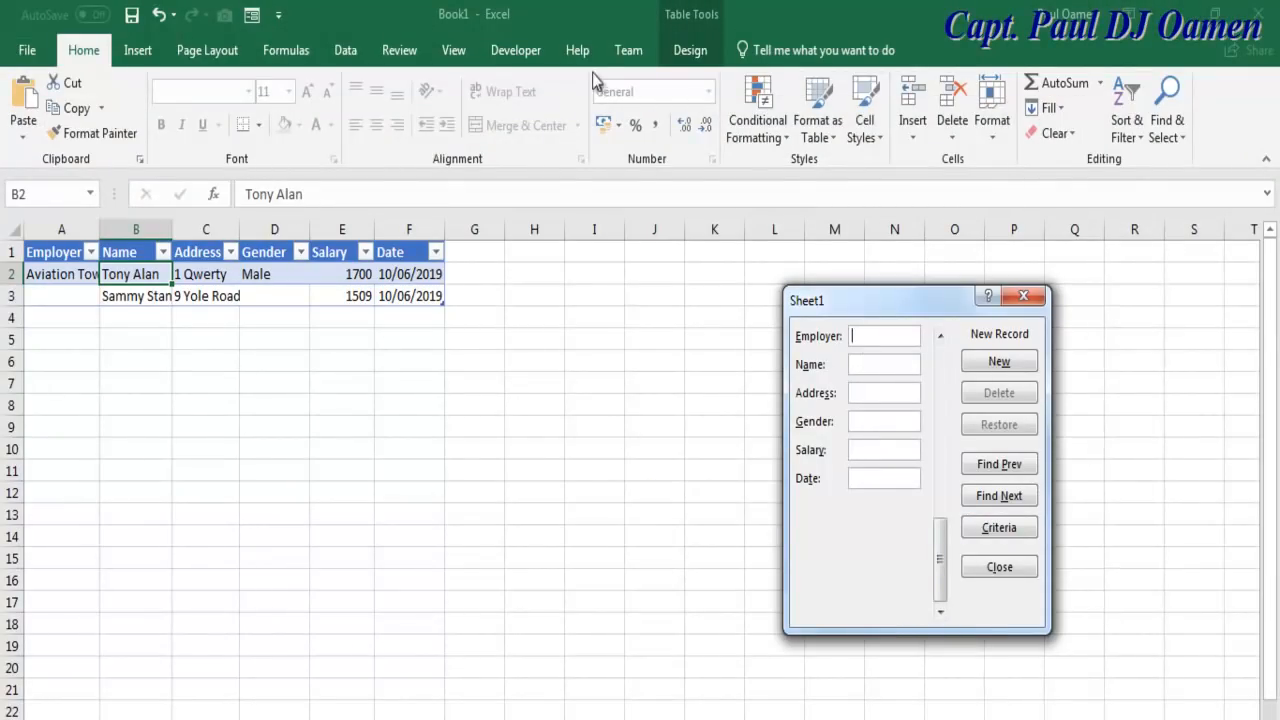
{"action": "mouse_move", "coordinate": [232, 312]}
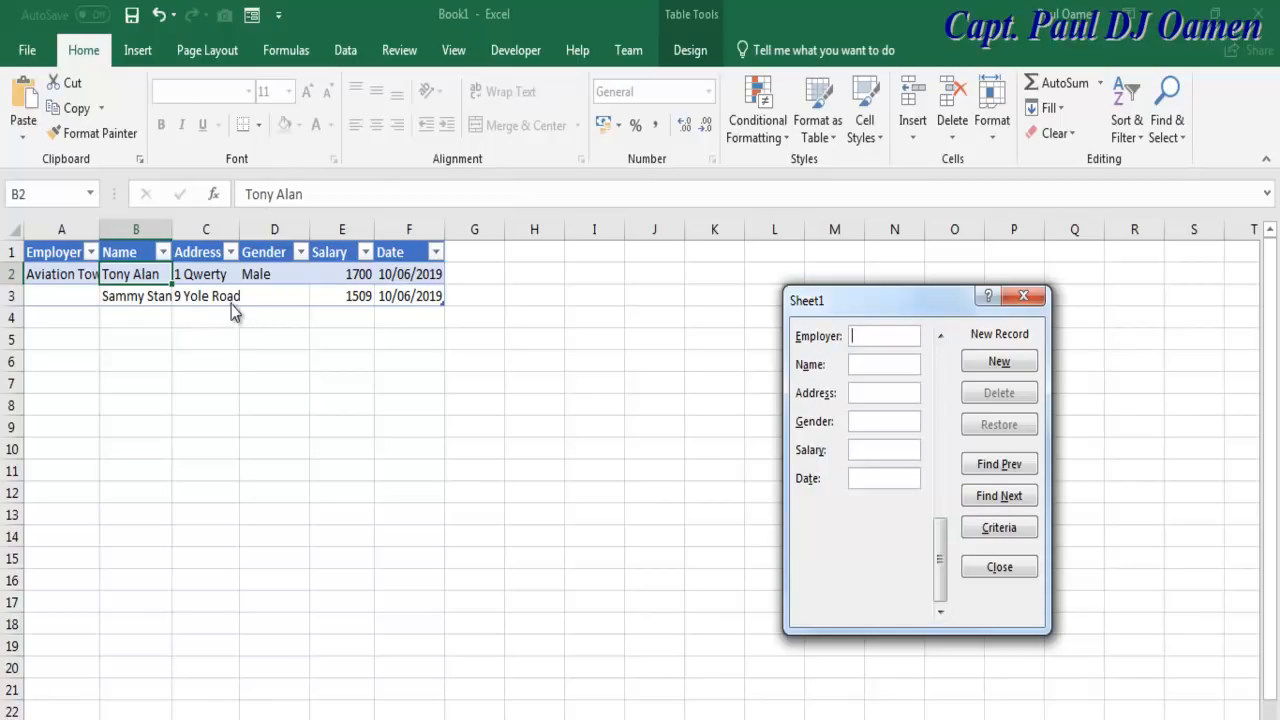
{"action": "mouse_move", "coordinate": [967, 283]}
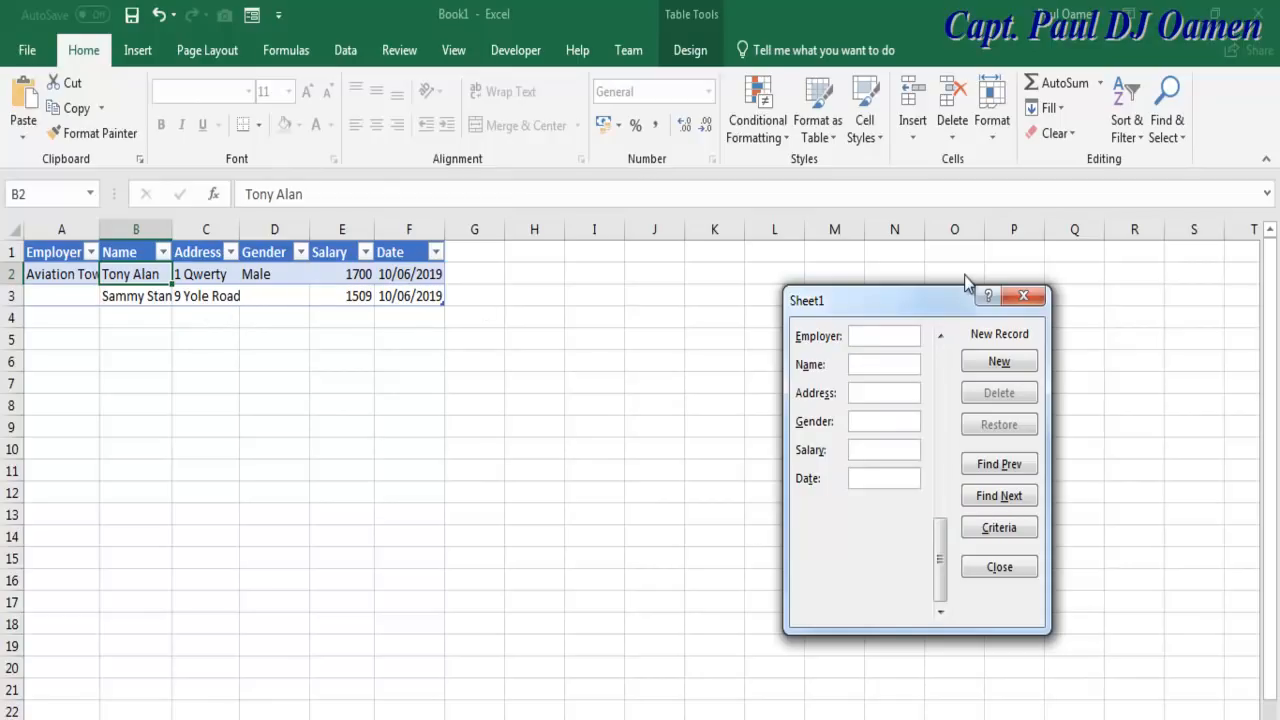
{"action": "mouse_move", "coordinate": [330, 295]}
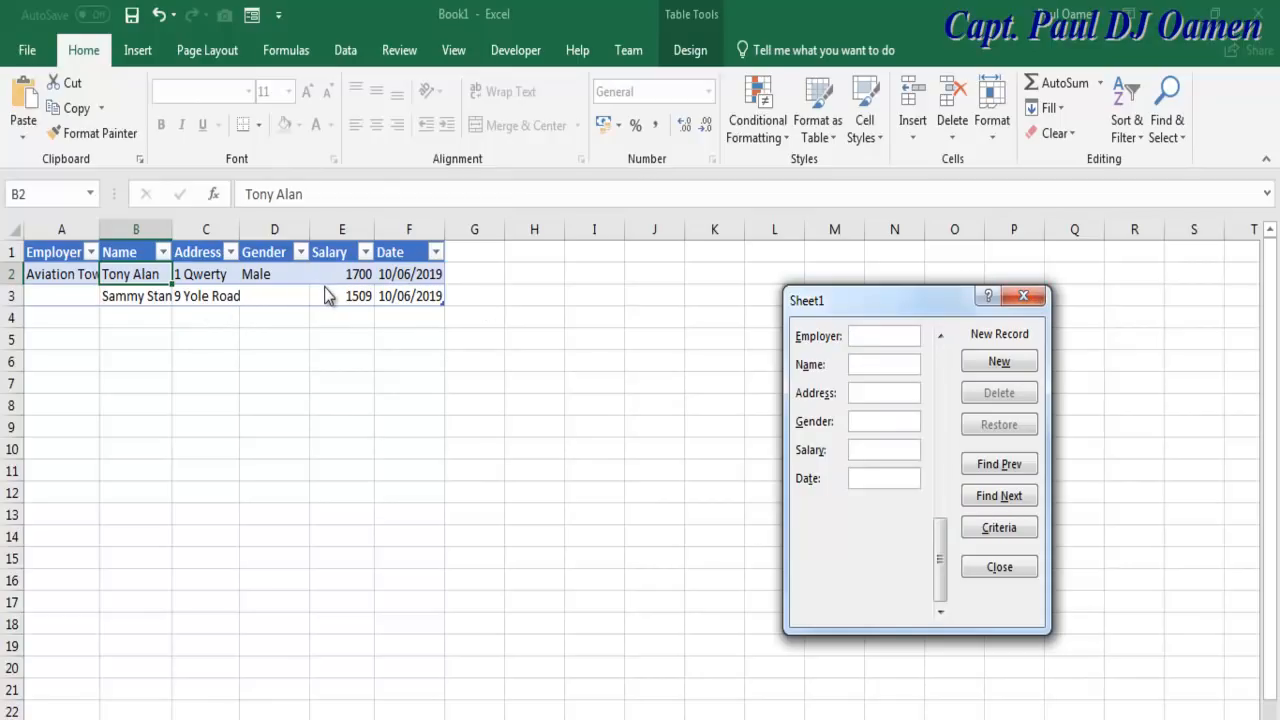
{"action": "mouse_move", "coordinate": [48, 303]}
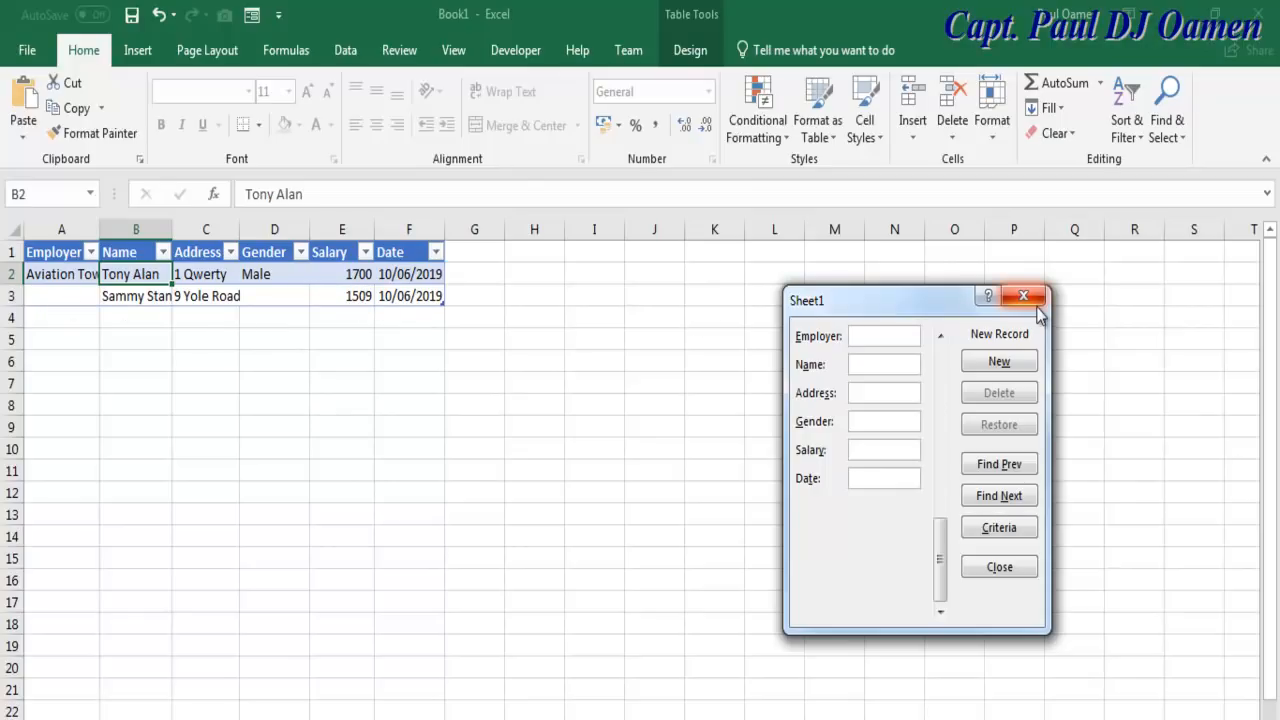
- Close the Data Form and begin selecting the Salary cells from the header
{"action": "left_click", "coordinate": [1023, 295]}
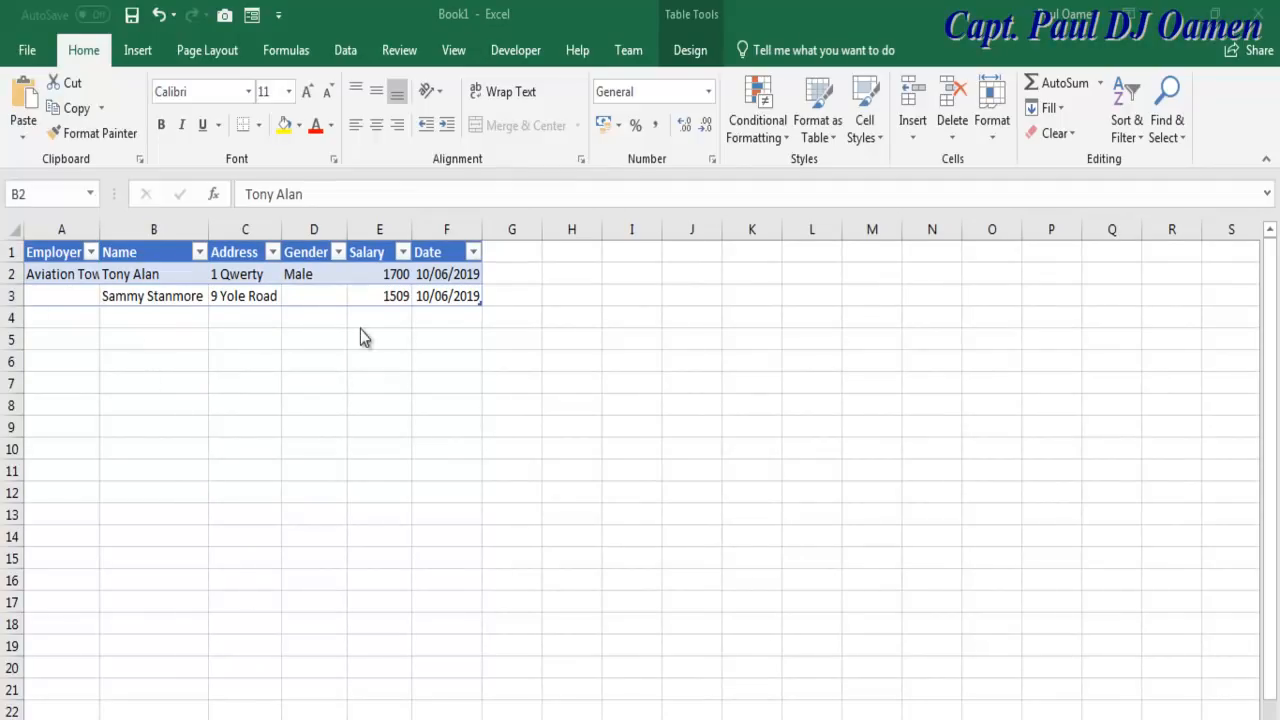
{"action": "mouse_move", "coordinate": [391, 245]}
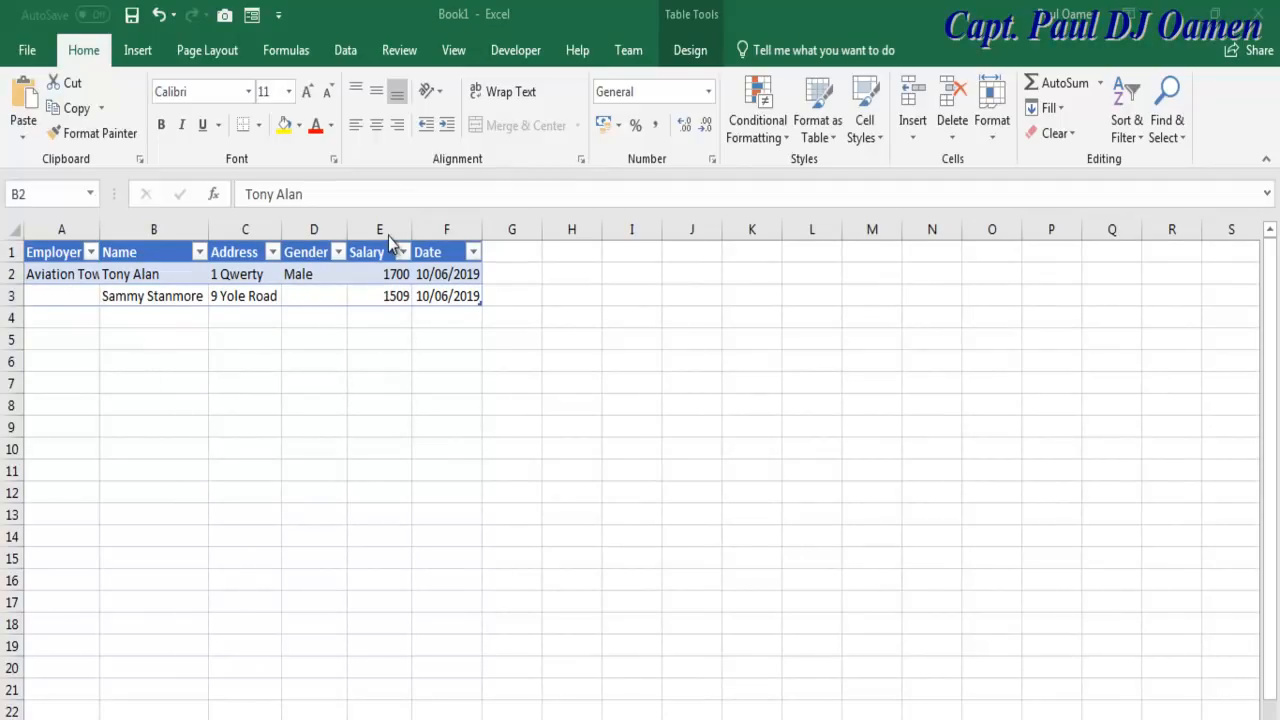
{"action": "mouse_move", "coordinate": [408, 365]}
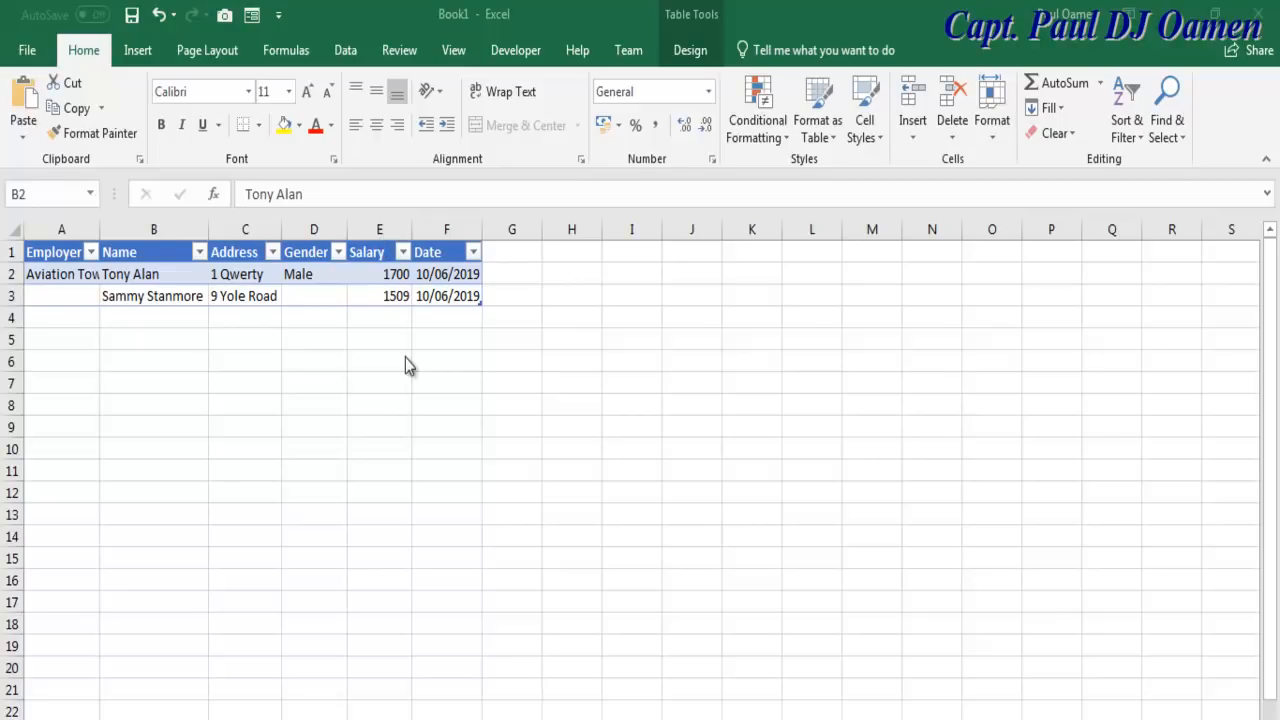
{"action": "left_click", "coordinate": [130, 273]}
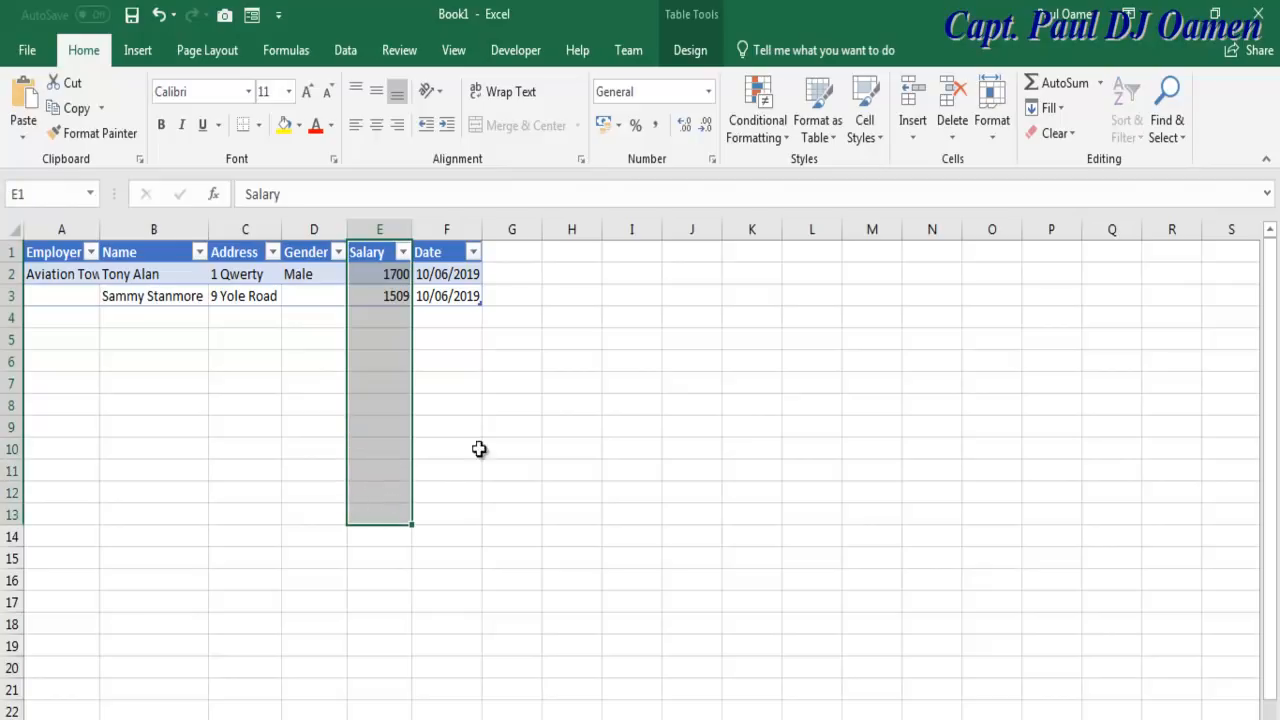
{"action": "mouse_move", "coordinate": [384, 358]}
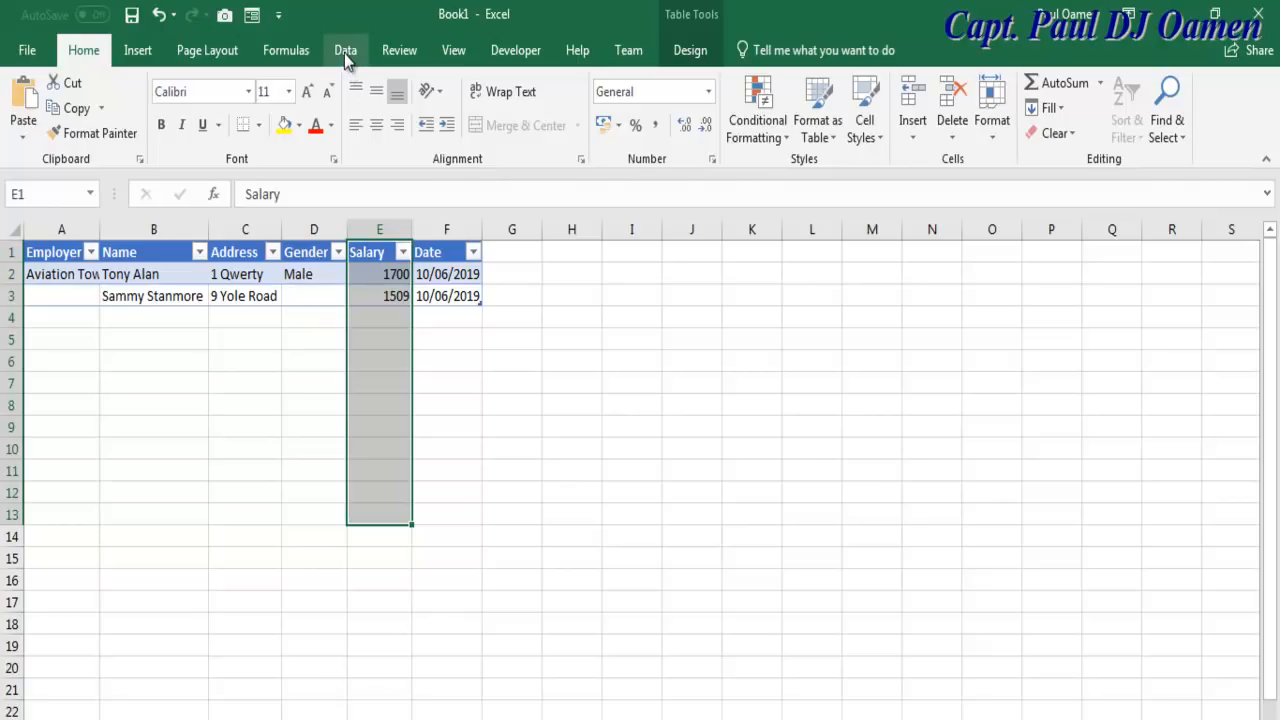
- Open Data Validation for the Salary cells E1:E13 from the Data tab
{"action": "left_click", "coordinate": [345, 50]}
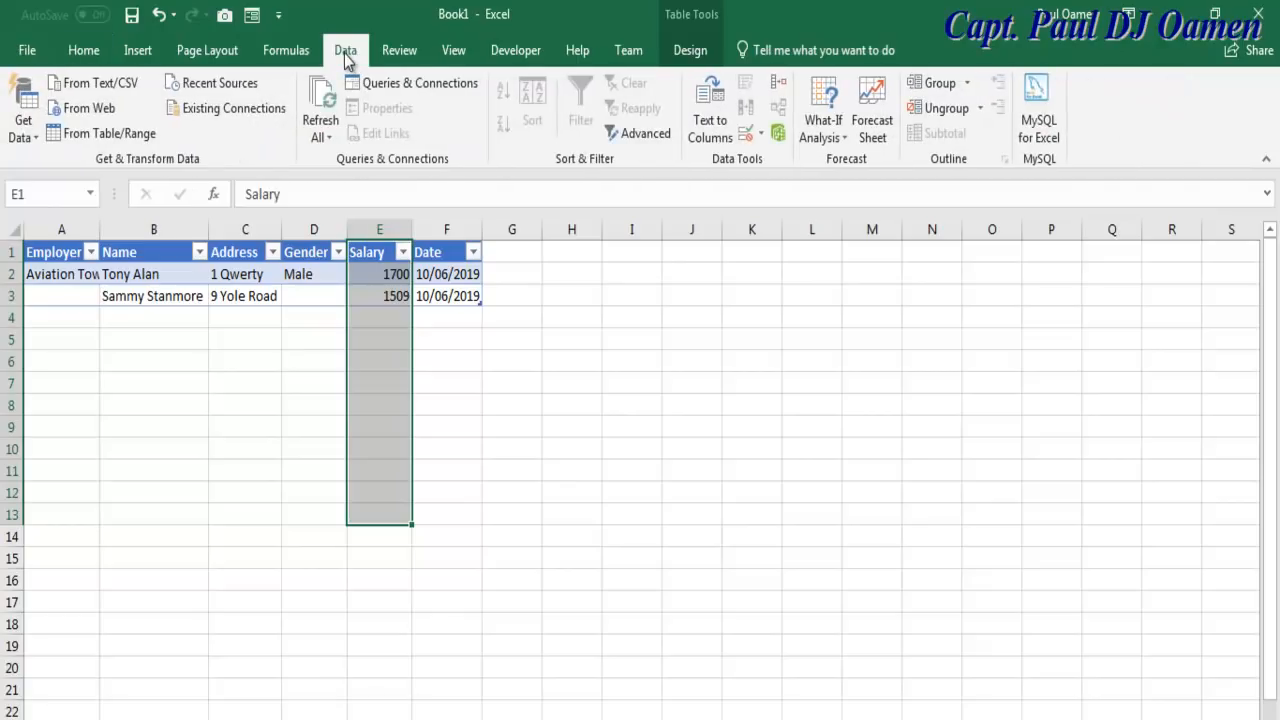
{"action": "mouse_move", "coordinate": [616, 708]}
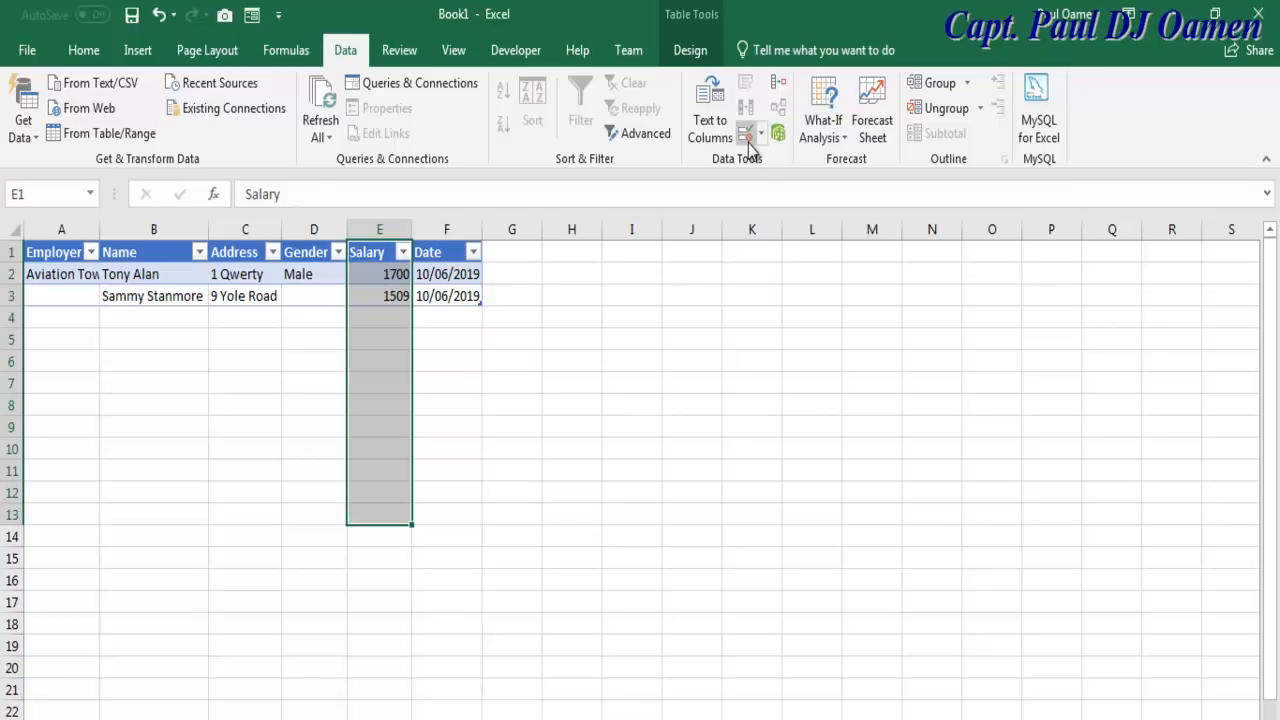
{"action": "mouse_move", "coordinate": [748, 133]}
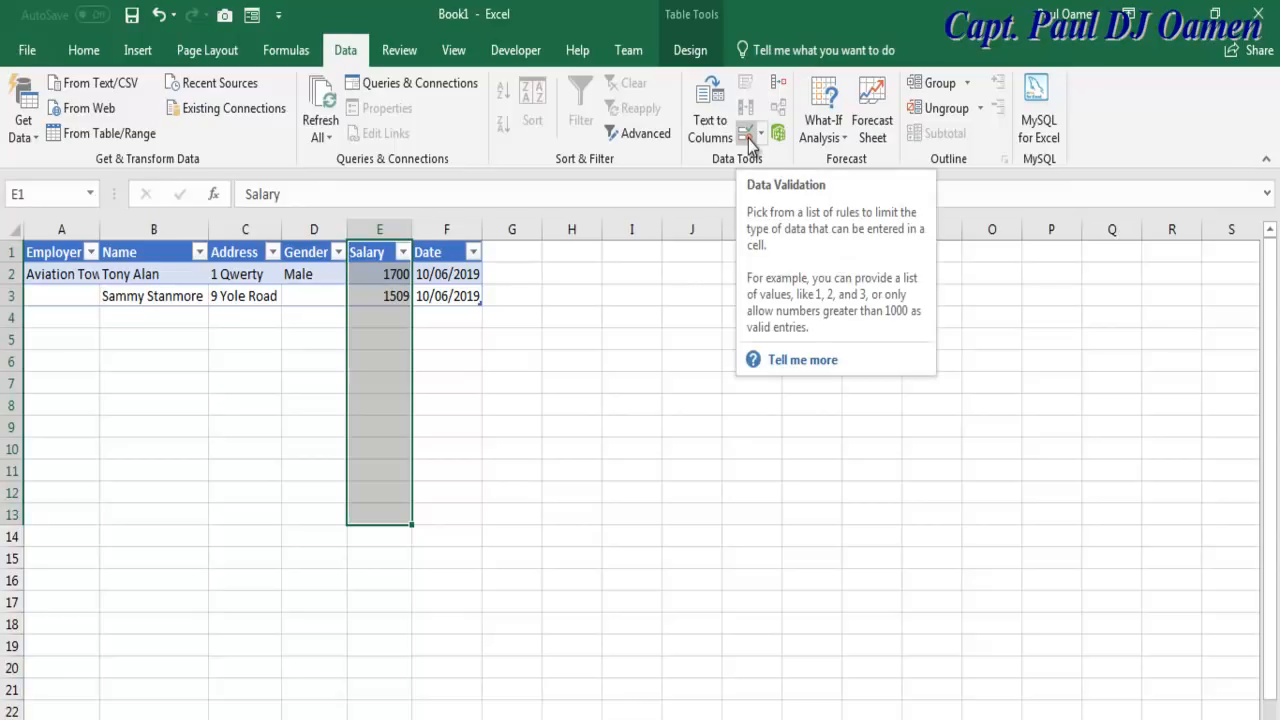
{"action": "left_click", "coordinate": [748, 133]}
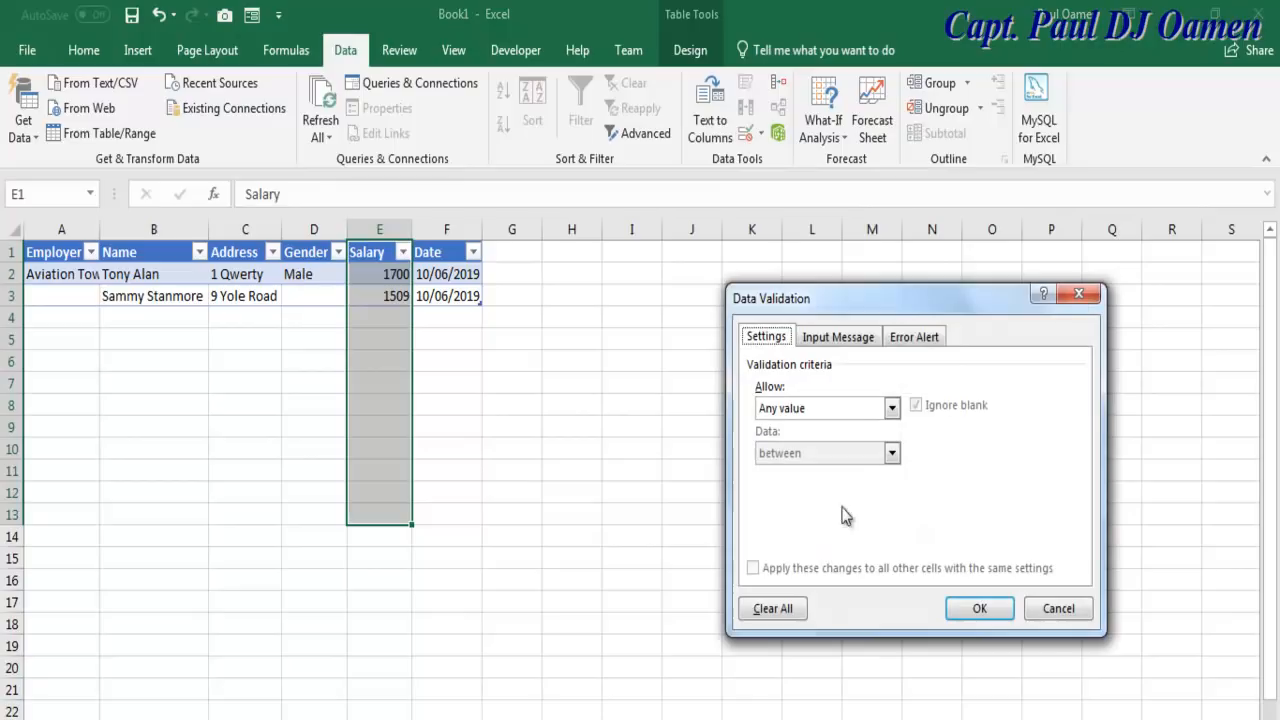
- Allow only whole numbers between 1000 and 2500 in the Salary cells
{"action": "left_click", "coordinate": [891, 408]}
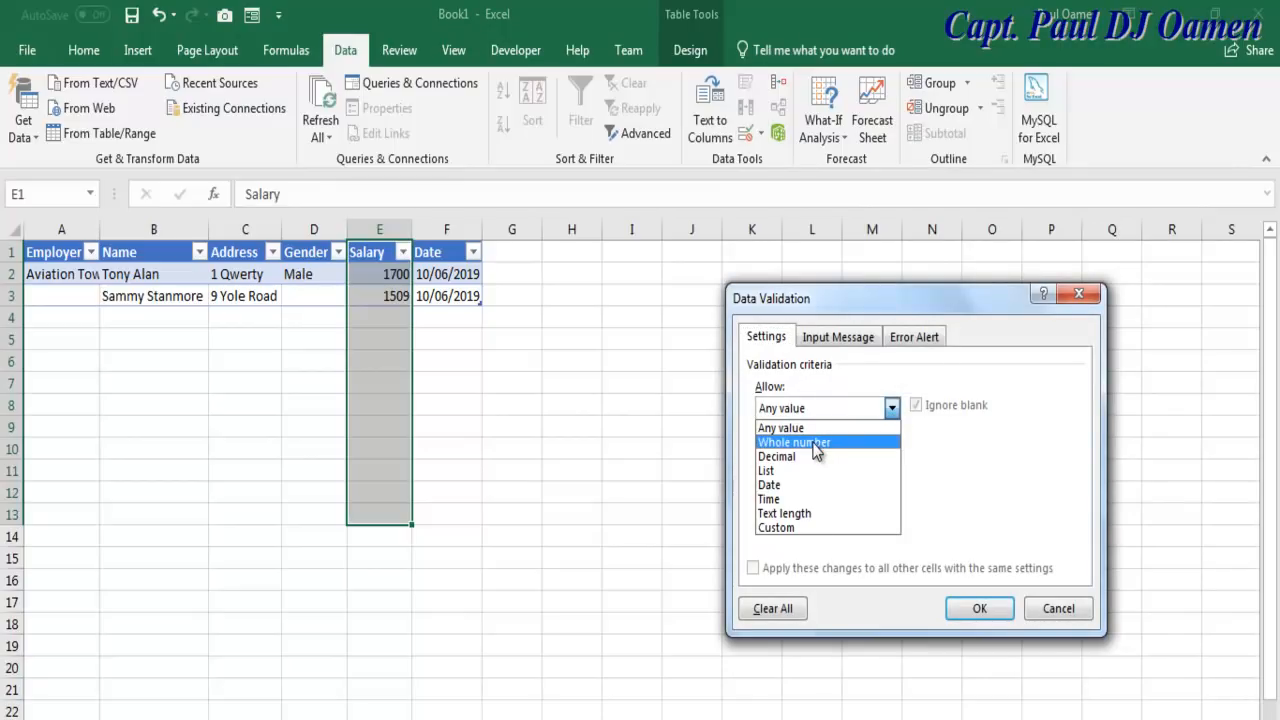
{"action": "left_click", "coordinate": [793, 442]}
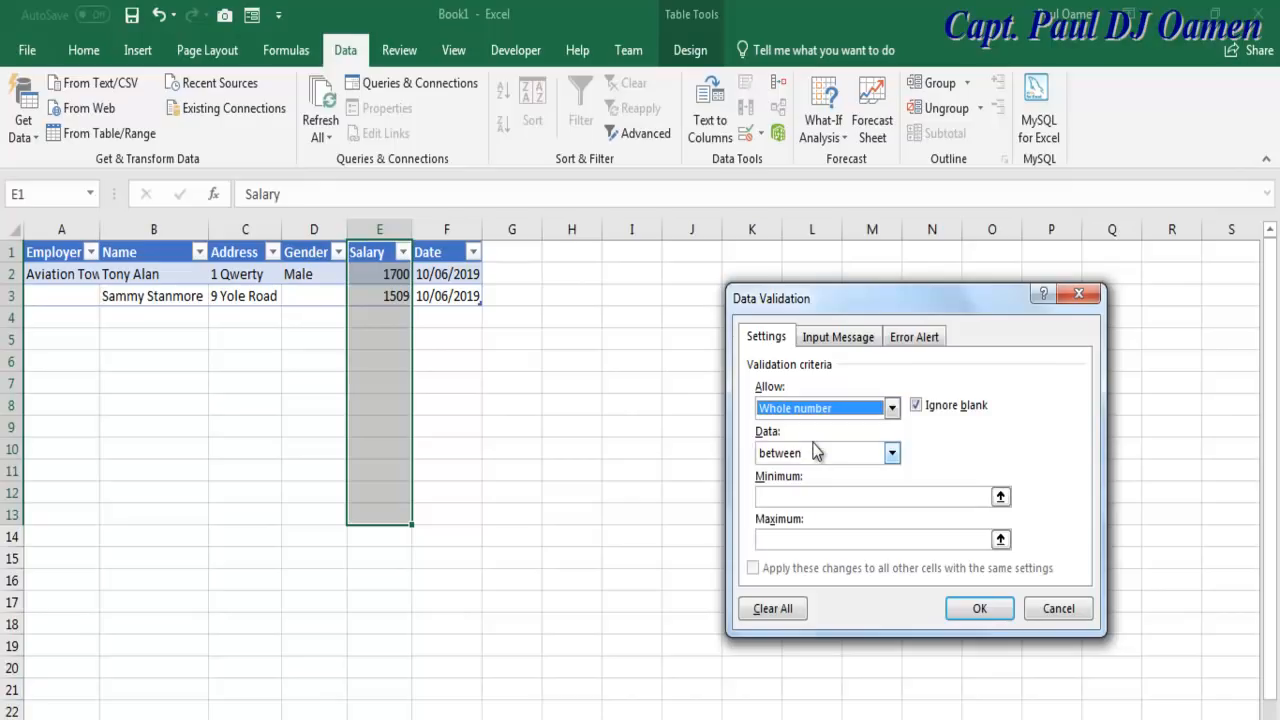
{"action": "left_click", "coordinate": [880, 496]}
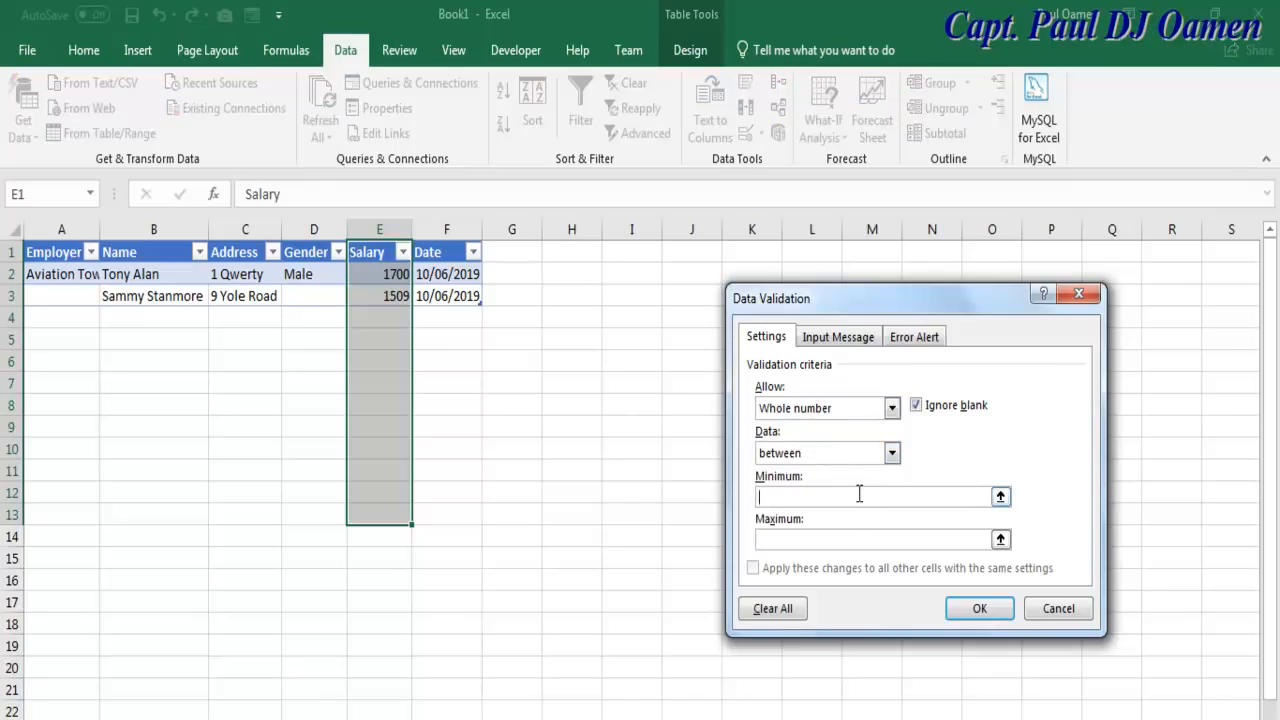
{"action": "type", "text": "1000"}
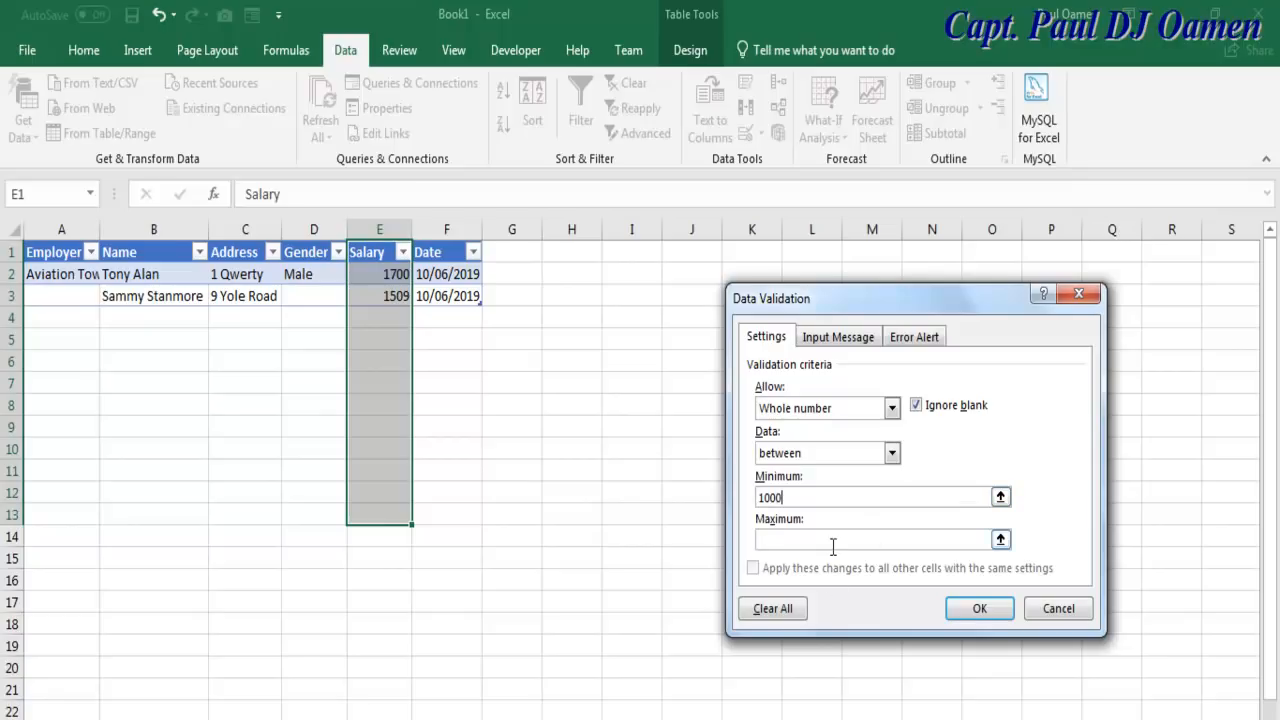
{"action": "type", "text": "2500"}
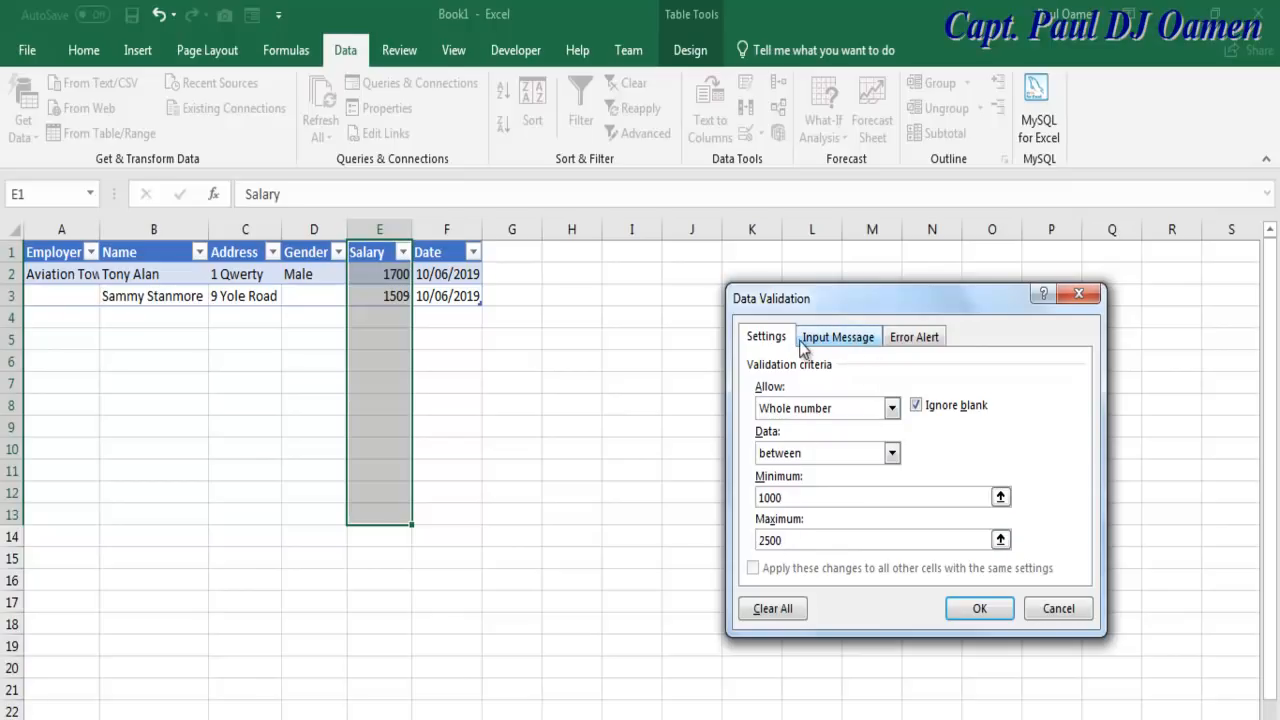
{"action": "left_click", "coordinate": [838, 336]}
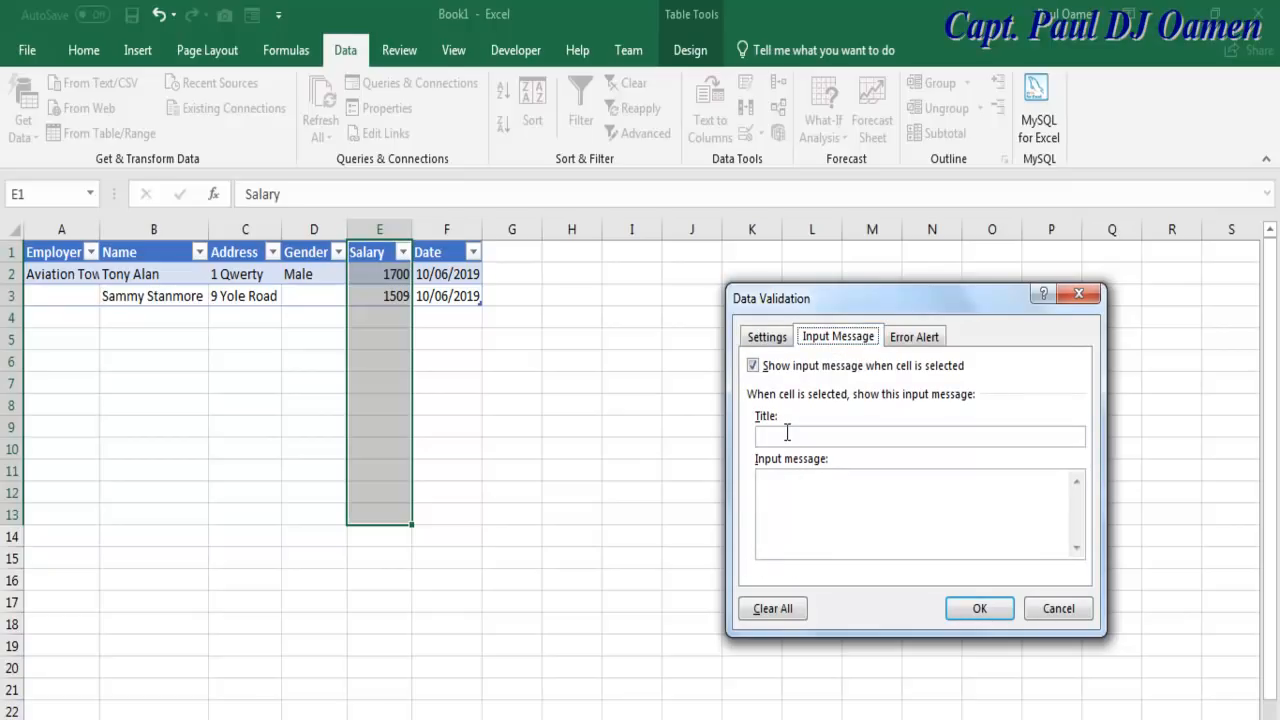
- Give the Salary rule an 'Enter Number' input message about valid values only
{"action": "left_click", "coordinate": [918, 434]}
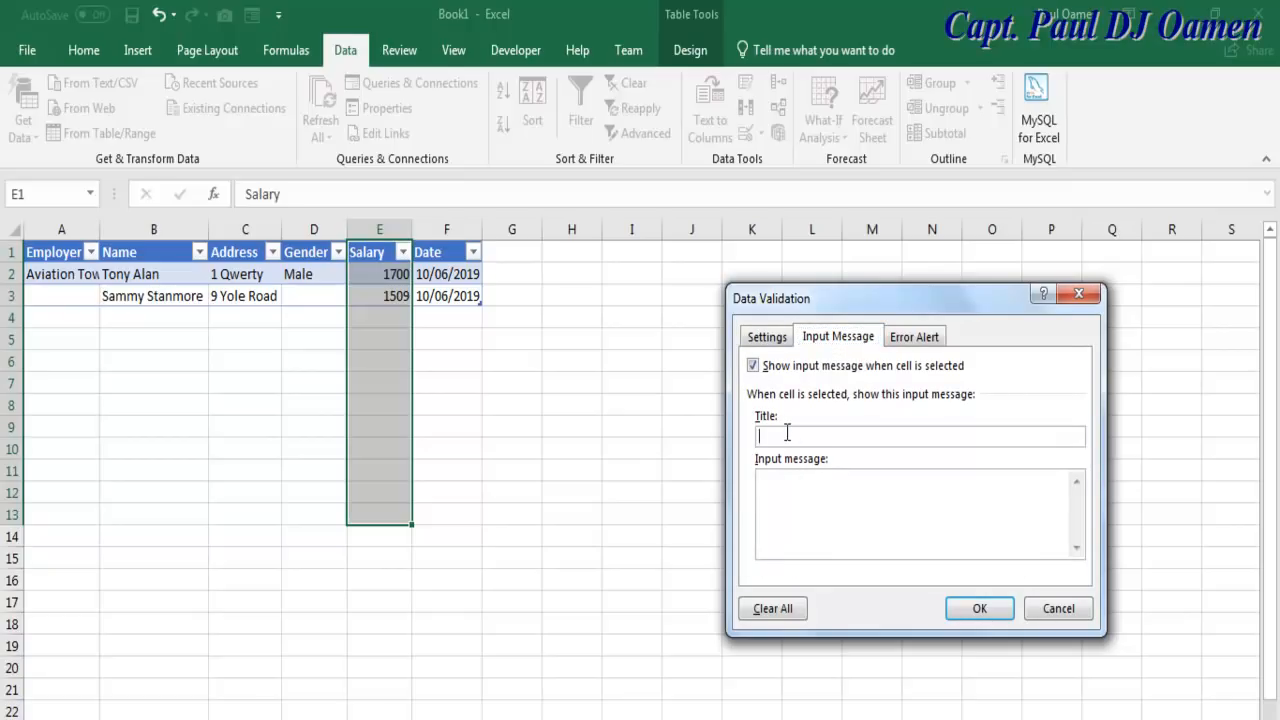
{"action": "type", "text": "Enter Number"}
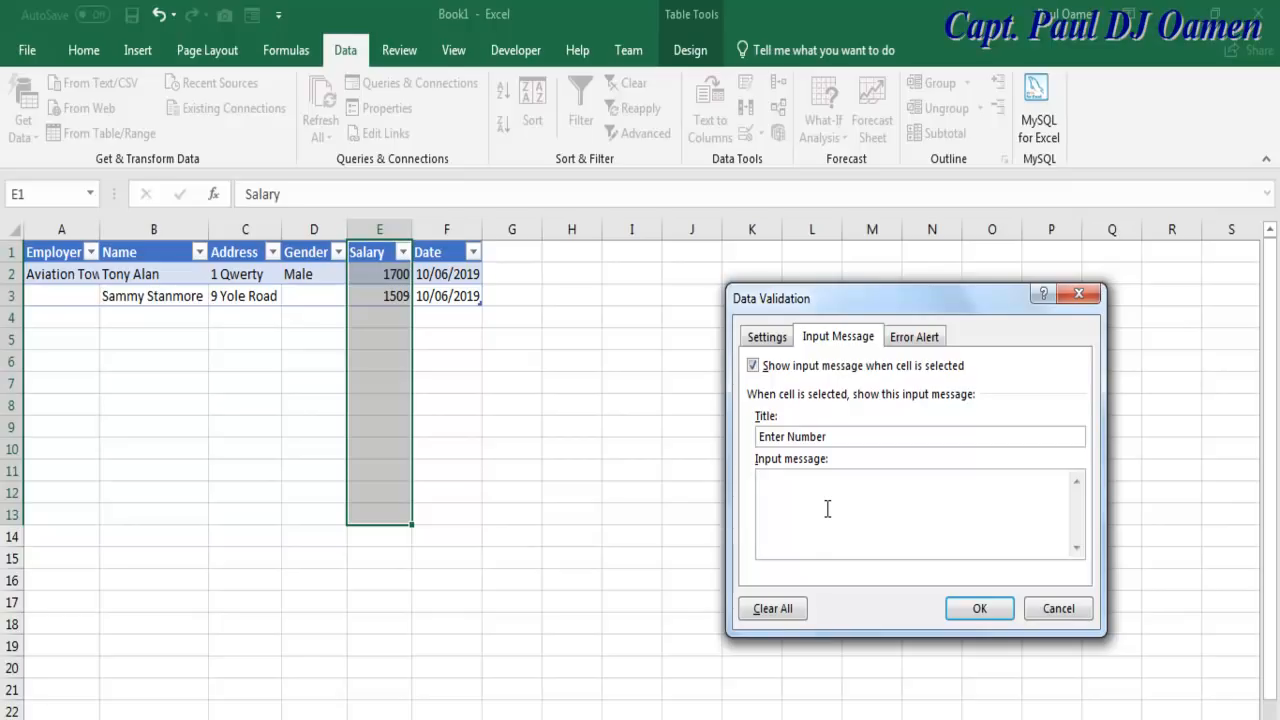
{"action": "type", "text": "Valid Numbers"}
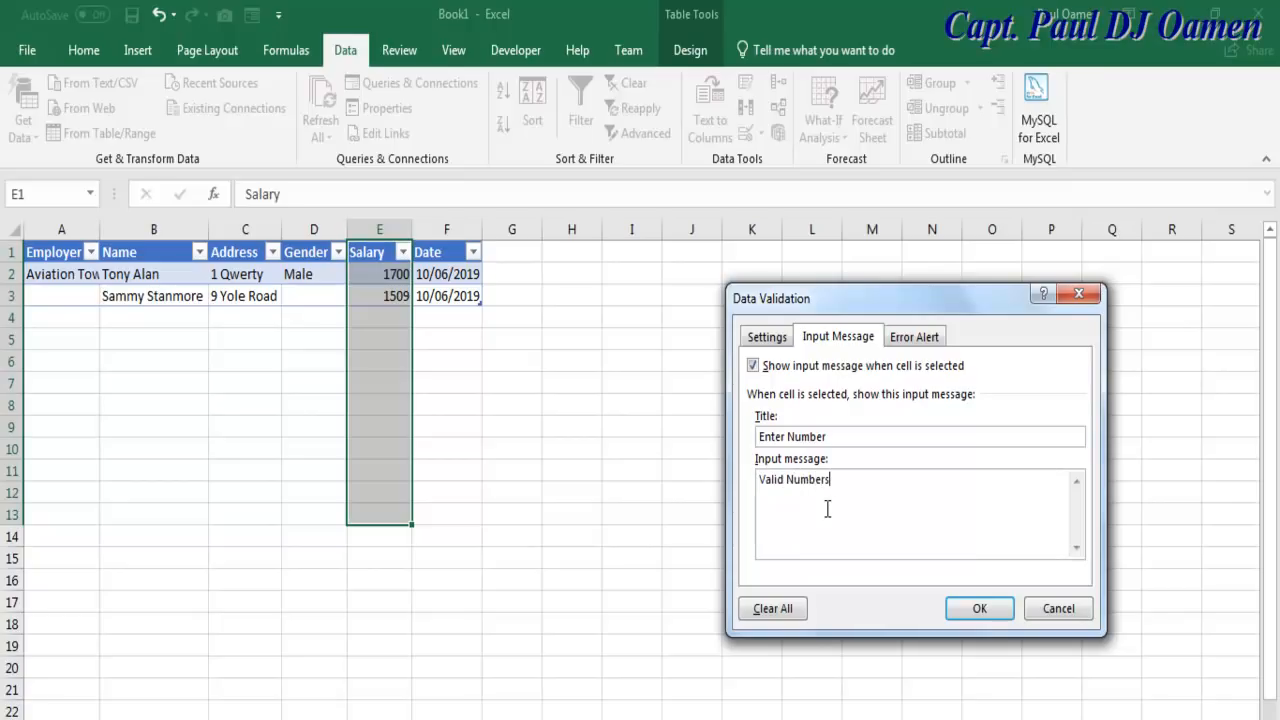
{"action": "type", "text": "Only"}
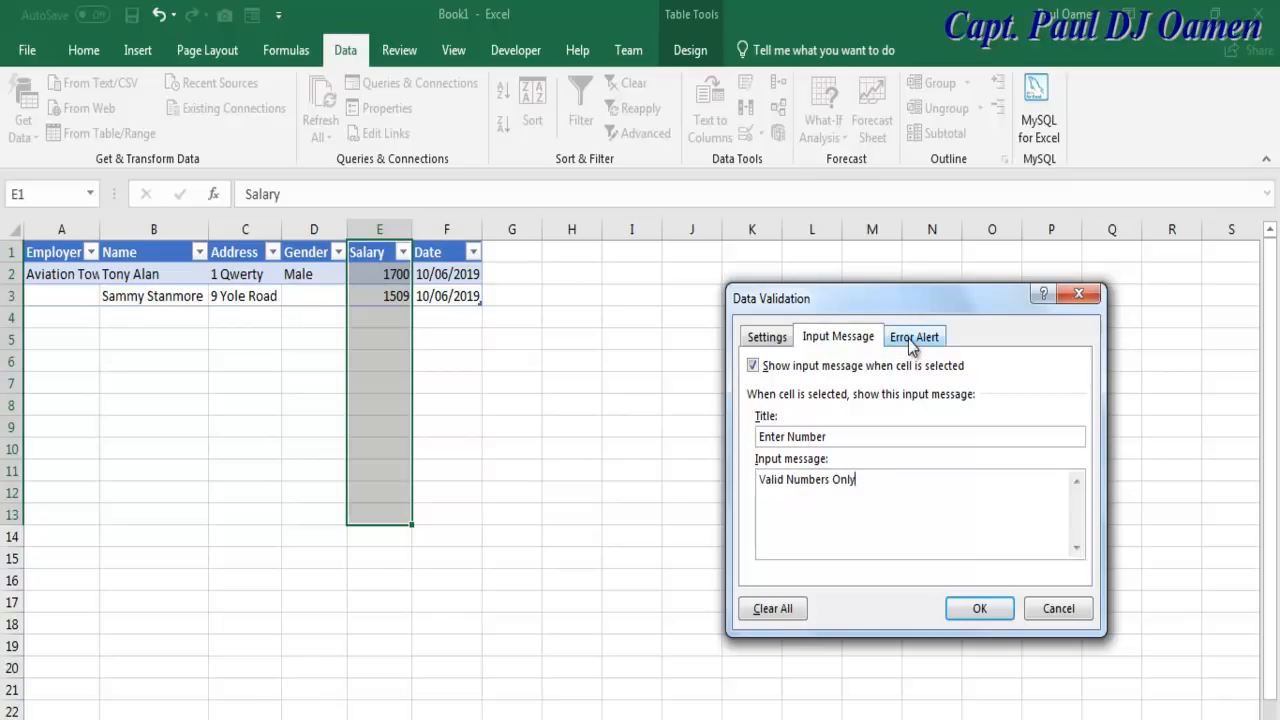
{"action": "left_click", "coordinate": [913, 336]}
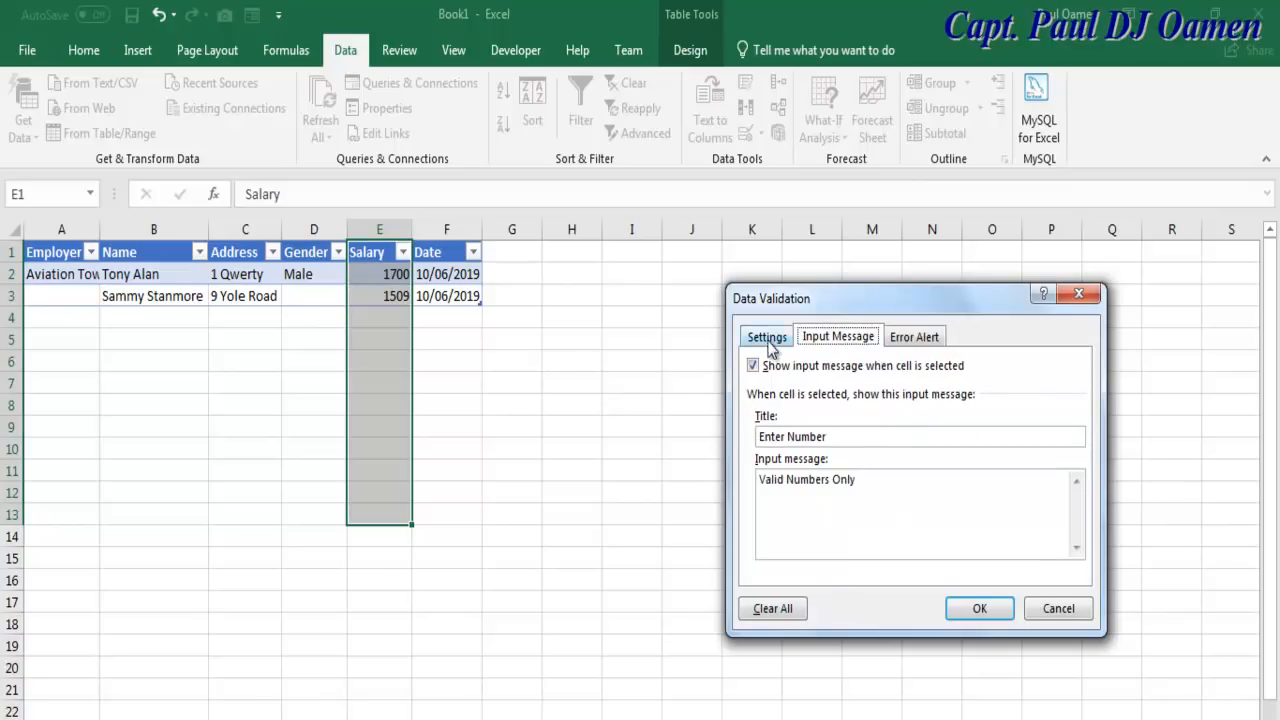
{"action": "left_click", "coordinate": [766, 336]}
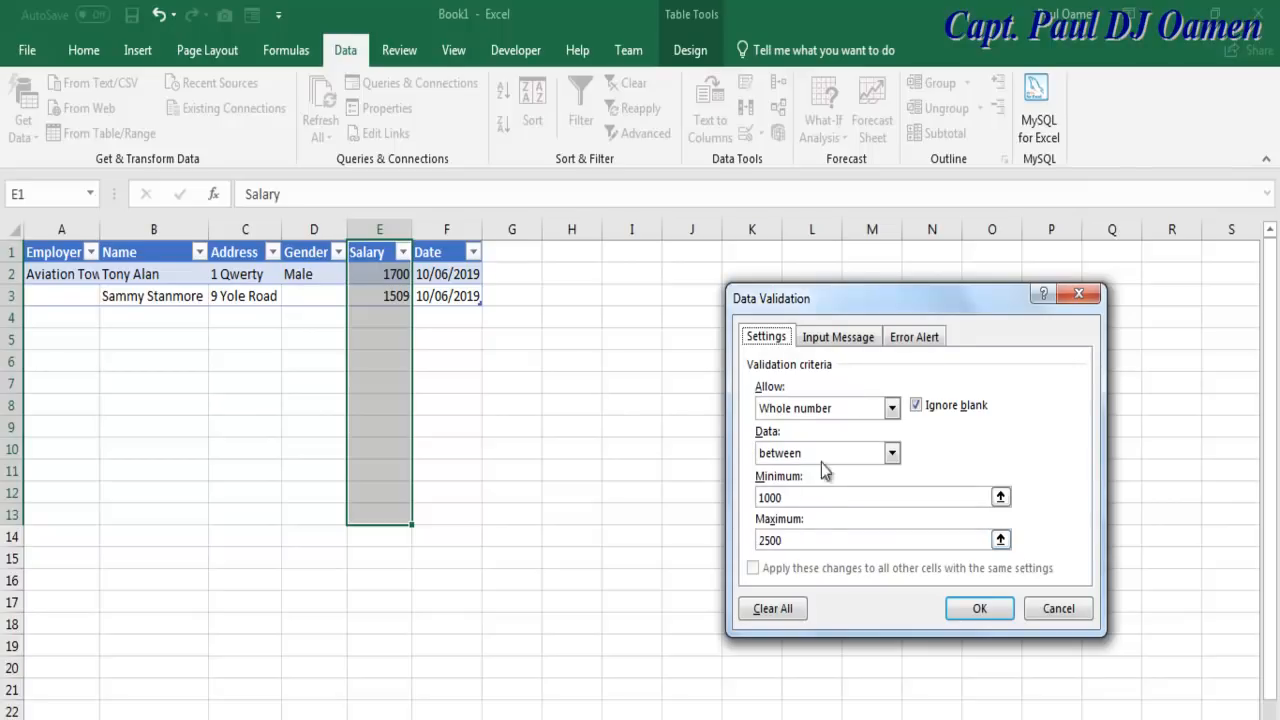
- Set an Information-style error alert titled 'Numbers enterd' reading 'Invalid Numbers enterd'
{"action": "left_click", "coordinate": [913, 336]}
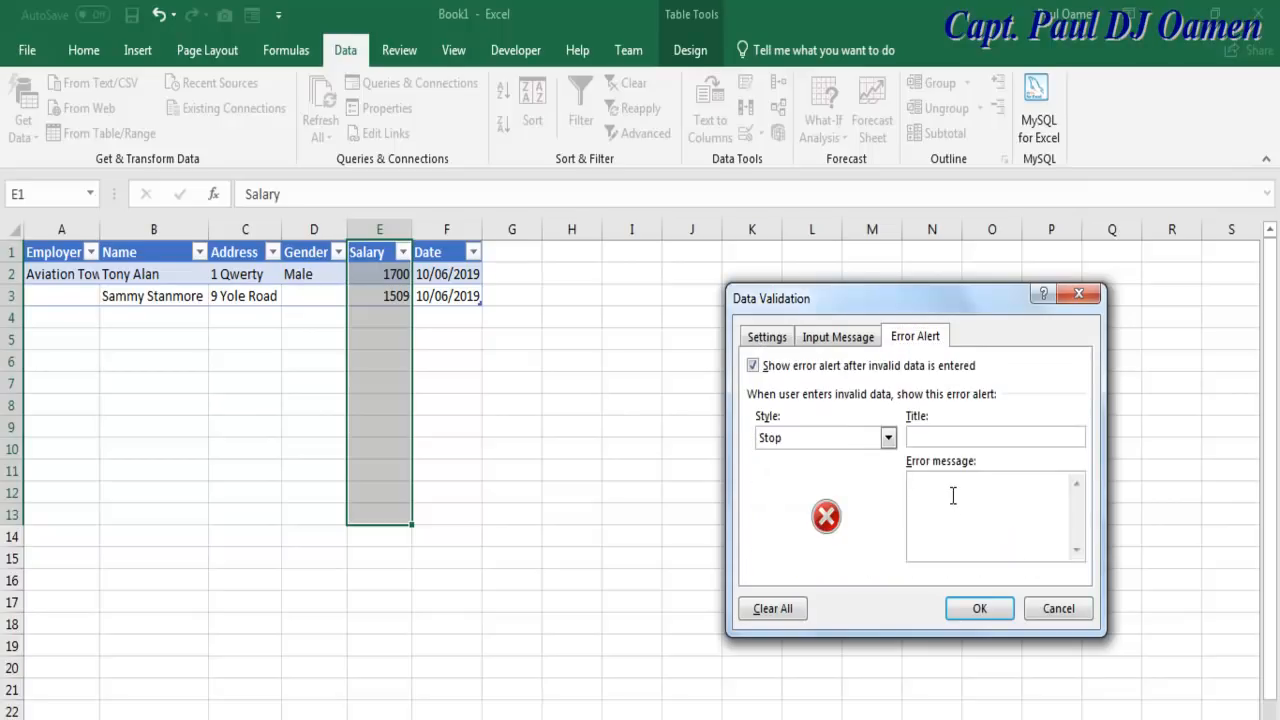
{"action": "type", "text": "Invalid Numbe"}
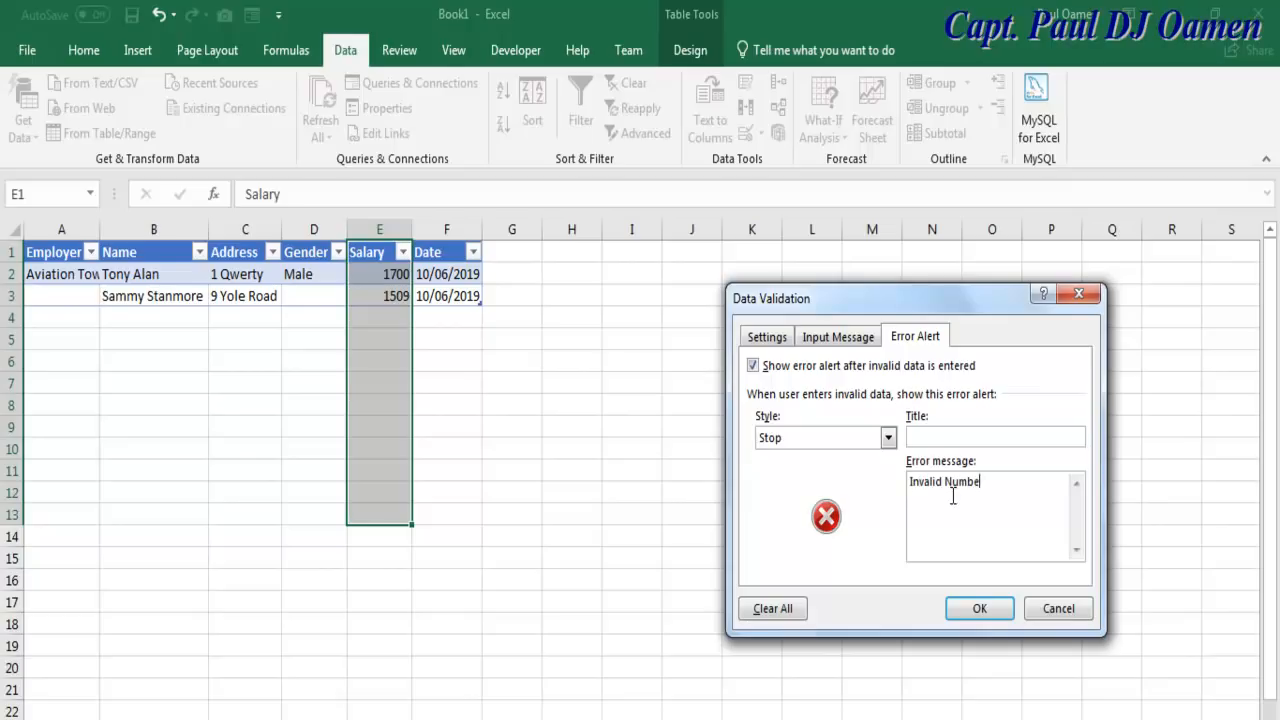
{"action": "type", "text": "s enterd"}
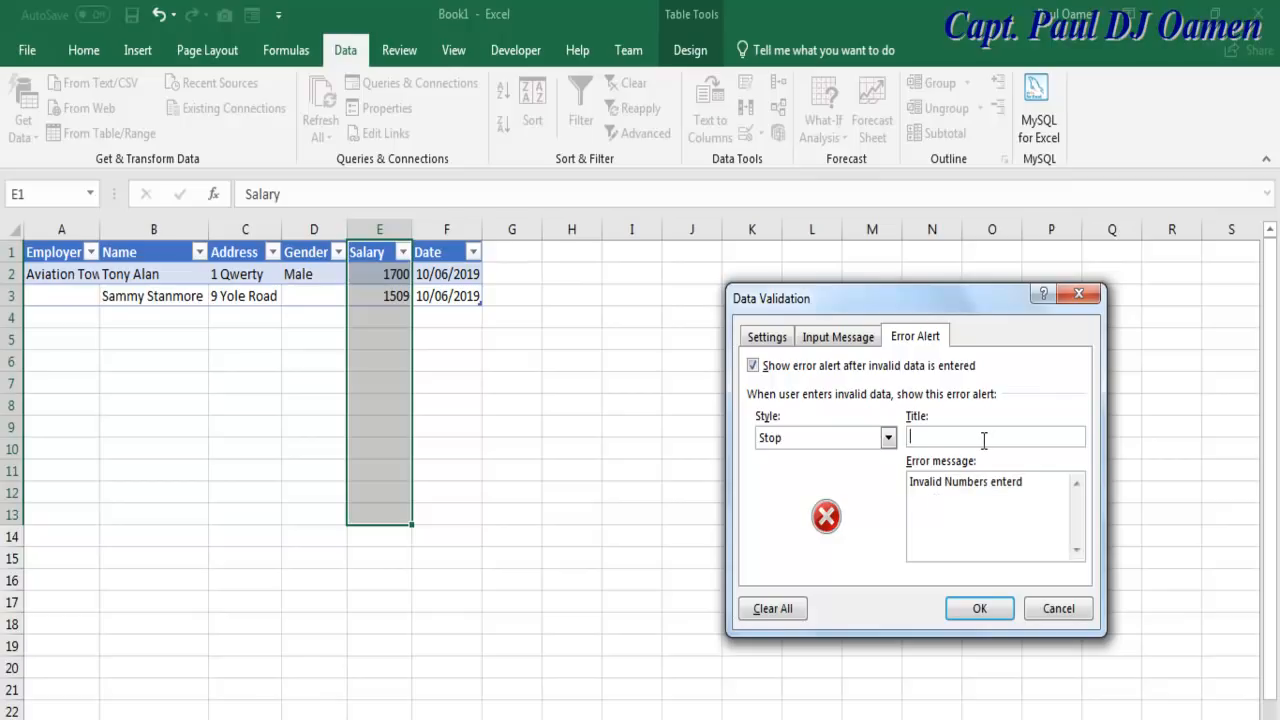
{"action": "type", "text": "Numbers enterd"}
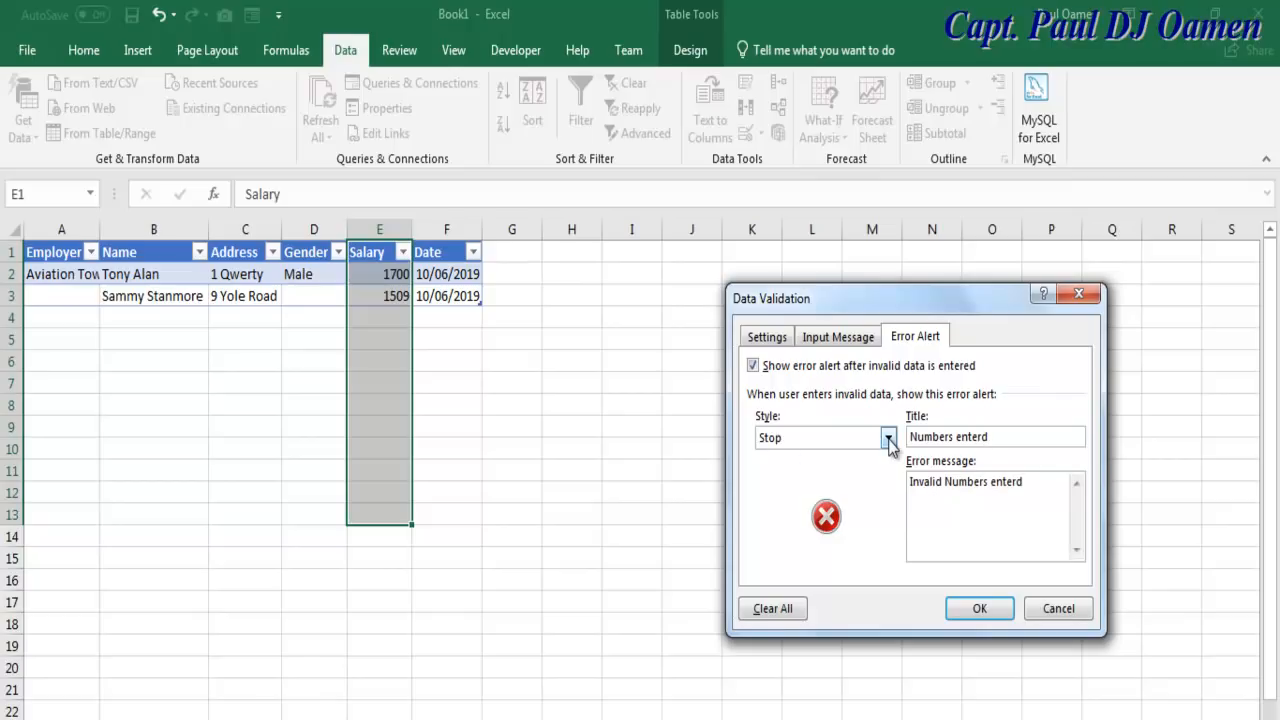
{"action": "left_click", "coordinate": [887, 437]}
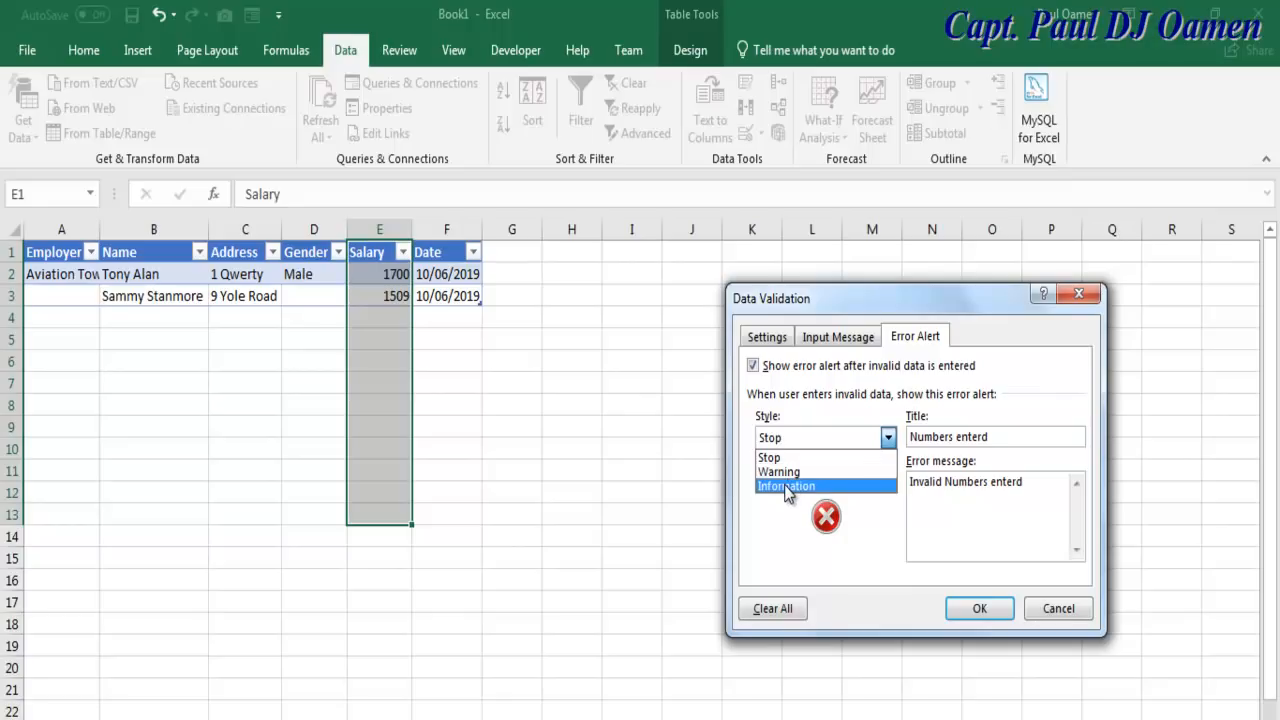
{"action": "left_click", "coordinate": [786, 485]}
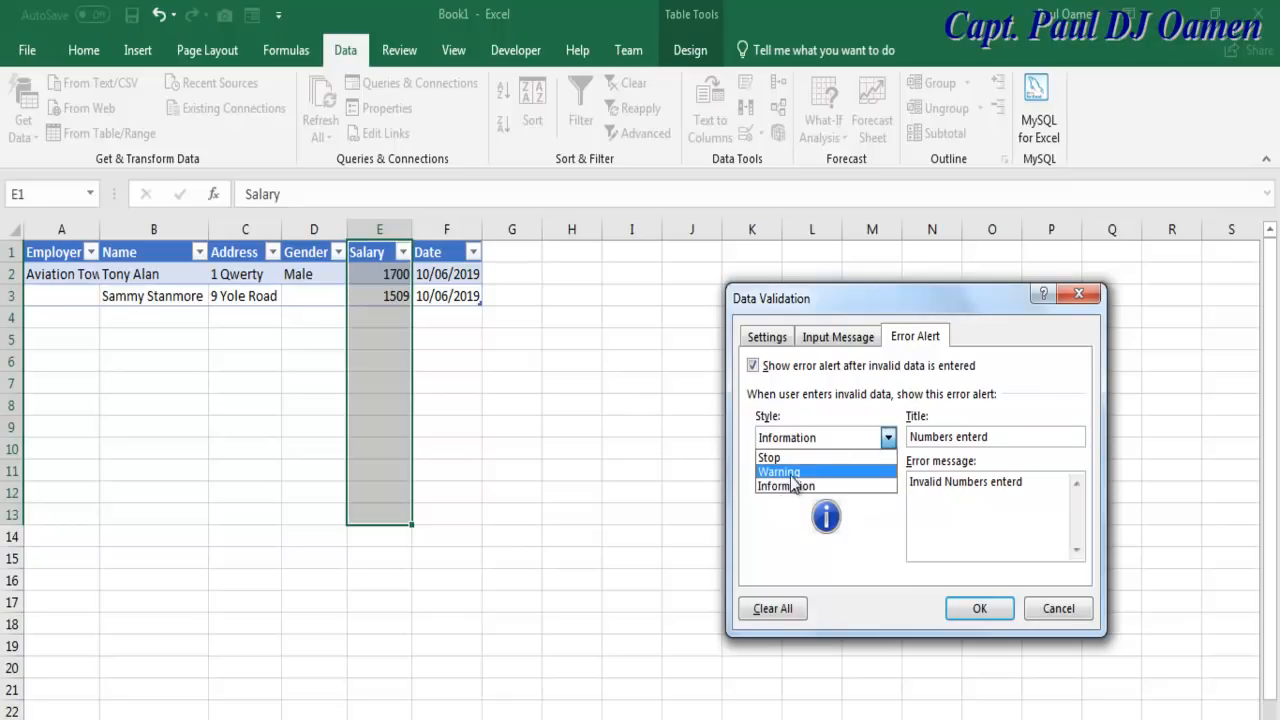
{"action": "left_click", "coordinate": [779, 471]}
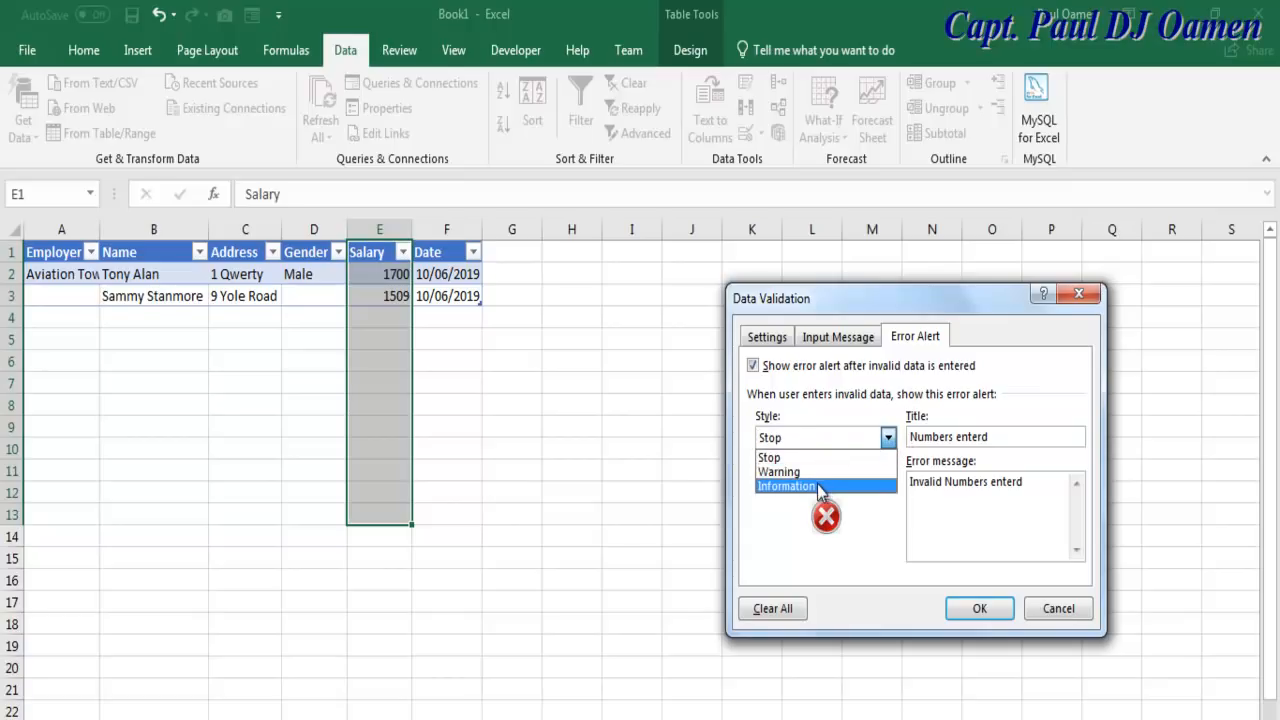
{"action": "left_click", "coordinate": [787, 485]}
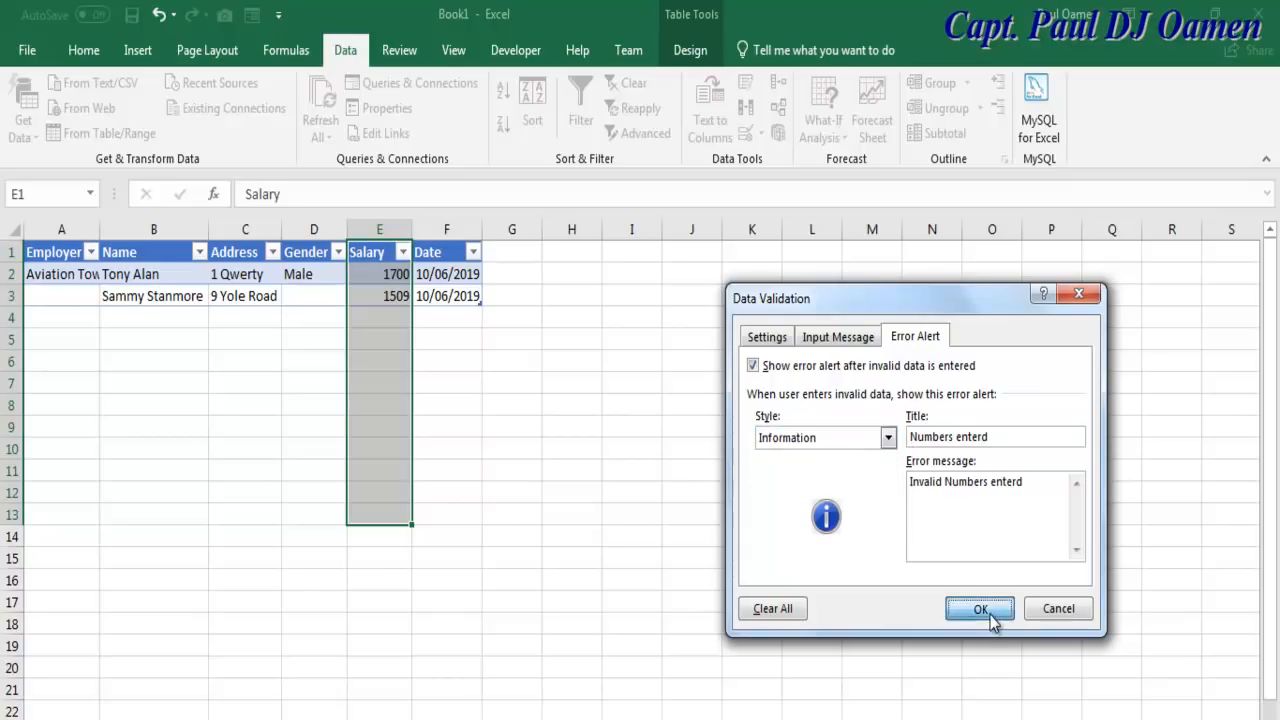
- Show E2's Enter Number prompt, then try the Form command and get a single-cell warning
{"action": "left_click", "coordinate": [979, 608]}
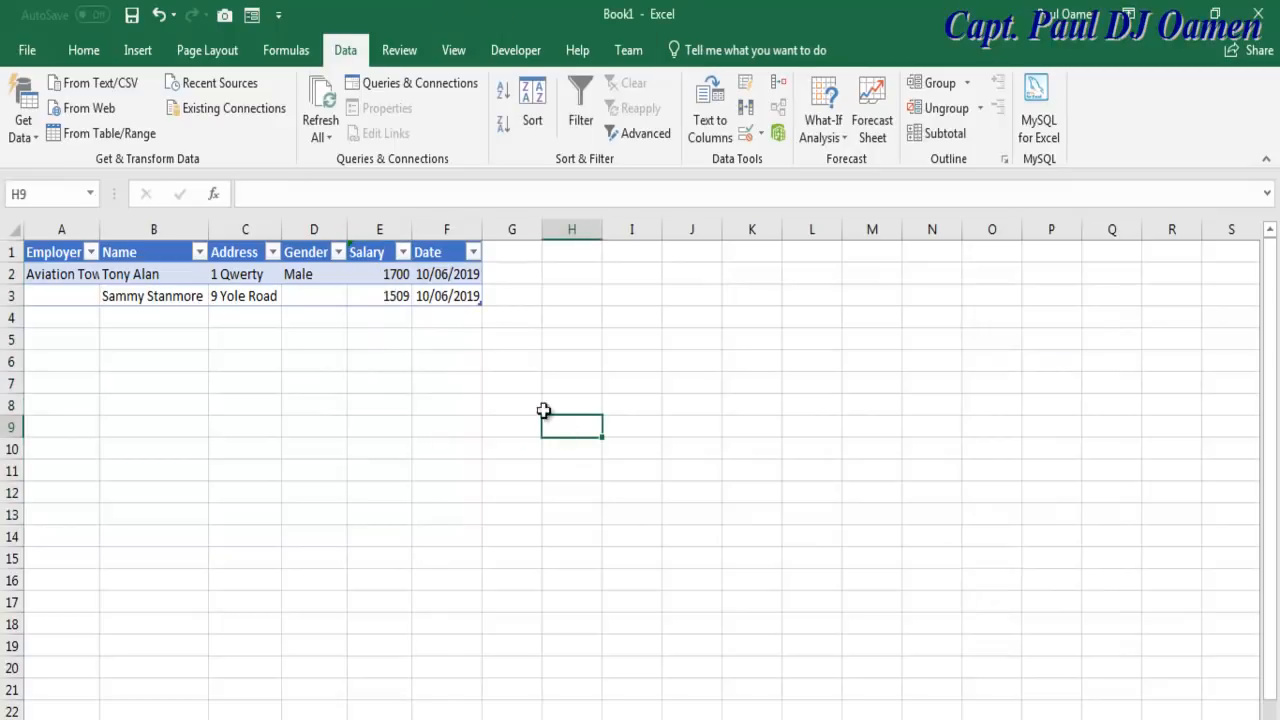
{"action": "mouse_move", "coordinate": [460, 280]}
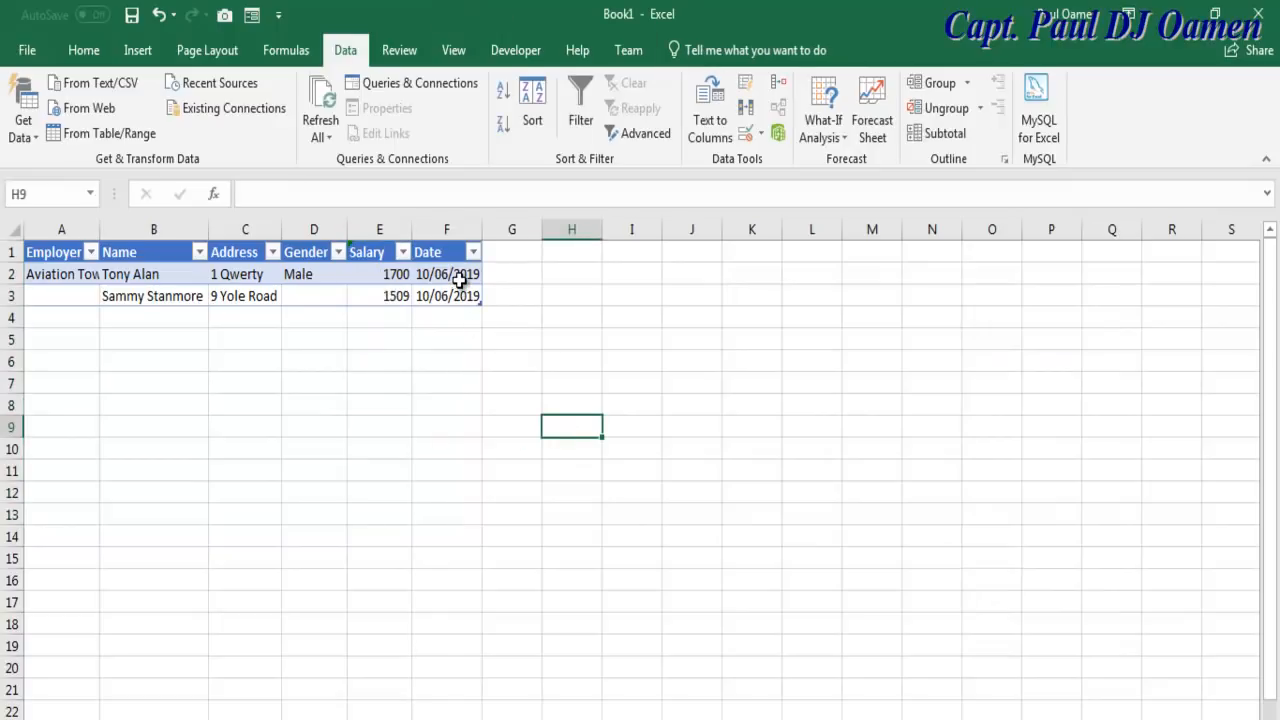
{"action": "left_click", "coordinate": [379, 274]}
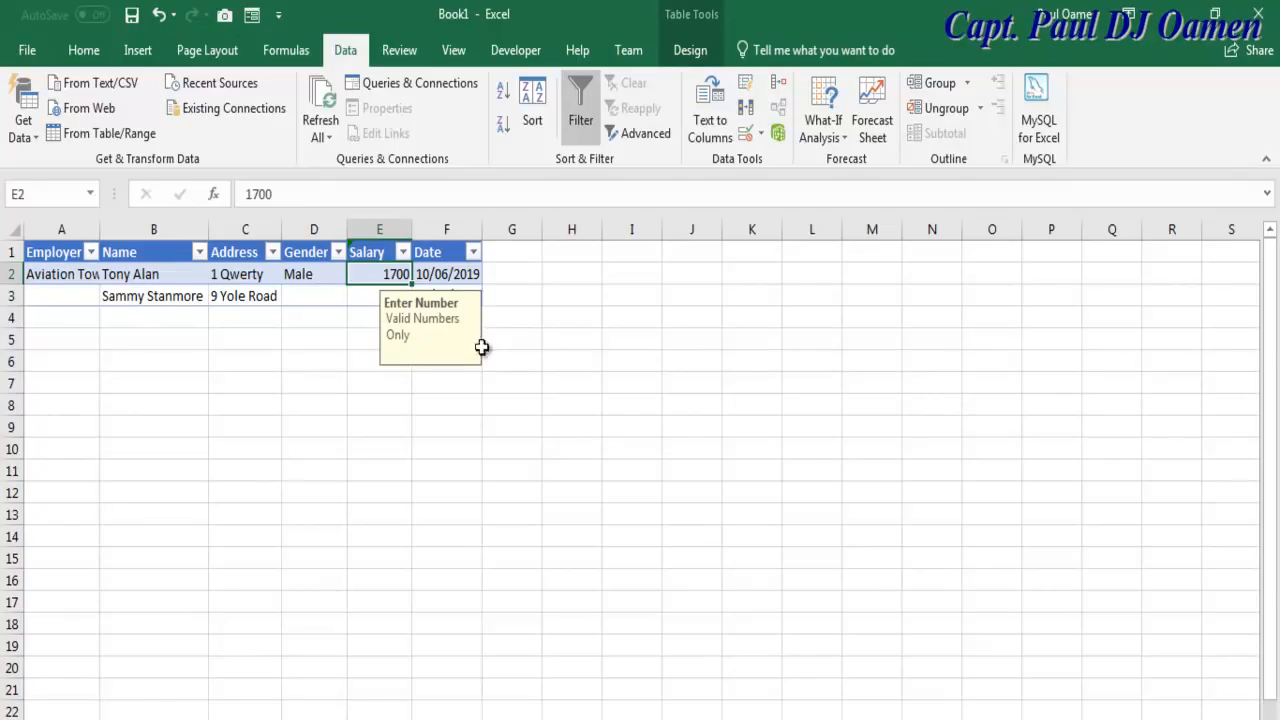
{"action": "left_click", "coordinate": [153, 295]}
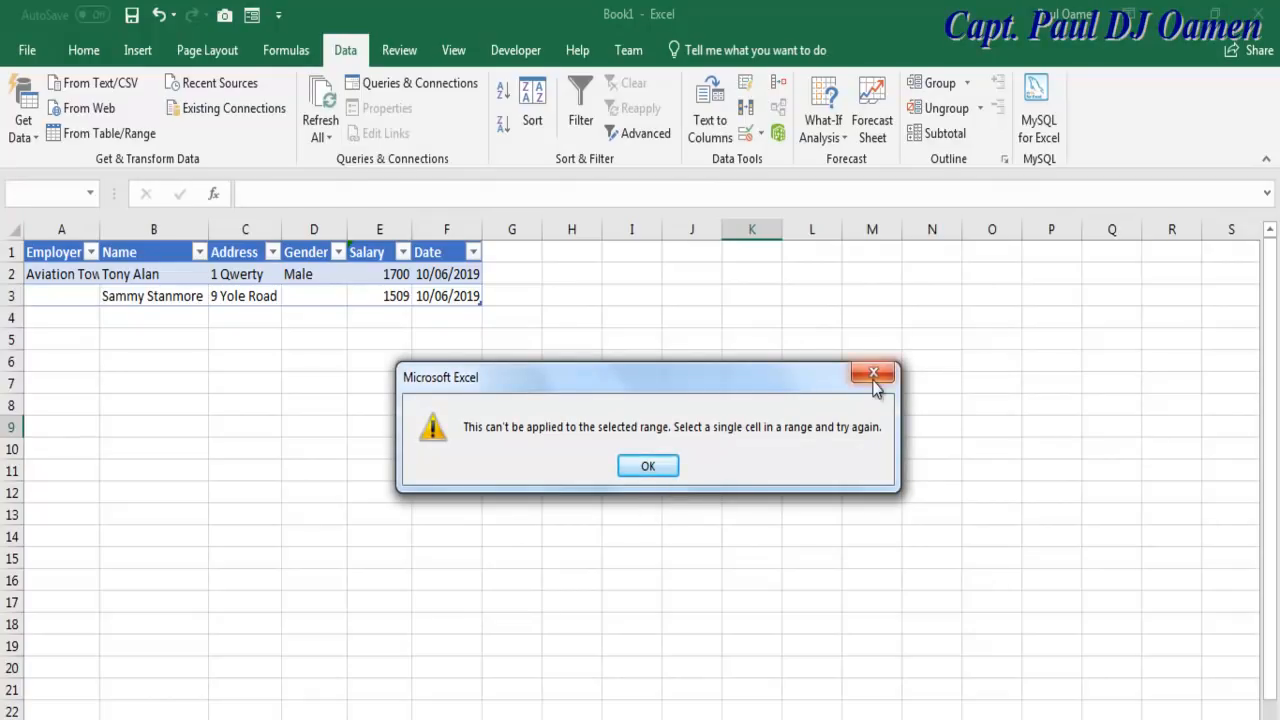
- Dismiss the warning and start a new blank record in the data form
{"action": "left_click", "coordinate": [874, 373]}
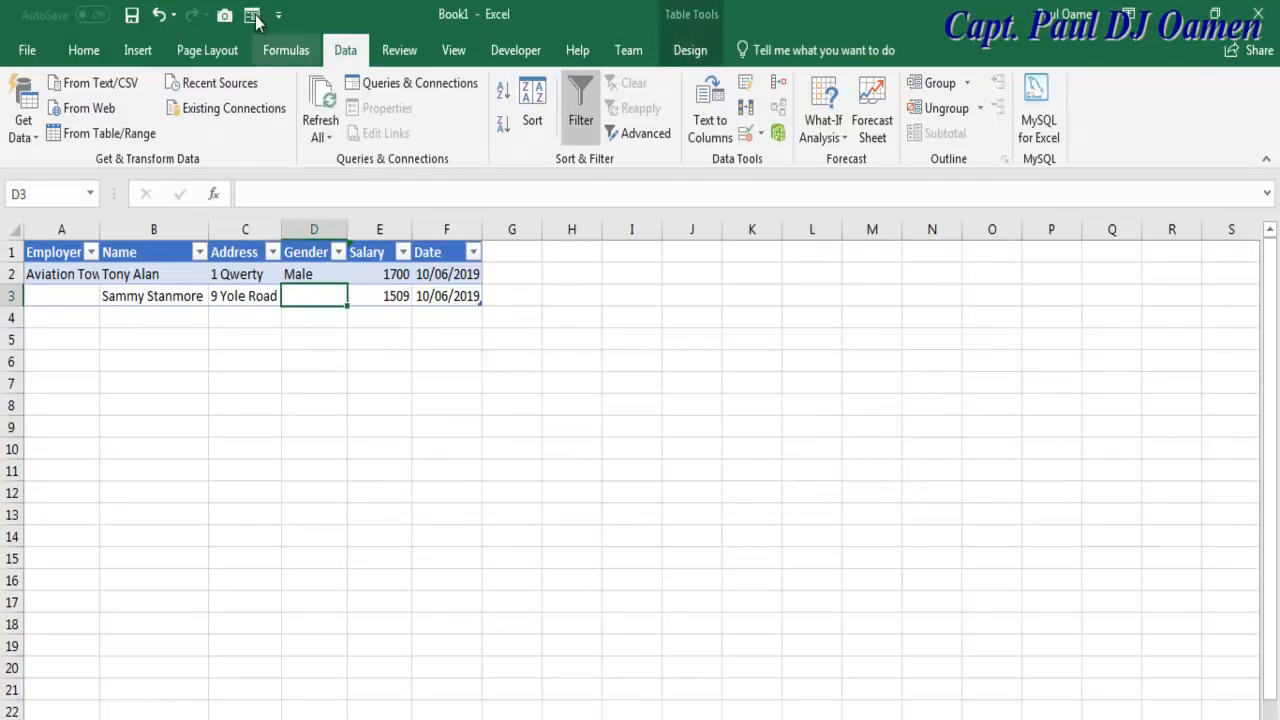
{"action": "left_click", "coordinate": [253, 14]}
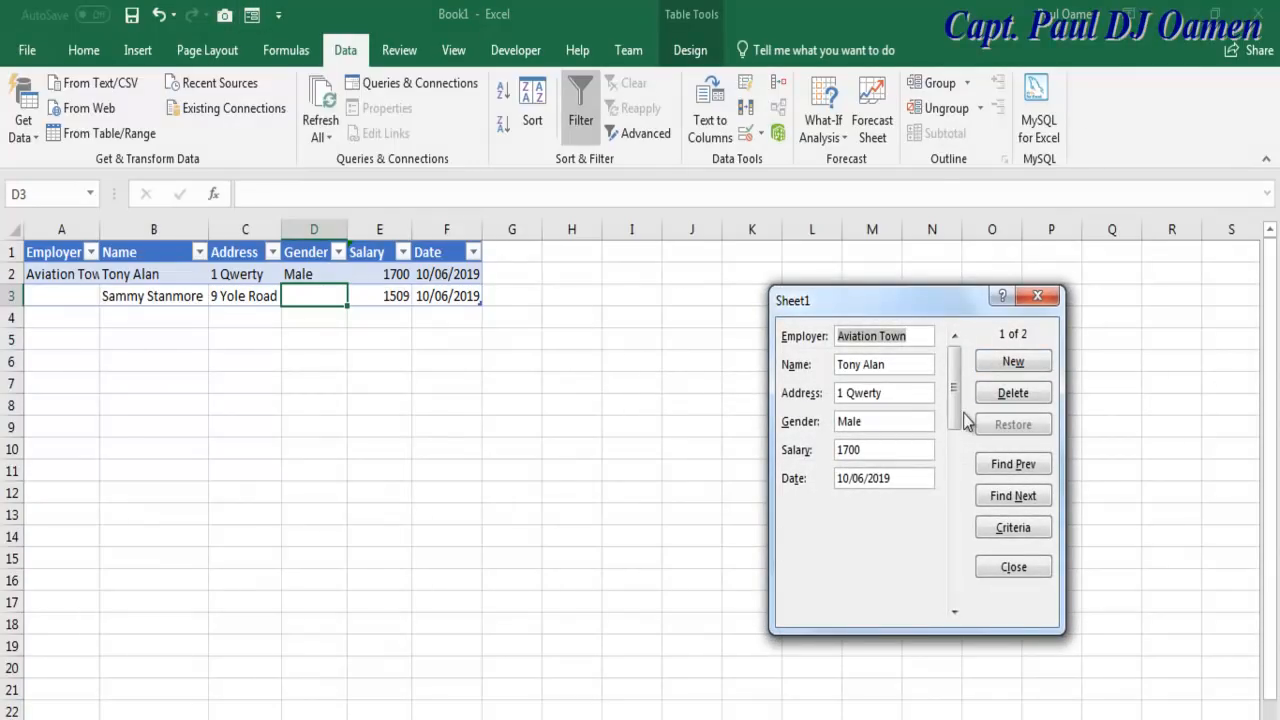
{"action": "left_click", "coordinate": [1013, 361]}
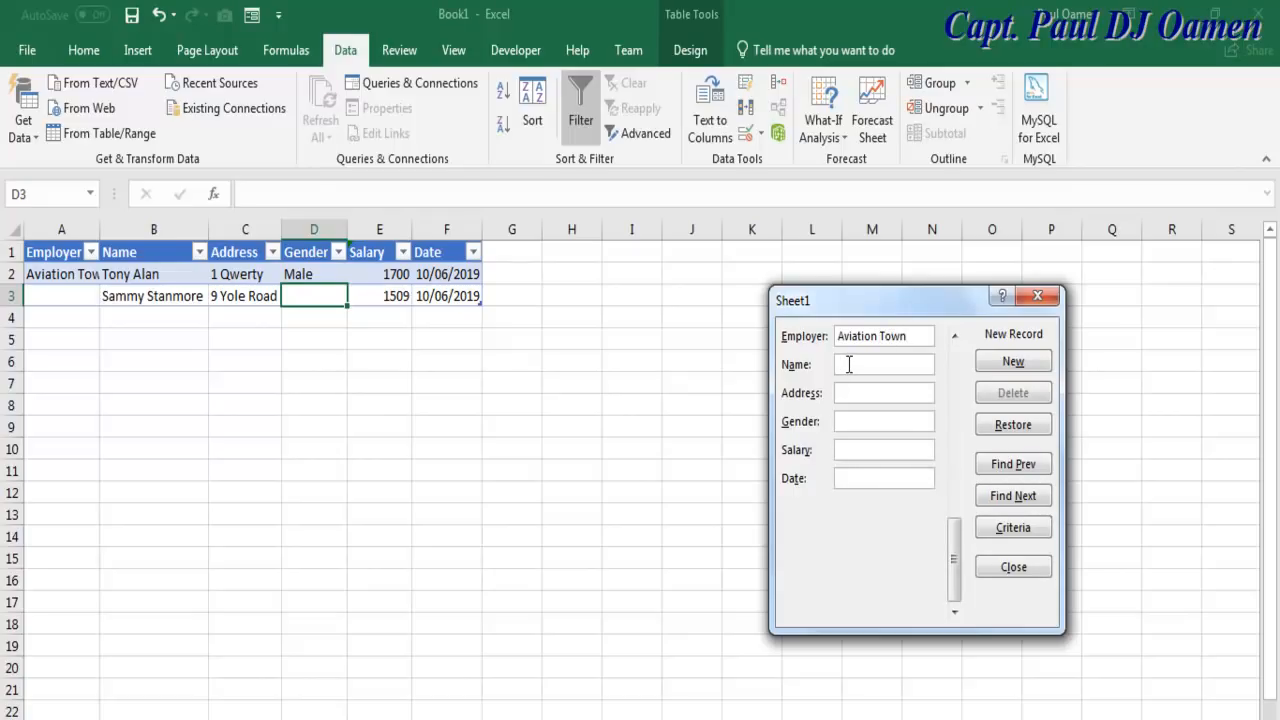
{"action": "left_click", "coordinate": [884, 364]}
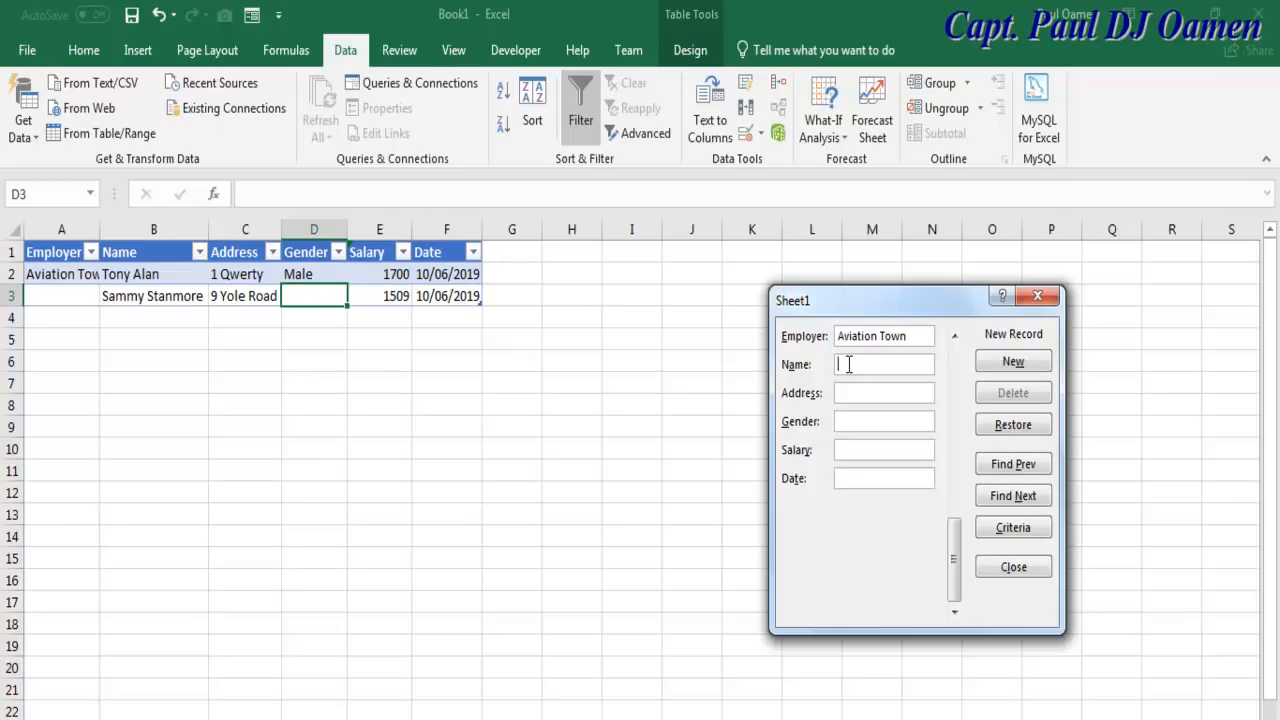
{"action": "type", "text": "Paul"}
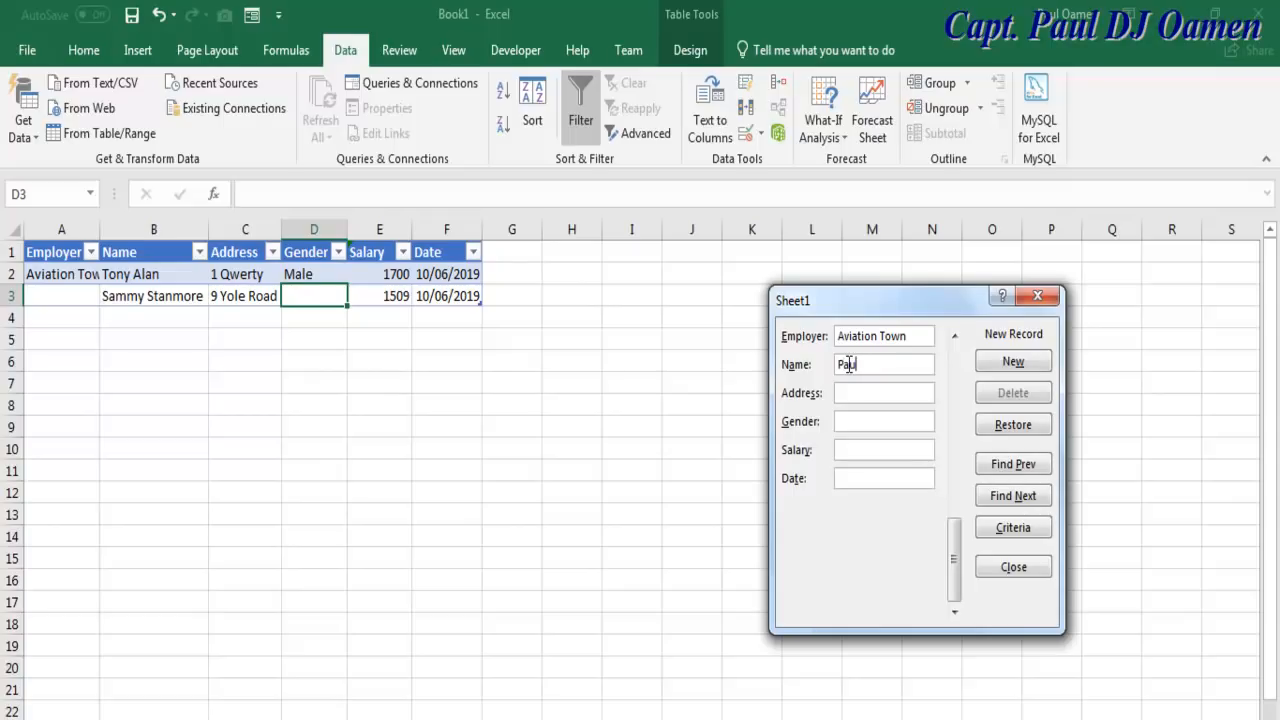
{"action": "type", "text": "Parker"}
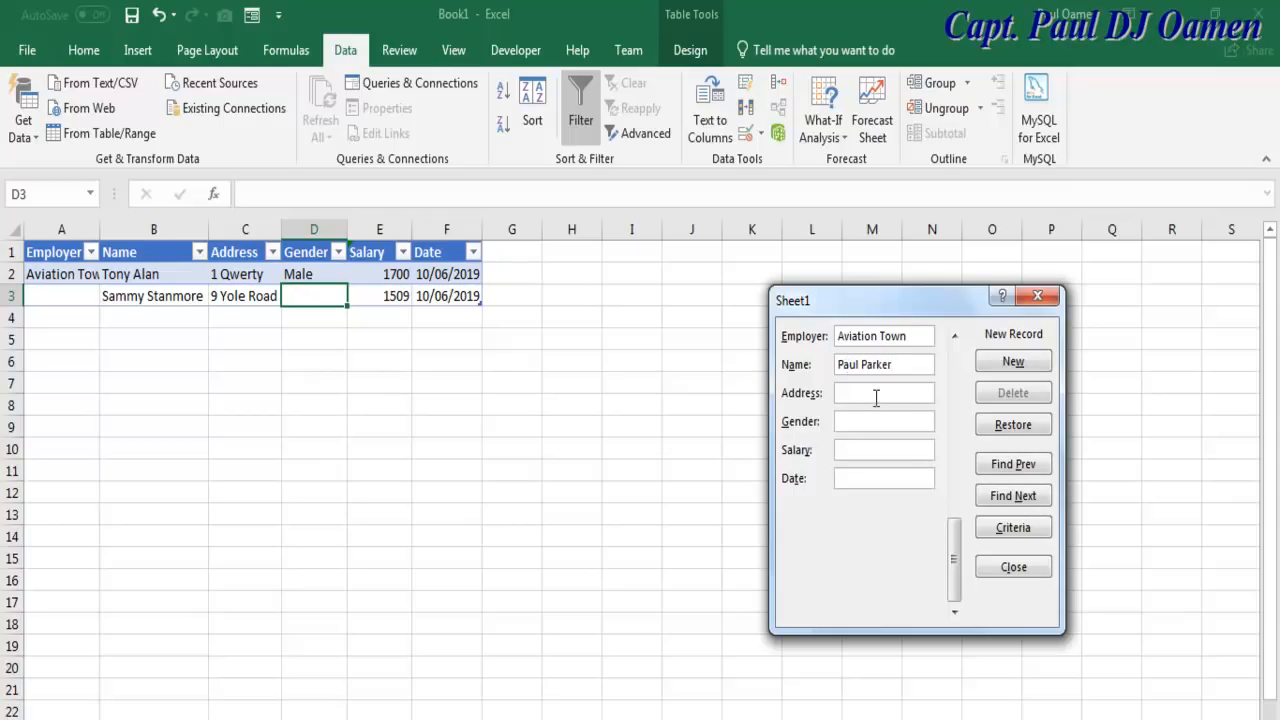
{"action": "type", "text": "7 Wale Road"}
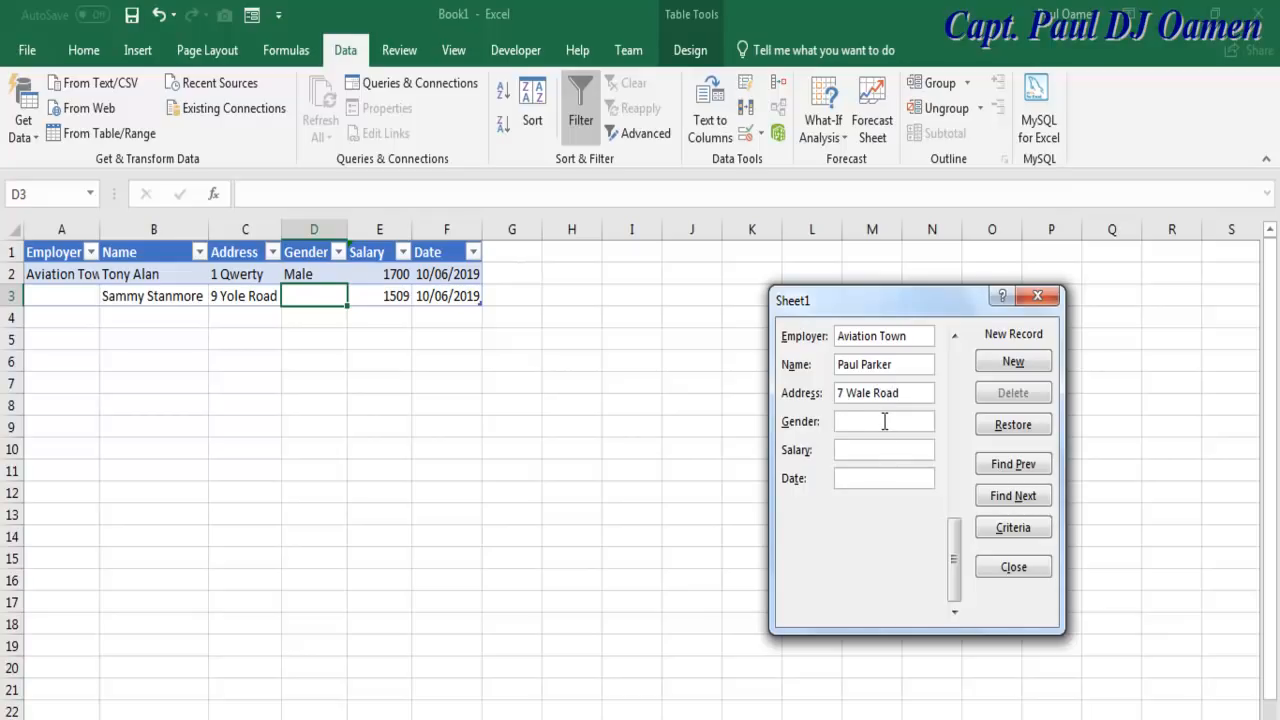
{"action": "type", "text": "Male"}
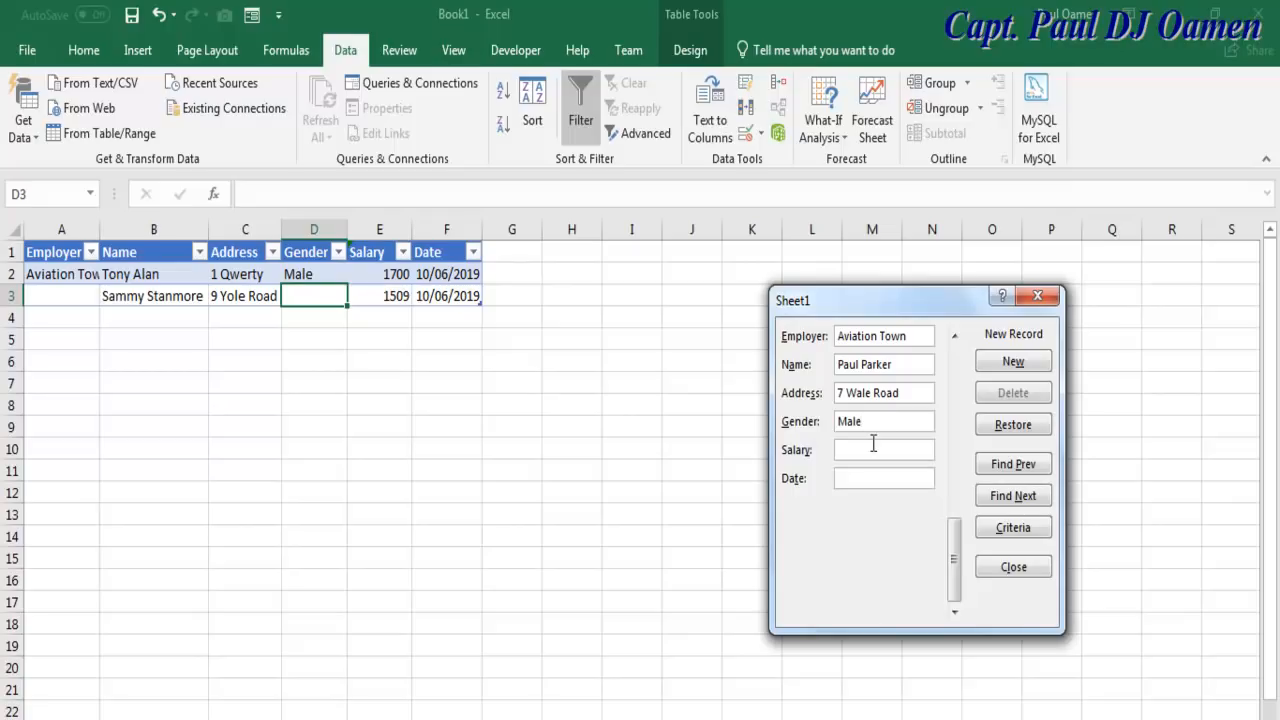
{"action": "left_click", "coordinate": [883, 449]}
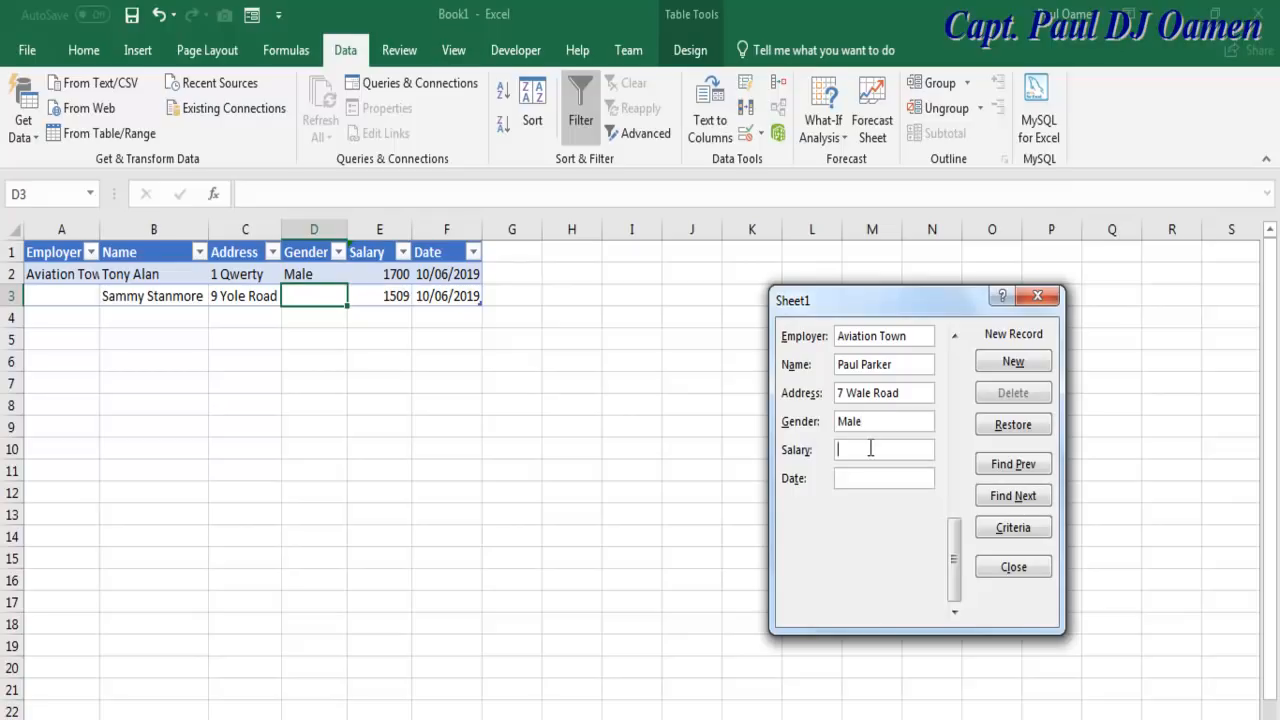
{"action": "type", "text": "76848"}
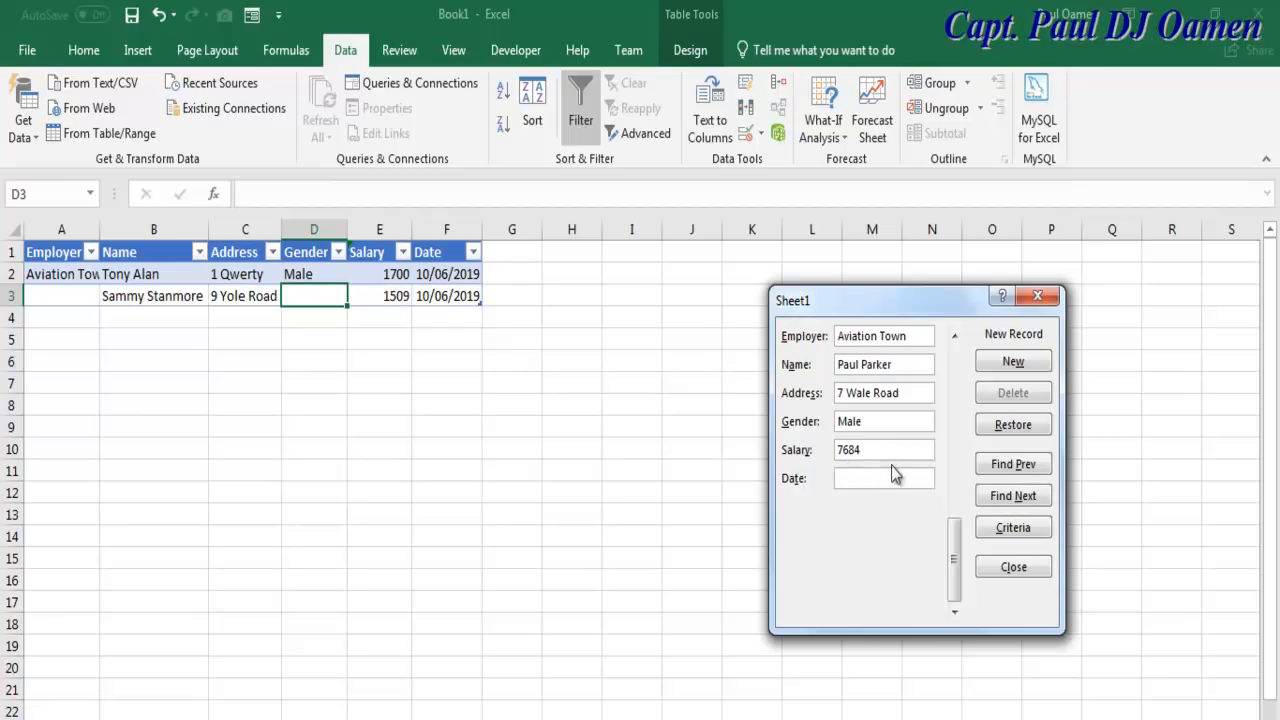
{"action": "left_click", "coordinate": [883, 478]}
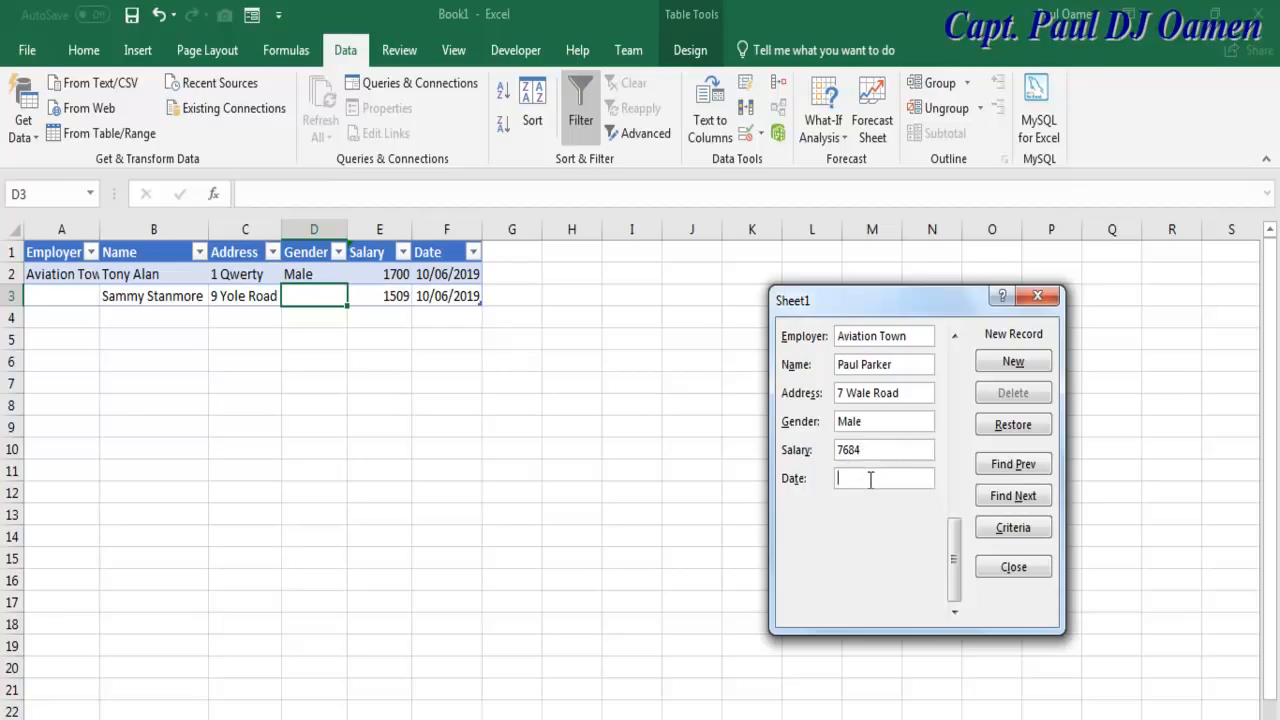
{"action": "type", "text": "10/06/2019"}
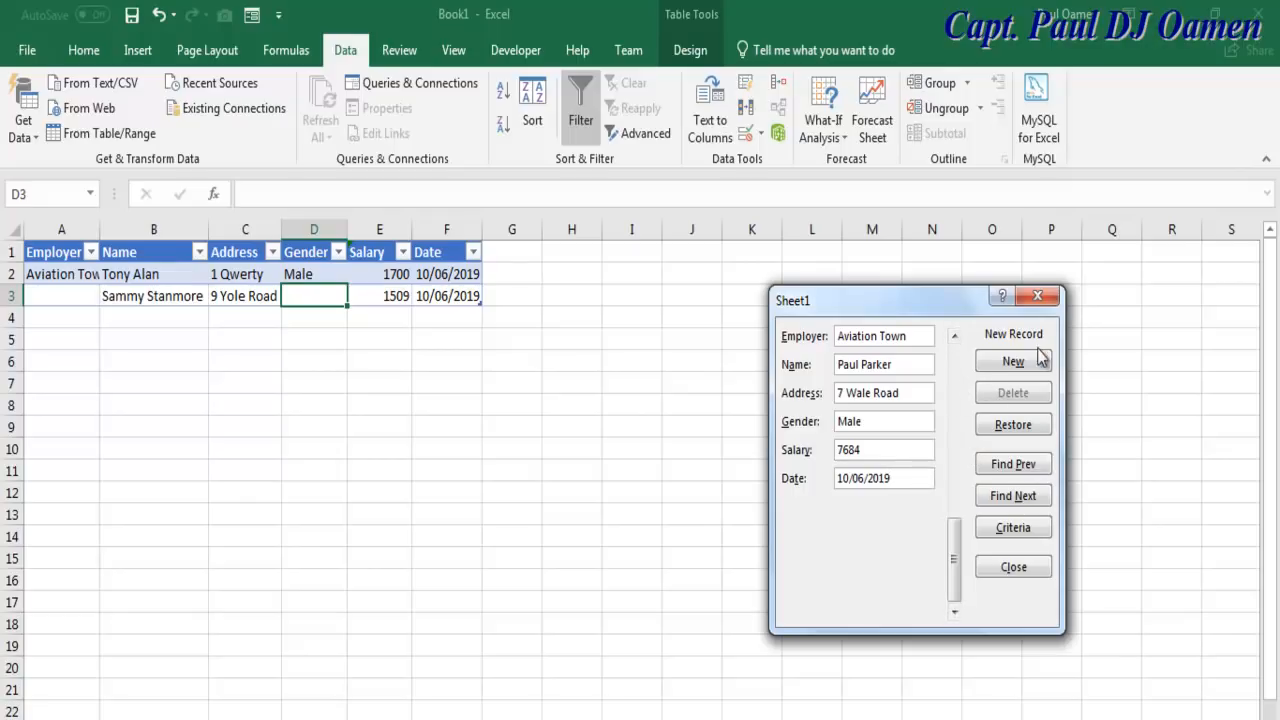
{"action": "left_click", "coordinate": [1013, 361]}
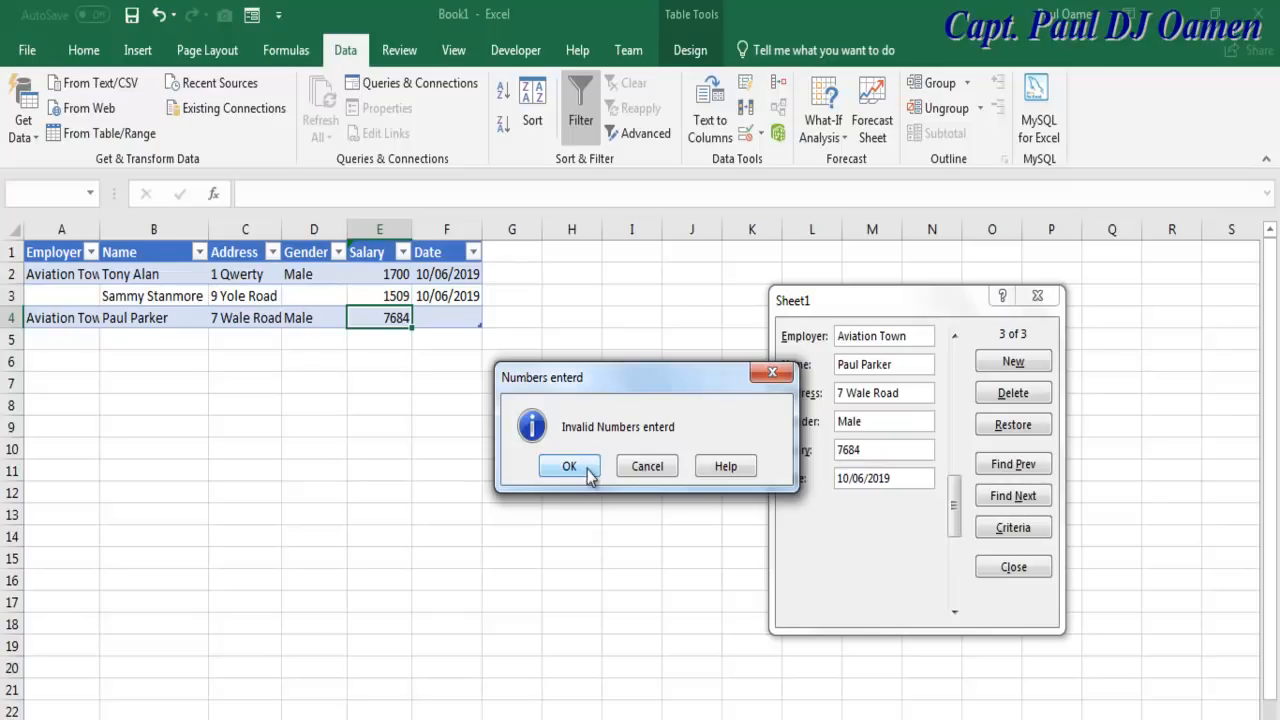
{"action": "left_click", "coordinate": [569, 466]}
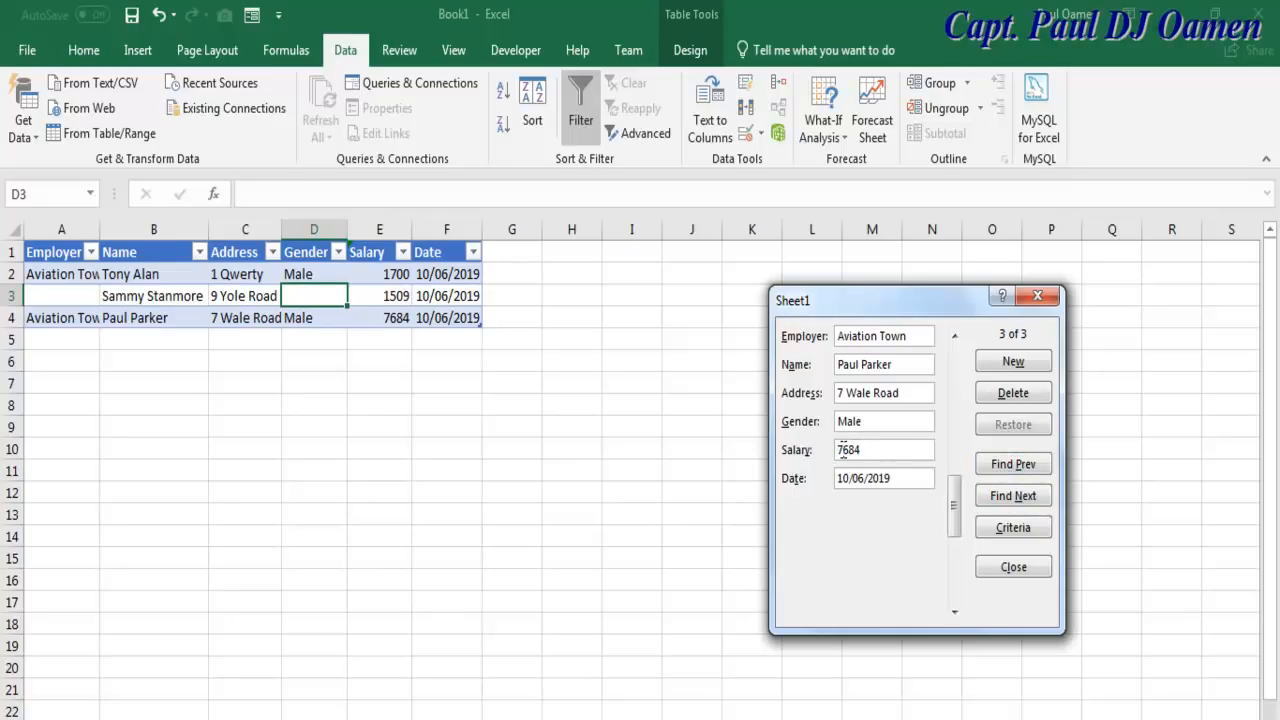
{"action": "type", "text": "1684"}
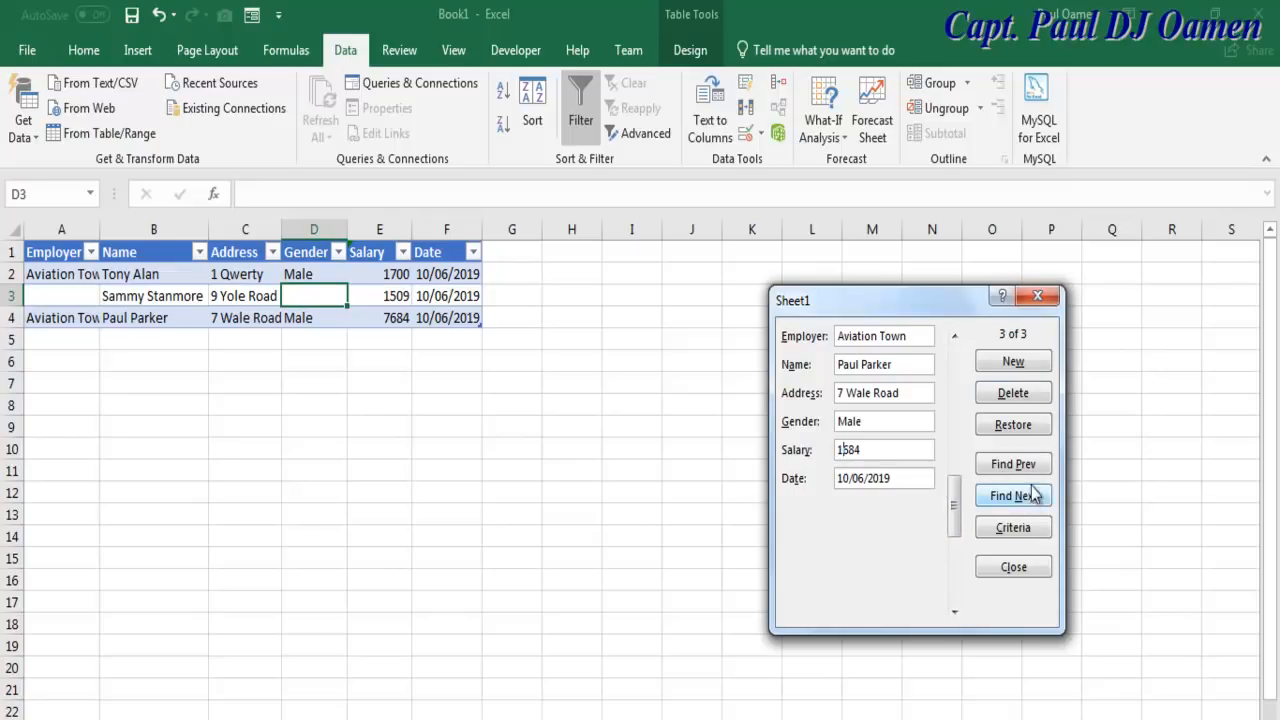
{"action": "mouse_move", "coordinate": [935, 305]}
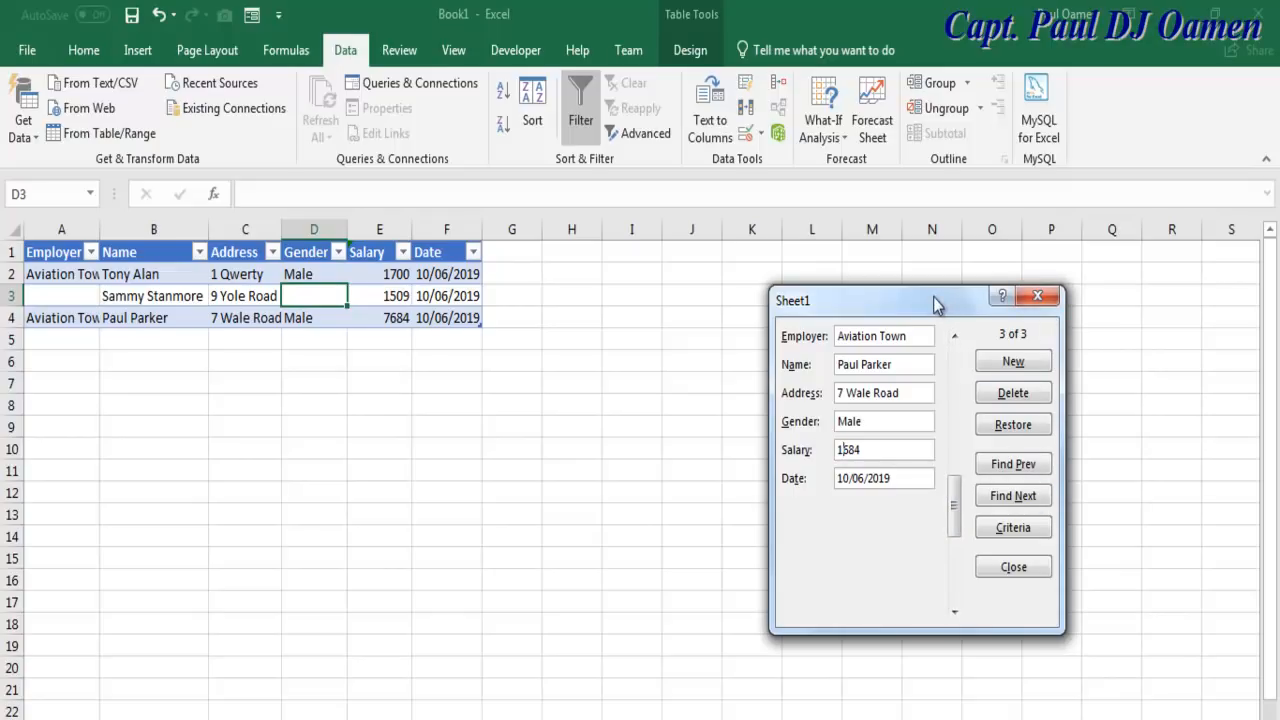
{"action": "left_click_drag", "start_coordinate": [915, 300], "coordinate": [868, 202]}
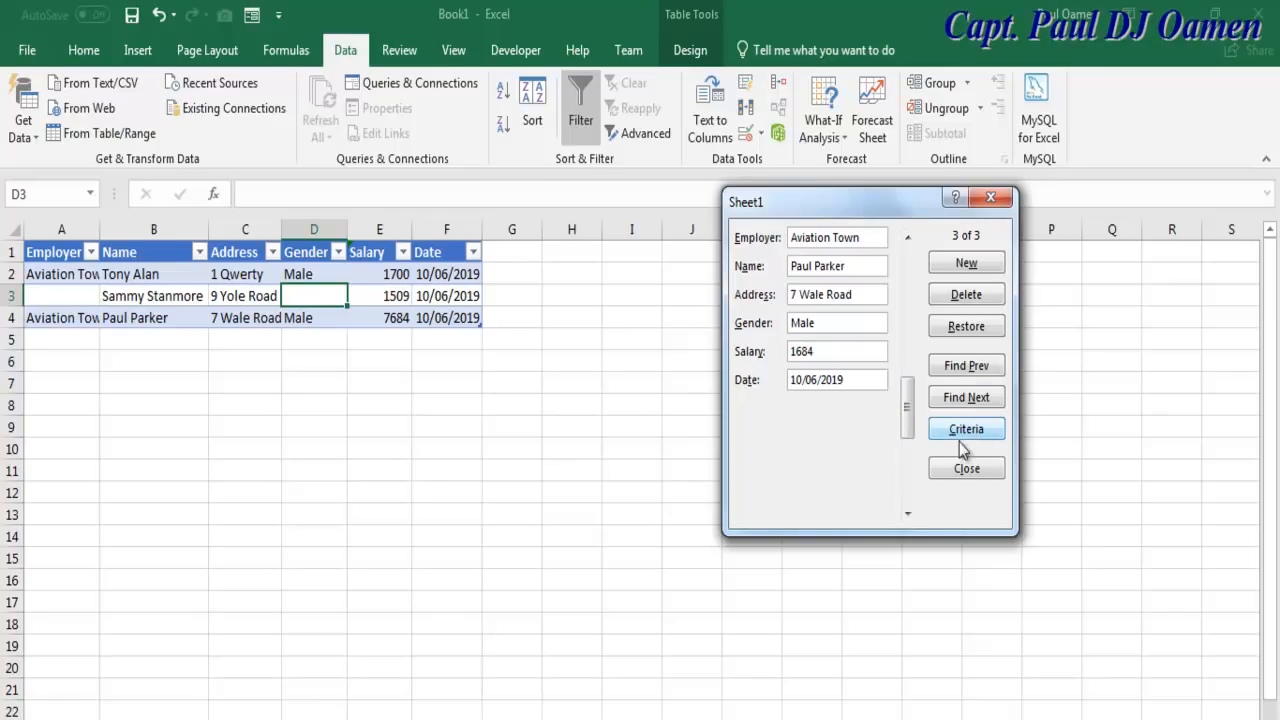
{"action": "left_click", "coordinate": [966, 429]}
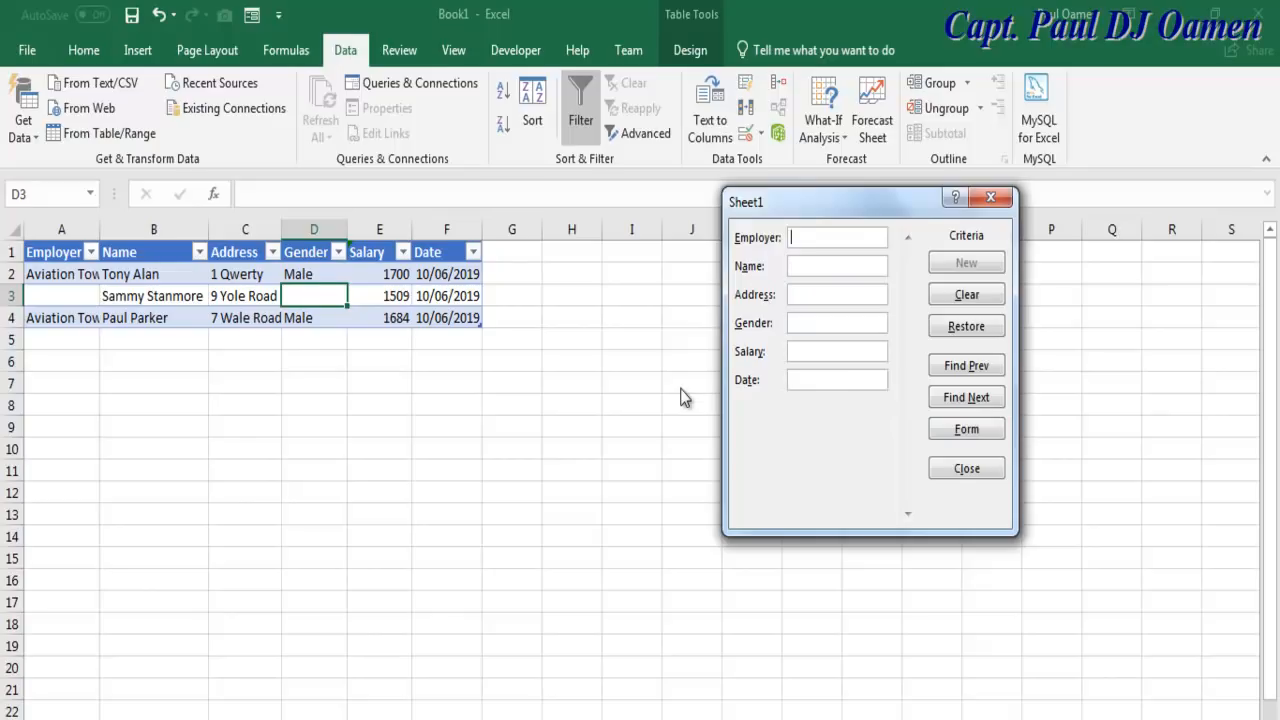
{"action": "mouse_move", "coordinate": [273, 488]}
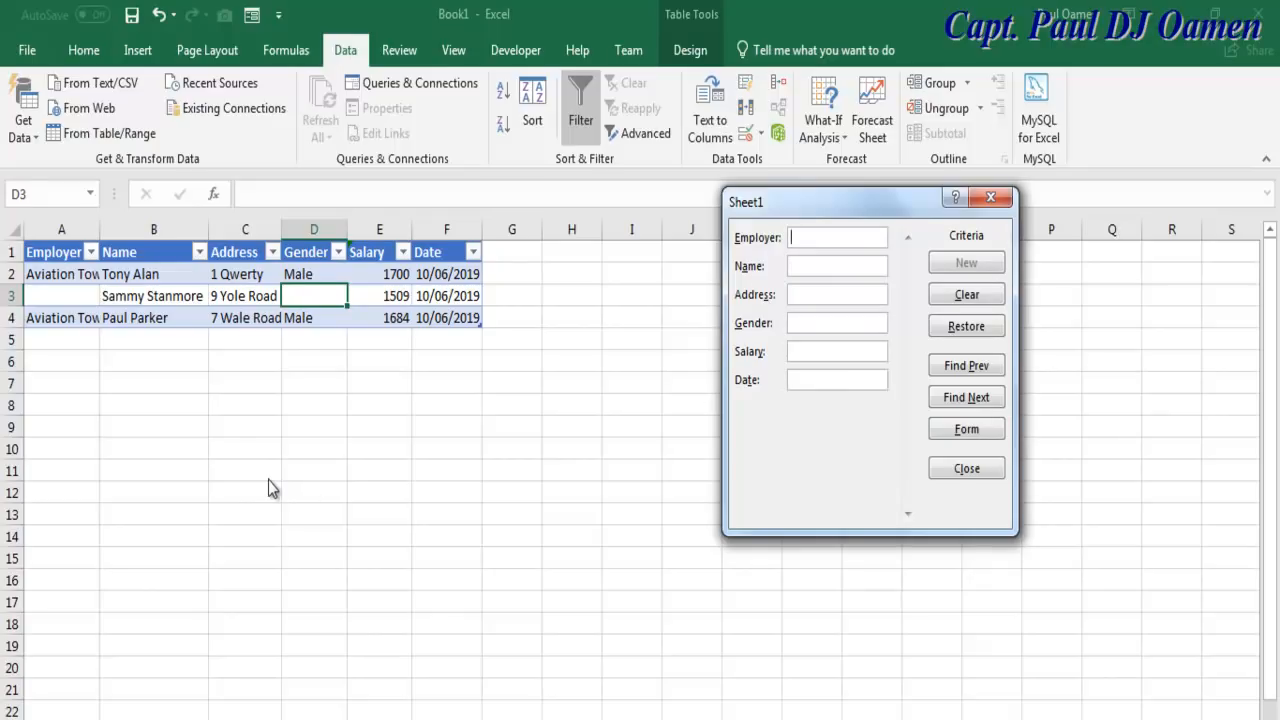
{"action": "mouse_move", "coordinate": [15, 327]}
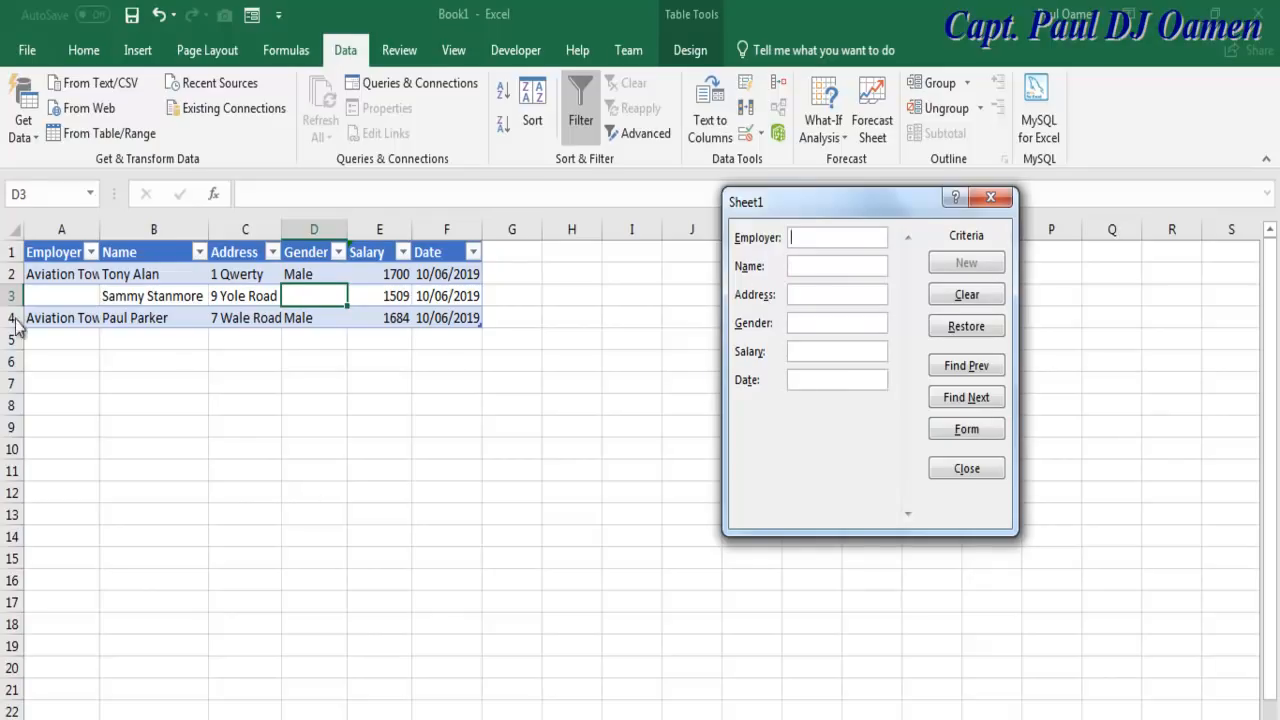
{"action": "left_click", "coordinate": [837, 266]}
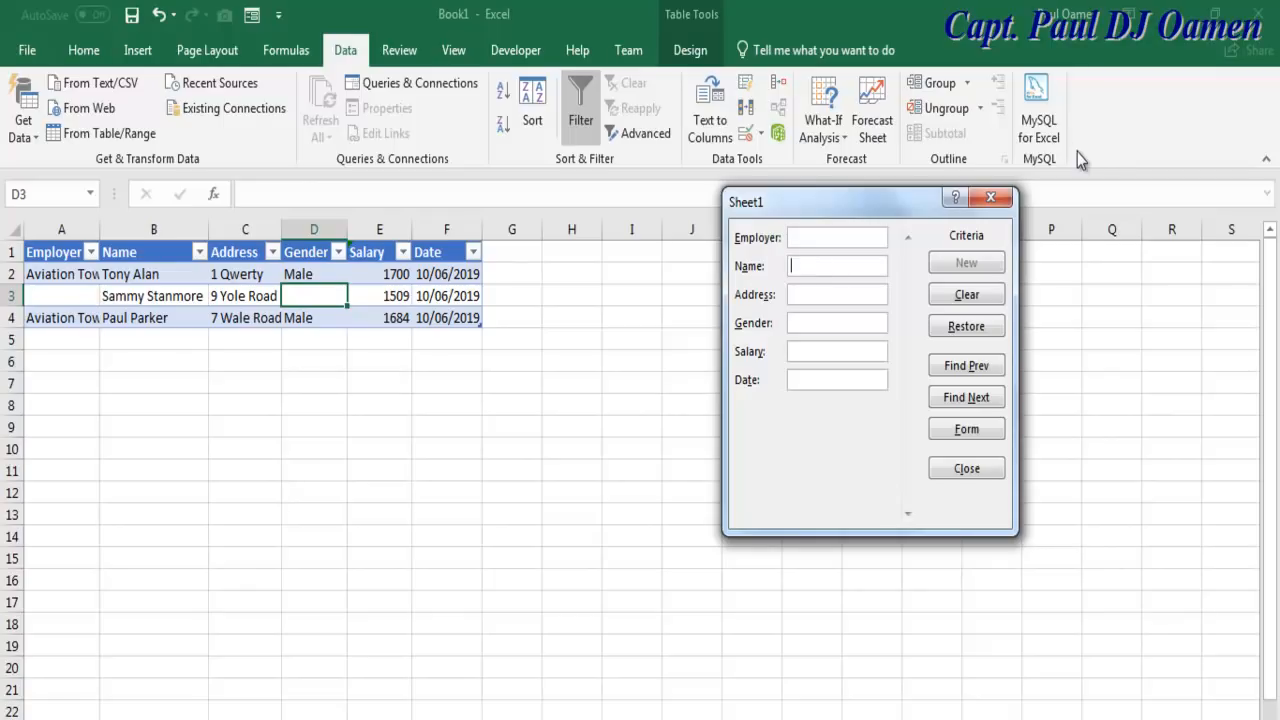
{"action": "type", "text": "Tony Alan"}
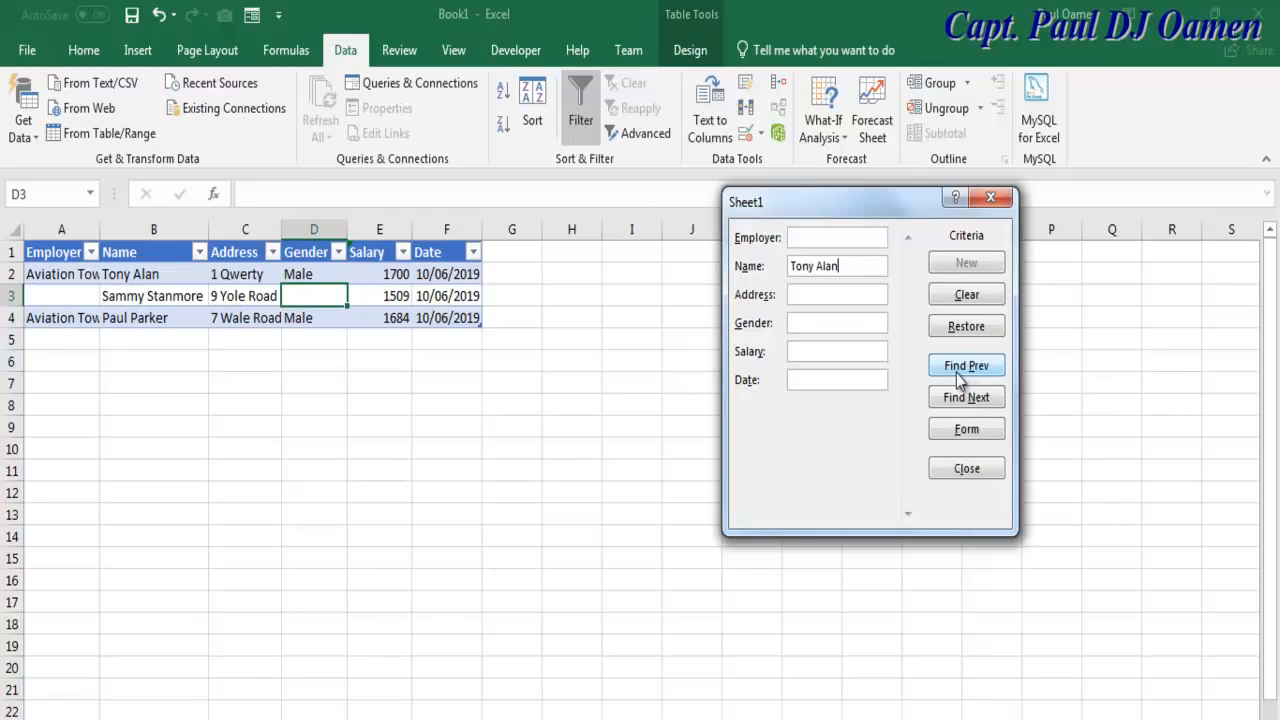
{"action": "left_click", "coordinate": [966, 365]}
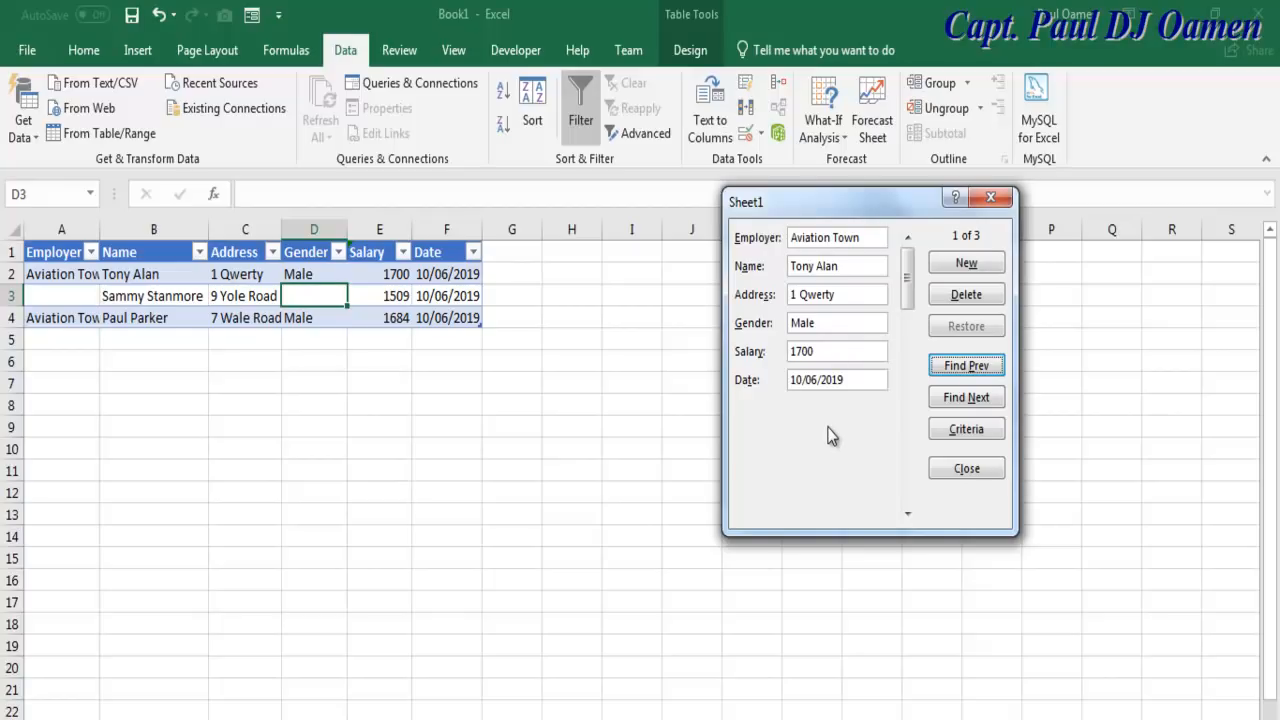
{"action": "mouse_move", "coordinate": [820, 420]}
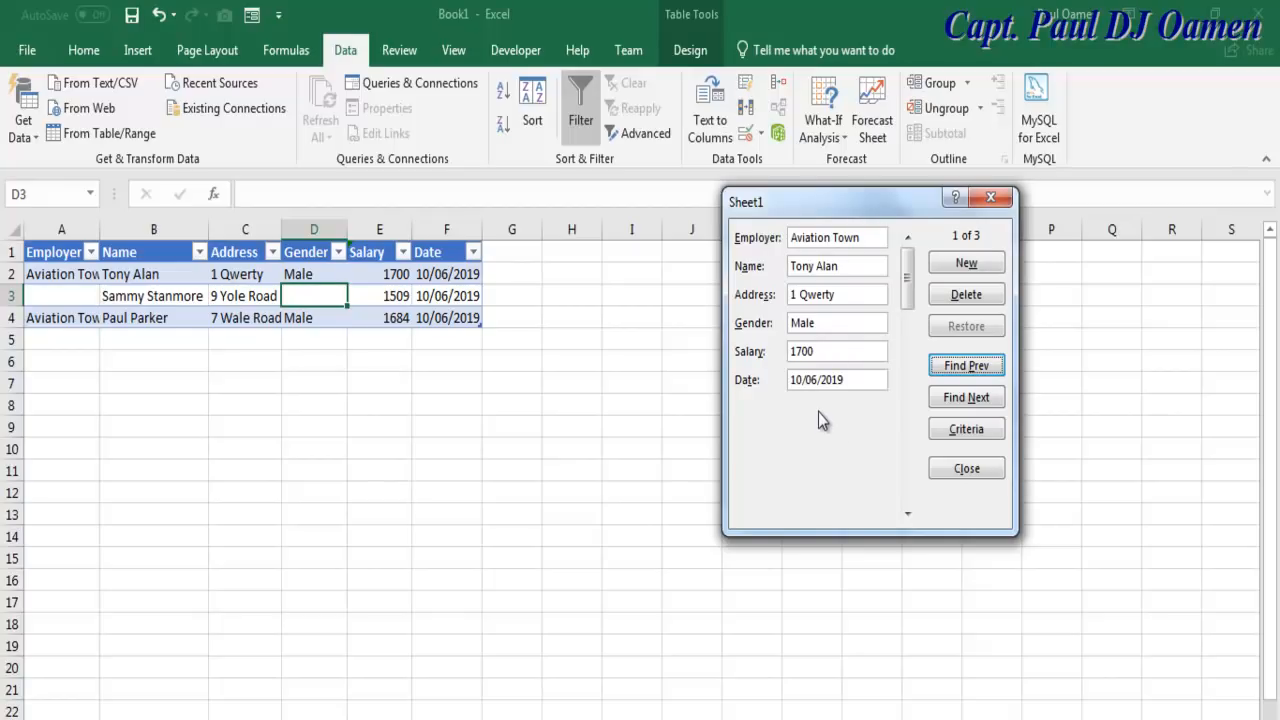